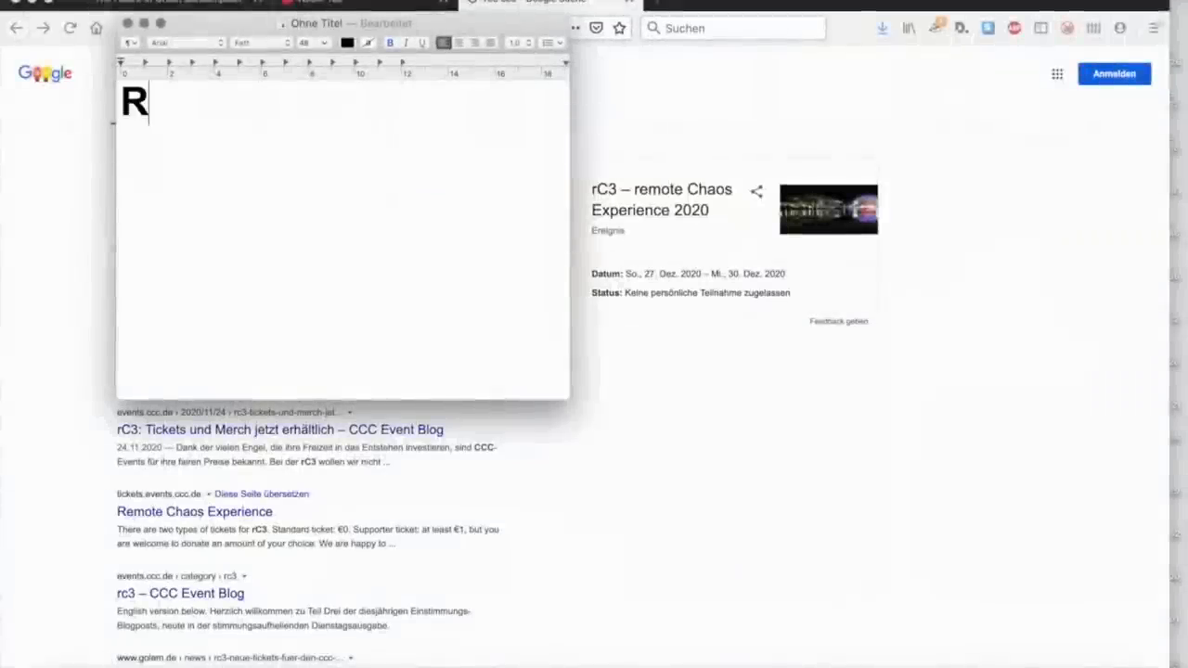
Write the heading RC3 and begin a second heading with Simon Weckert's name.
type("C")
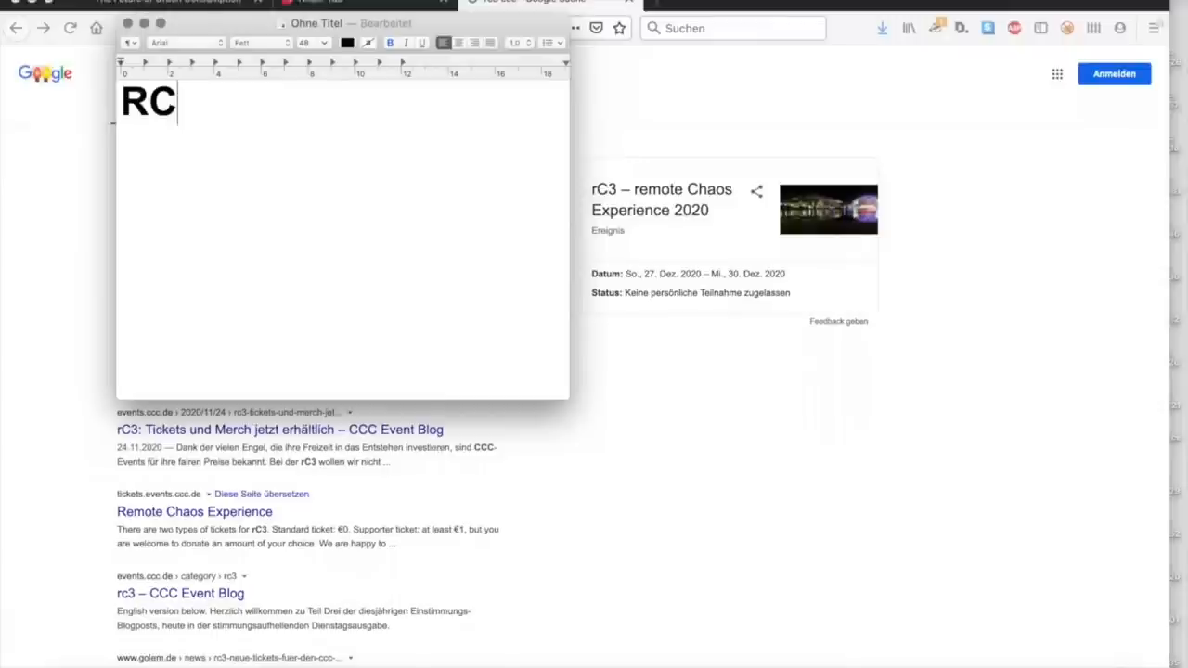
type("3")
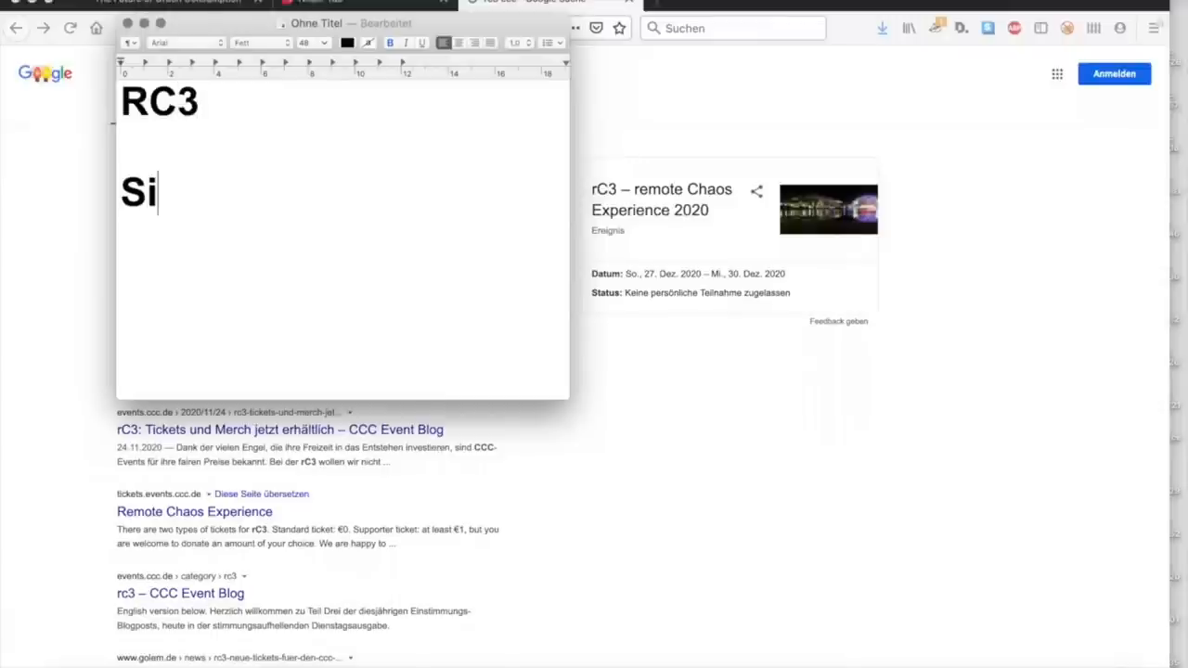
type("mon Weckert")
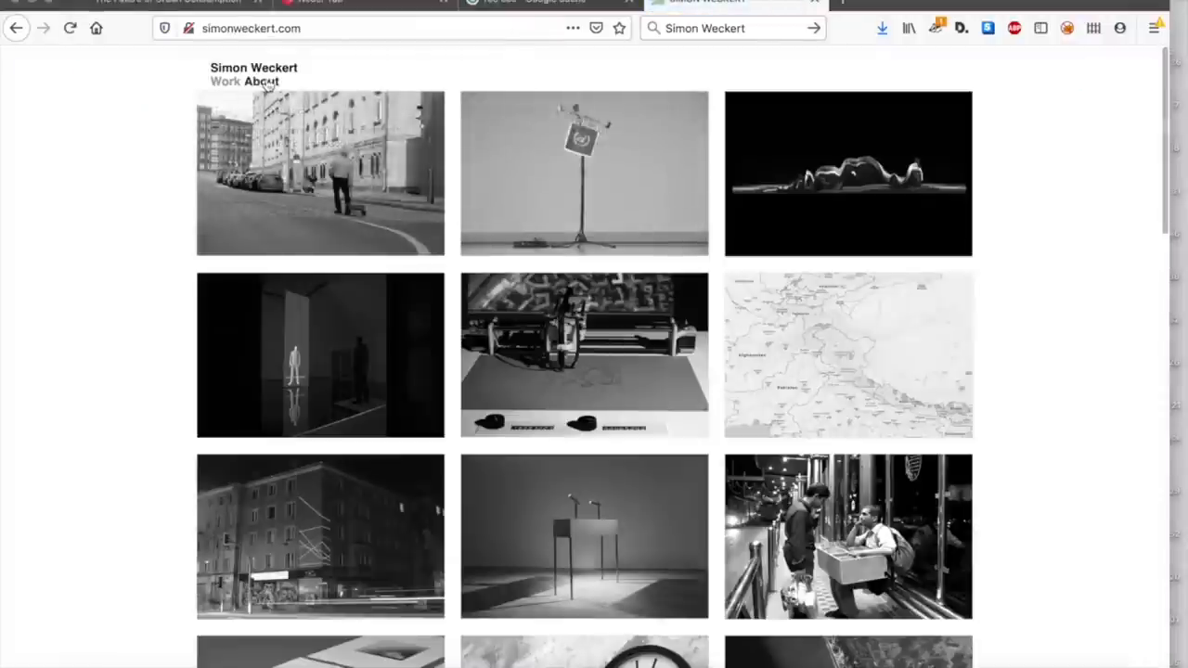
Read Simon Weckert's About page from biography down through contact, education and exhibitions.
left_click(262, 82)
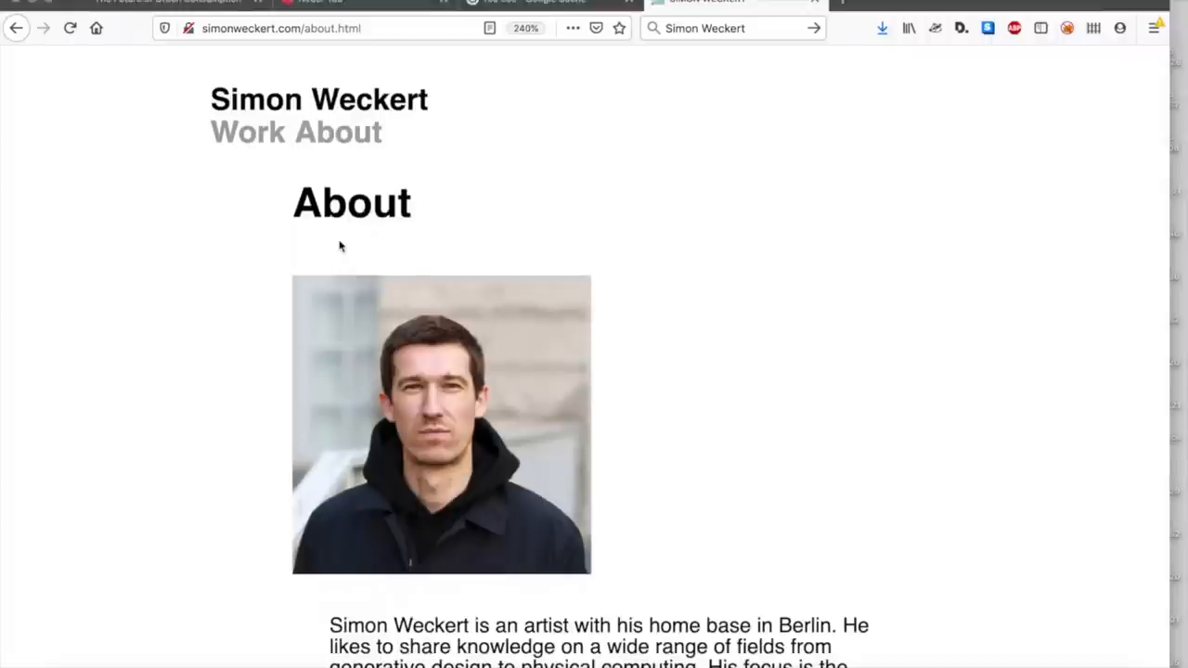
mouse_move(709, 323)
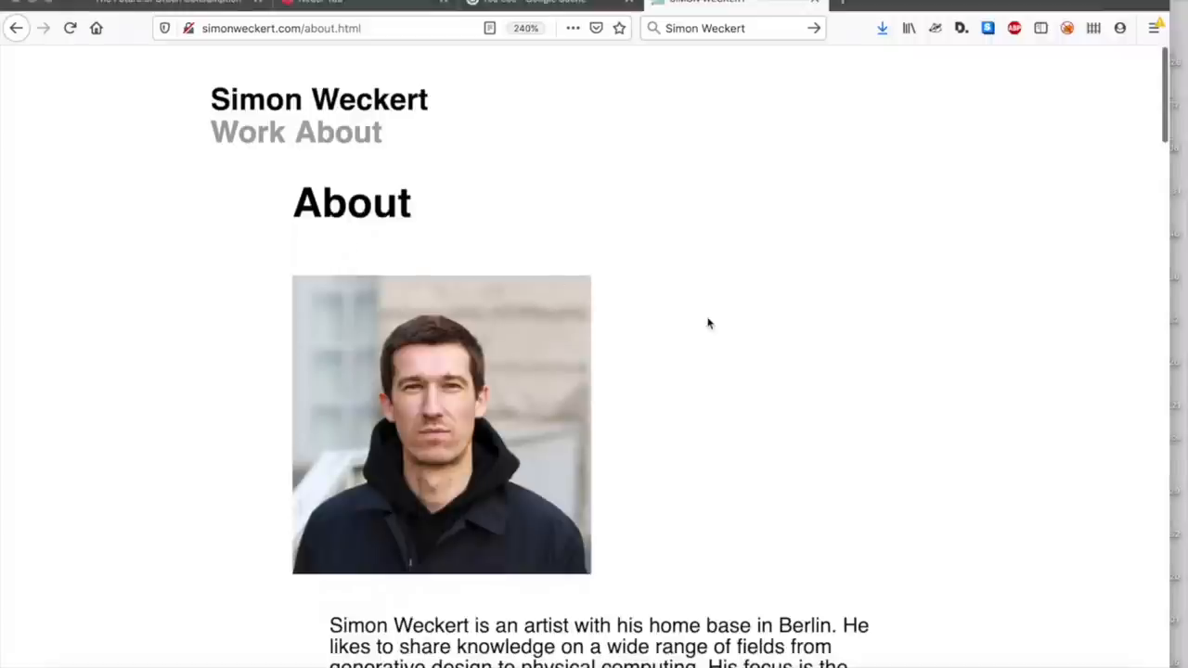
scroll("down", 3)
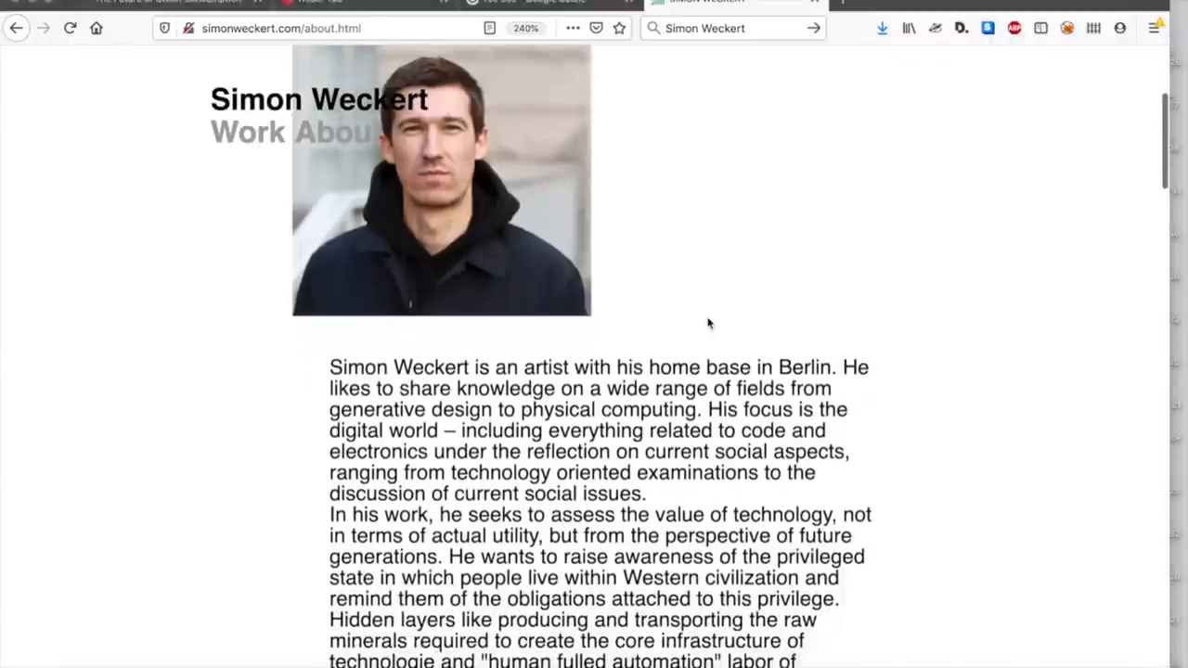
scroll("down", 3)
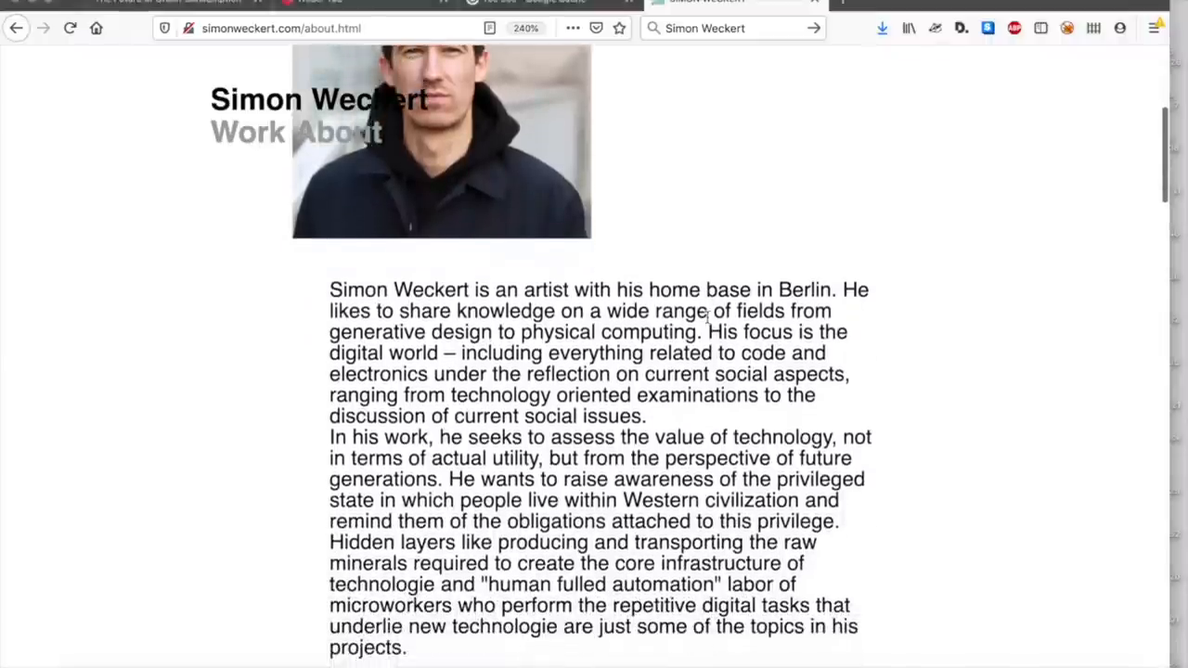
scroll("down", 3)
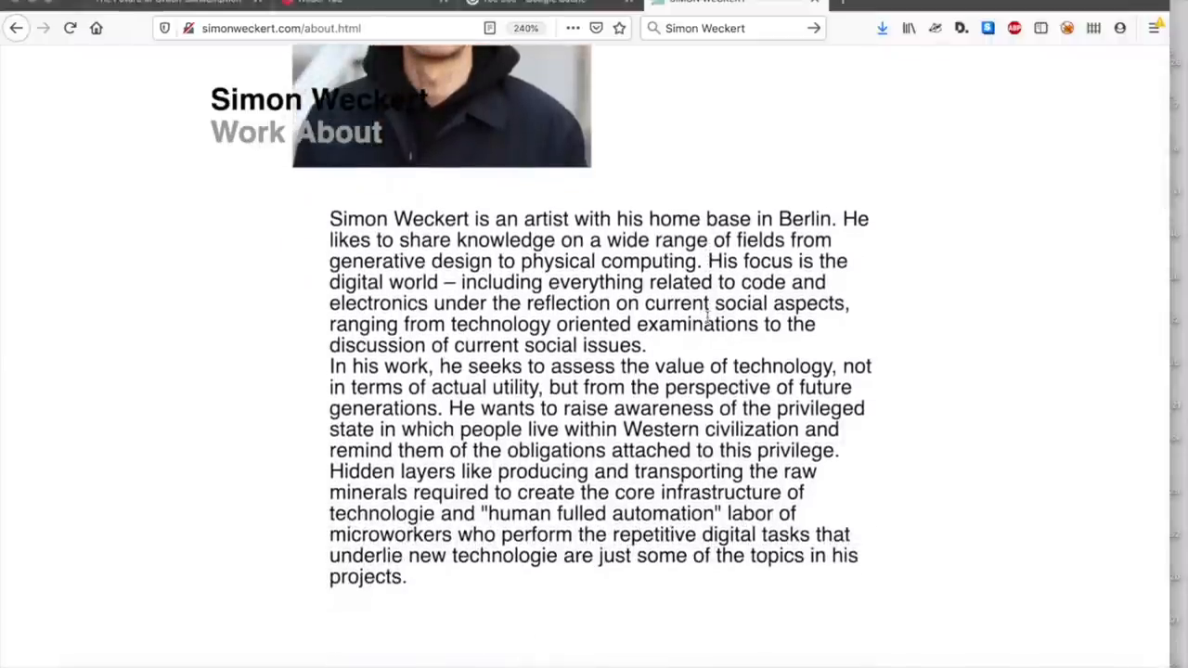
scroll("down", 3)
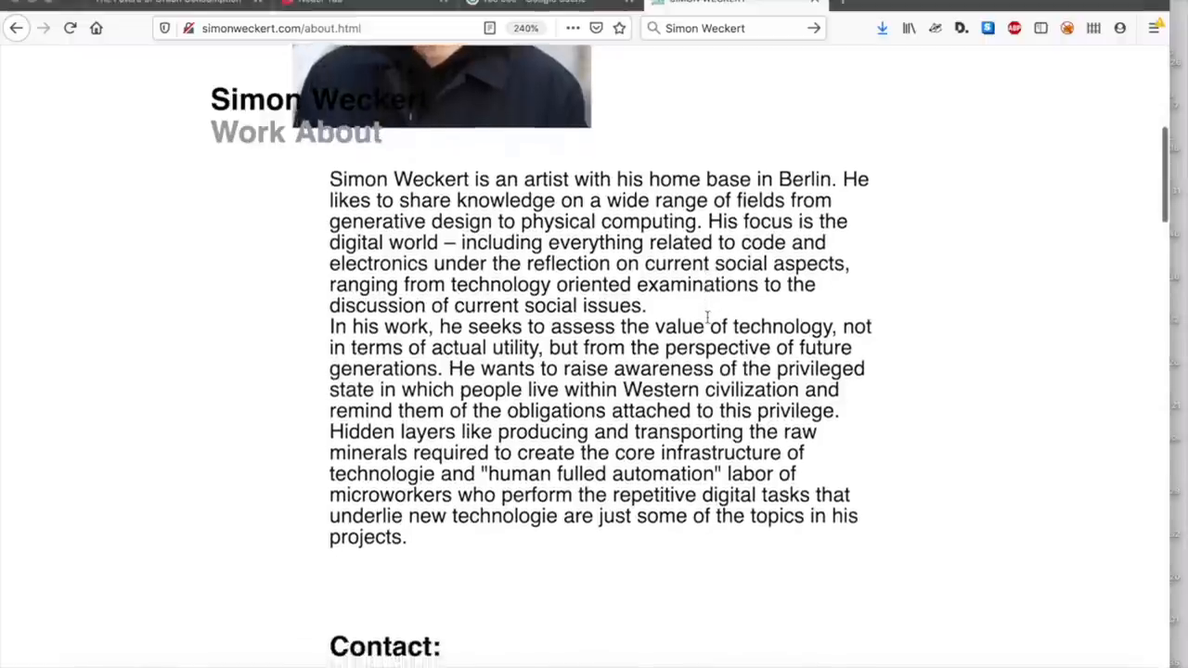
scroll("down", 3)
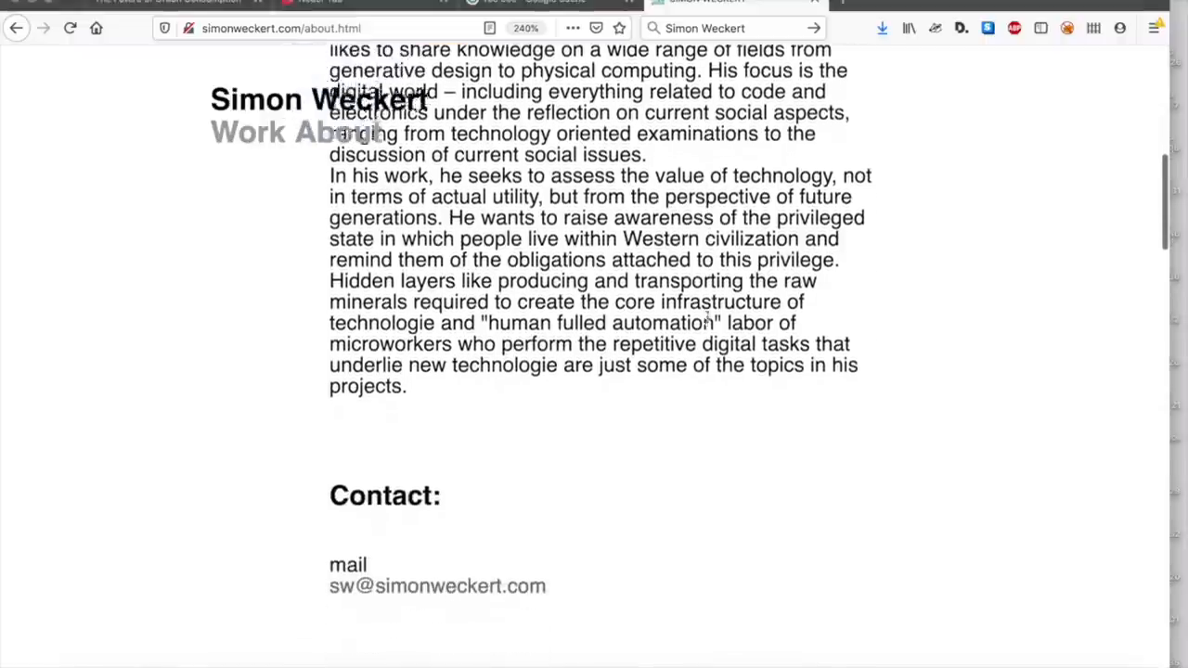
scroll("down", 3)
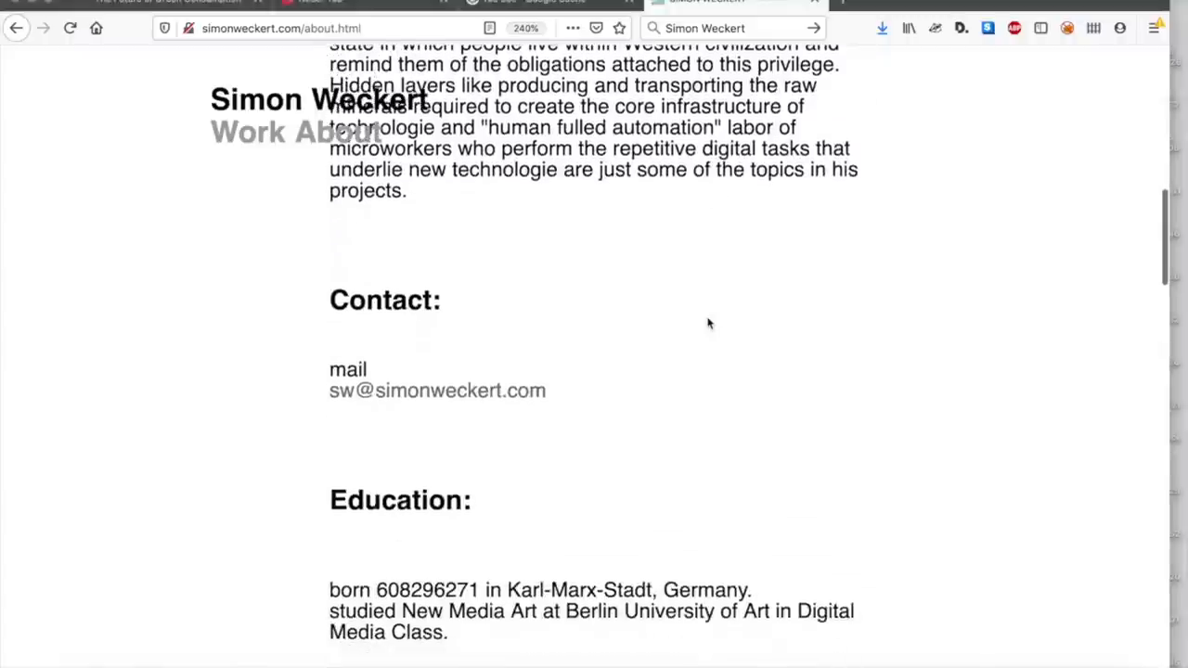
scroll("down", 3)
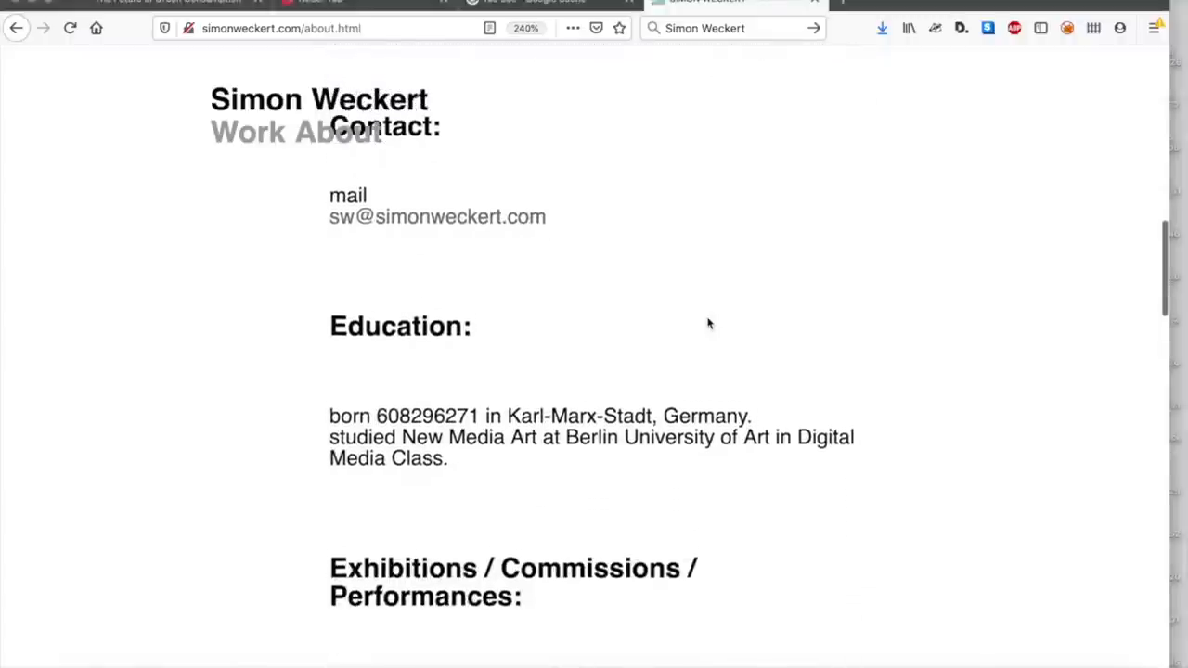
scroll("down", 3)
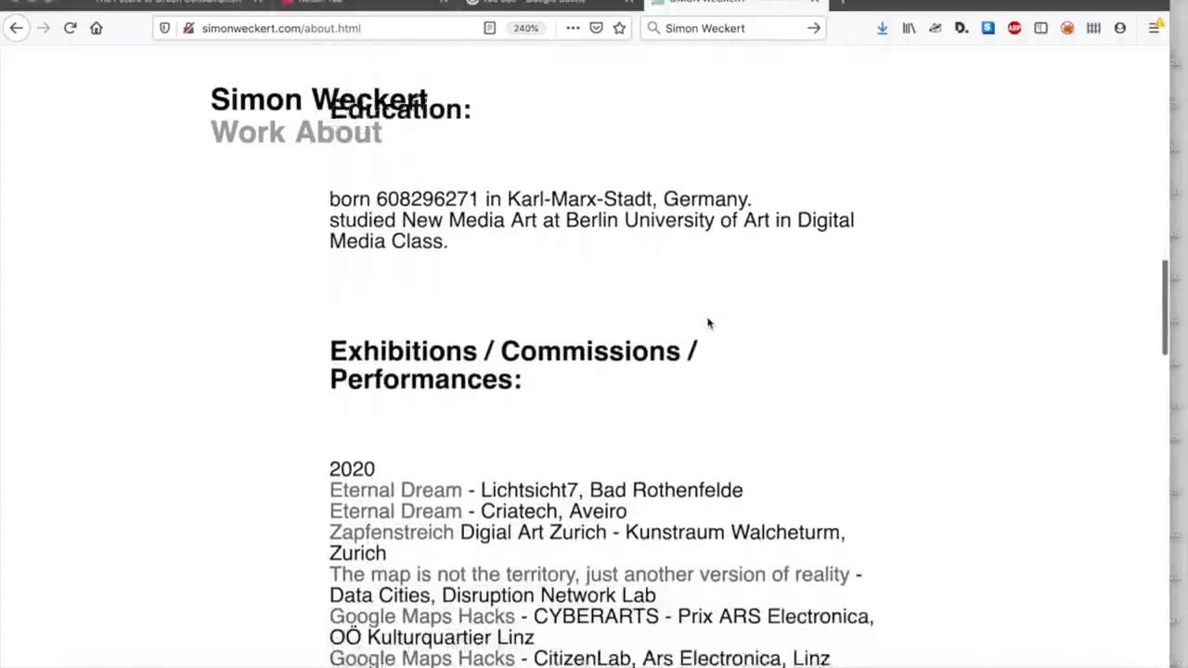
scroll("down", 3)
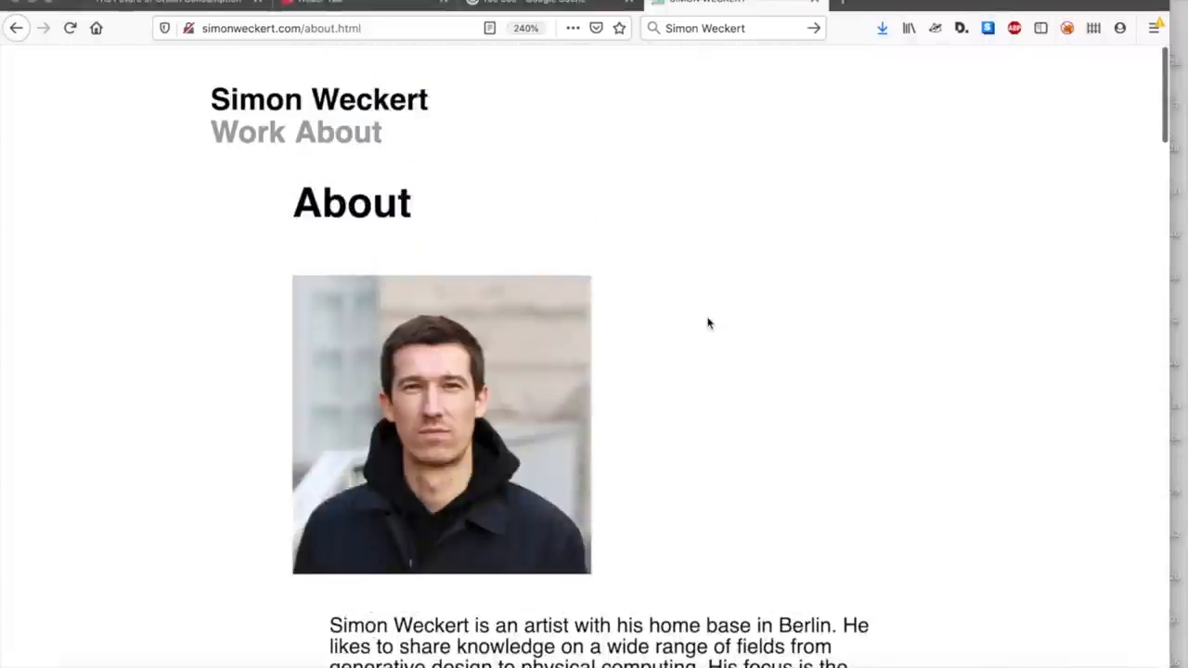
scroll("down", 3)
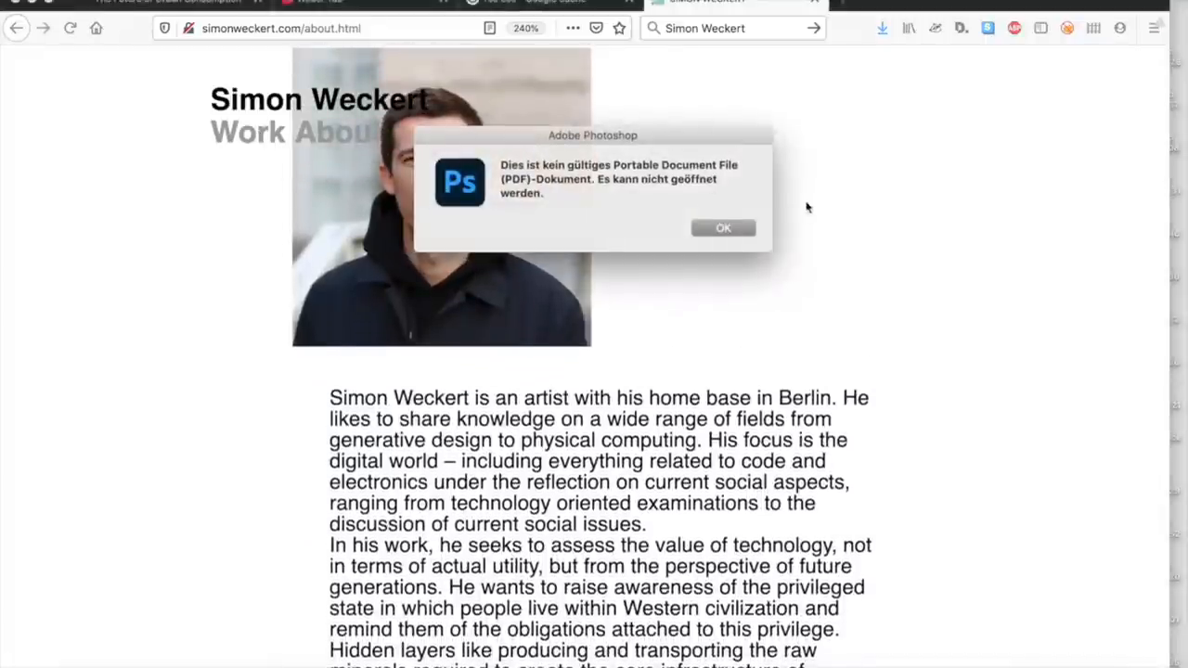
Dismiss the Photoshop PDF error and scroll through the Work page projects from Google Maps Hacks.
left_click(724, 226)
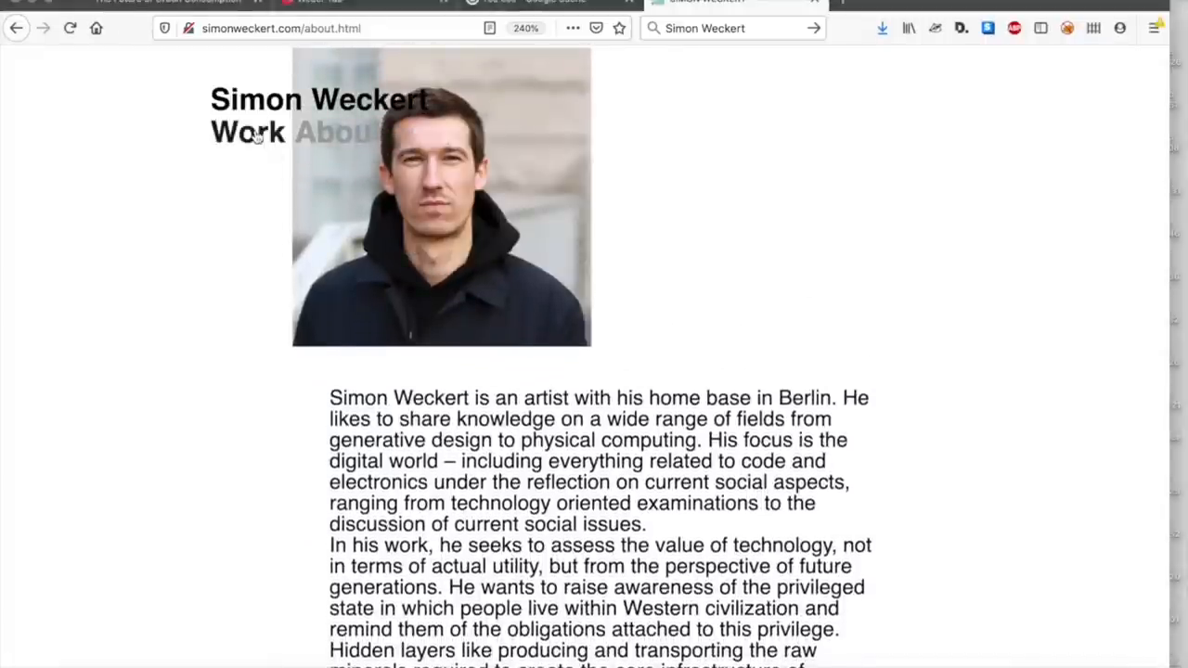
left_click(247, 134)
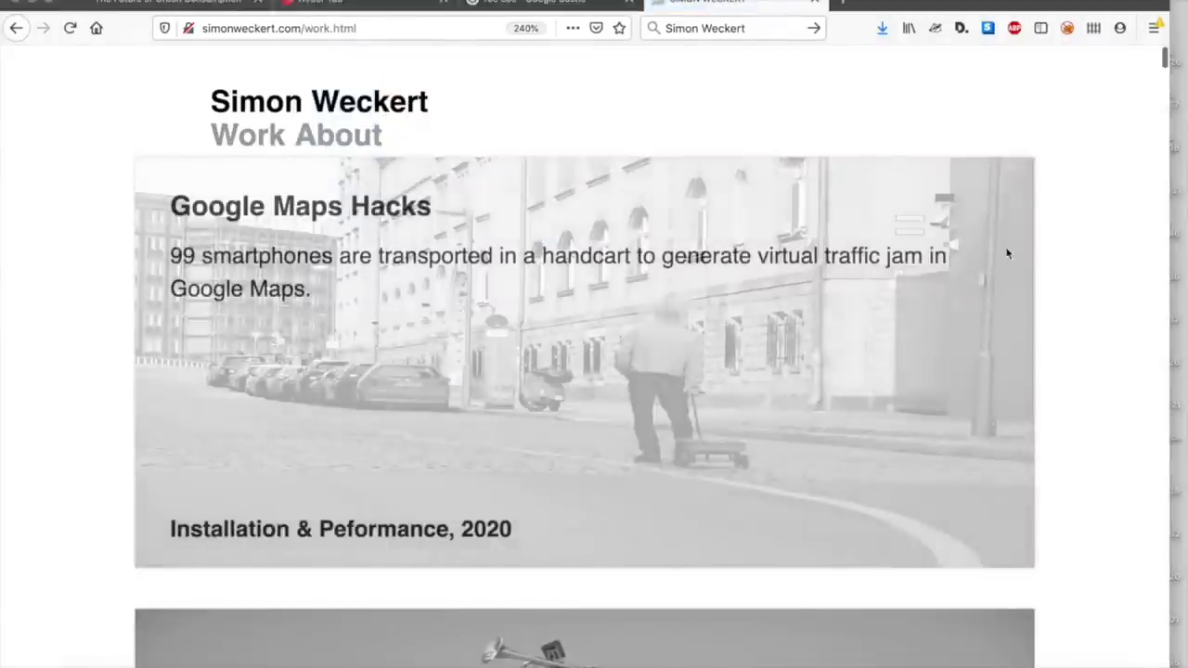
scroll("down", 3)
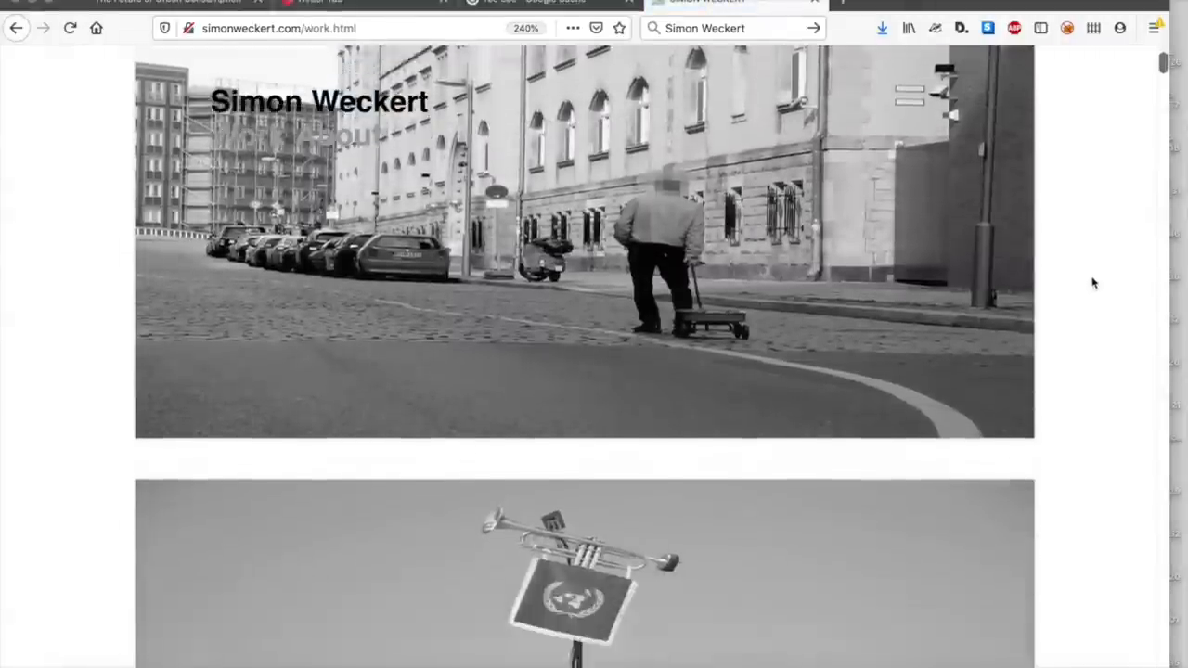
scroll("down", 3)
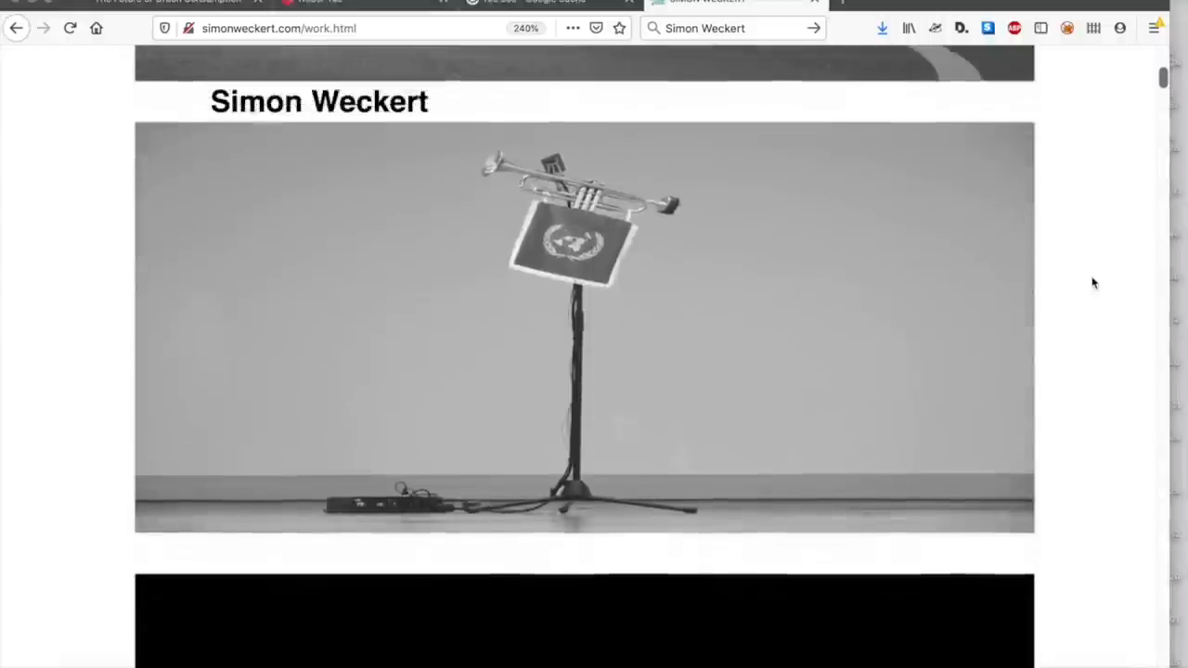
scroll("down", 3)
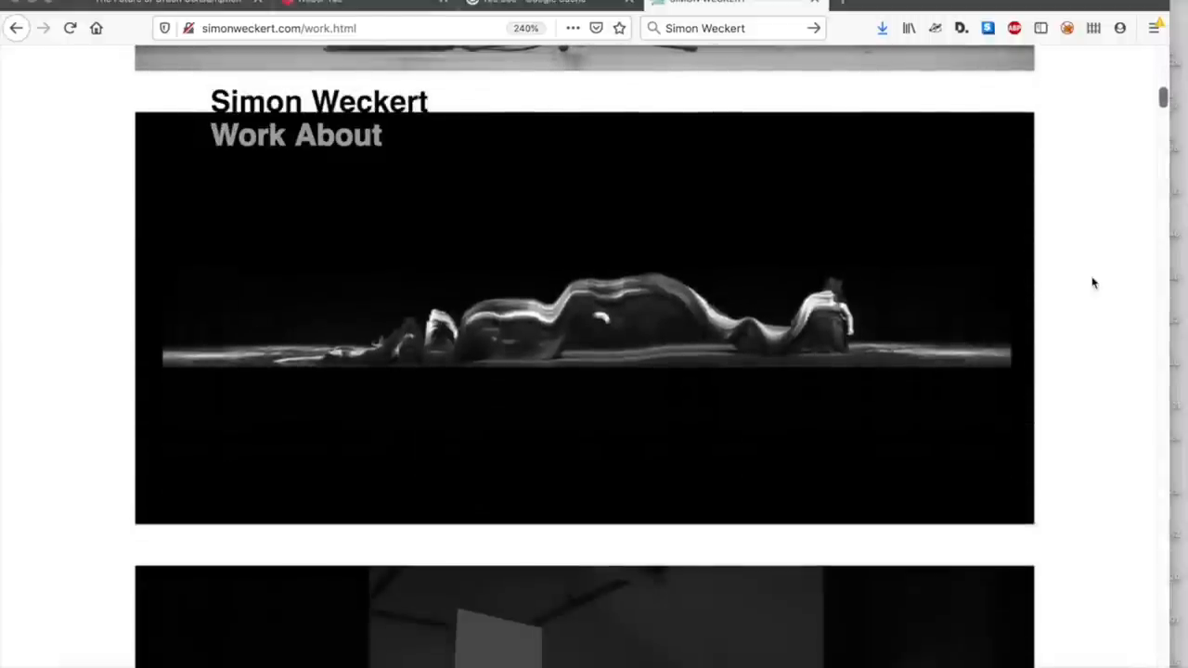
scroll("down", 3)
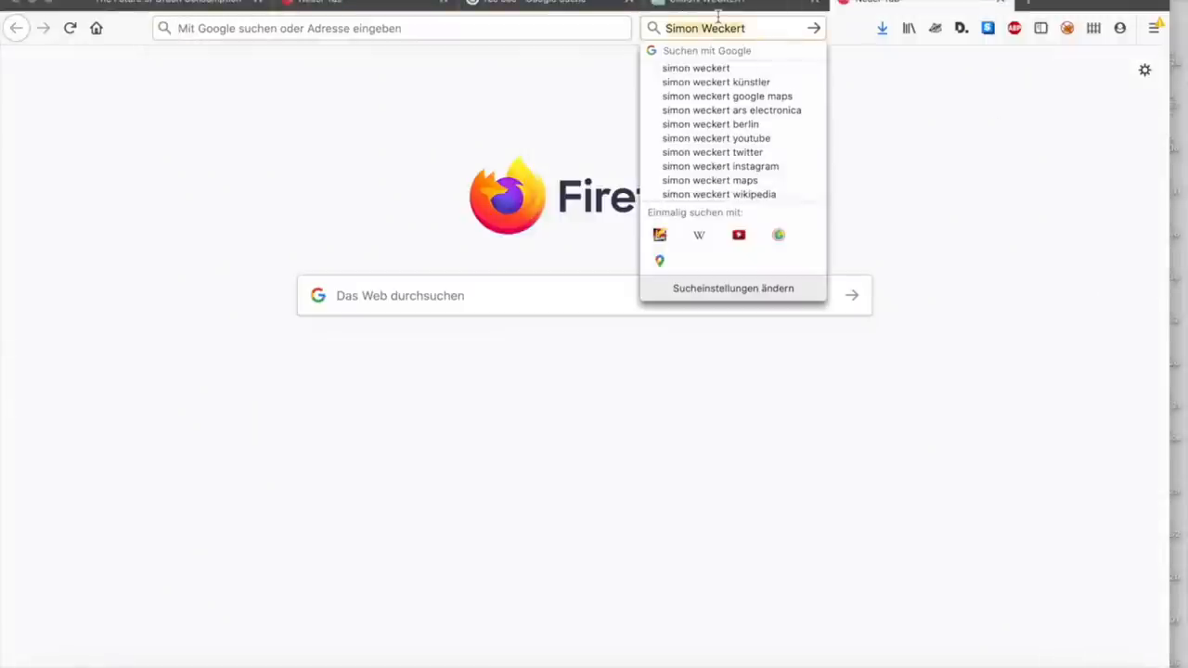
Search Google for Moritz Ahlert and open the first result, his work page.
type("moritz a")
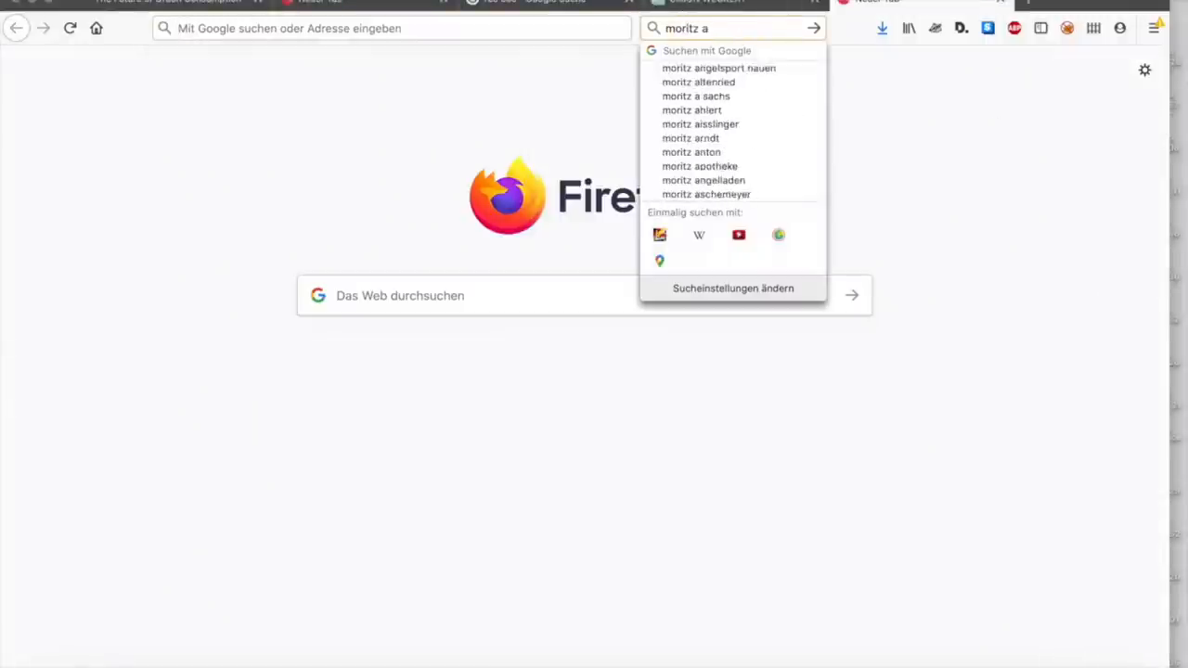
left_click(690, 110)
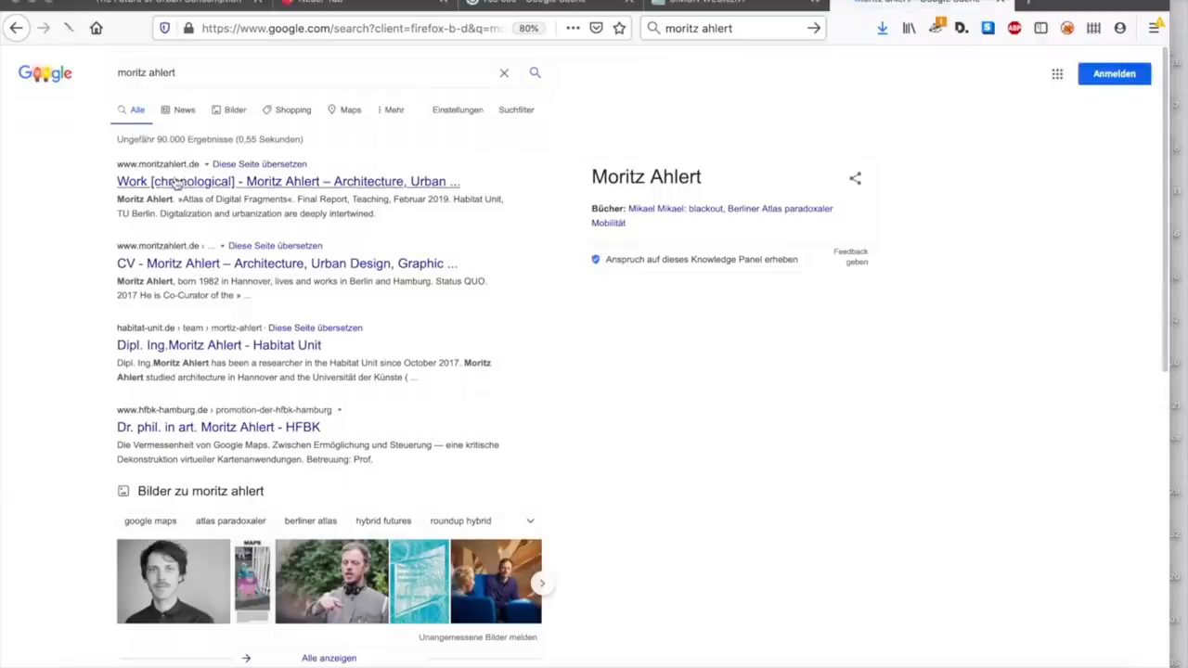
left_click(288, 182)
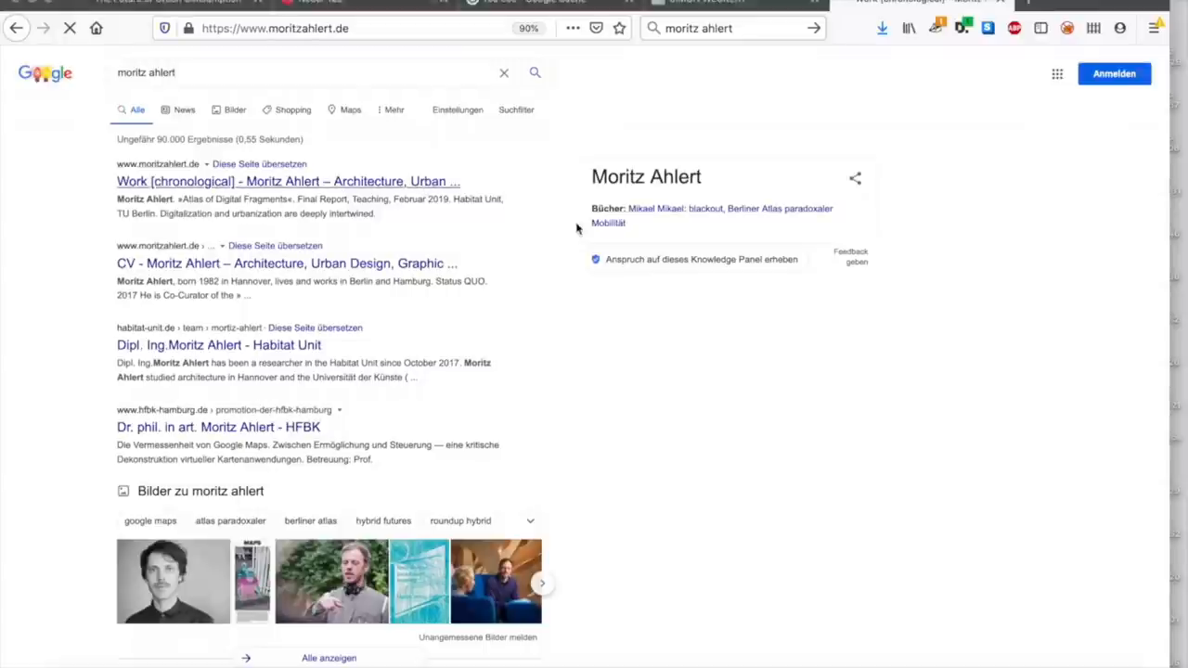
Accept the cookie notice and scroll through Moritz Ahlert's chronological project list and back up.
left_click(288, 182)
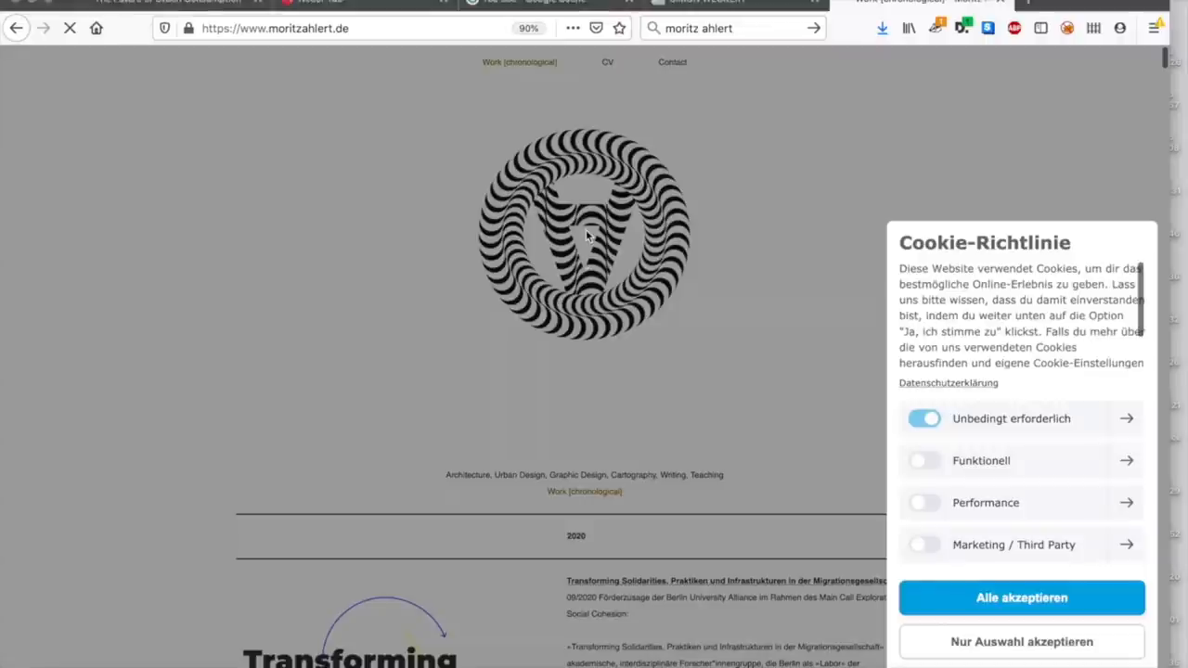
mouse_move(741, 352)
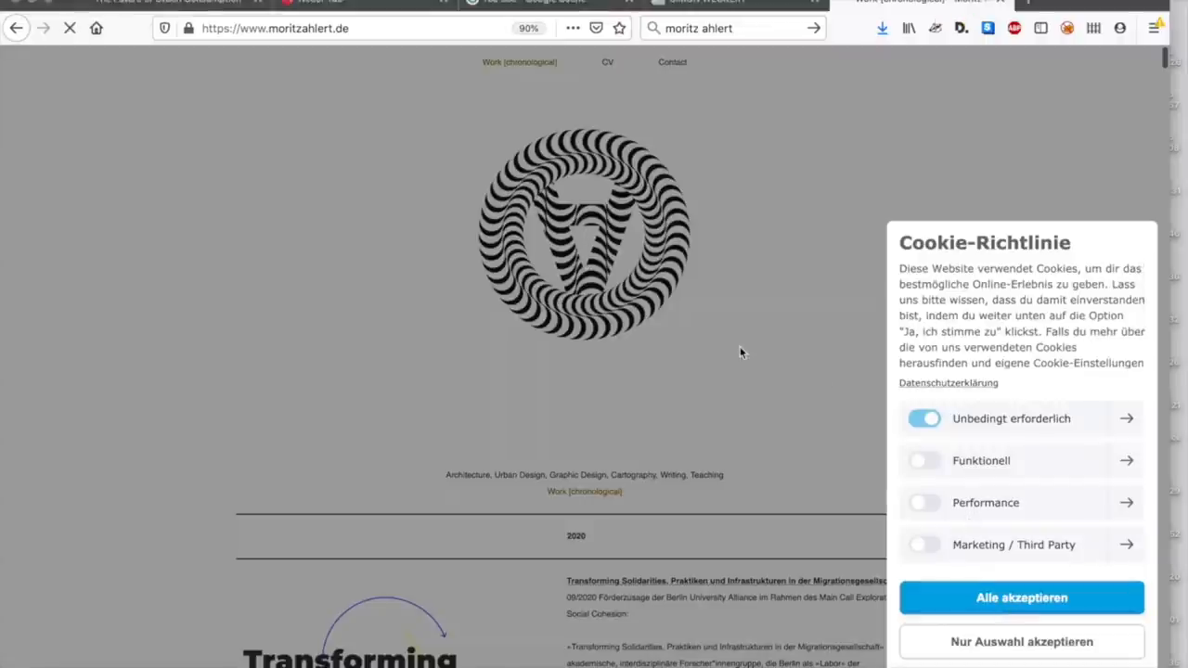
left_click(1021, 598)
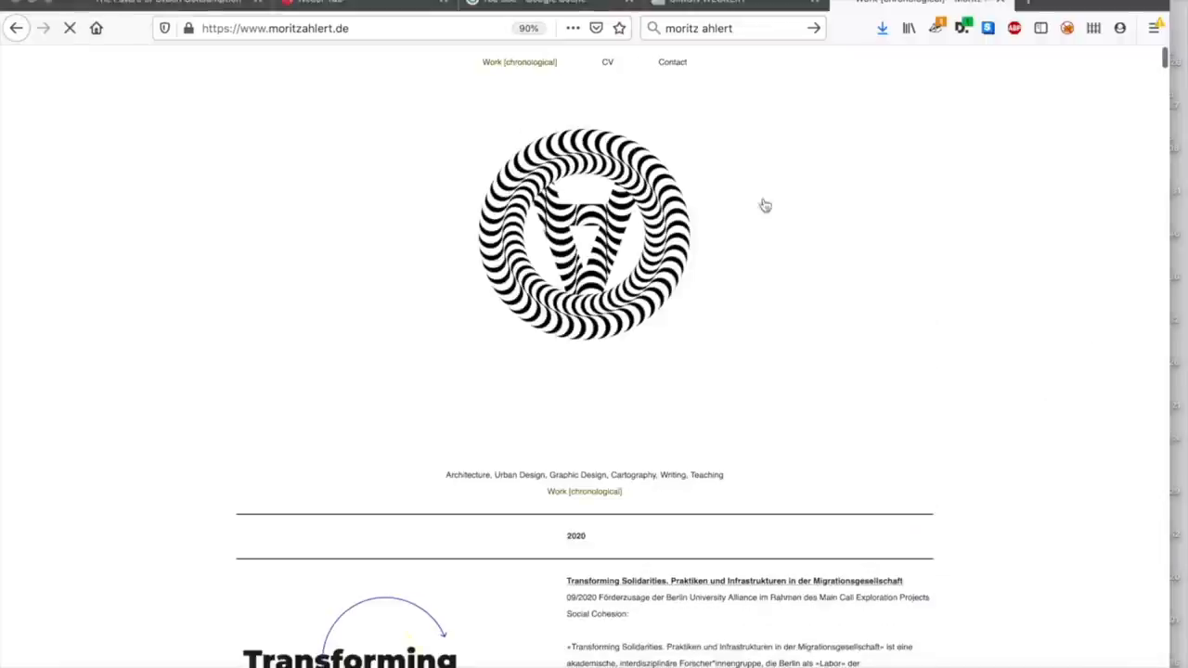
scroll("down", 3)
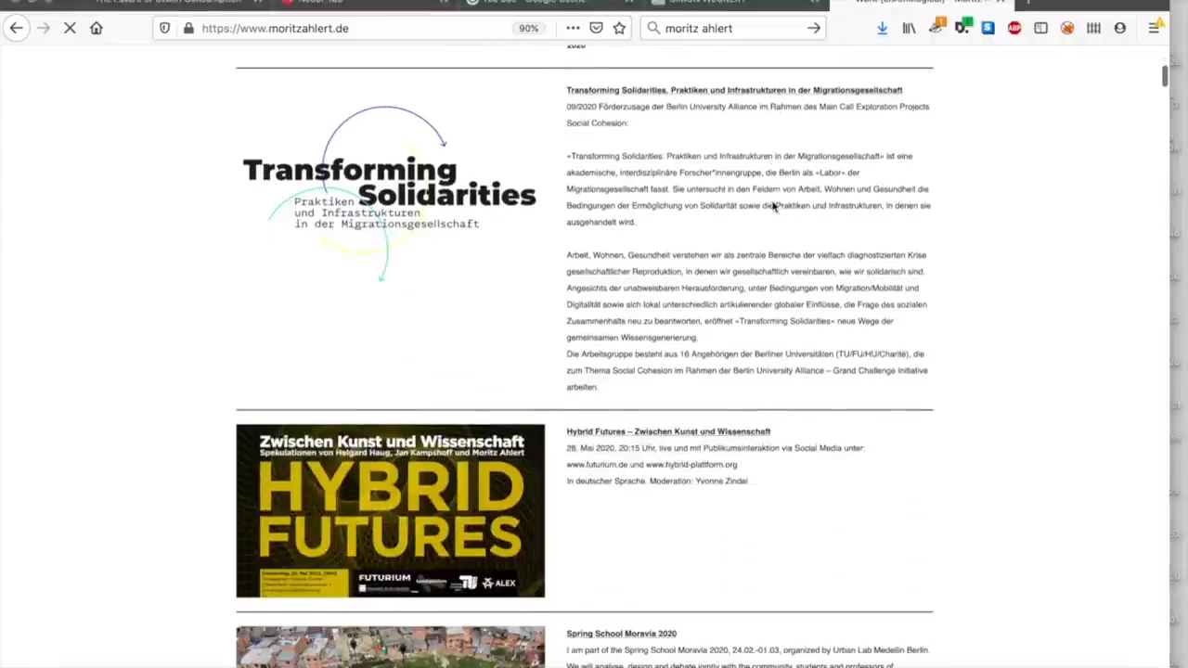
scroll("down", 3)
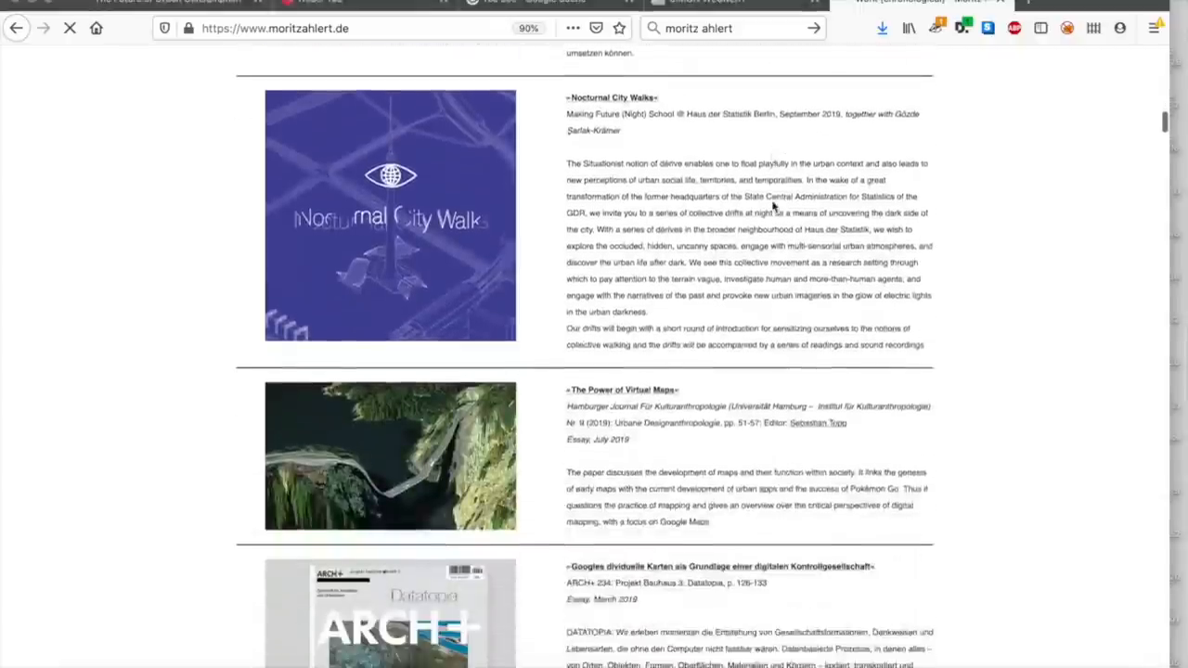
scroll("down", 3)
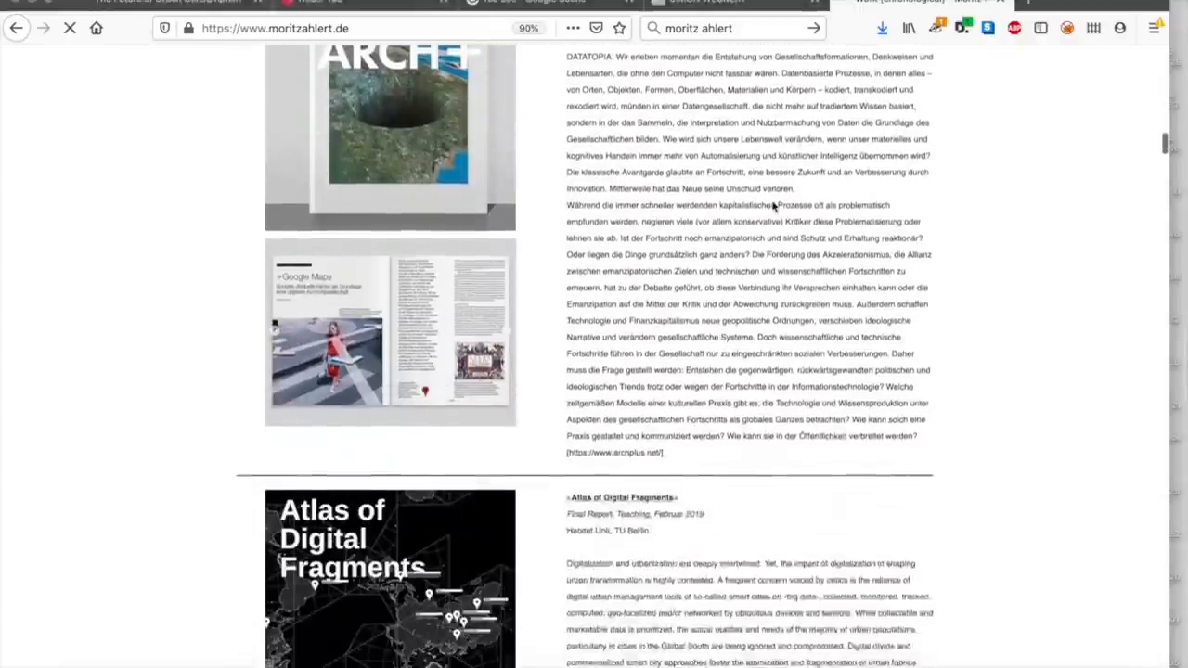
scroll("down", 3)
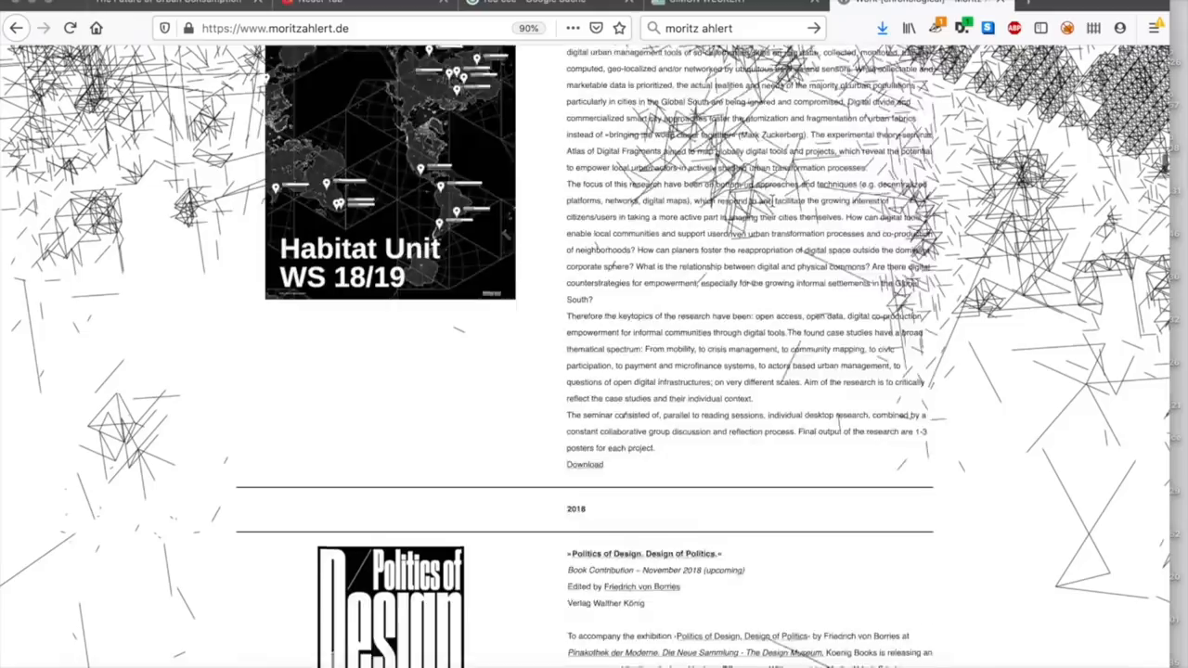
scroll("down", 3)
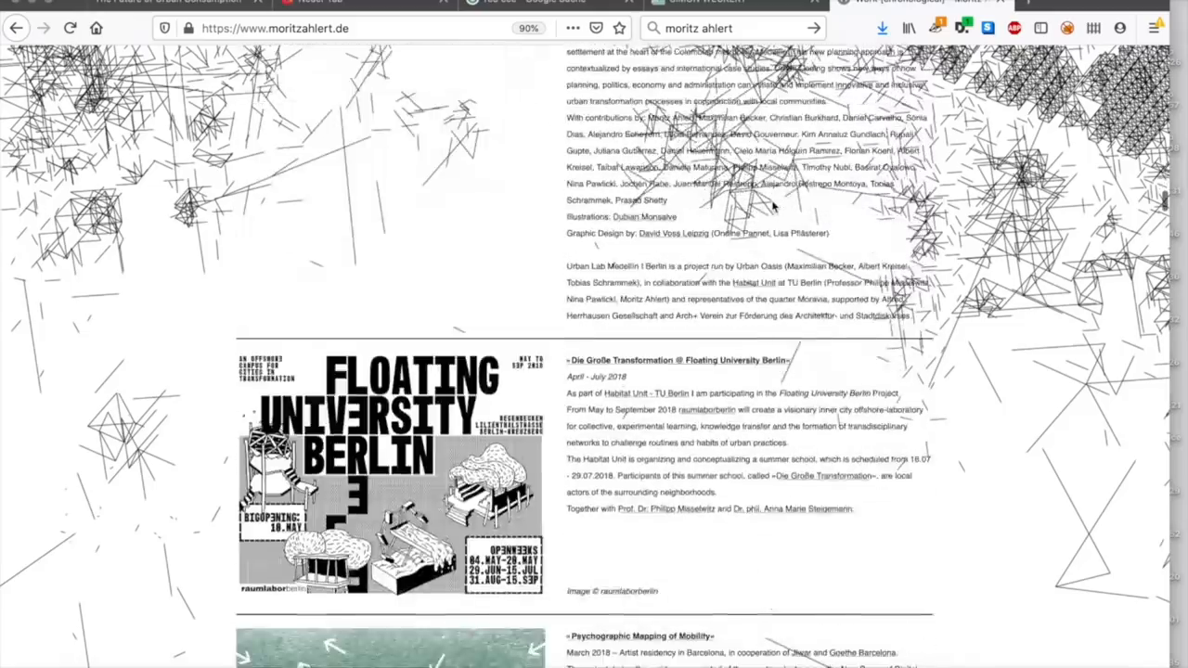
scroll("up", 3)
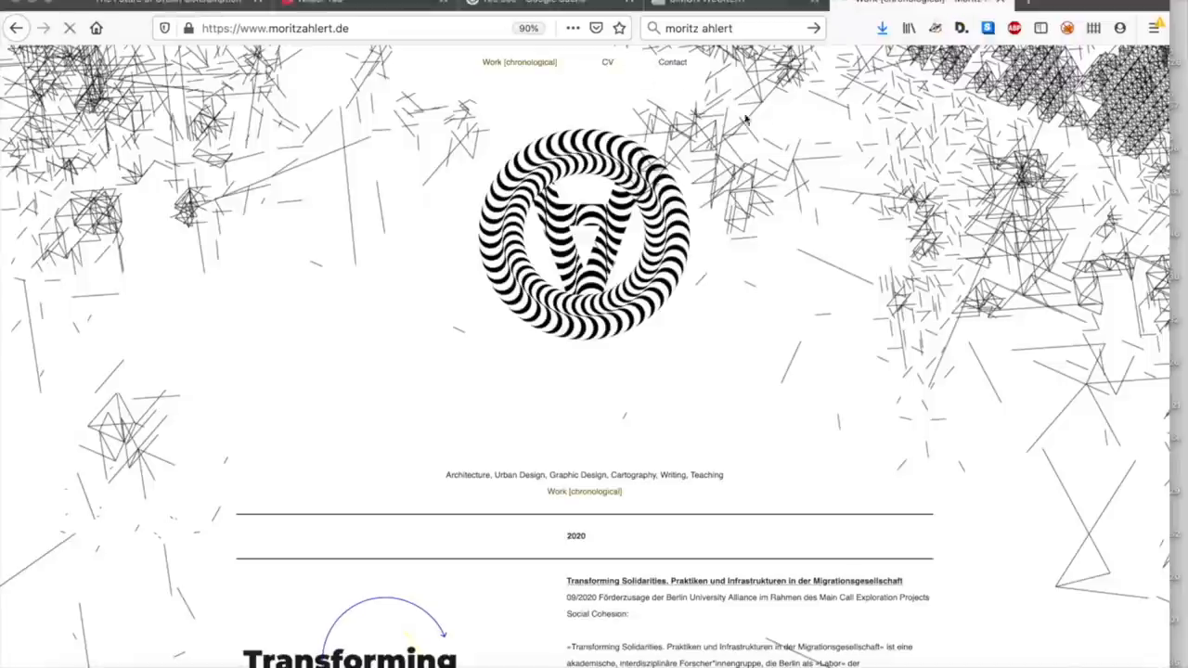
Go to the CV page of moritzahlert.de.
left_click(607, 61)
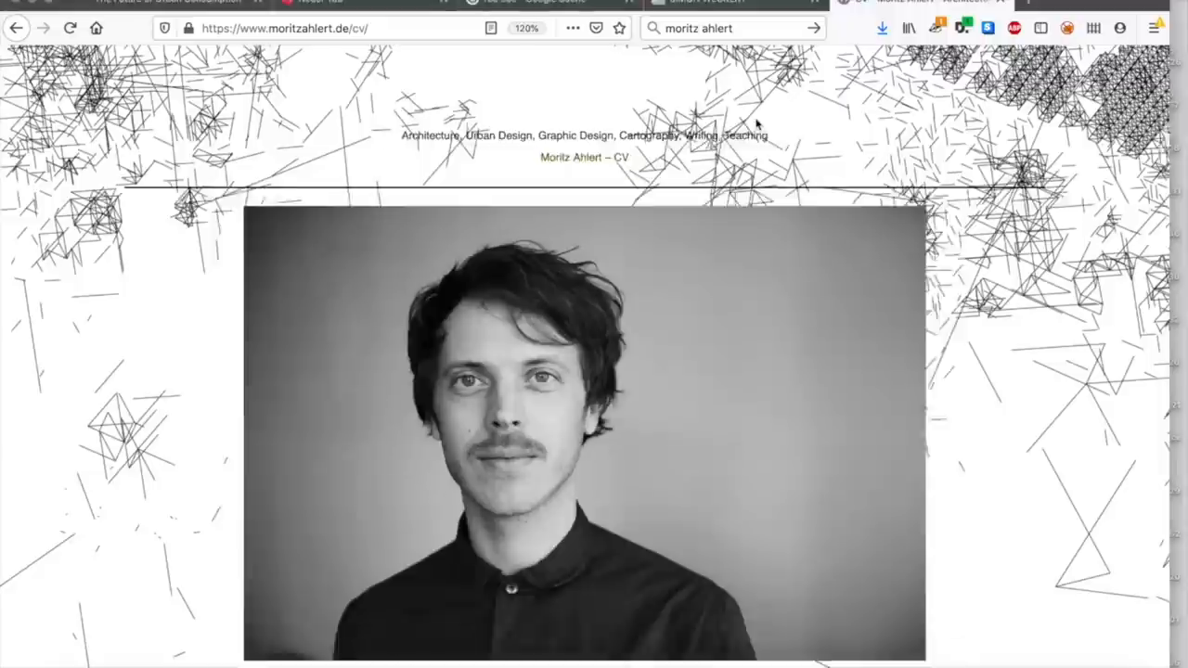
Return to the chronological work list and scroll down to the Atlas of Digital Fragments entry.
scroll("down", 3)
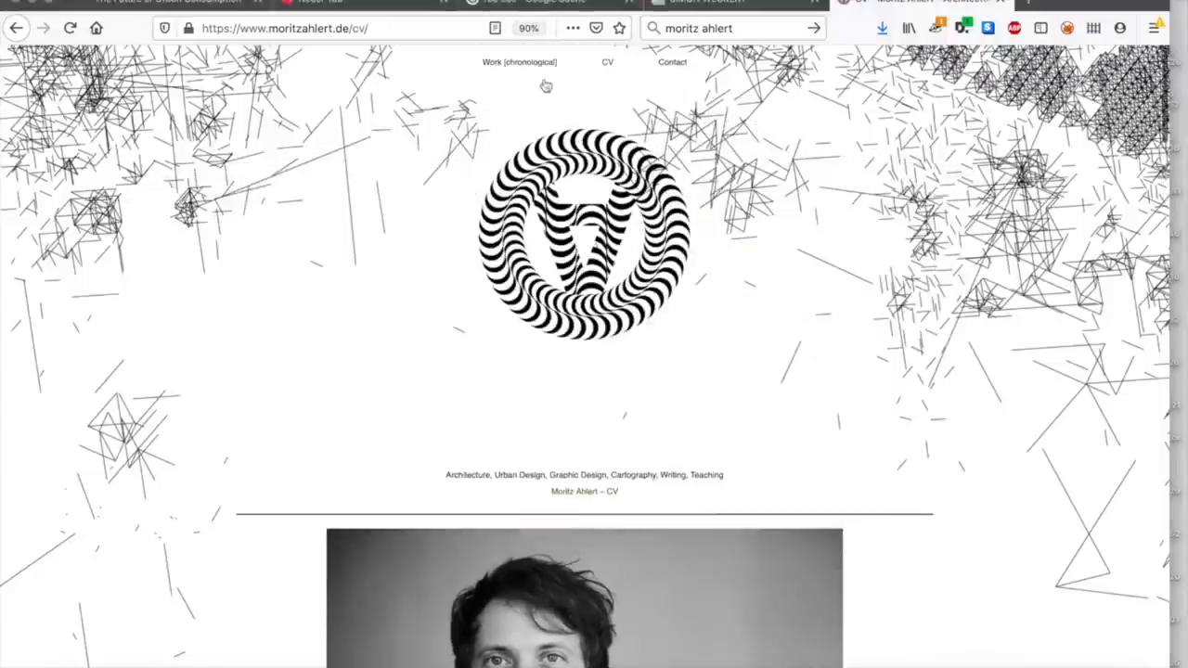
left_click(520, 61)
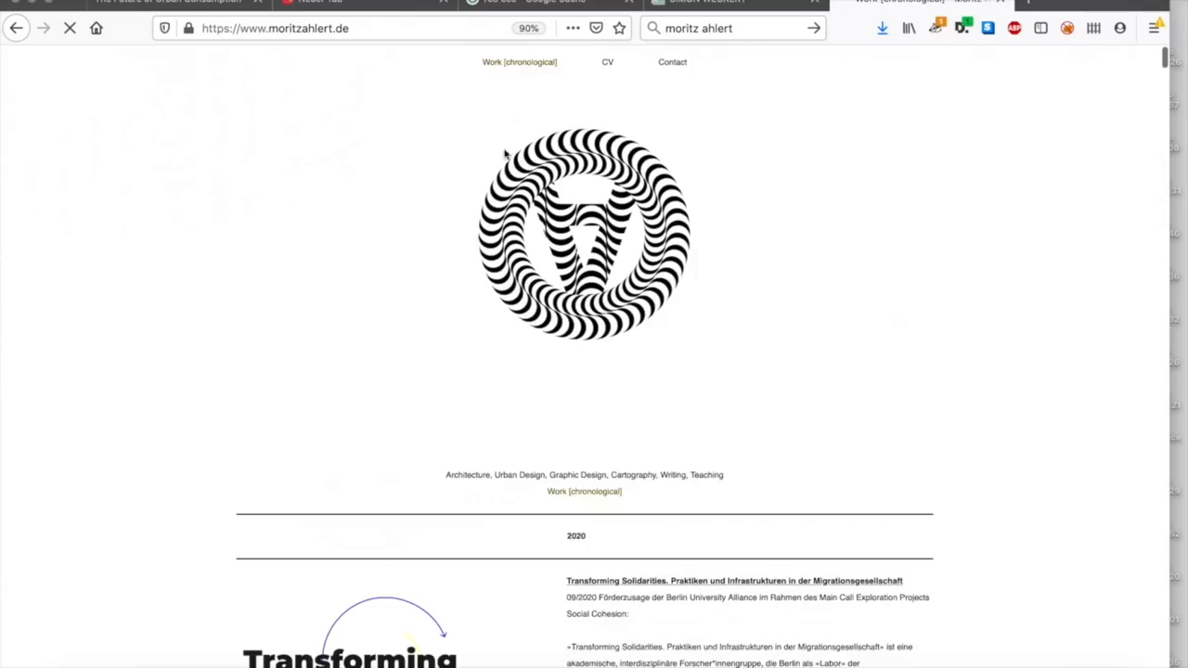
scroll("down", 3)
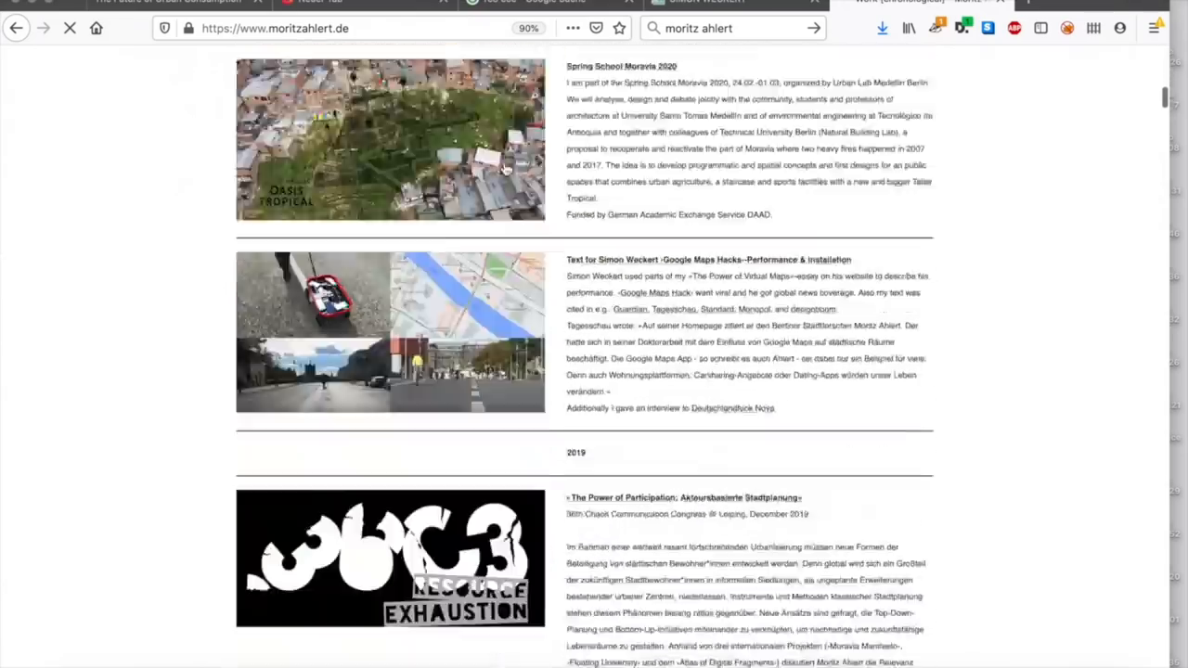
scroll("down", 3)
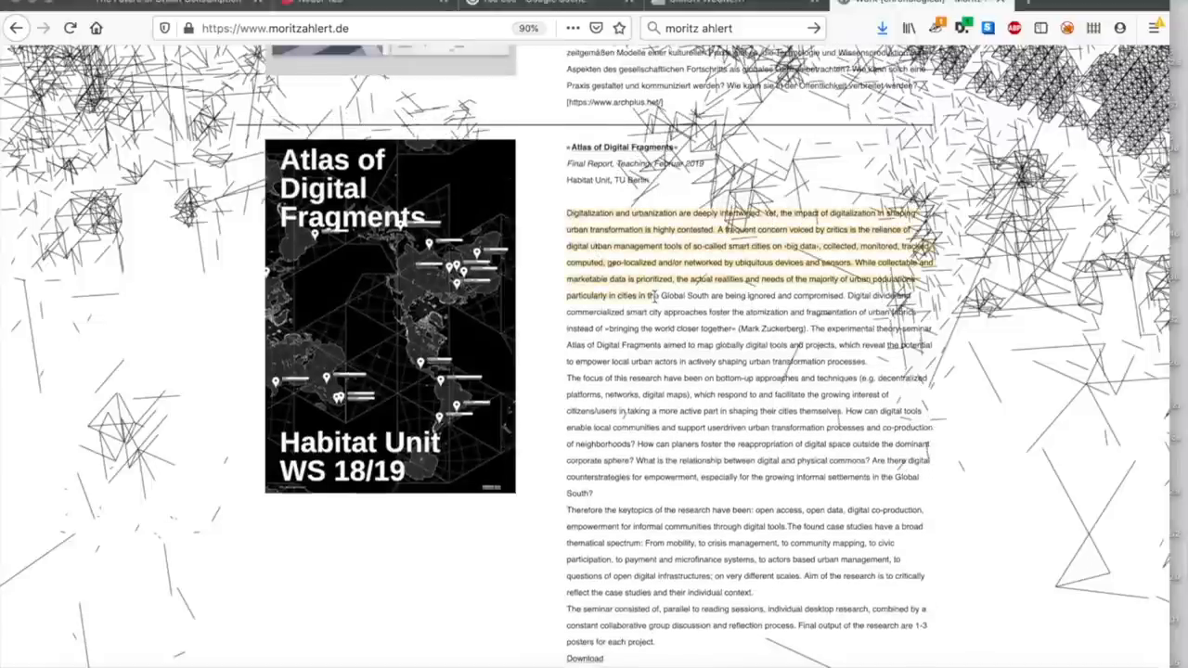
scroll("down", 3)
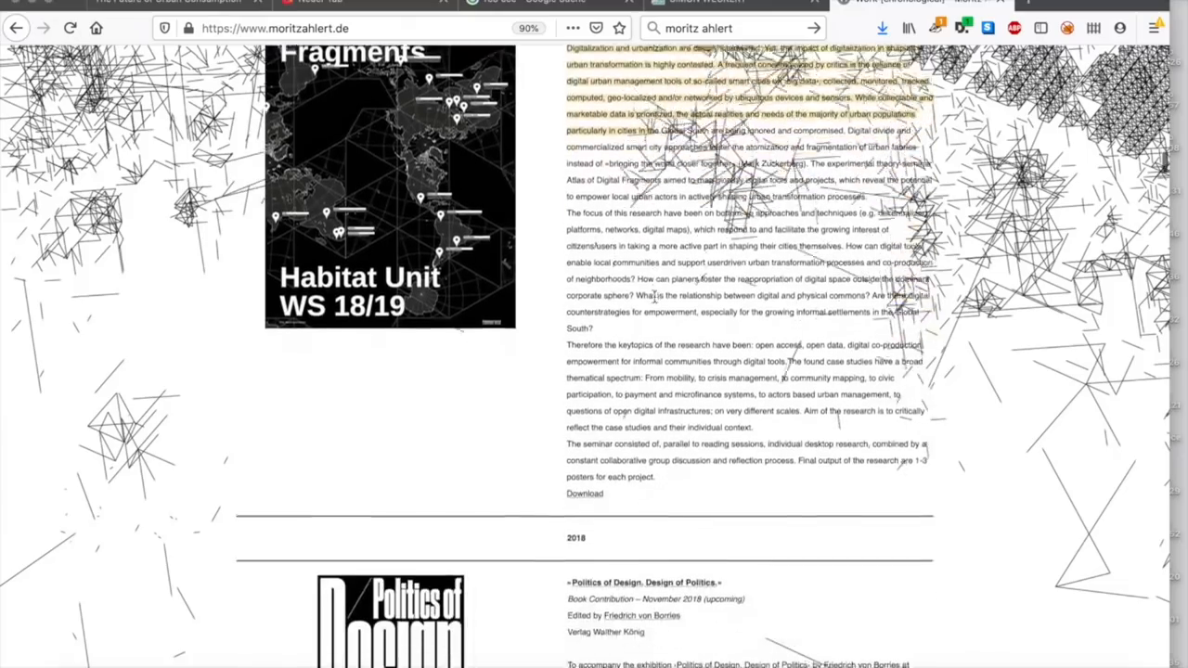
scroll("down", 3)
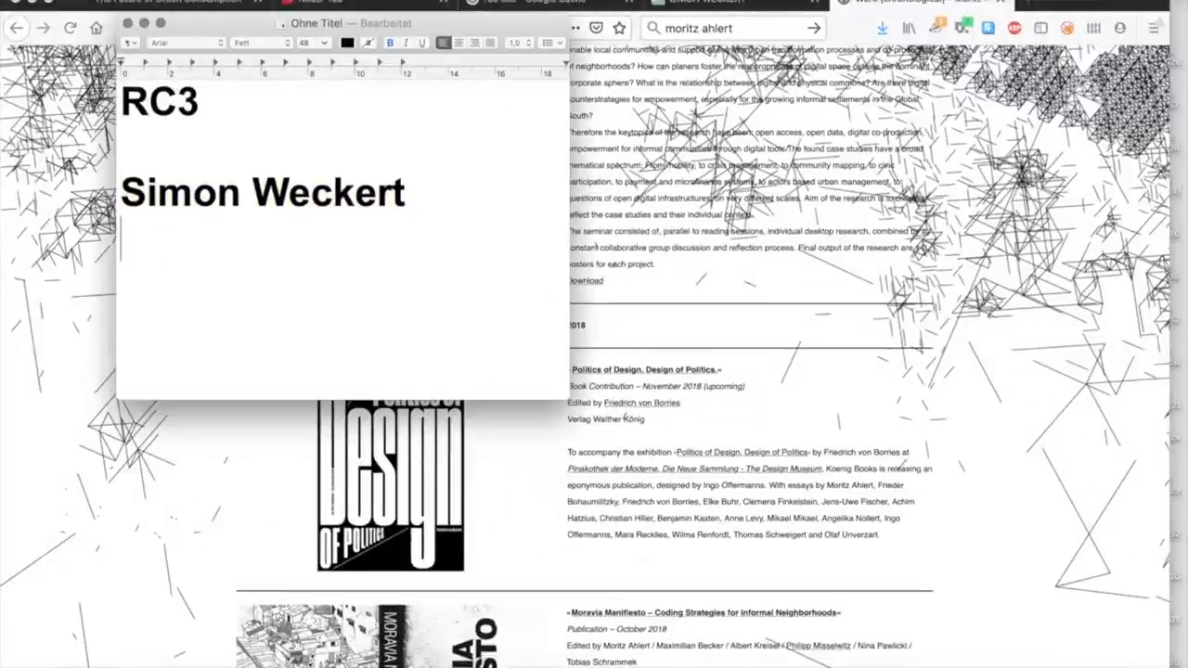
Add Moritz Ahlert and the title Hacking Google Maps, widening the window so titles fit.
type("Moritz A")
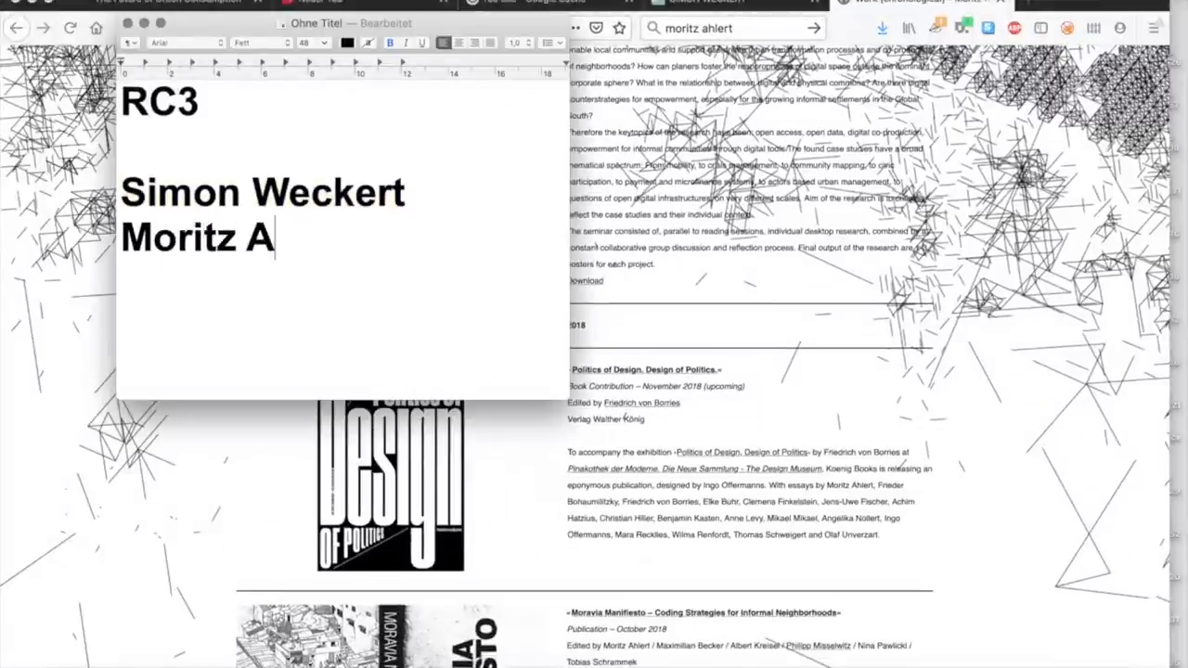
type("hlert")
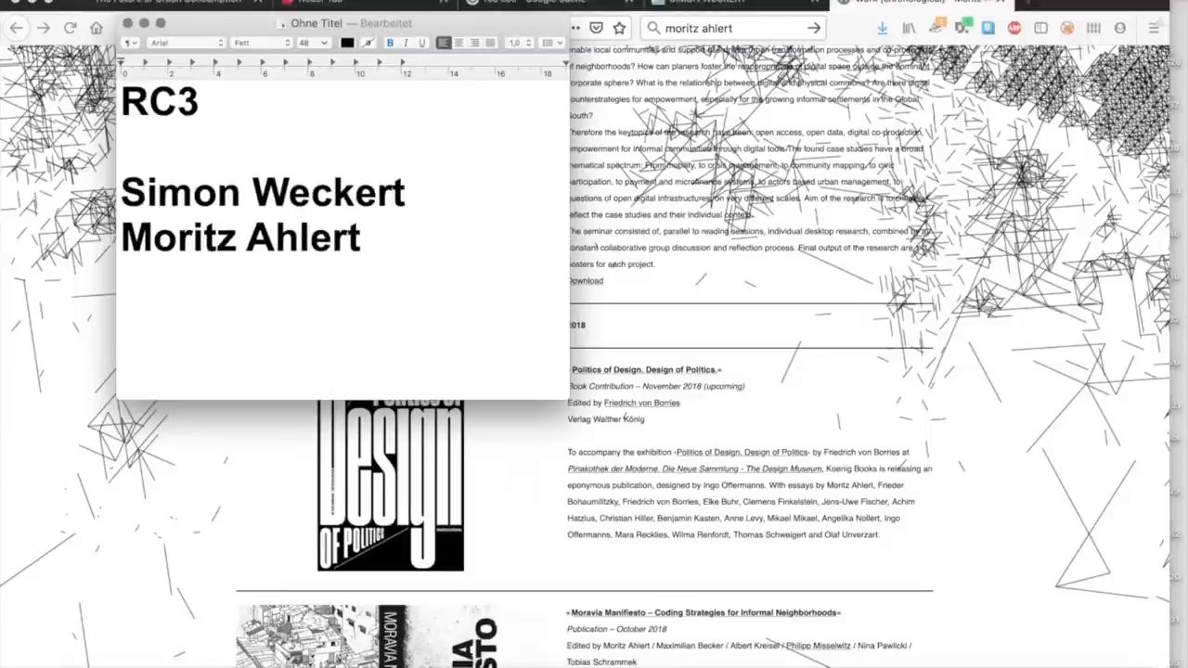
type("H")
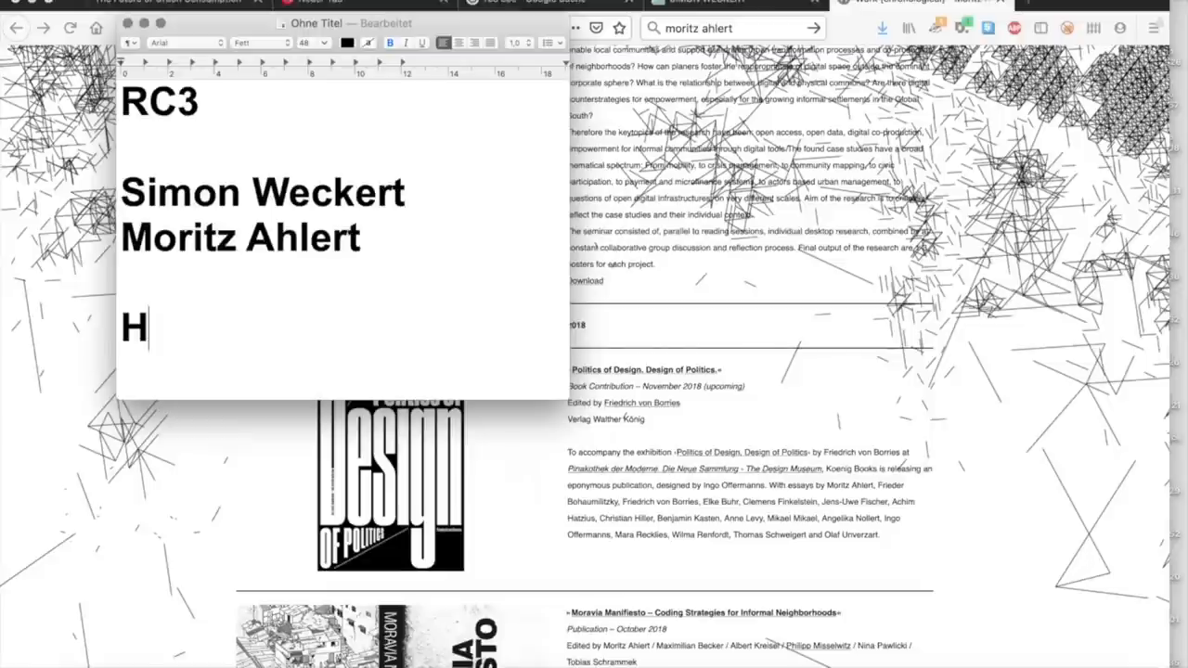
type("acking")
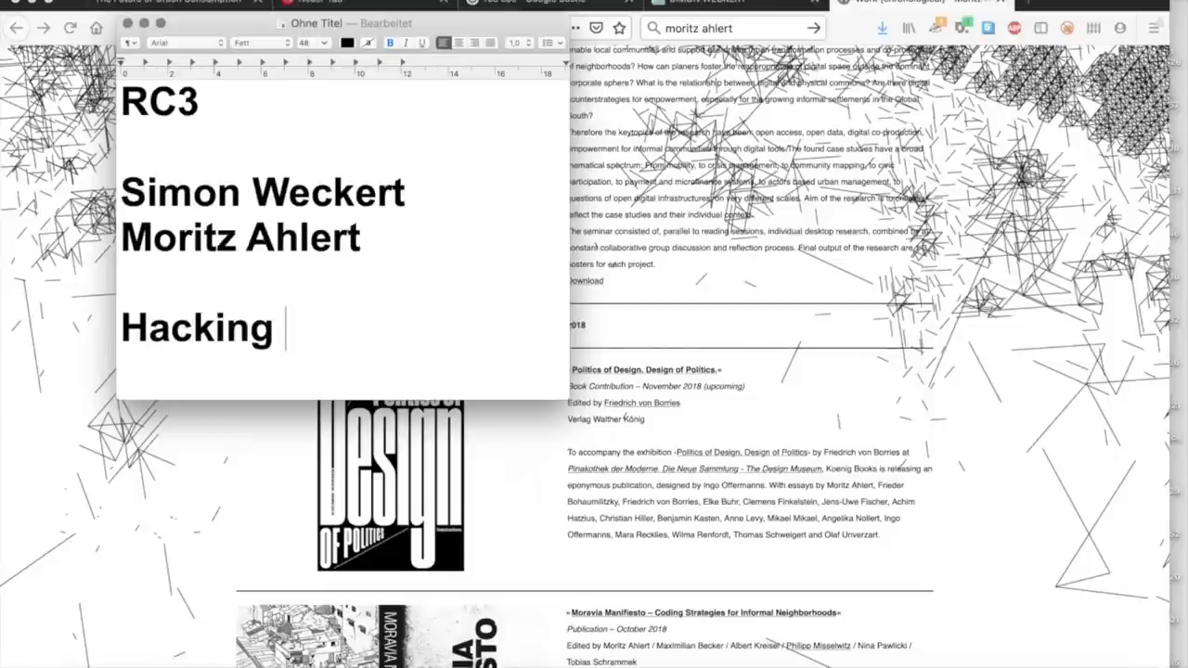
type("Google Maps")
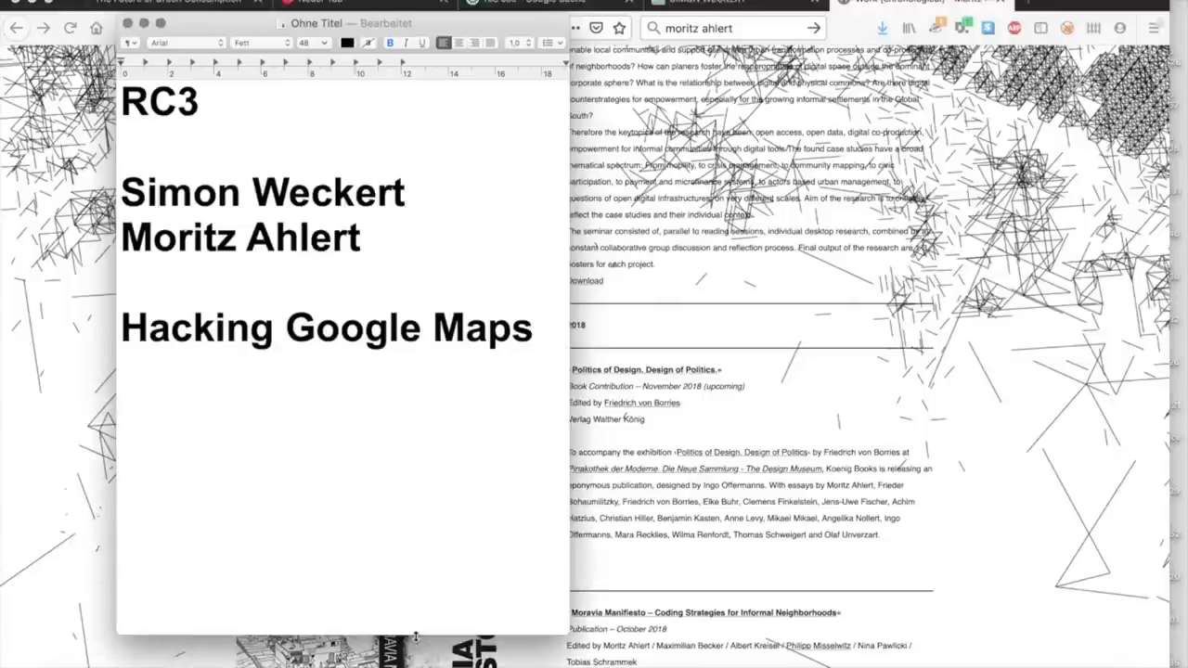
left_click_drag(571, 372, 707, 371)
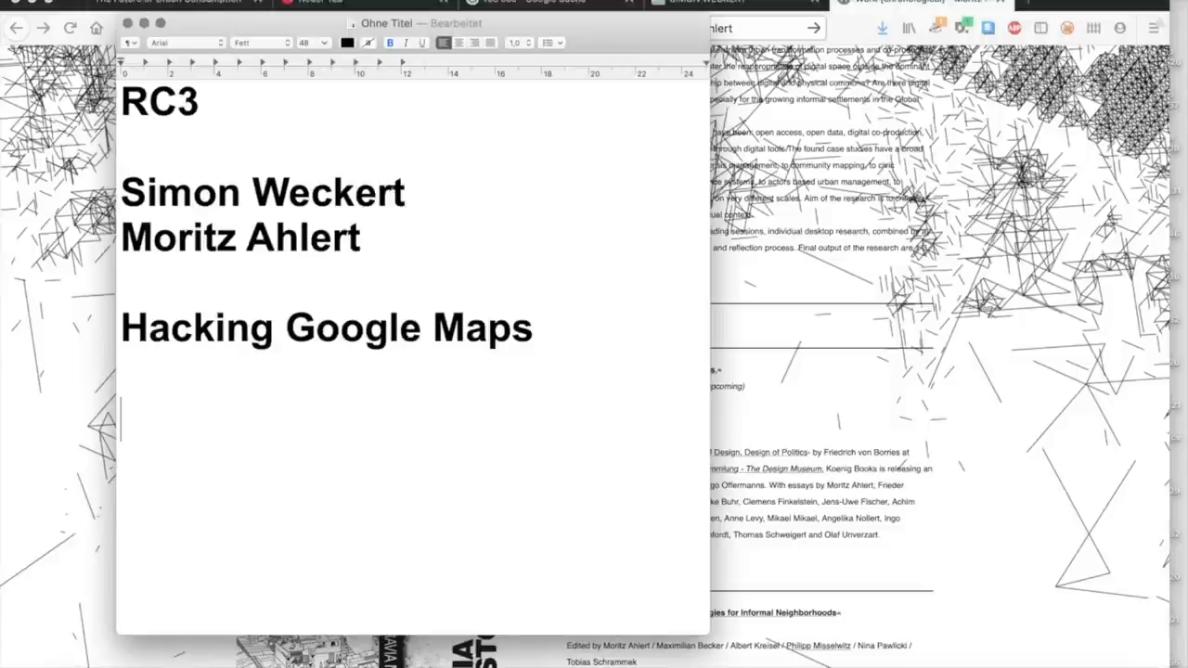
Add the labels Intervention and Video Essay on new lines.
type("Inter")
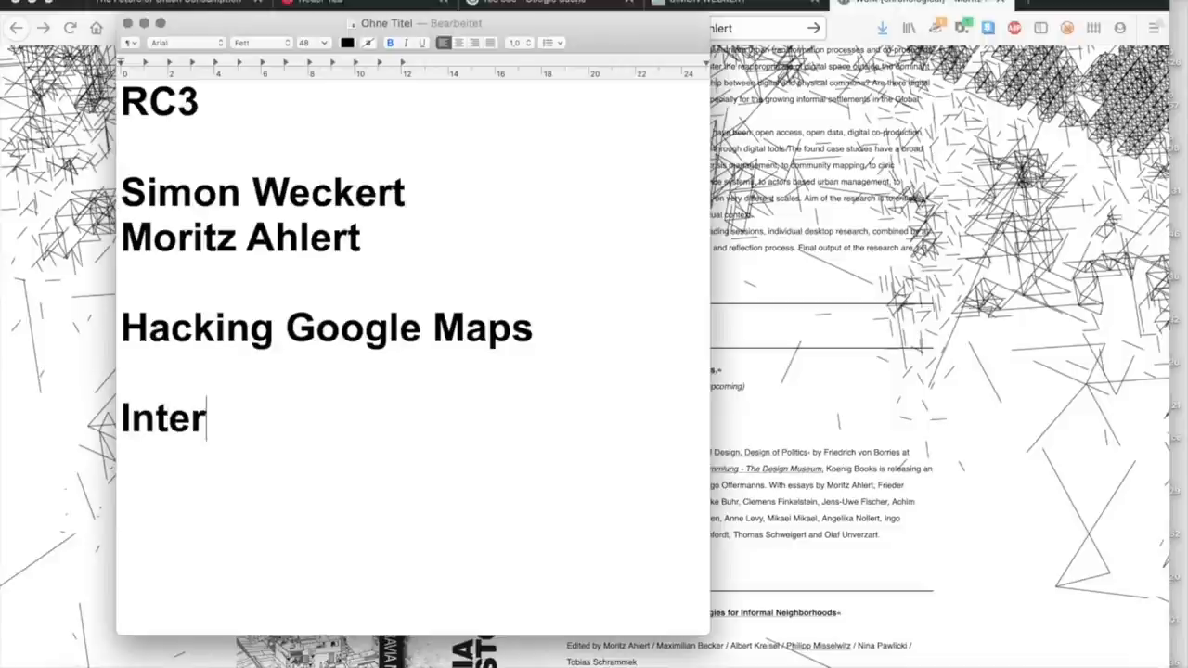
type("vention")
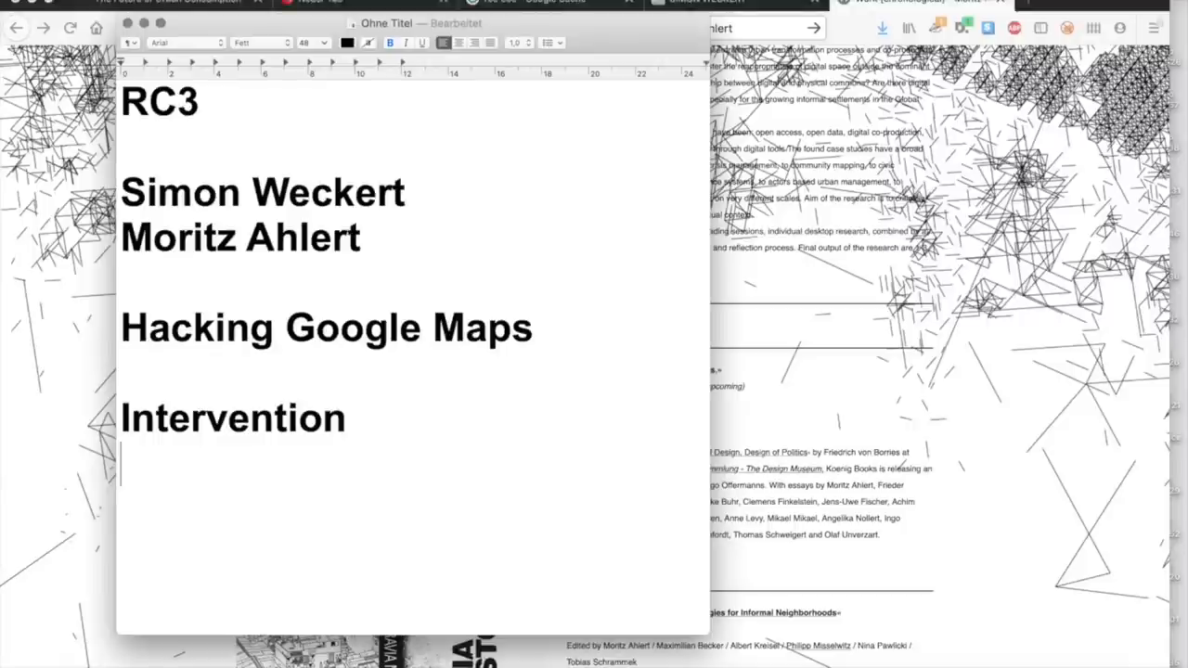
type("Video E")
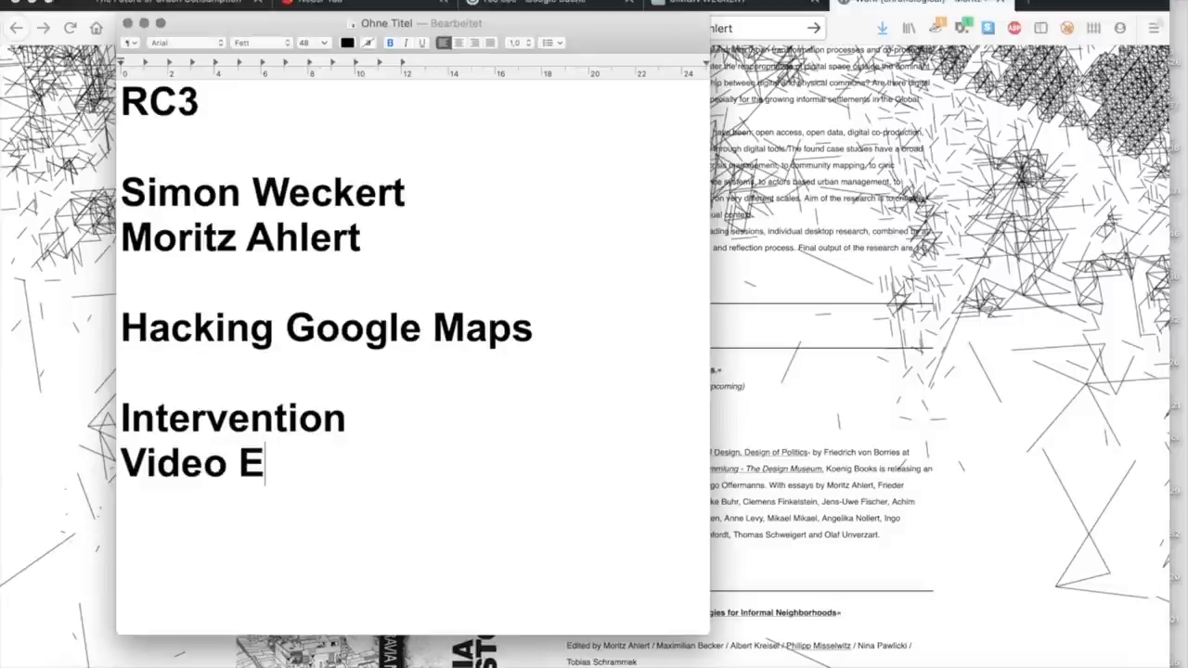
type("ssay")
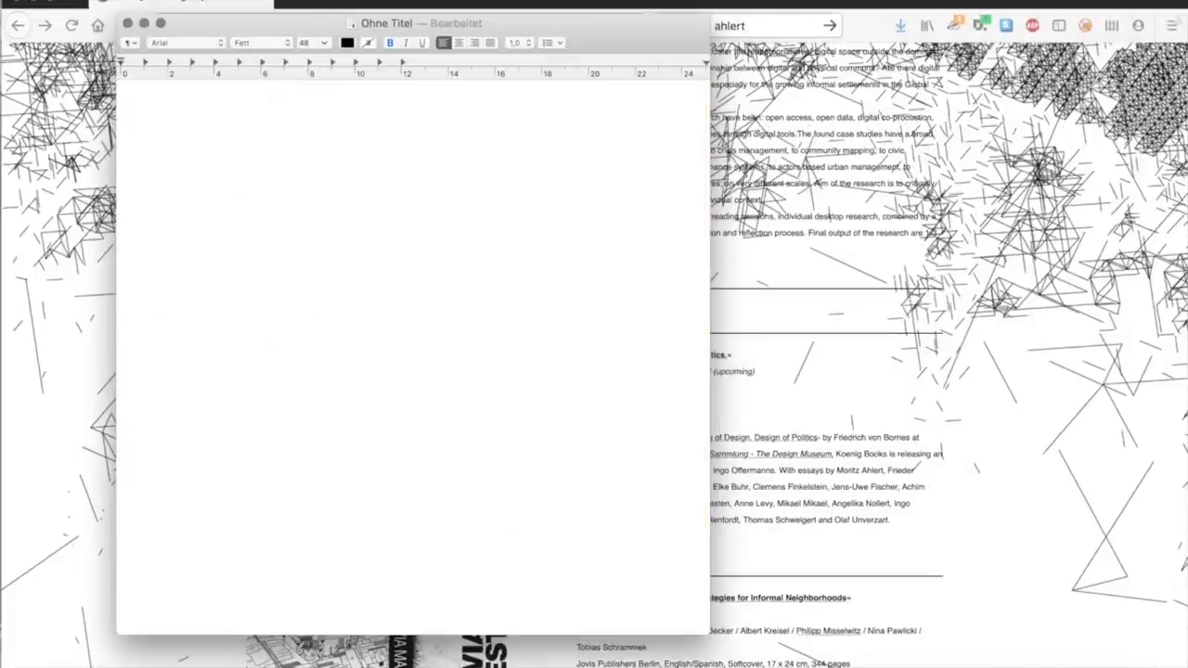
Head the blank page with 'Maps and Power'.
type("Maps and")
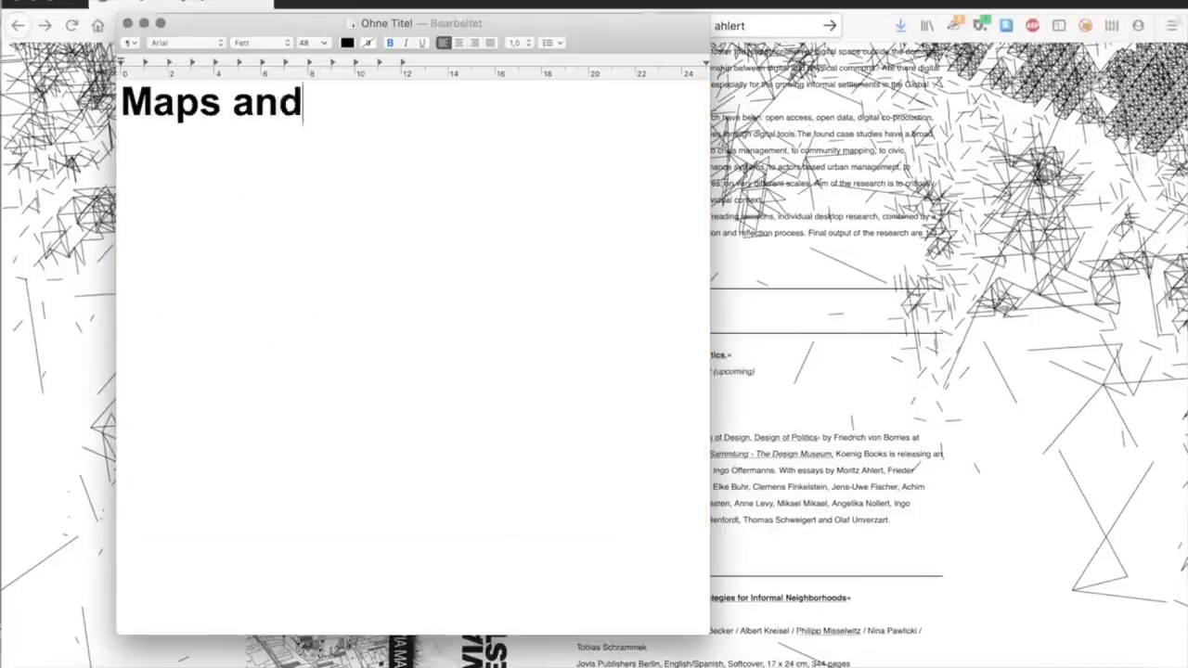
type("Power")
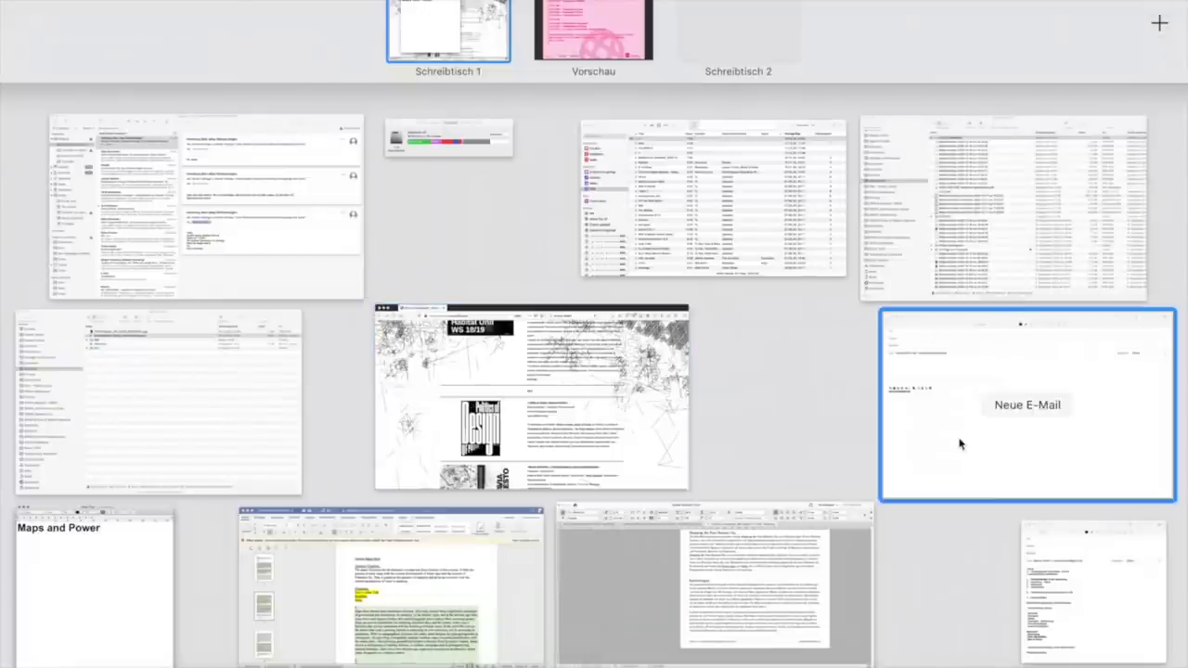
Switch to the Mail draft, select the Maps & Power images and scroll through the message.
left_click(1024, 405)
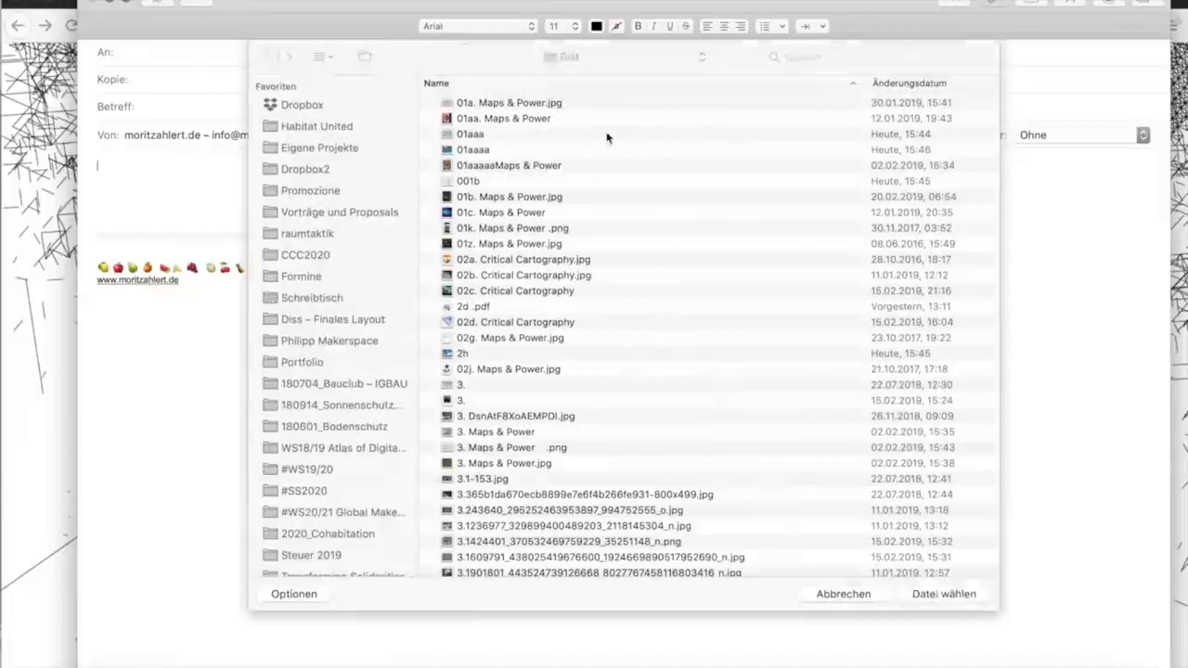
left_click(509, 102)
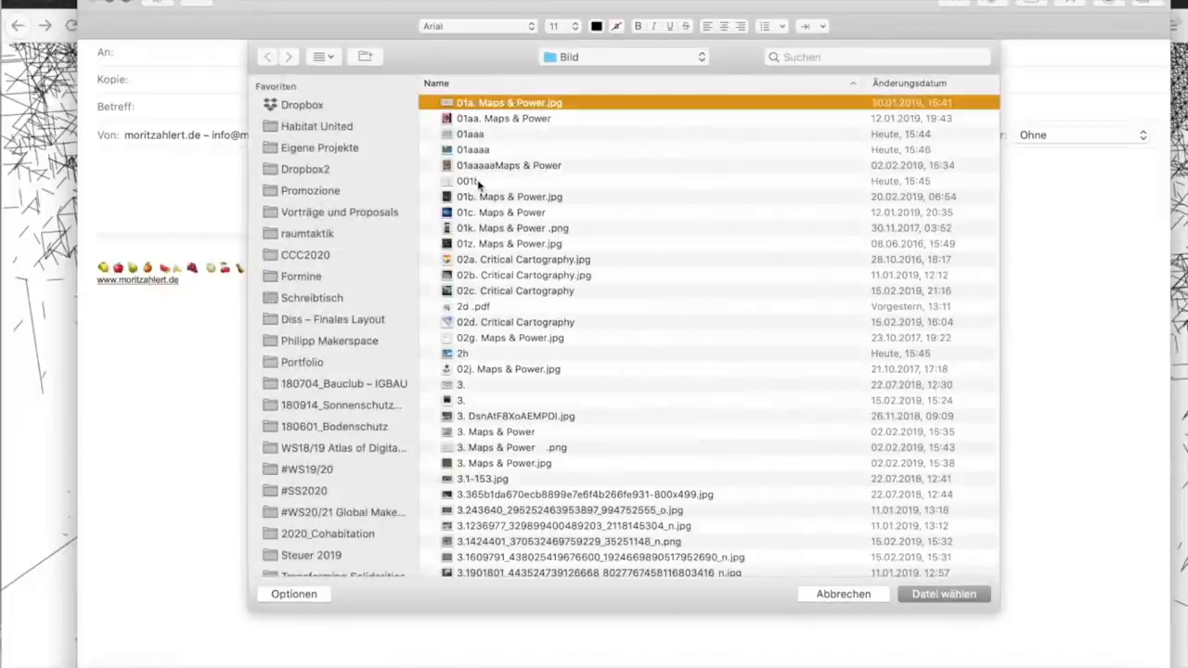
left_click(509, 243)
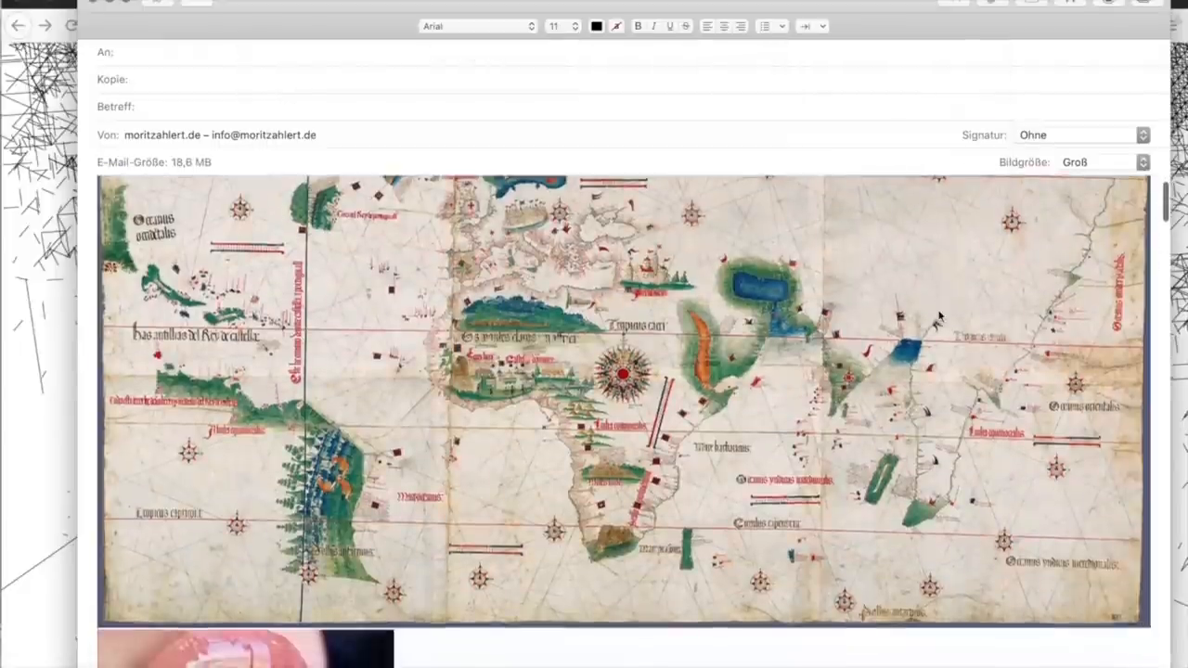
scroll("down", 3)
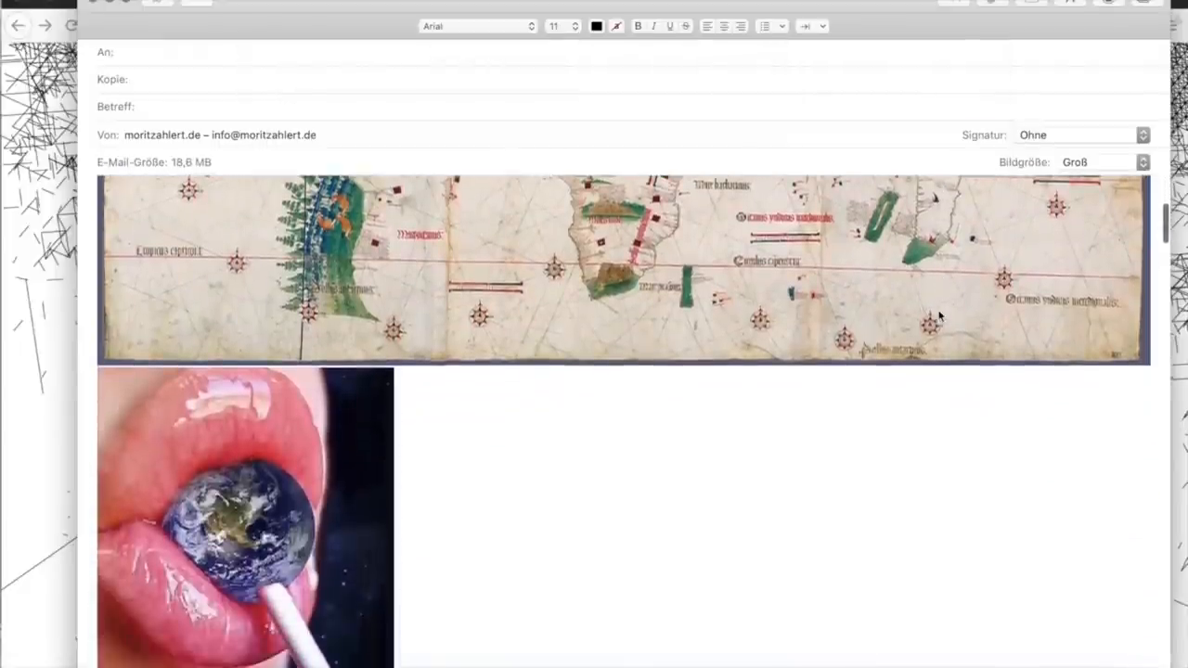
scroll("down", 3)
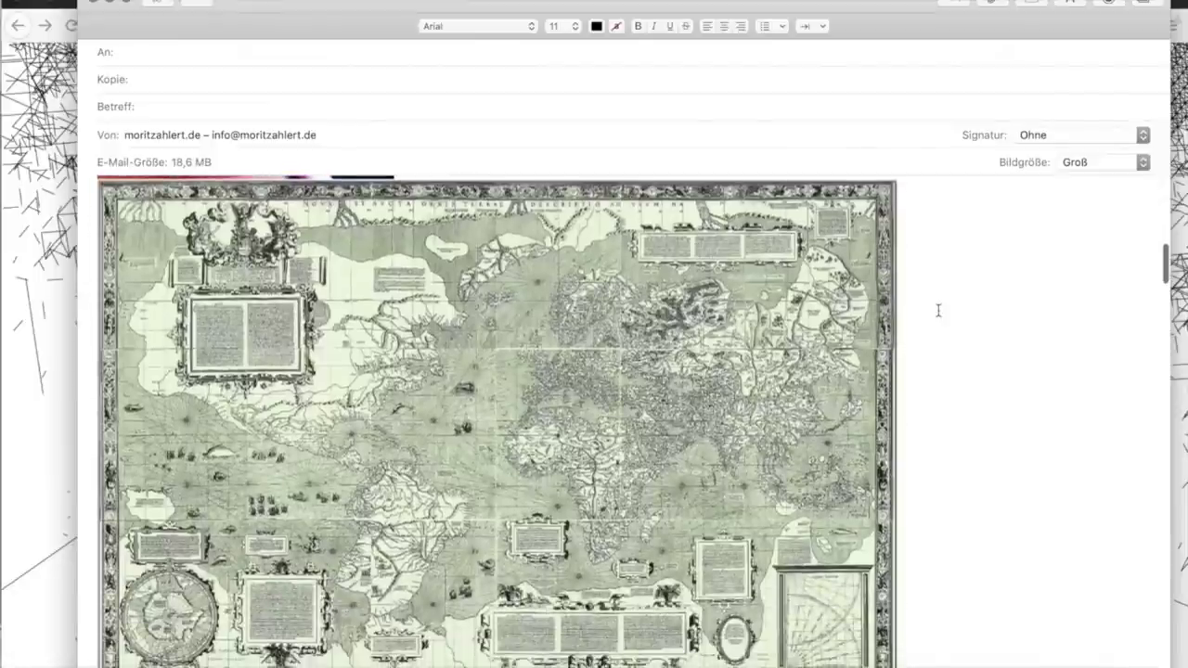
scroll("down", 3)
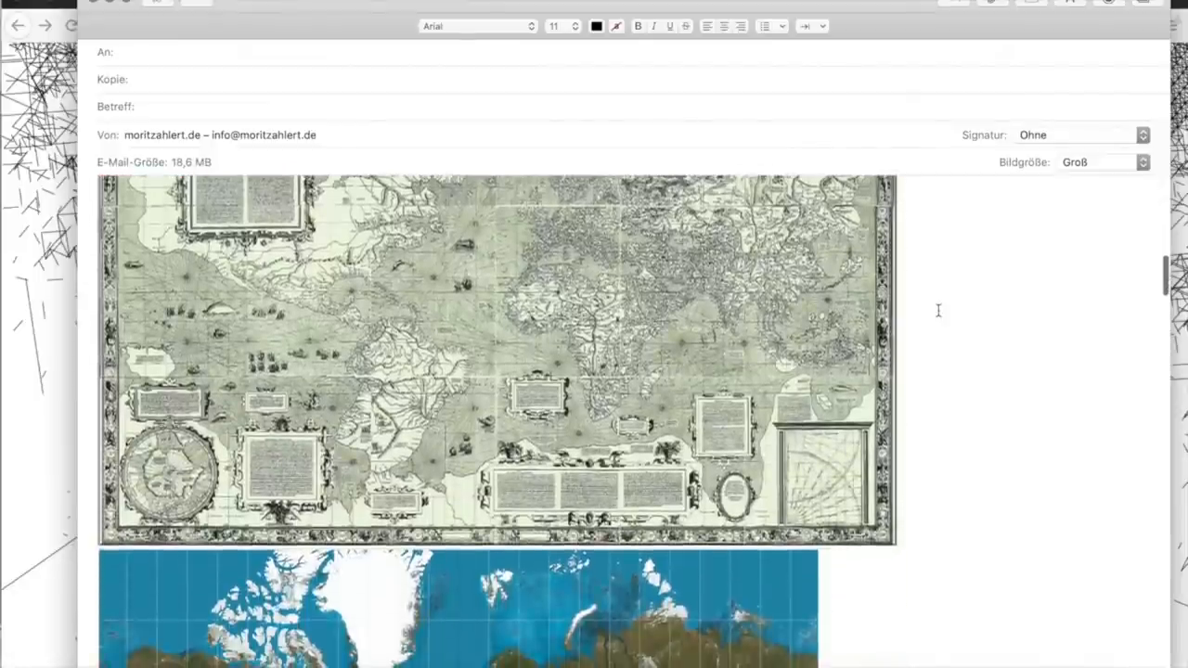
scroll("down", 3)
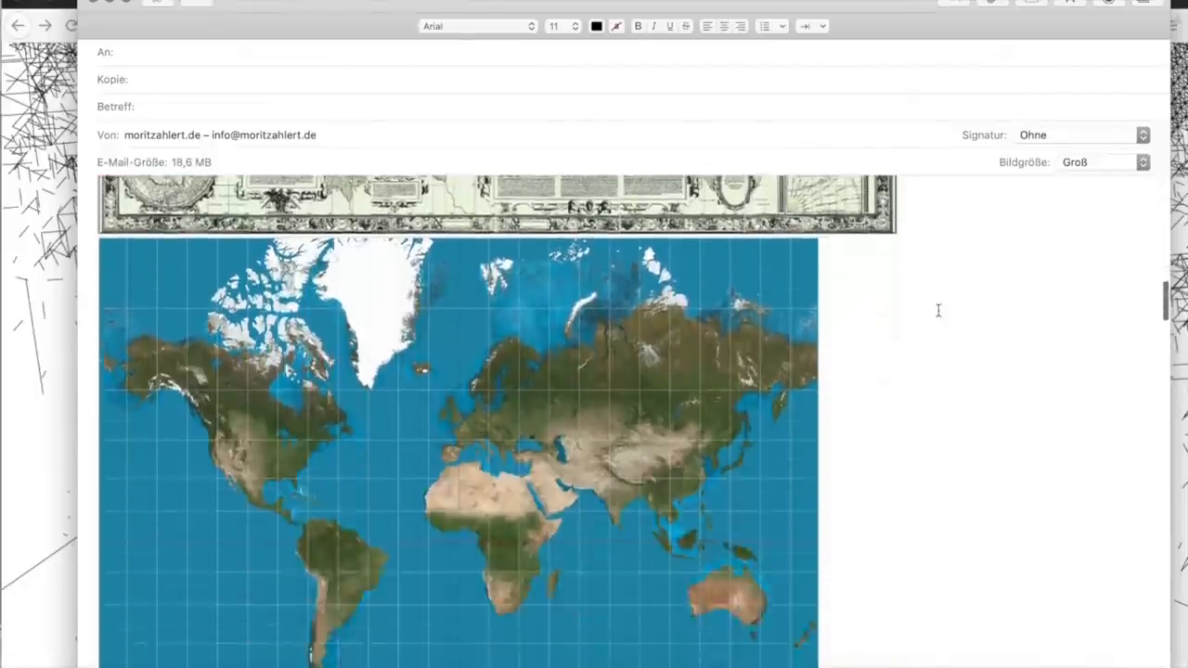
scroll("down", 3)
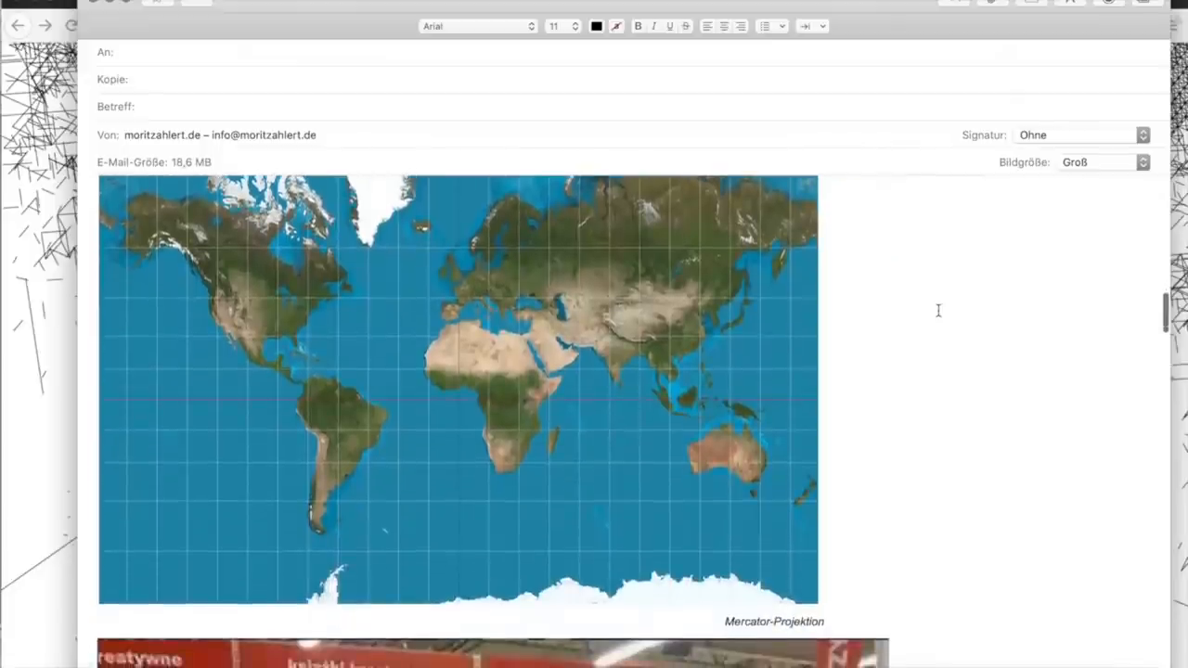
scroll("down", 3)
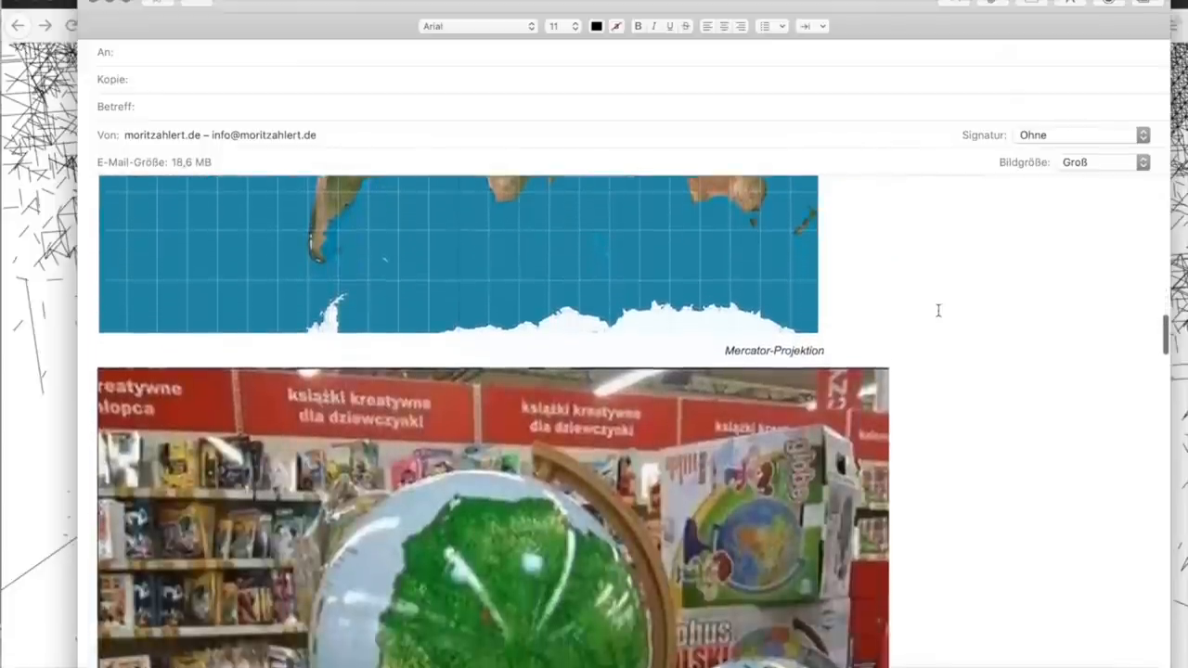
scroll("down", 3)
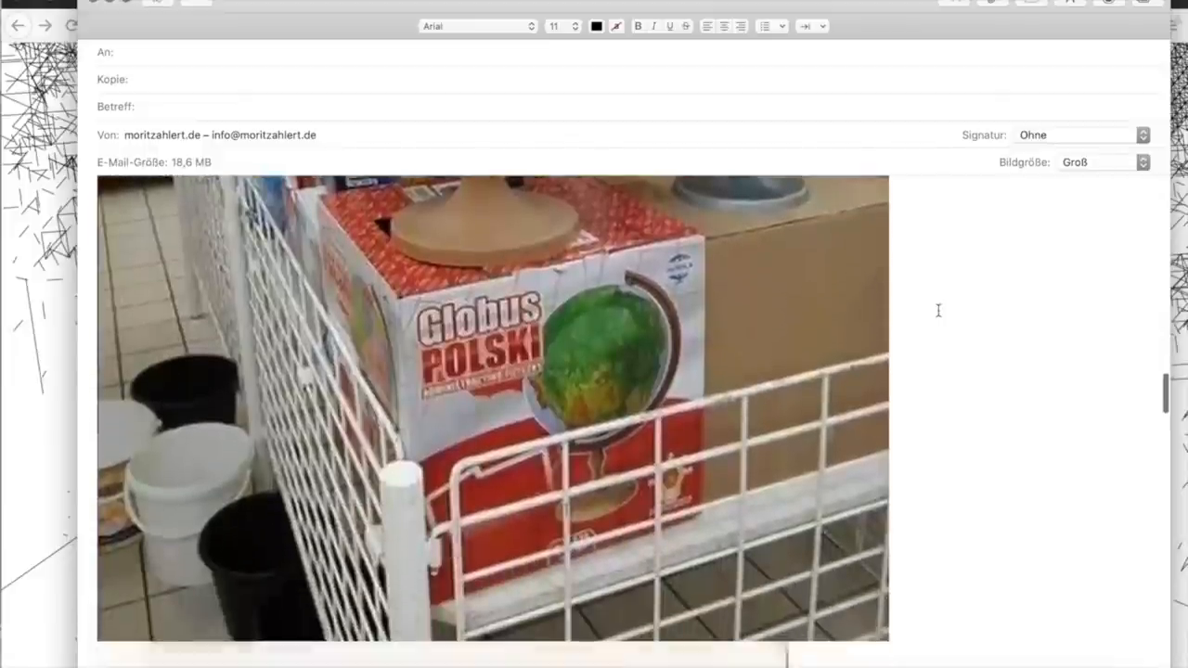
scroll("down", 3)
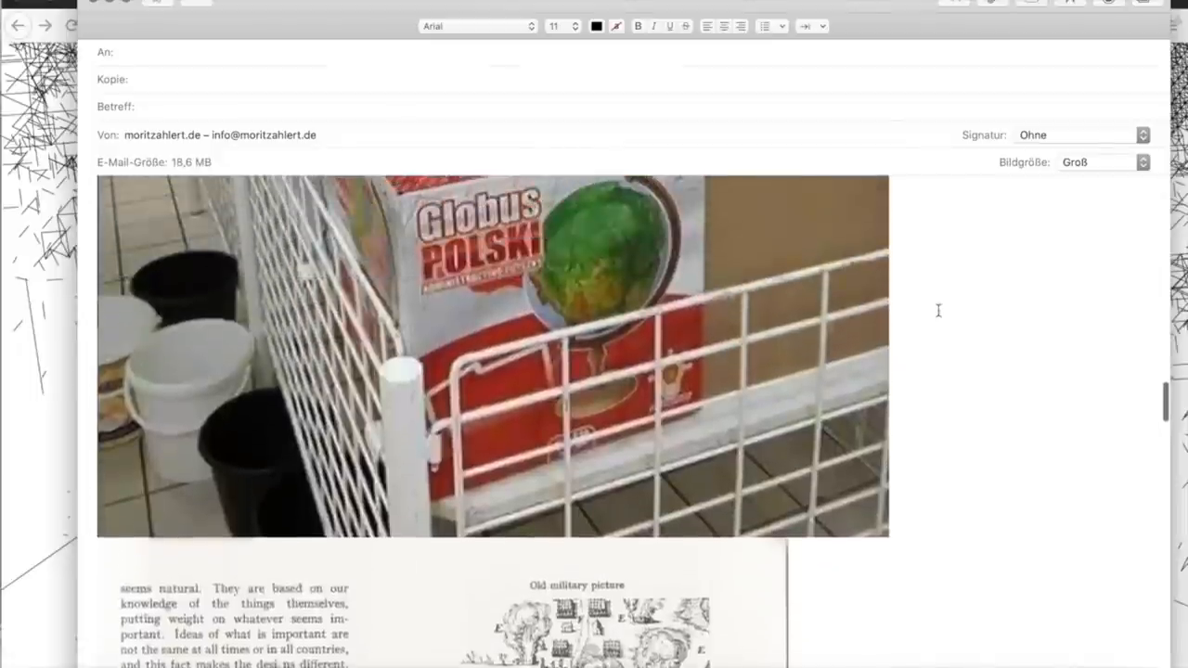
scroll("down", 3)
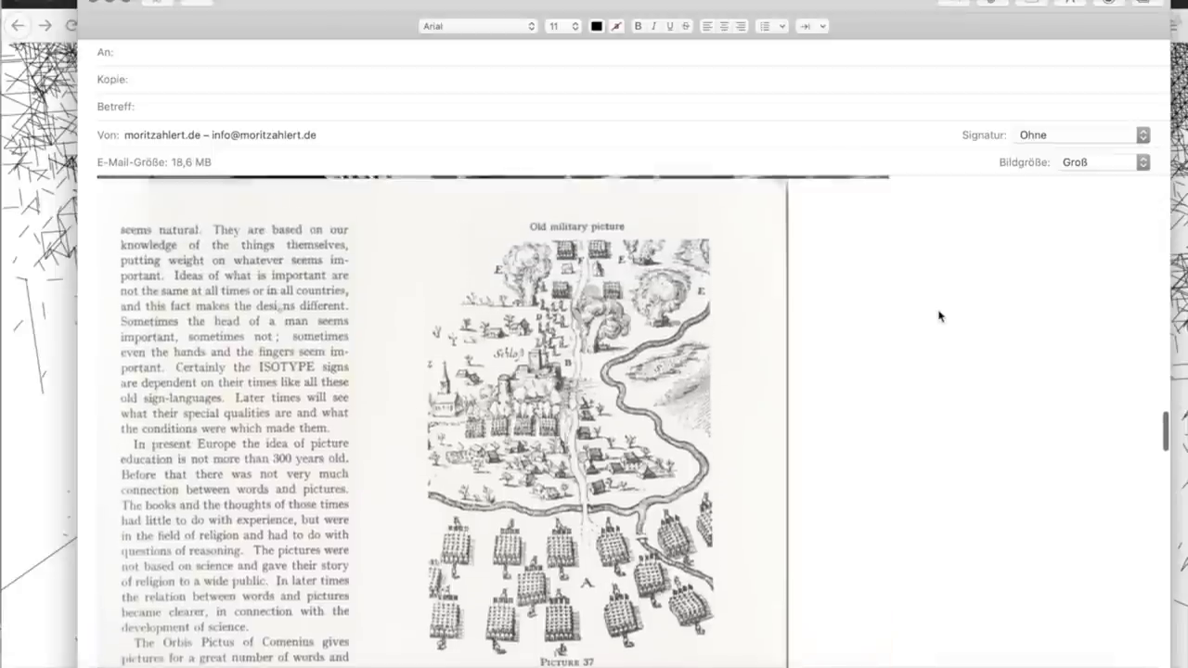
scroll("down", 3)
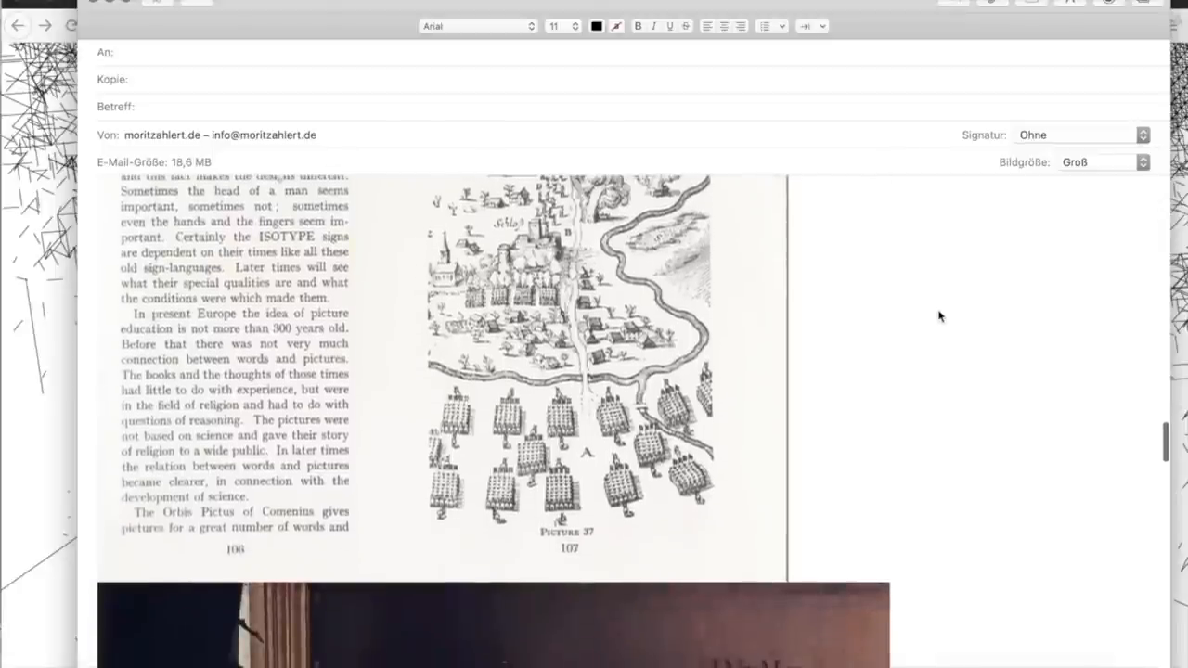
scroll("down", 3)
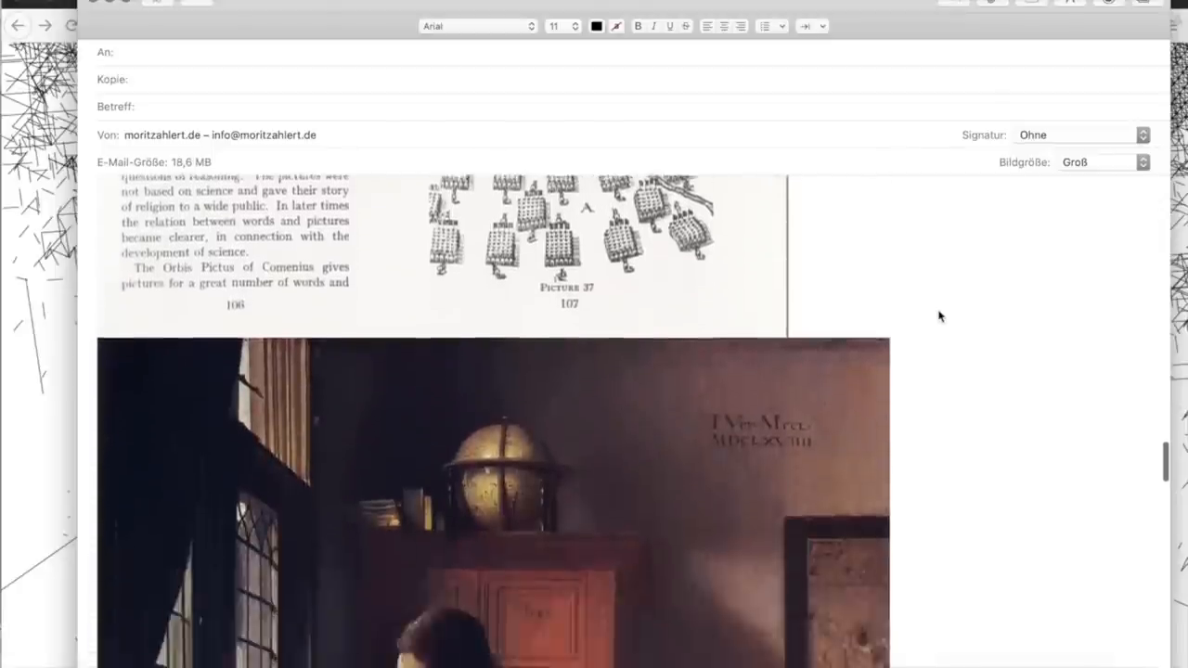
scroll("down", 3)
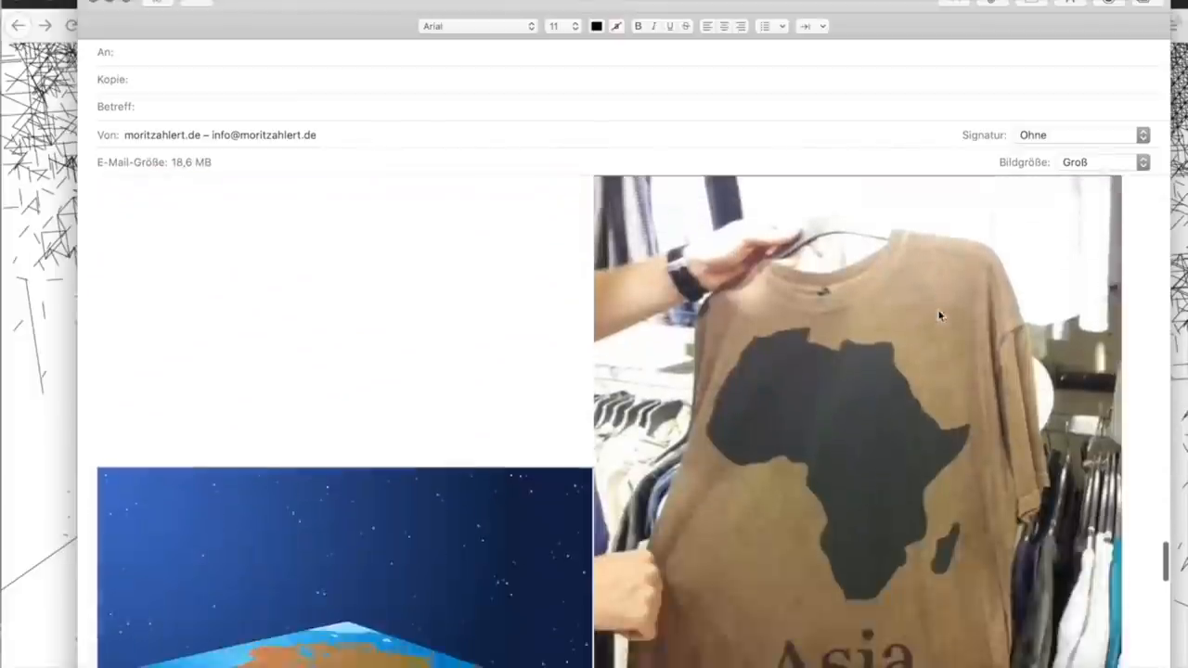
scroll("down", 3)
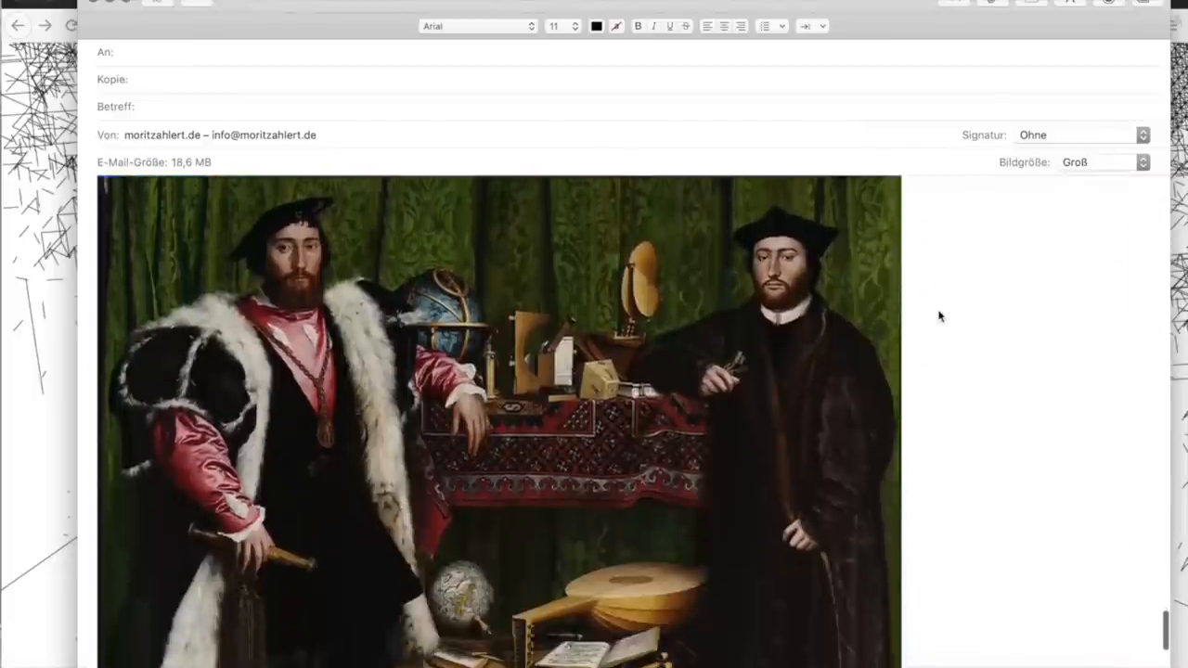
scroll("down", 3)
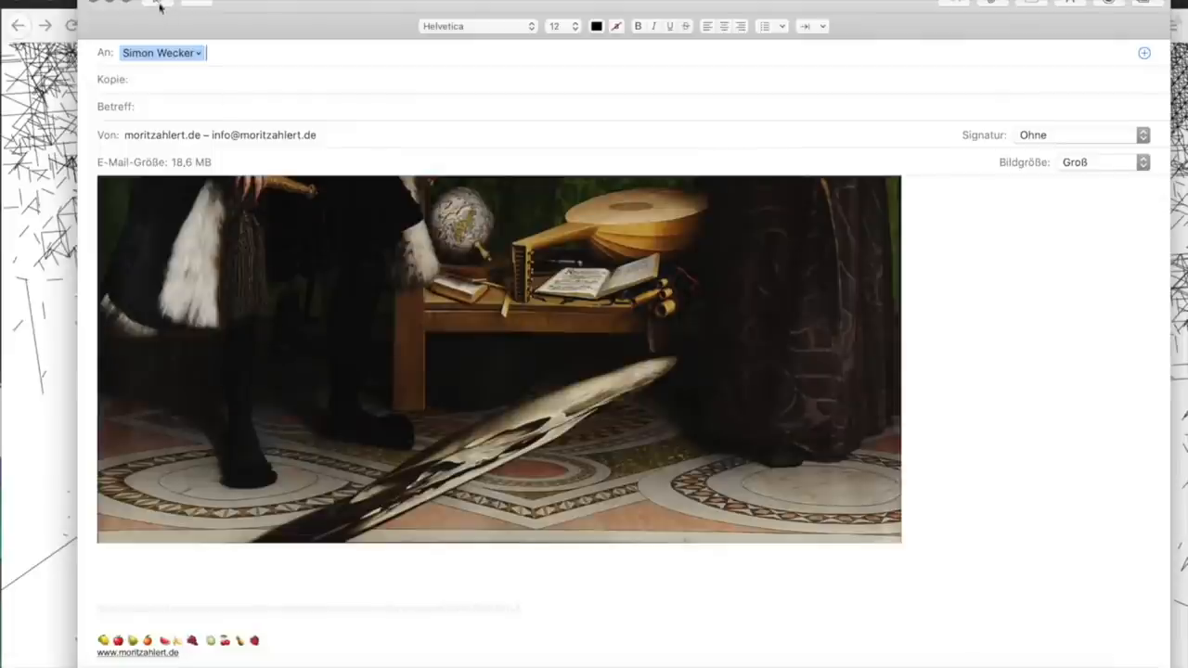
left_click(157, 2)
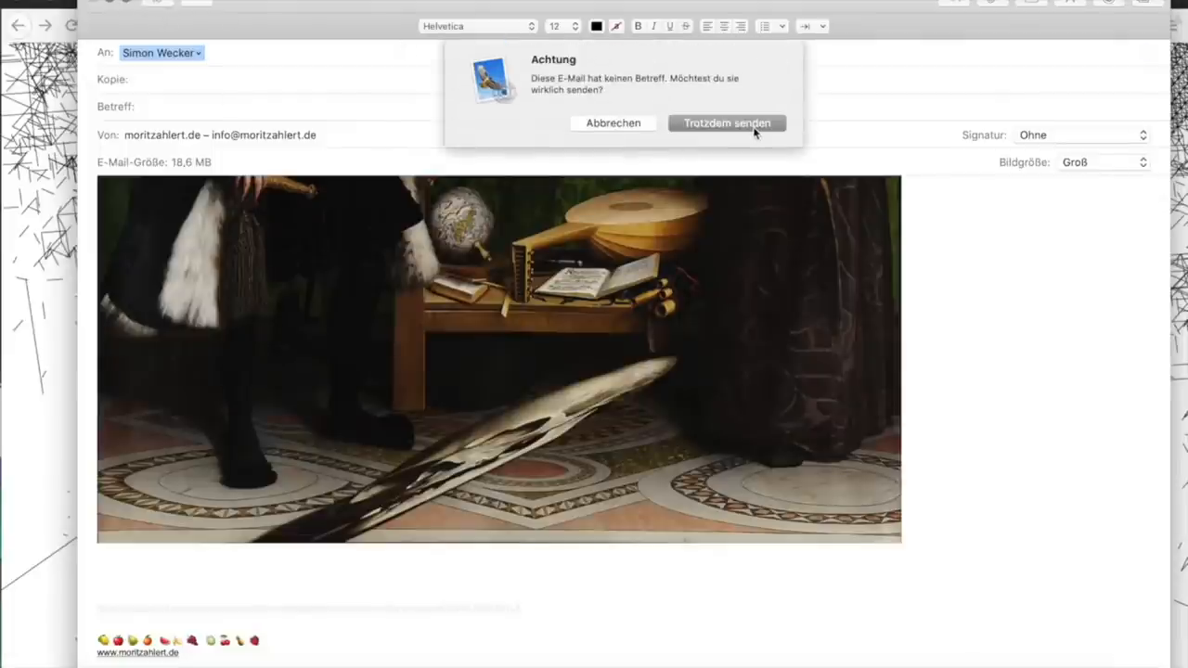
left_click(727, 123)
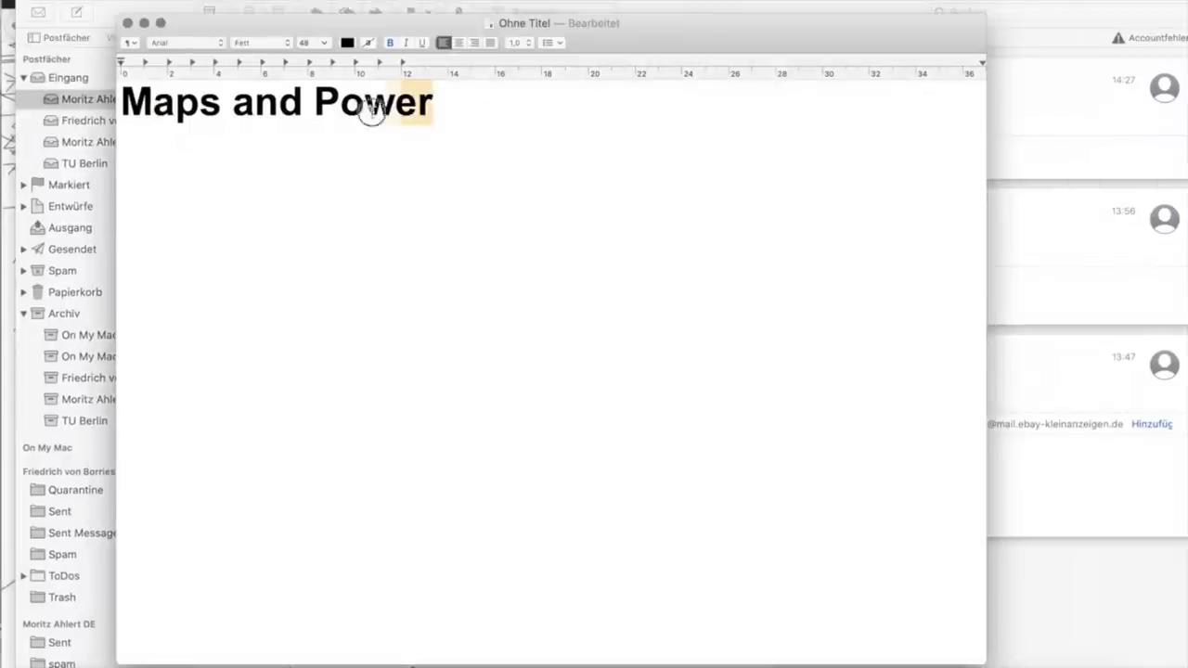
Overwrite the heading 'Maps and Power' with 'Critical Cartography'.
type("Cr")
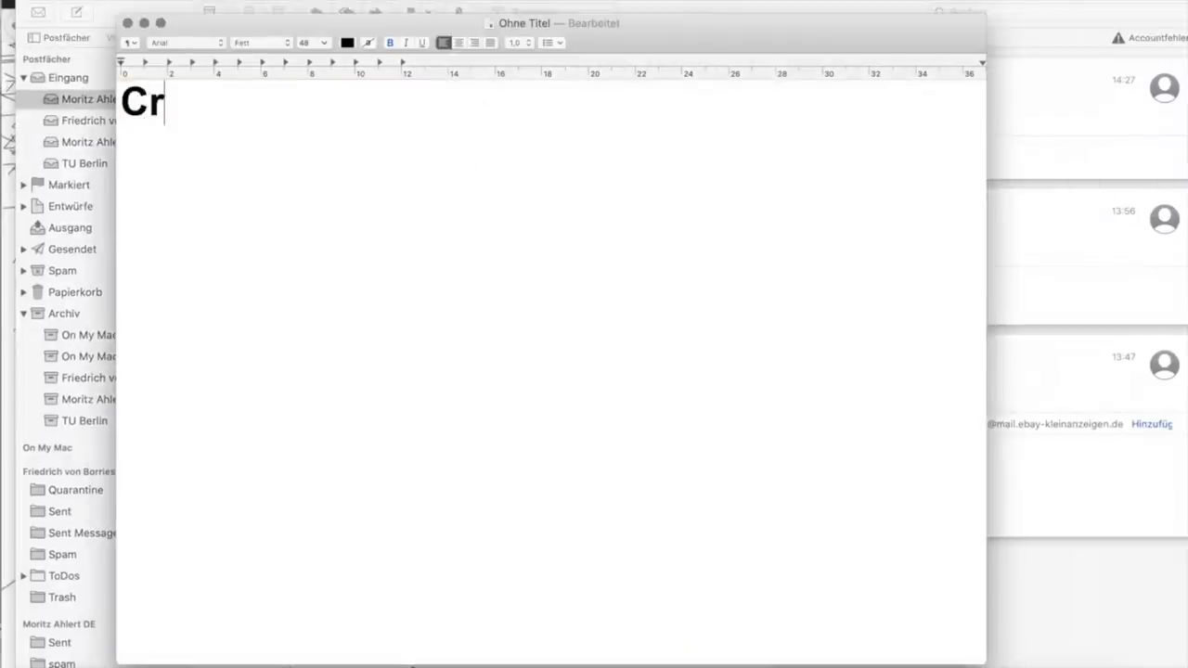
type("itical C")
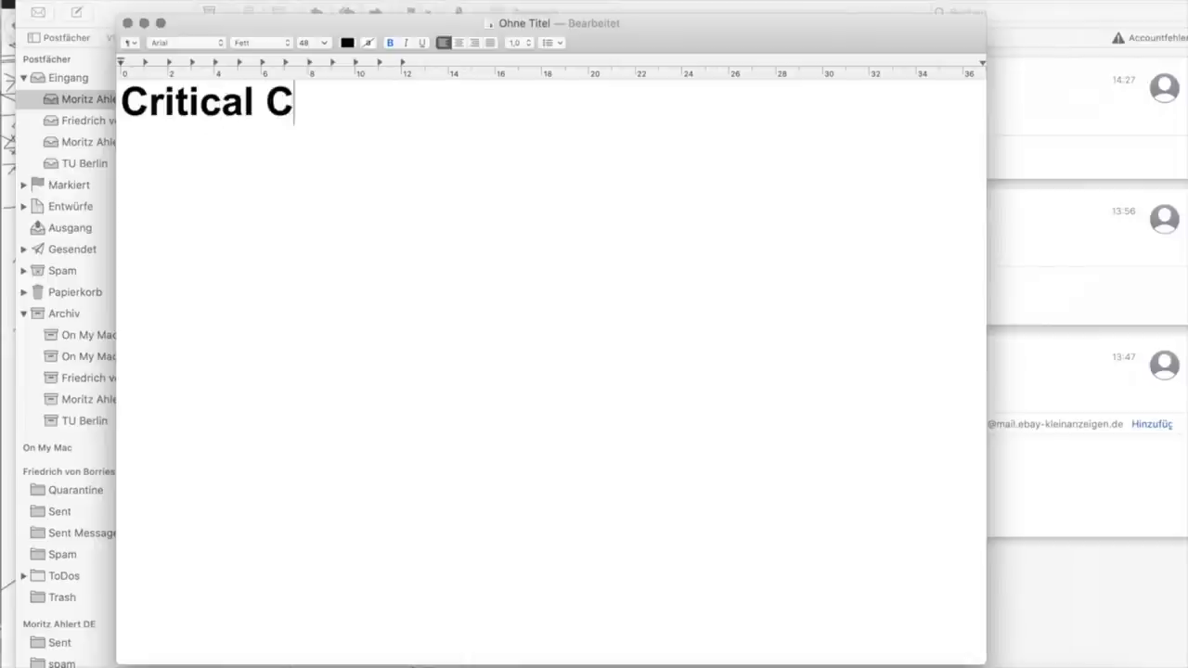
type("artograo")
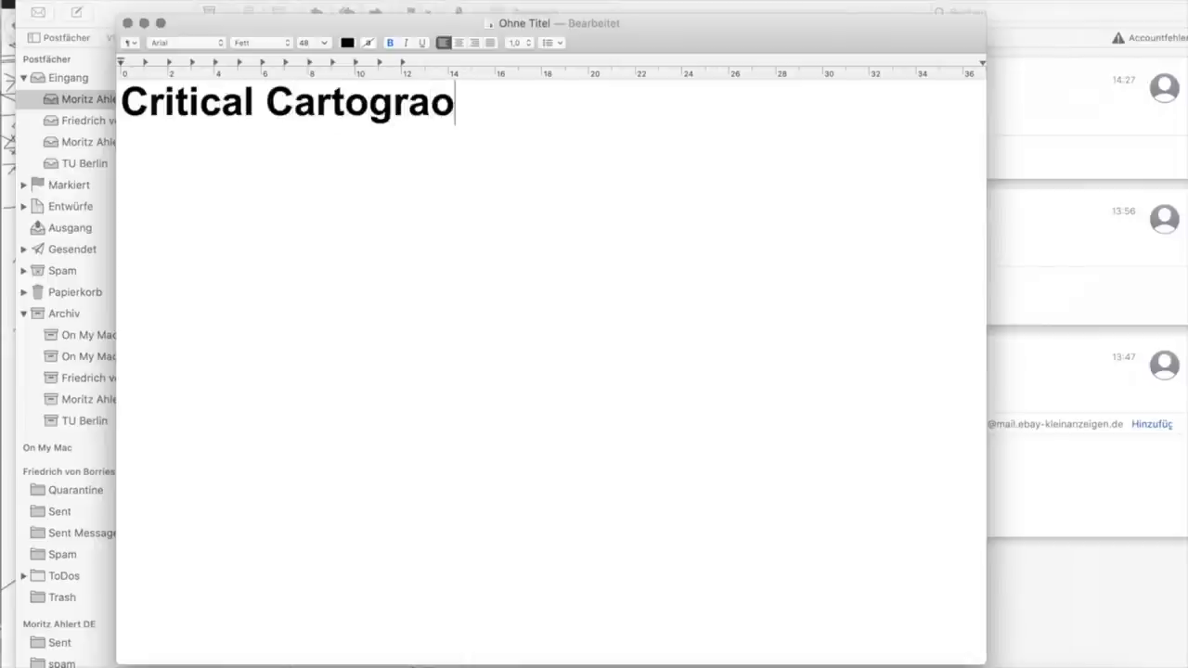
type("phy")
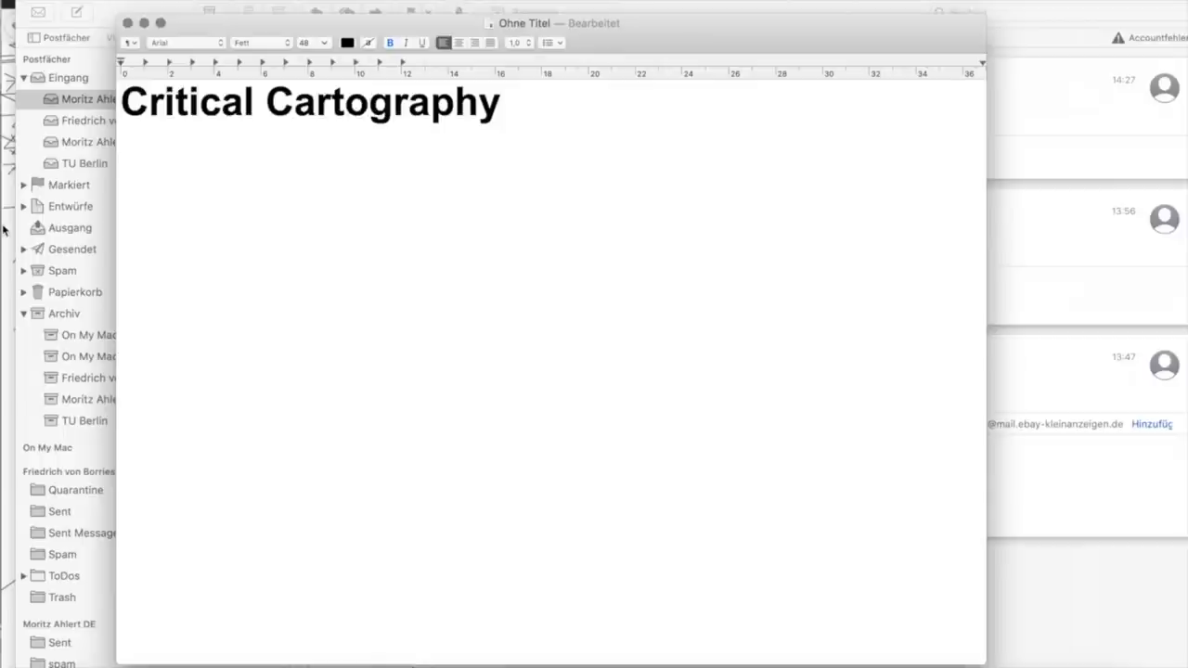
mouse_move(185, 325)
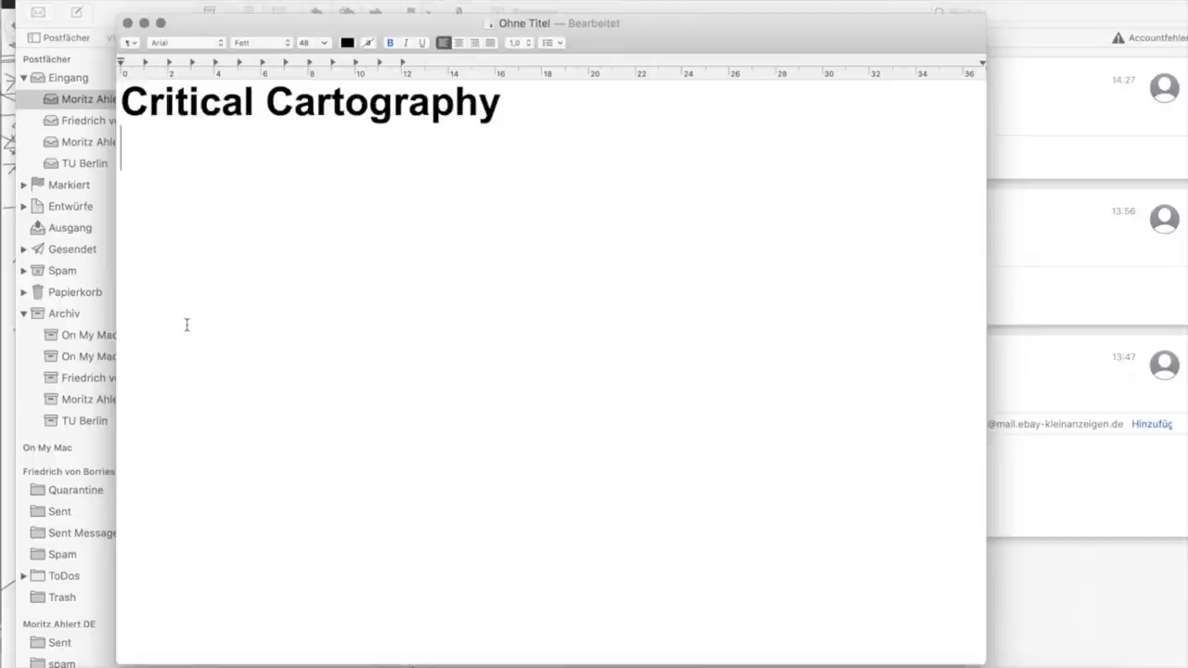
mouse_move(133, 609)
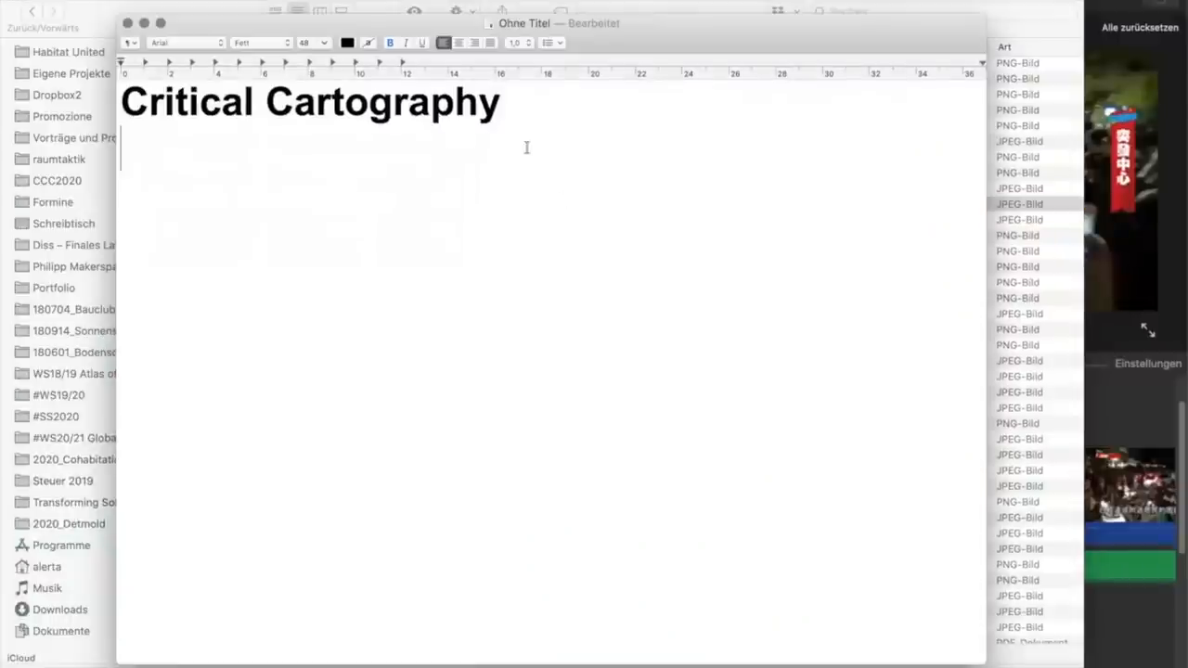
Retype the TextEdit heading as 'Google Maps' in the bold title style.
type("Go")
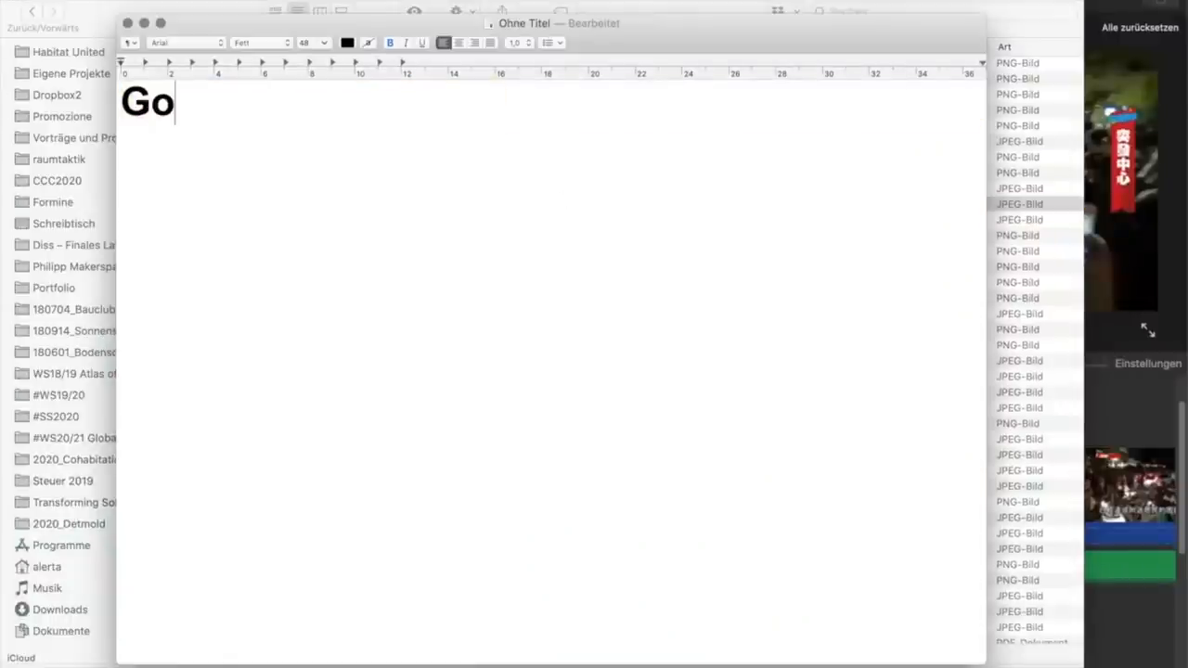
type("ogle Maps")
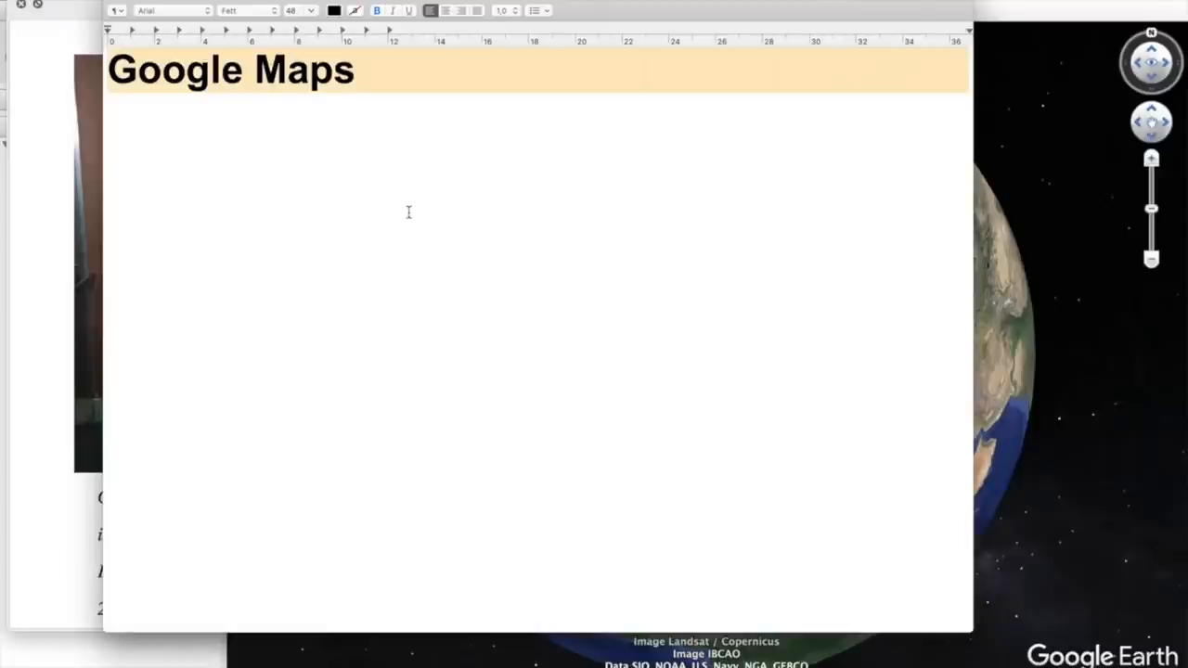
type("Simon Weckert, Google Maps Borders, 2019")
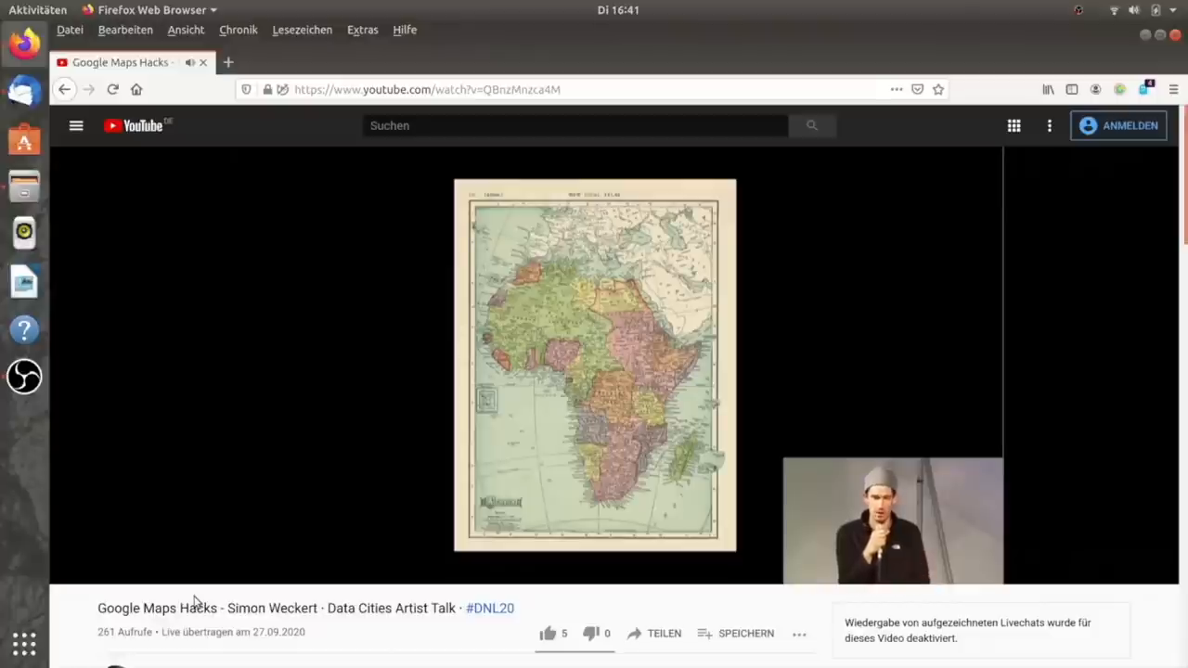
mouse_move(561, 213)
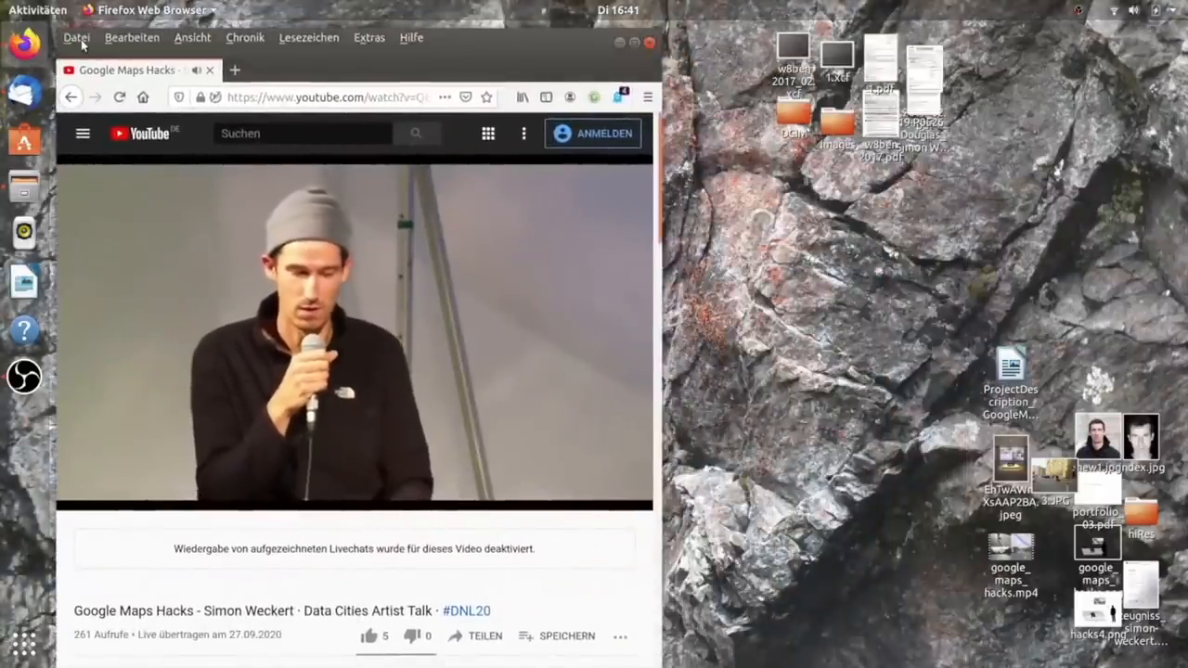
Open a new Firefox window via Datei > Neues Fenster and load simonweckert.com.
left_click(76, 37)
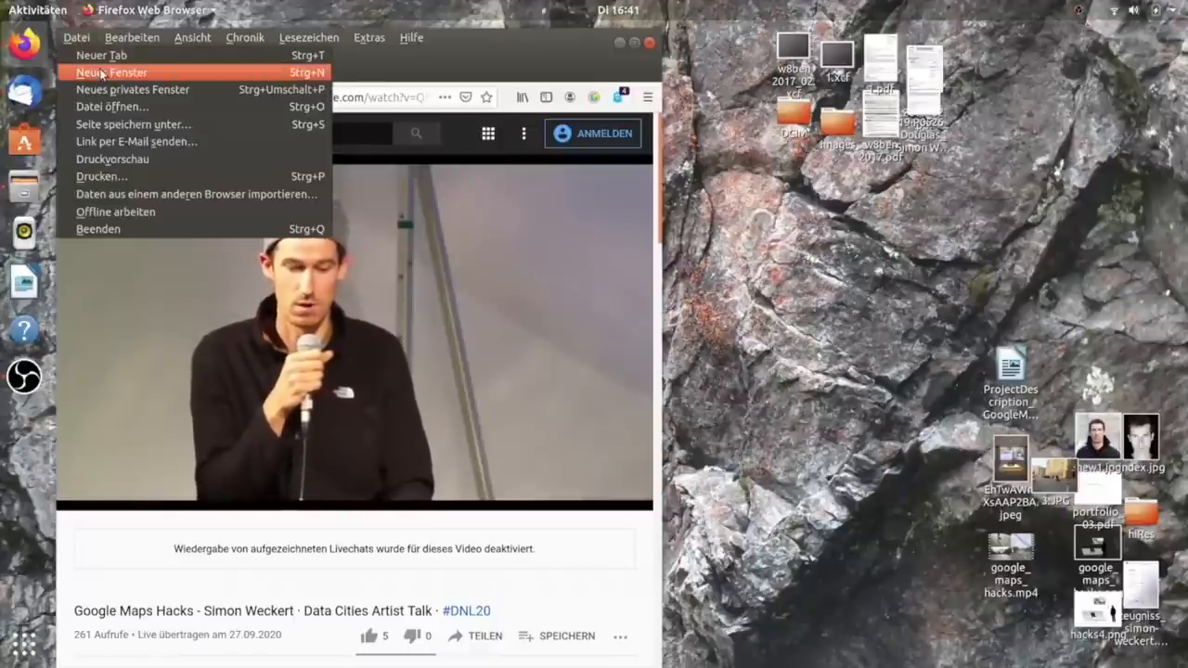
left_click(100, 56)
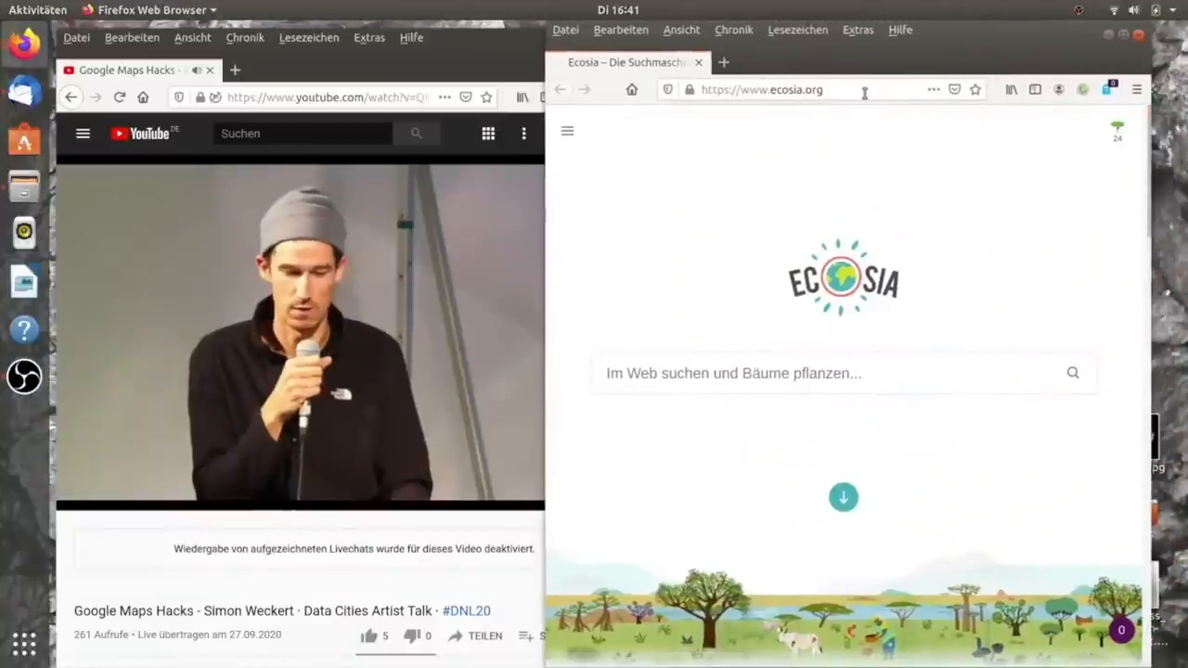
type("simonweckert.com")
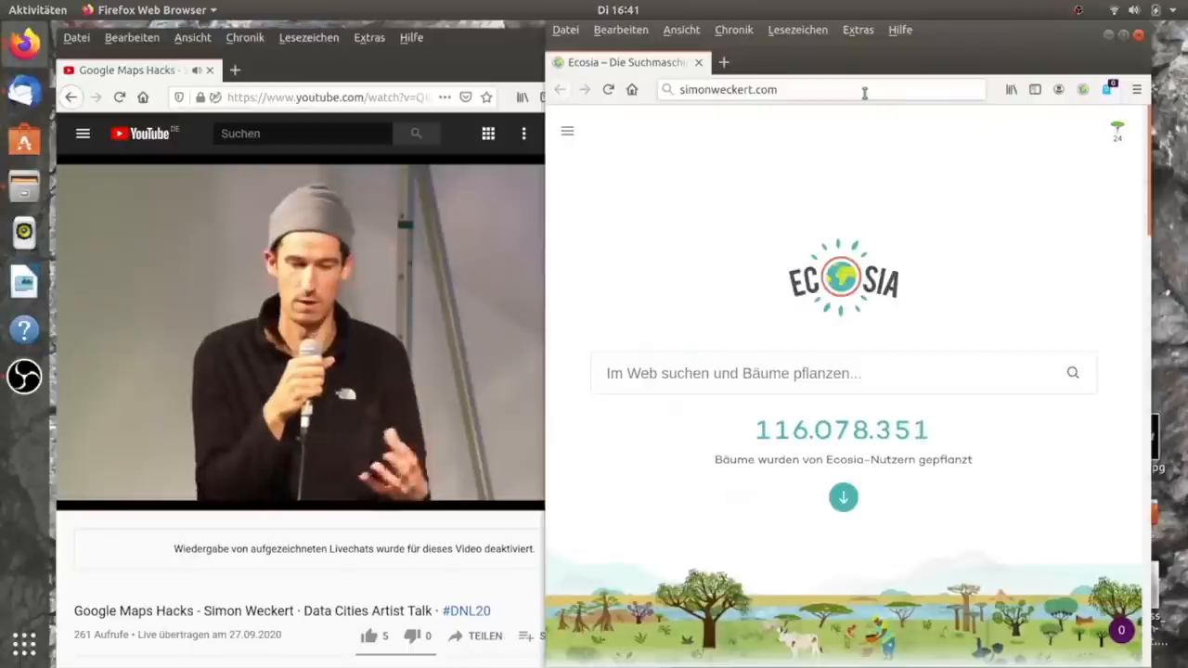
key("Return")
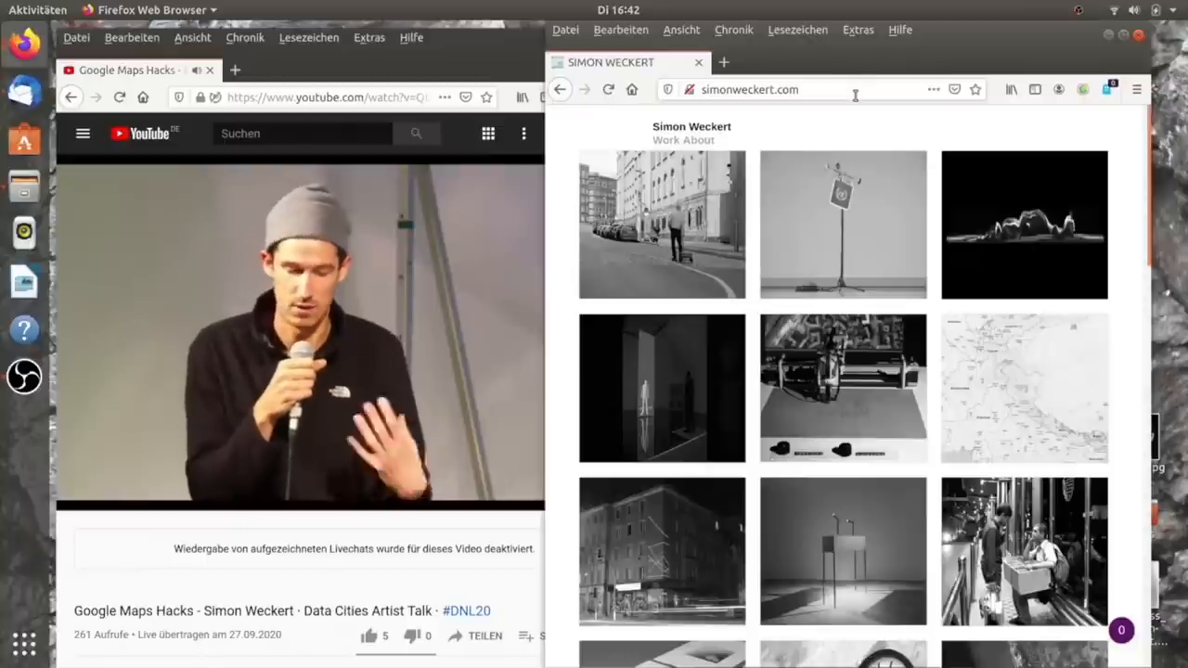
Return to the Work overview grid of project thumbnails and scroll through it.
scroll("down", 3)
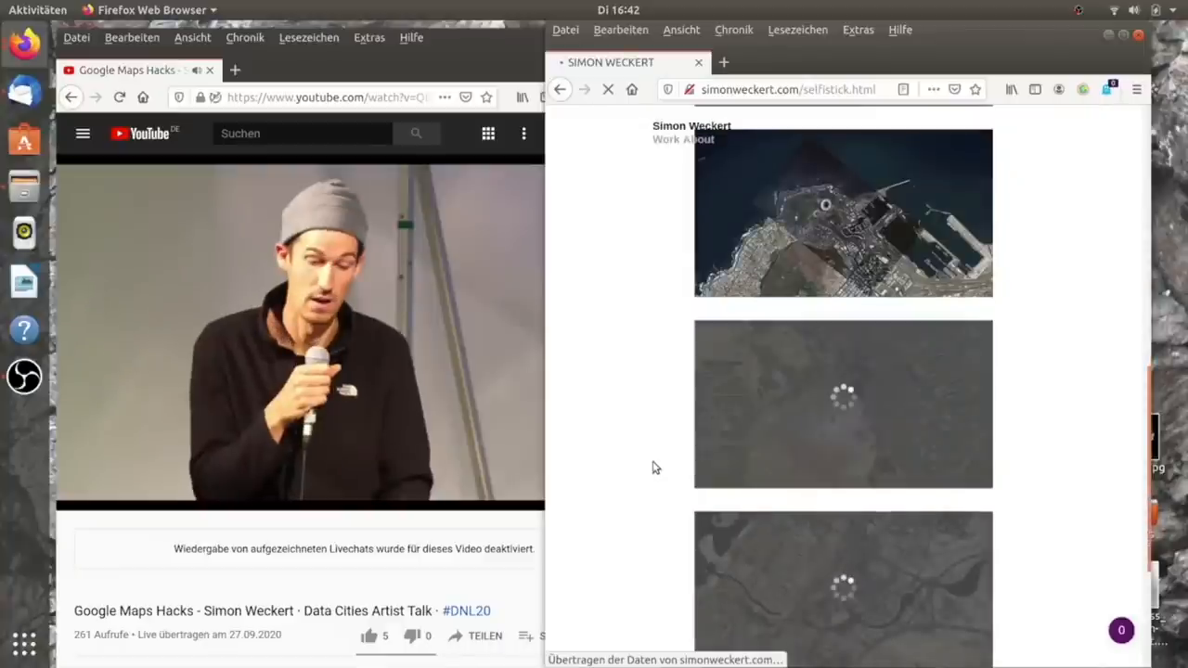
left_click(665, 139)
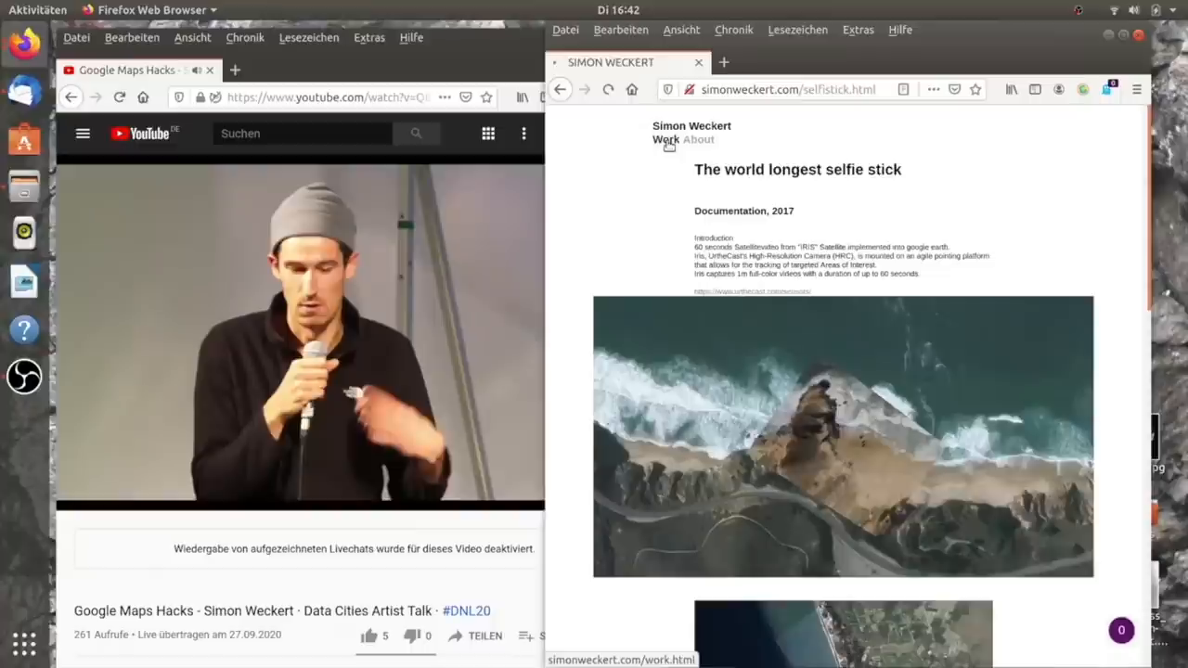
left_click(665, 139)
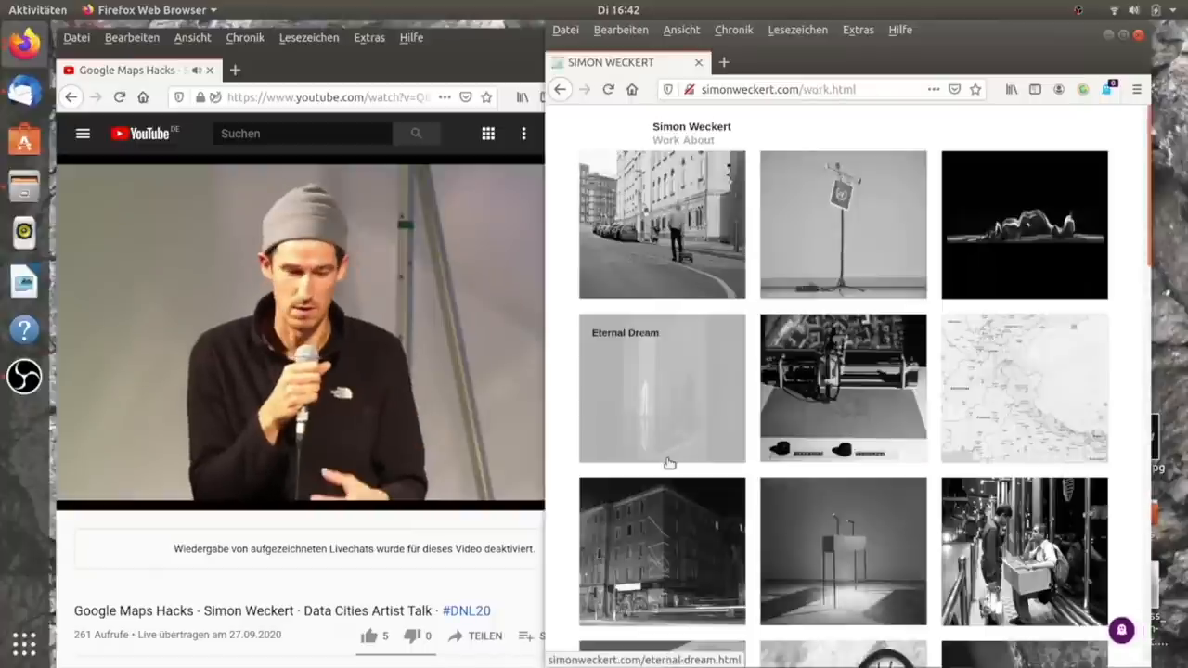
scroll("down", 3)
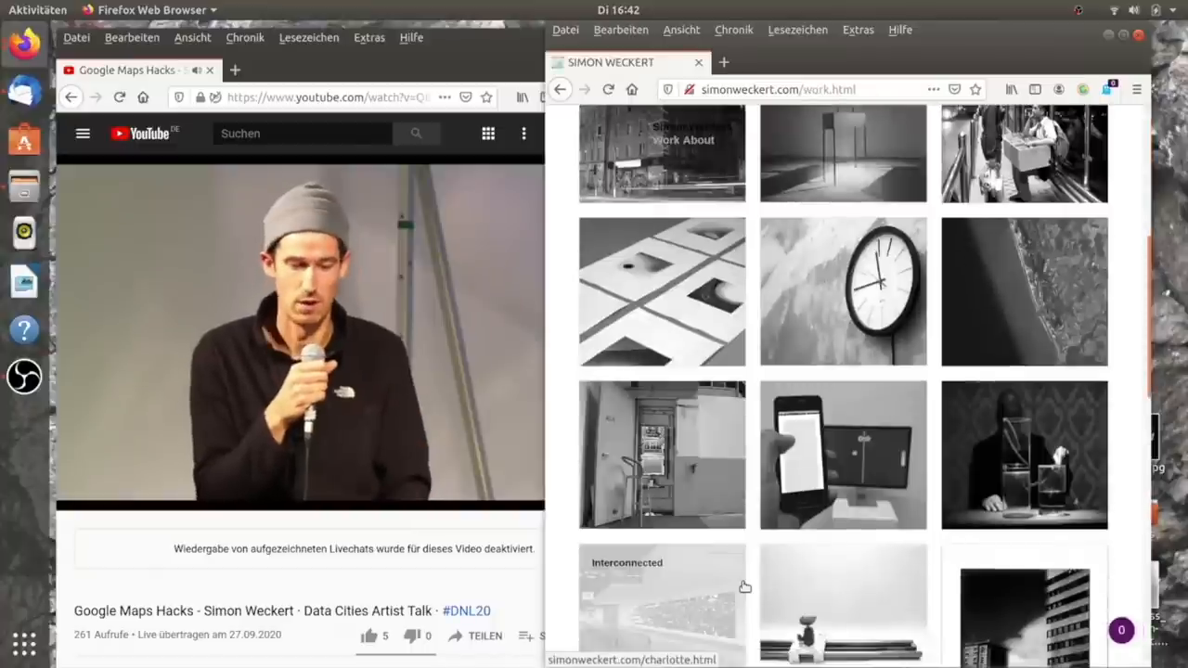
scroll("up", 3)
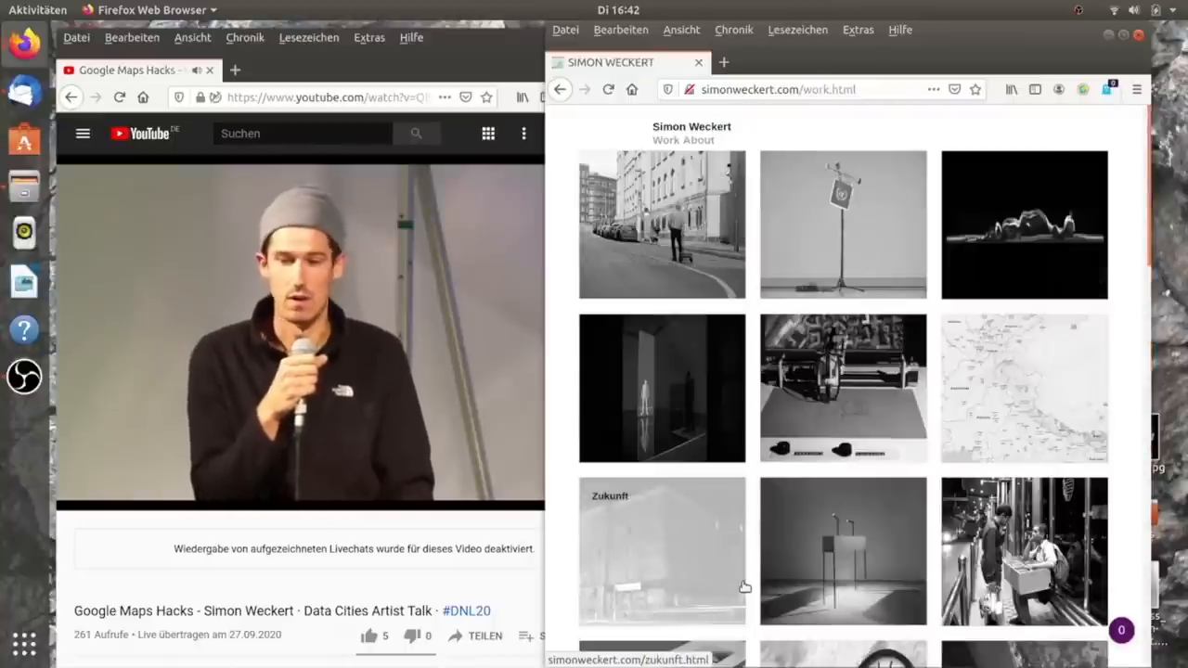
Open the Maps from Space (Installation, 2017) page and scroll through its text, images and video.
left_click(843, 388)
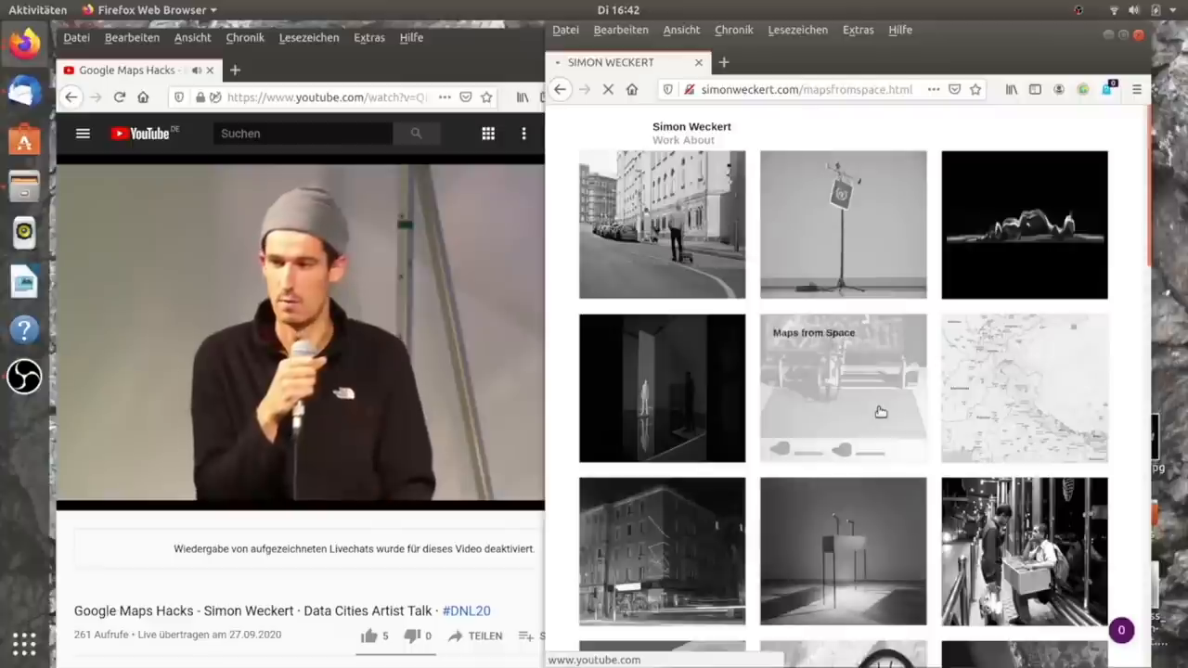
left_click(842, 388)
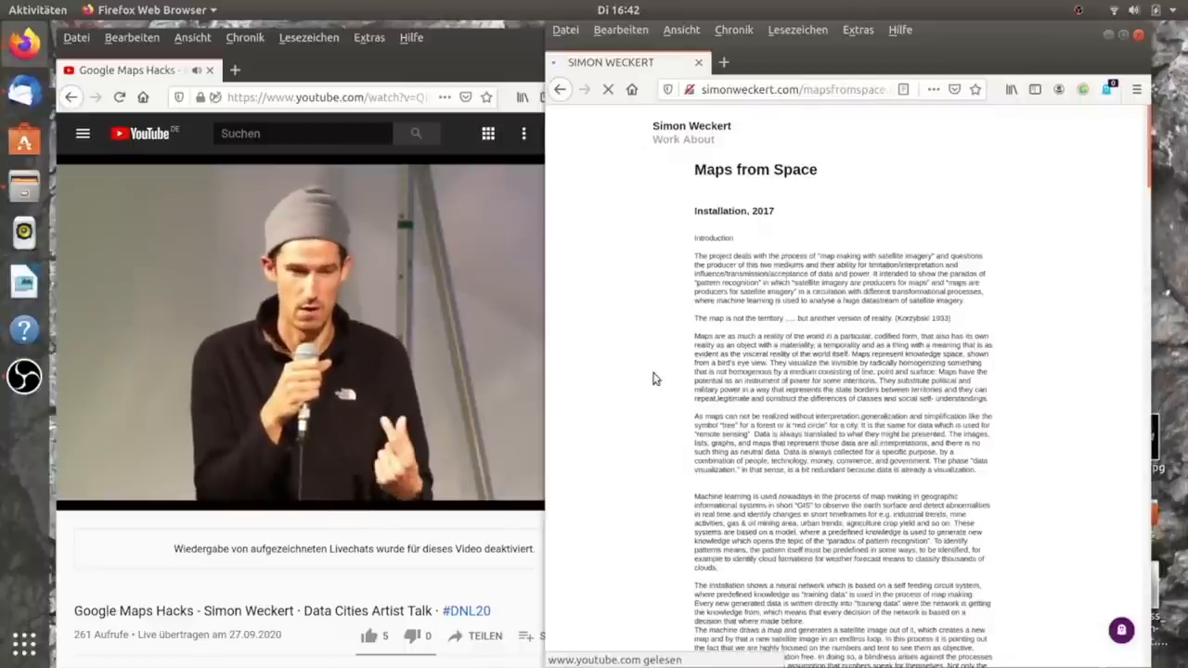
scroll("down", 3)
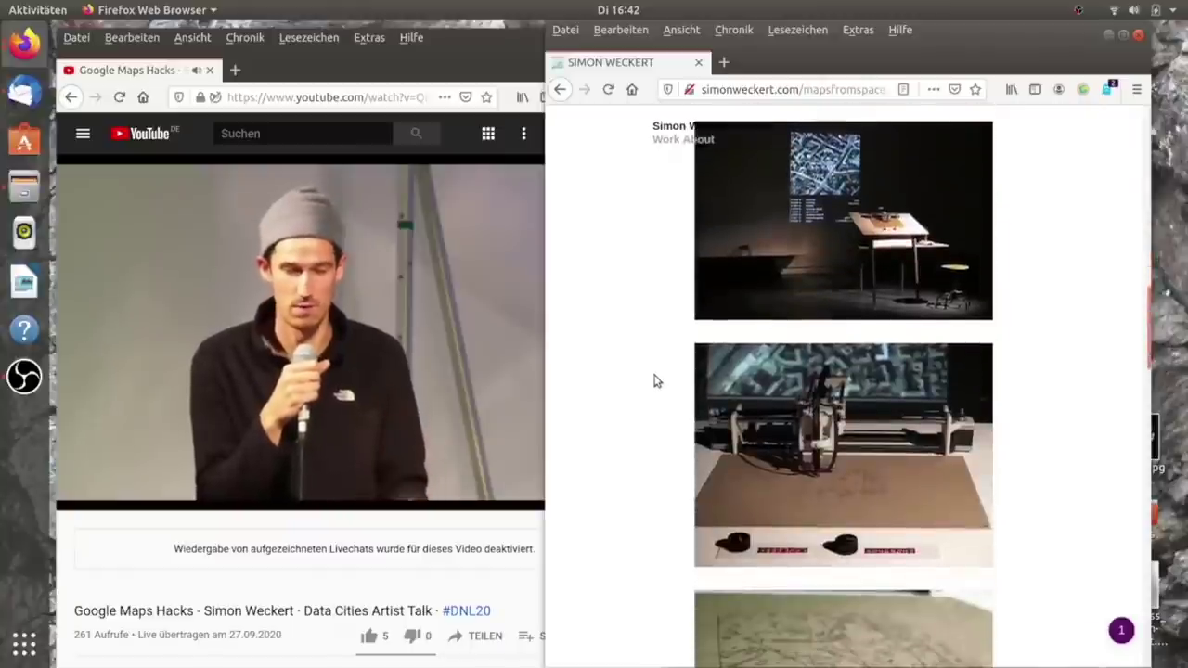
scroll("down", 3)
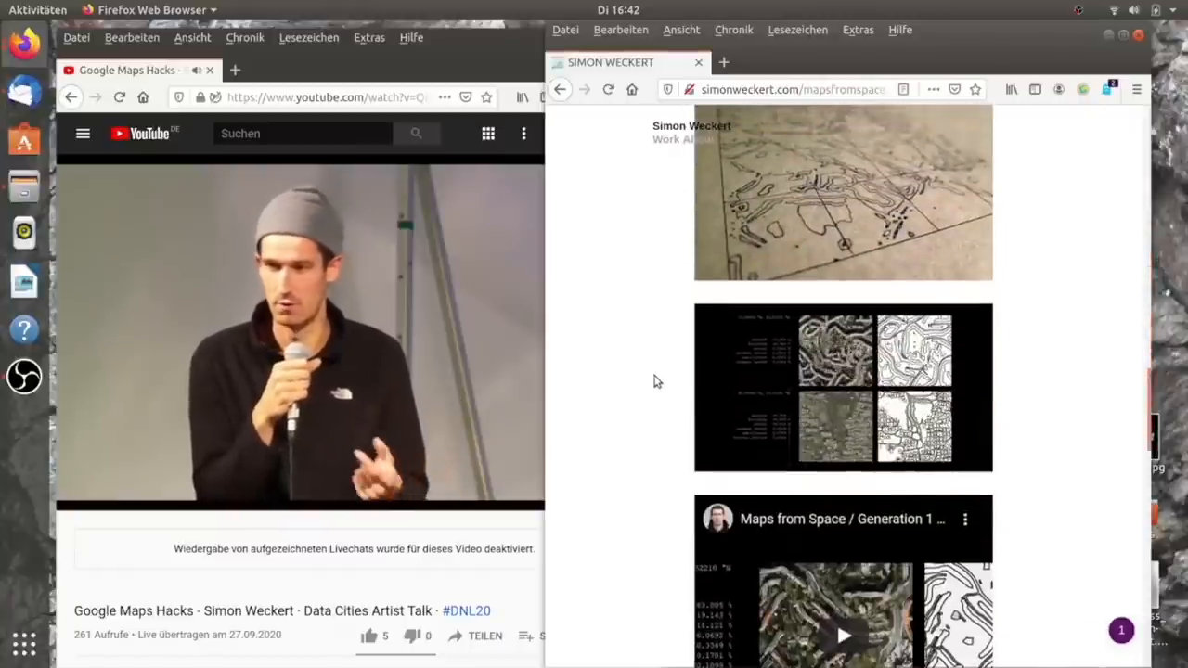
scroll("down", 3)
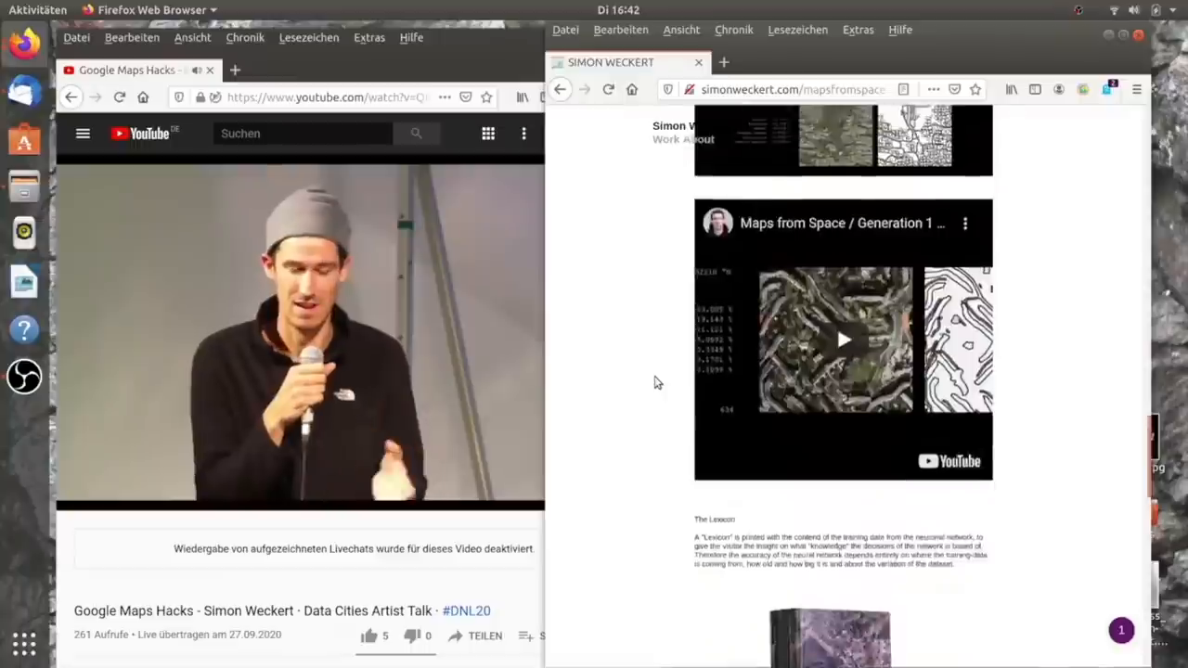
scroll("down", 3)
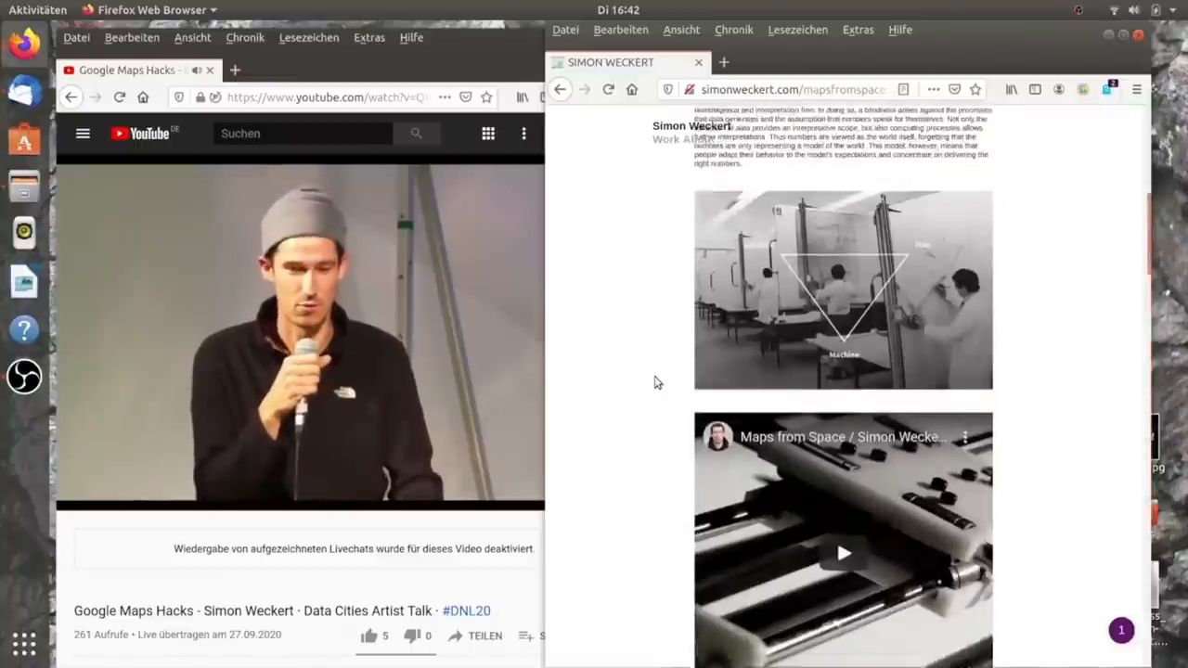
scroll("up", 3)
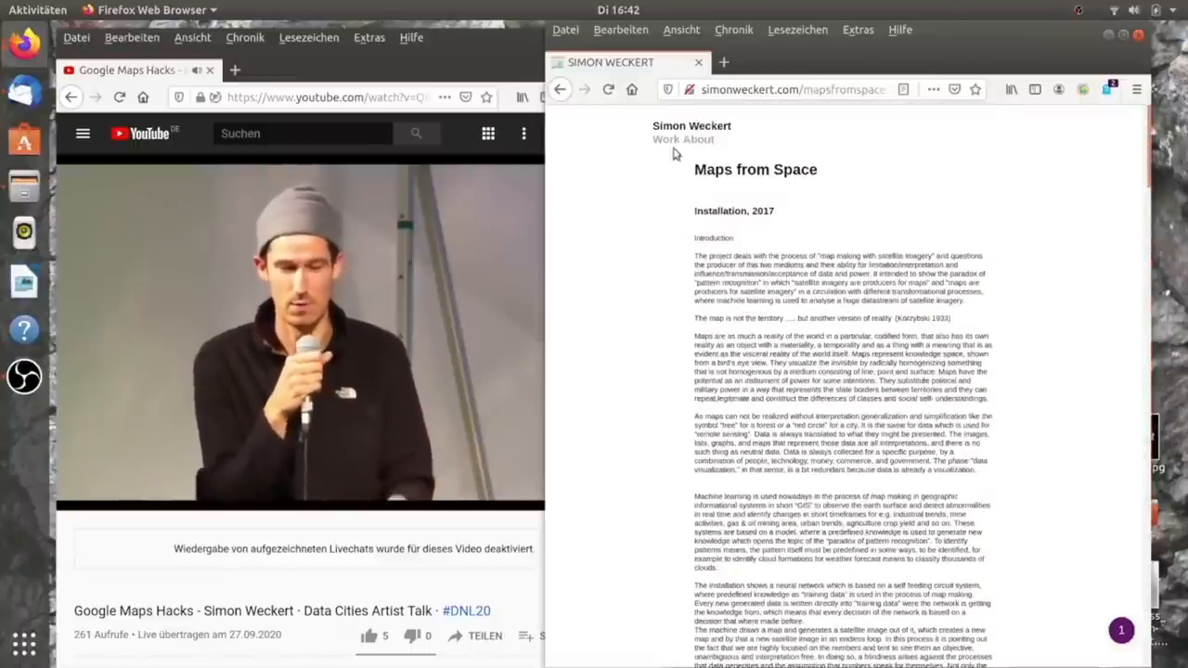
Go back to the Work grid and browse thumbnails including Google Maps Borders and In the shadow of darkness.
left_click(665, 139)
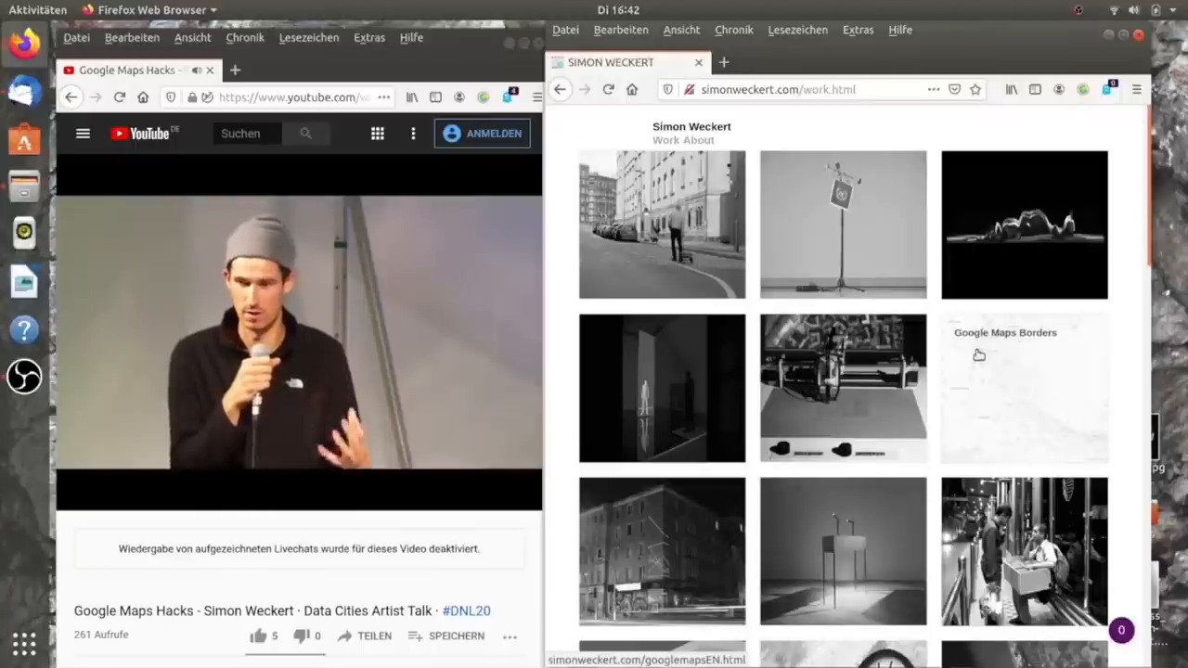
scroll("down", 3)
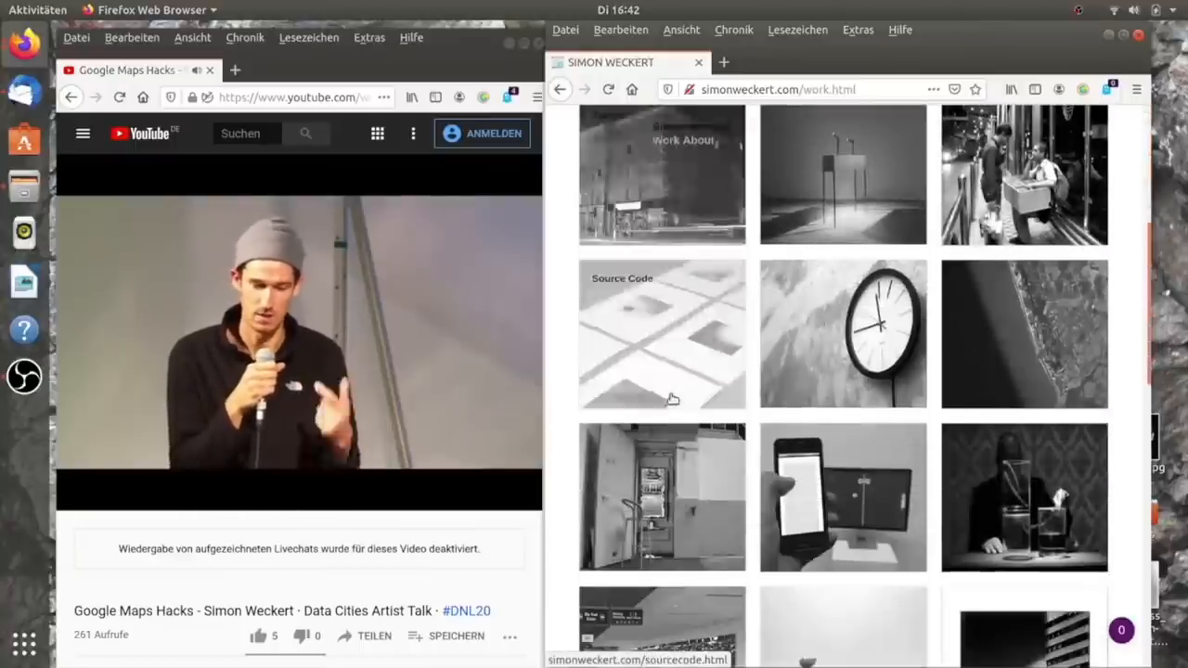
scroll("down", 3)
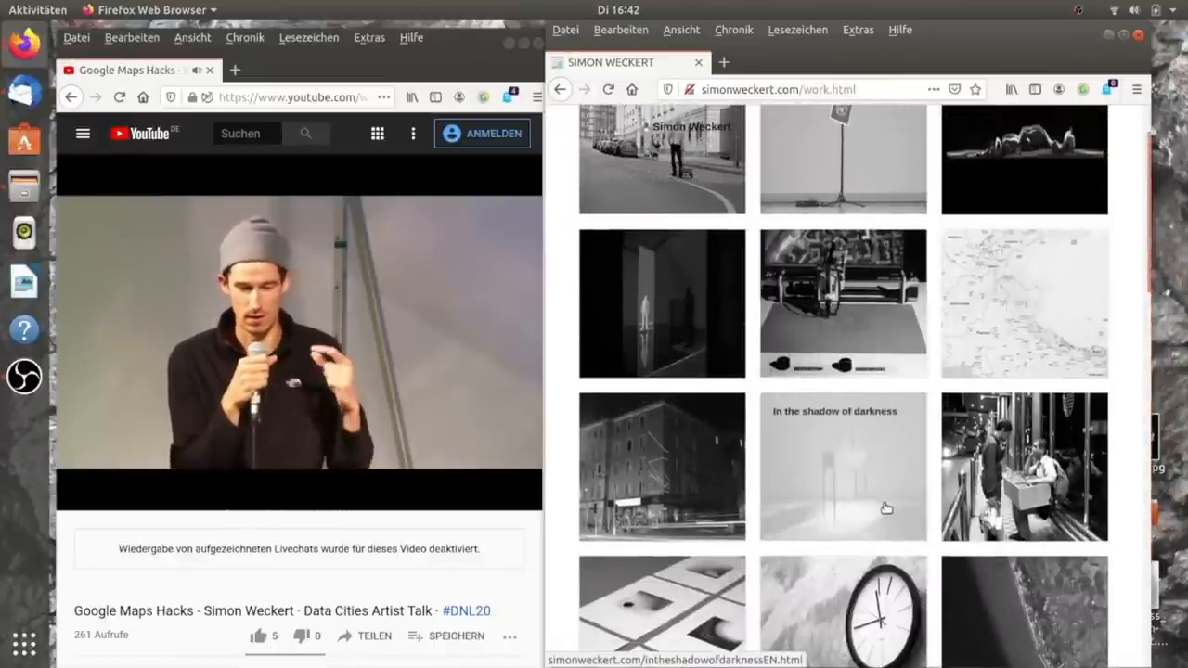
scroll("up", 3)
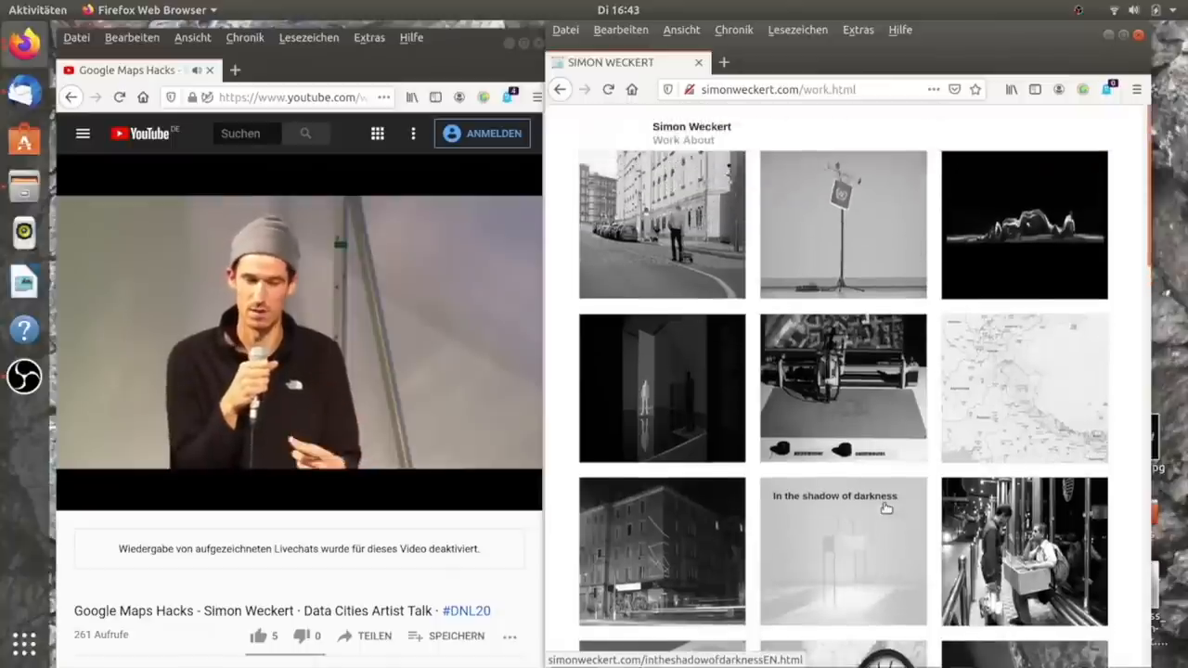
mouse_move(344, 416)
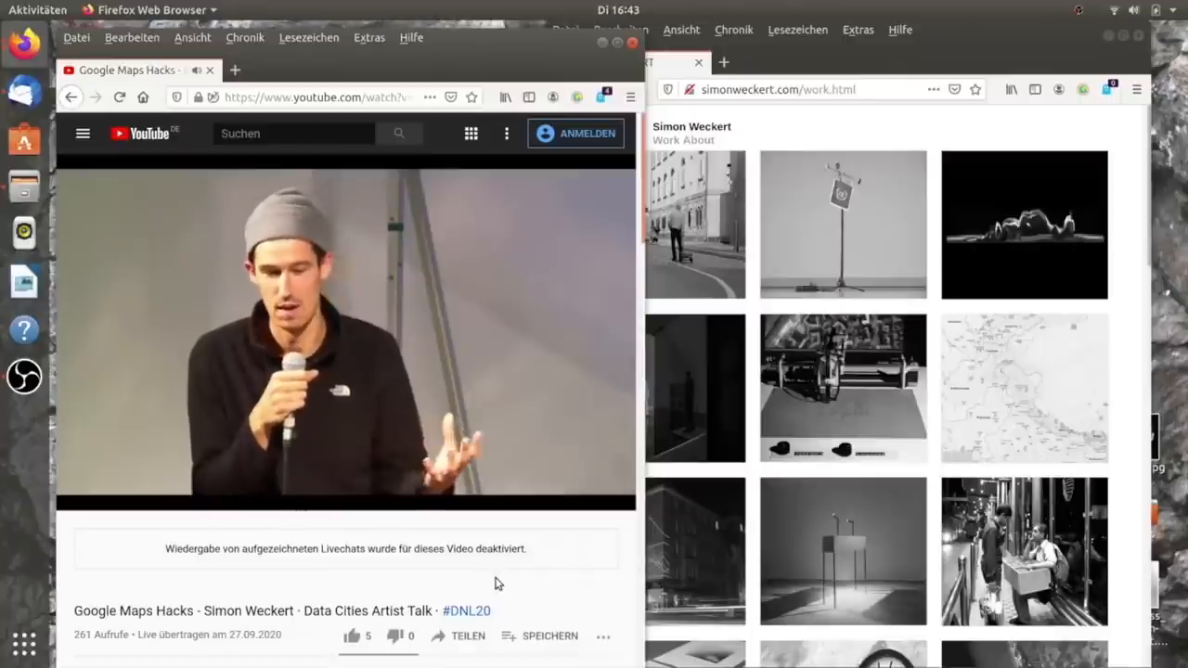
mouse_move(499, 426)
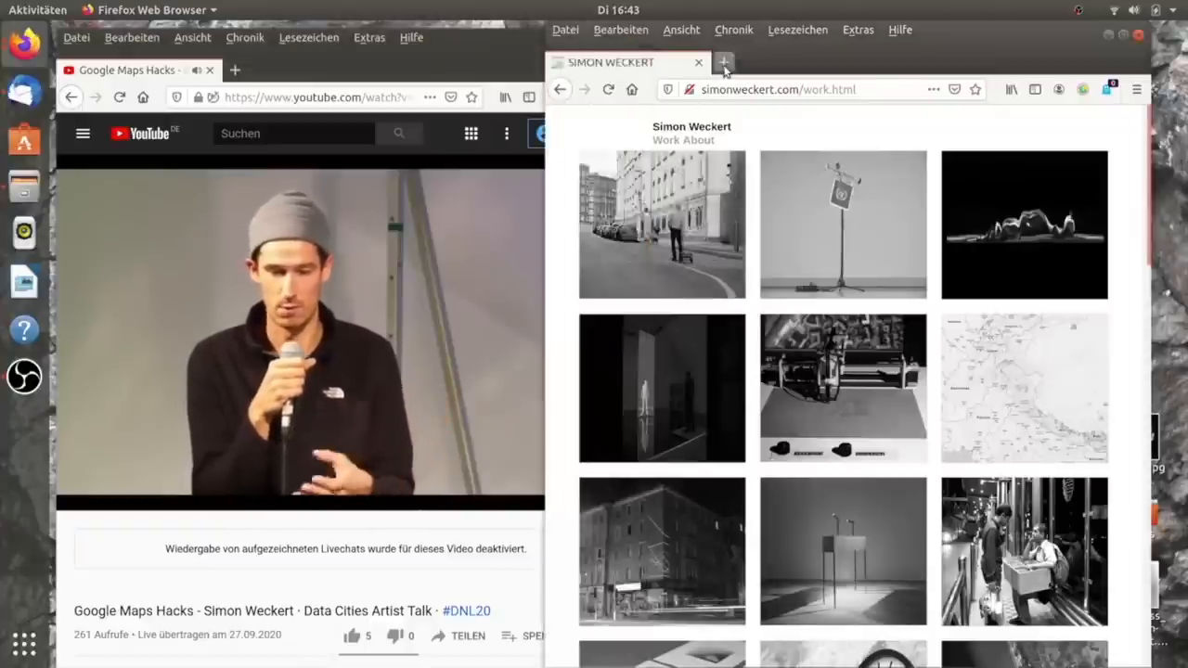
Search Ecosia for 'mercator projection' in a new tab.
left_click(724, 63)
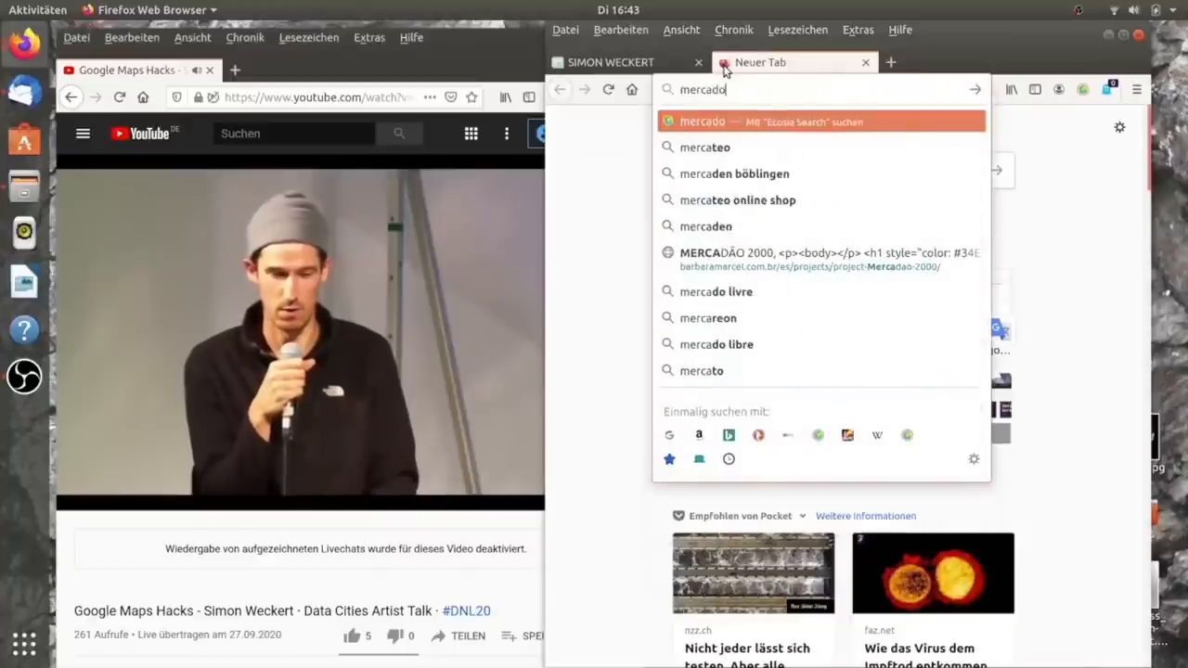
type("r projection")
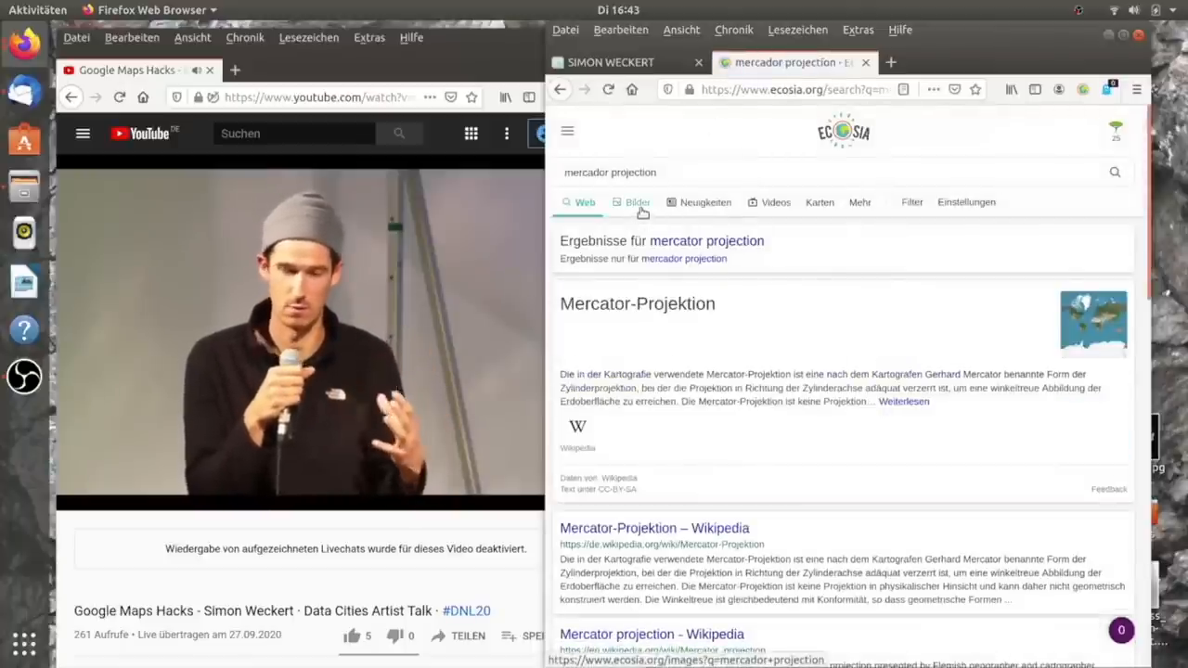
View image results for mercator projection, enlarging and closing the WIRED Mercator map preview.
left_click(637, 201)
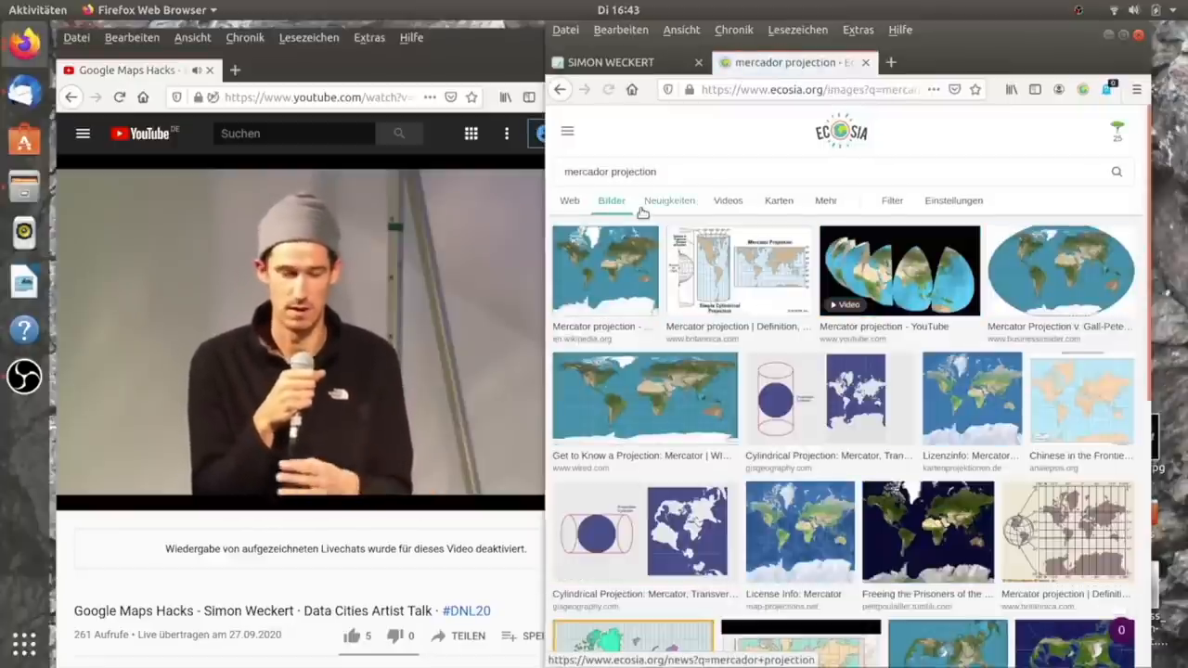
left_click(646, 397)
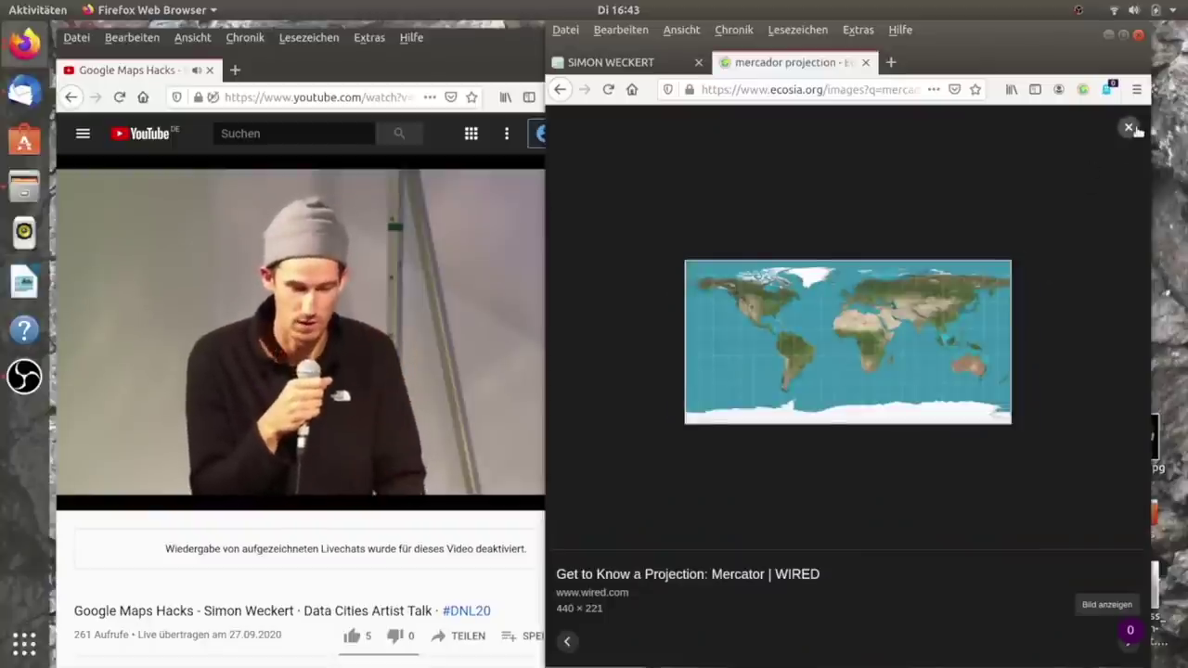
left_click(1129, 126)
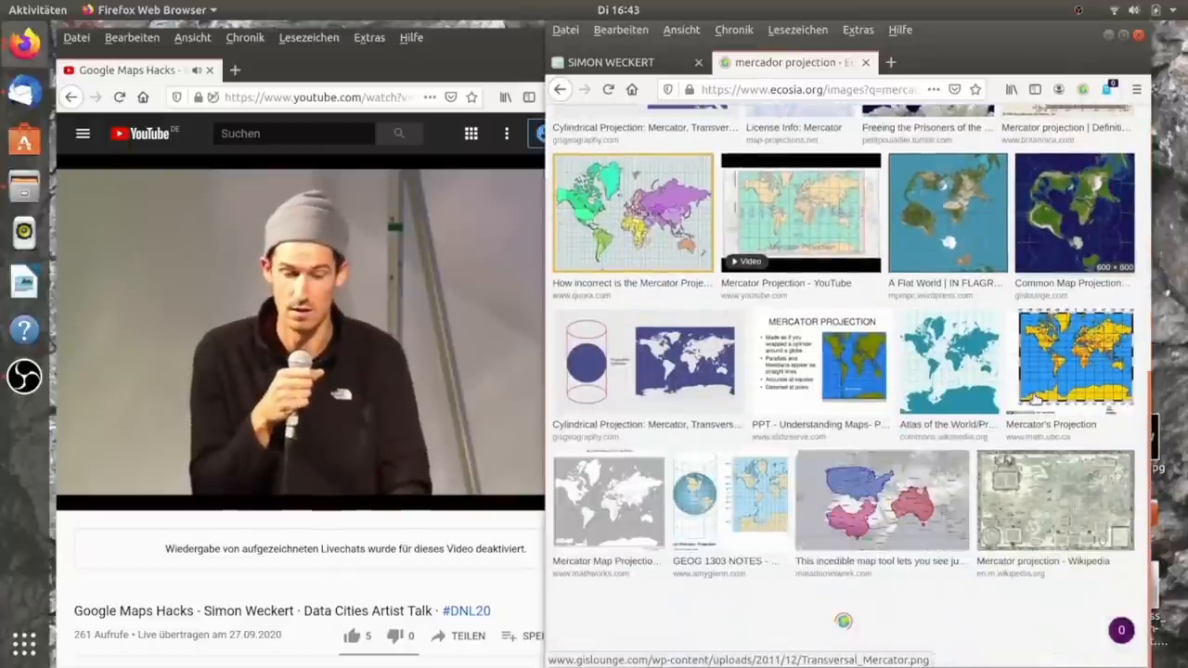
scroll("down", 3)
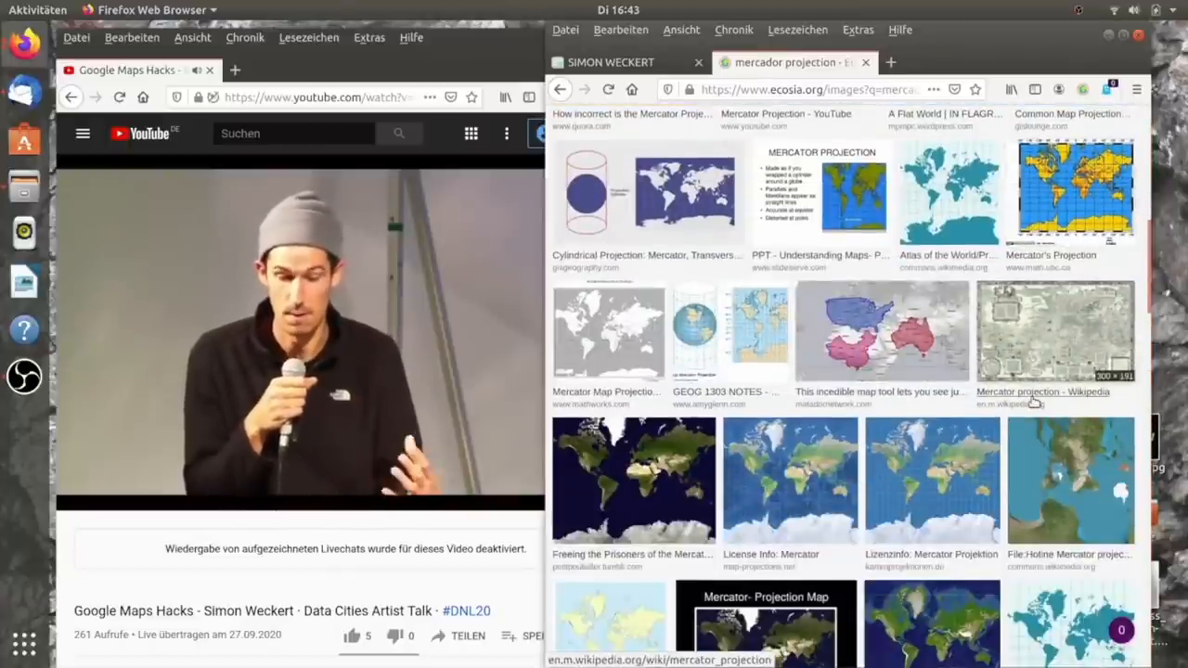
scroll("up", 3)
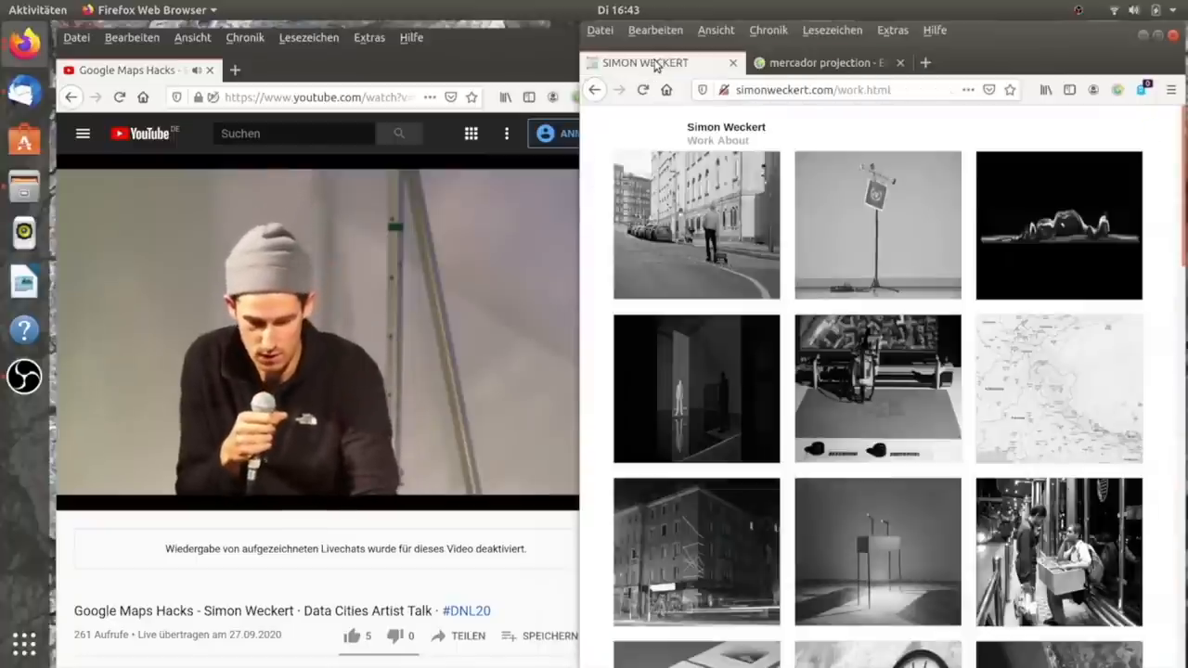
Open the Google Maps Borders (Research, 2019) page with its China and India maps.
scroll("down", 3)
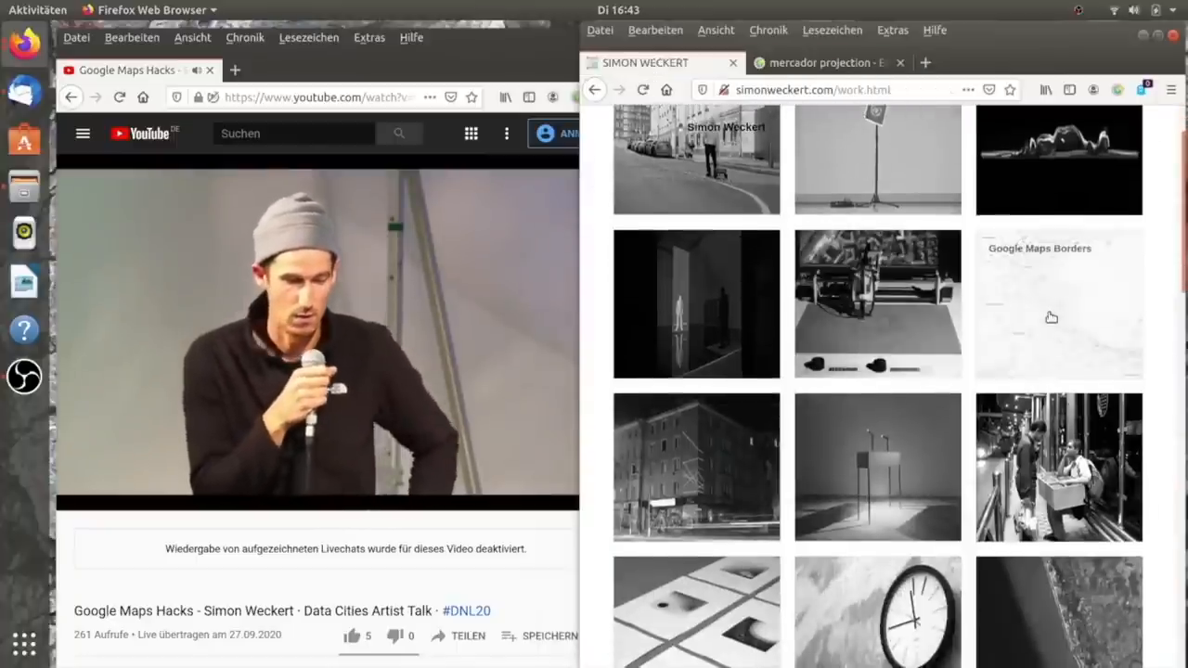
left_click(1058, 304)
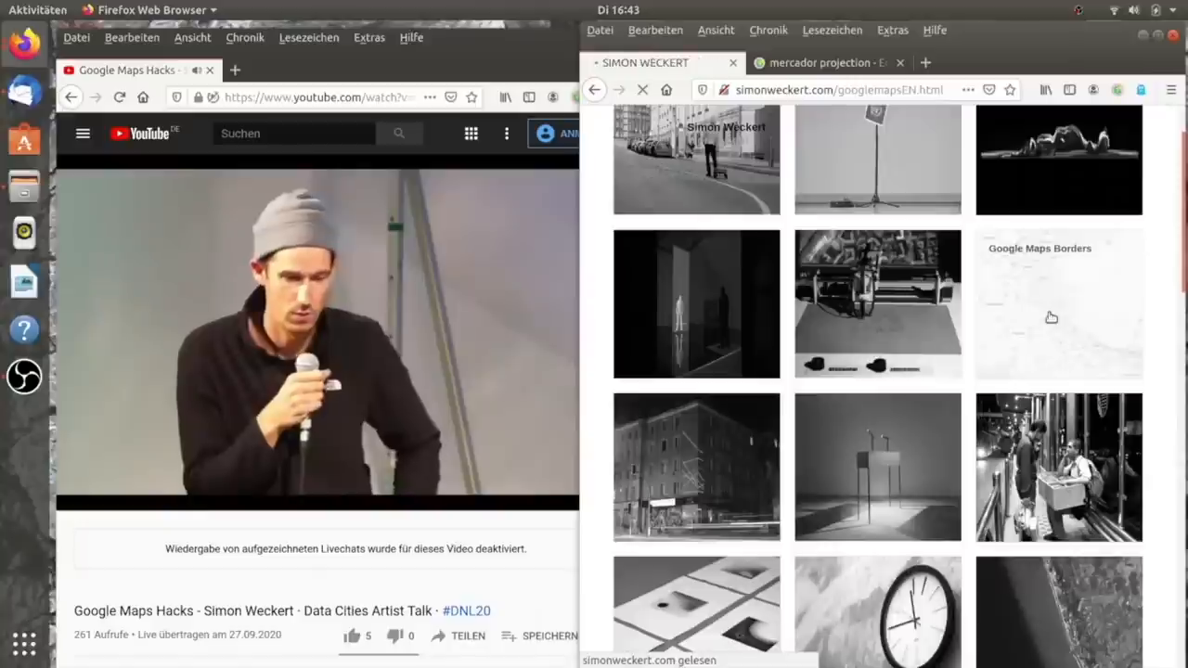
left_click(1051, 315)
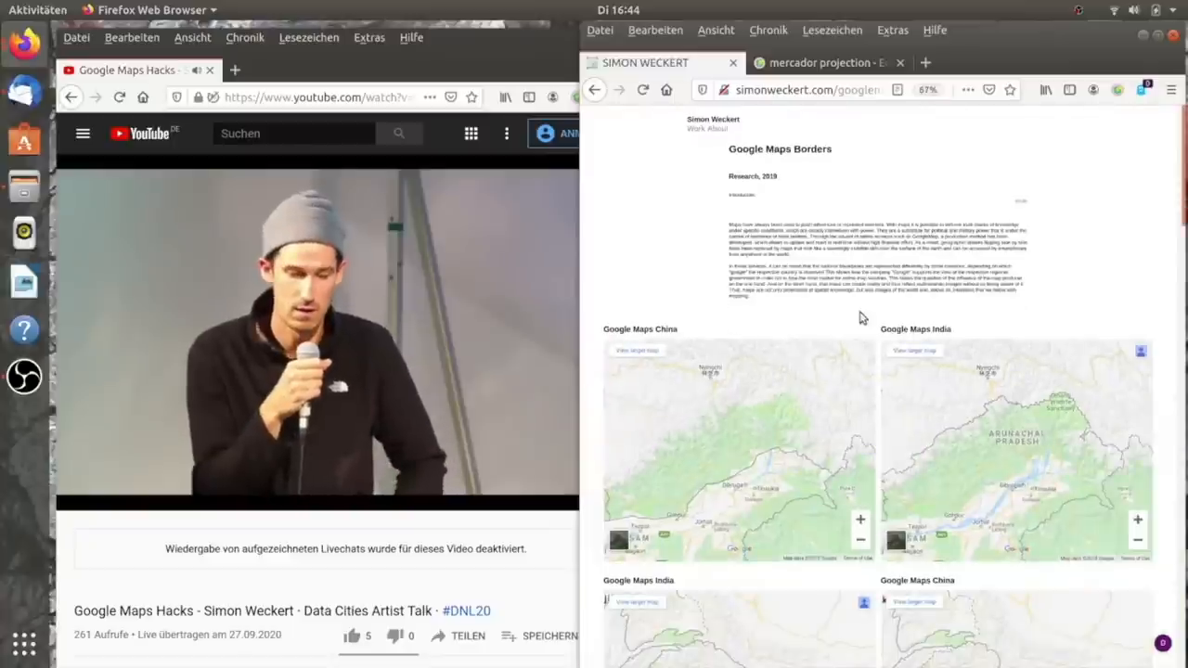
mouse_move(831, 221)
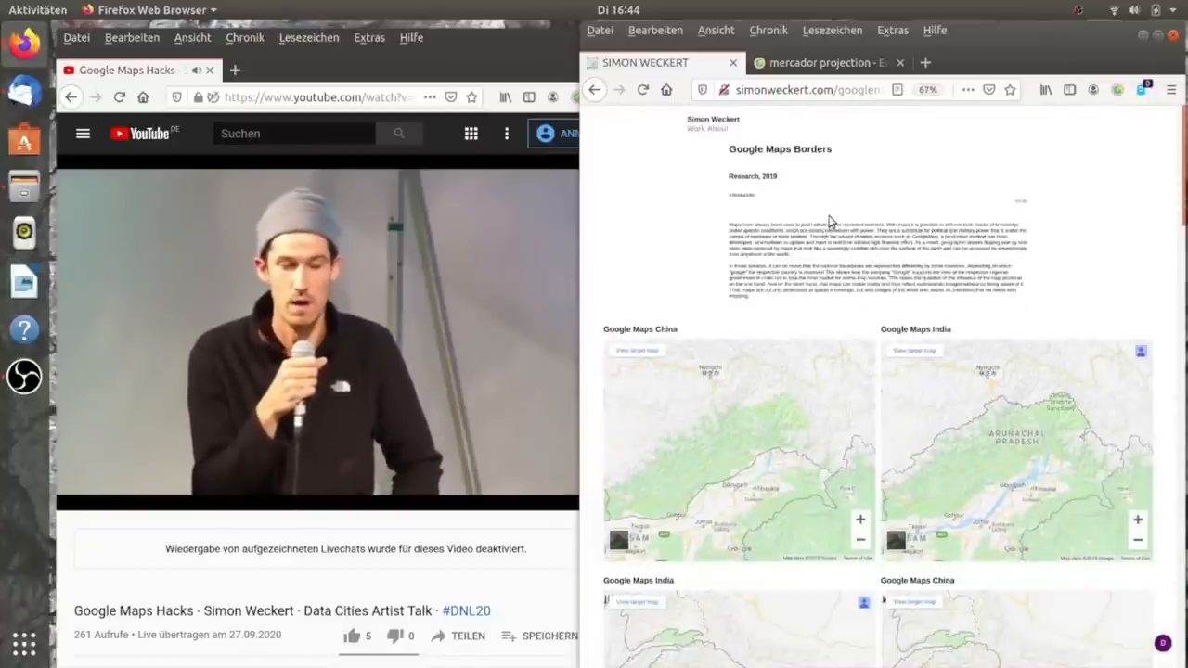
scroll("down", 3)
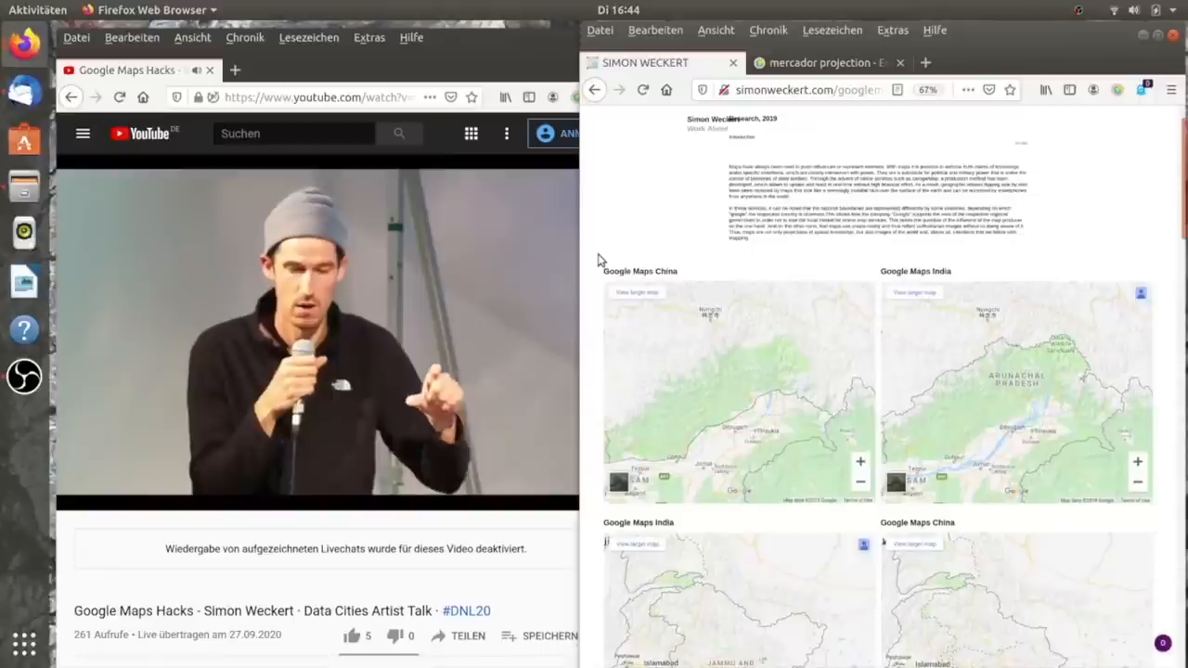
scroll("up", 3)
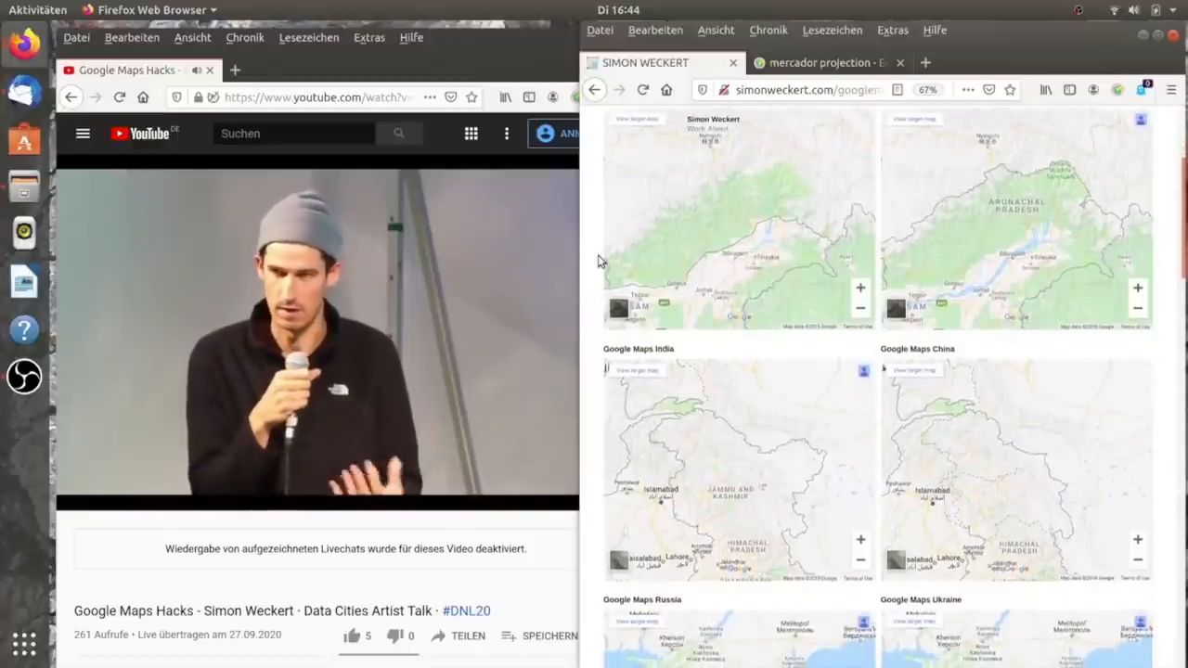
scroll("down", 3)
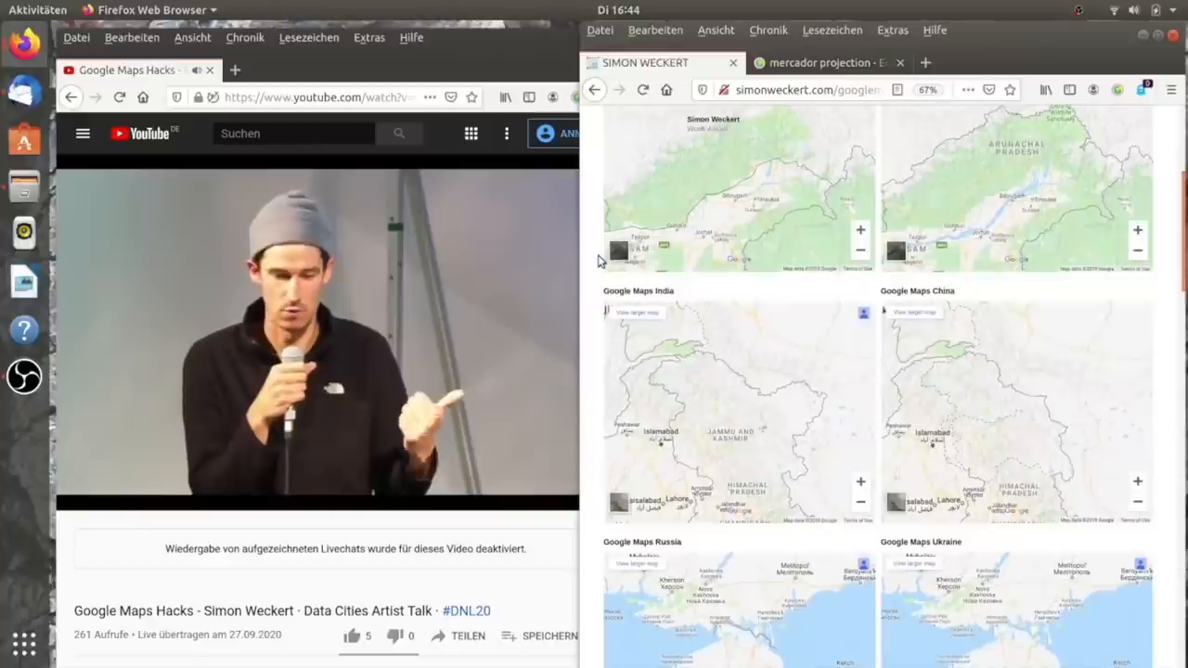
scroll("down", 3)
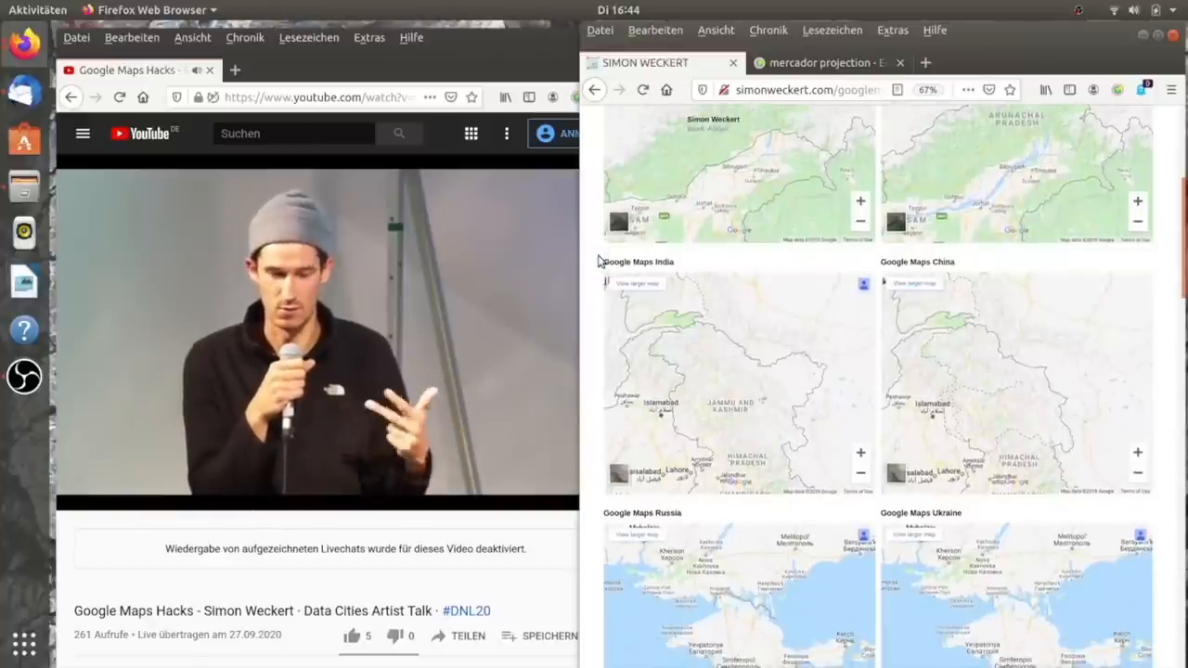
scroll("down", 3)
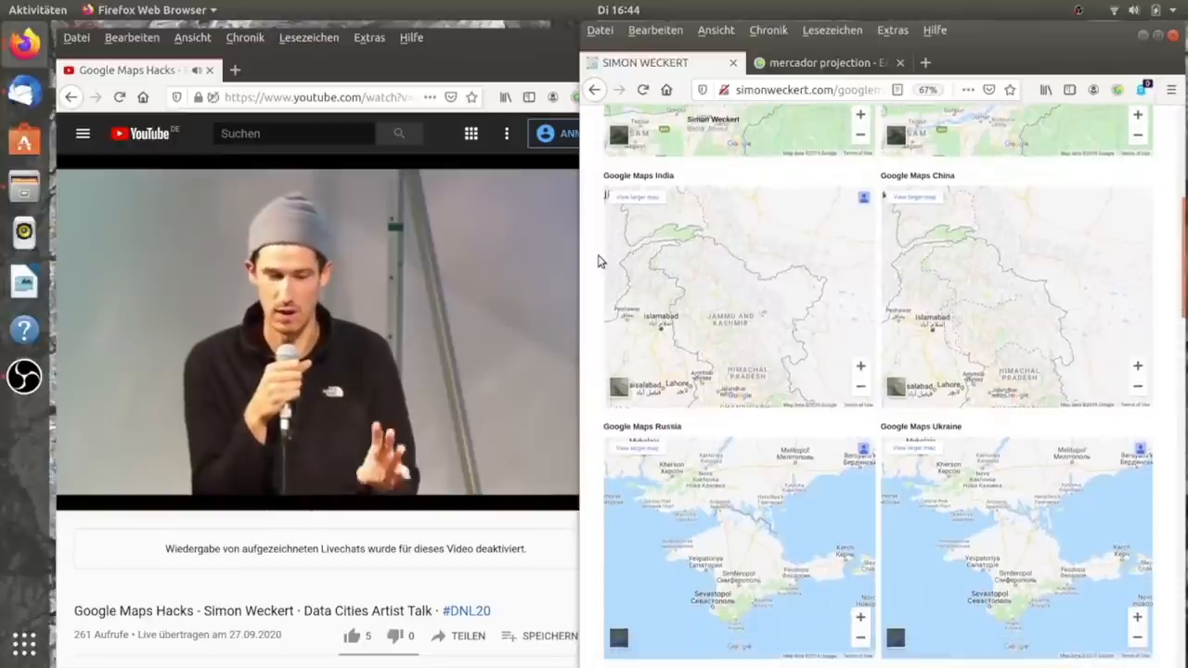
scroll("down", 3)
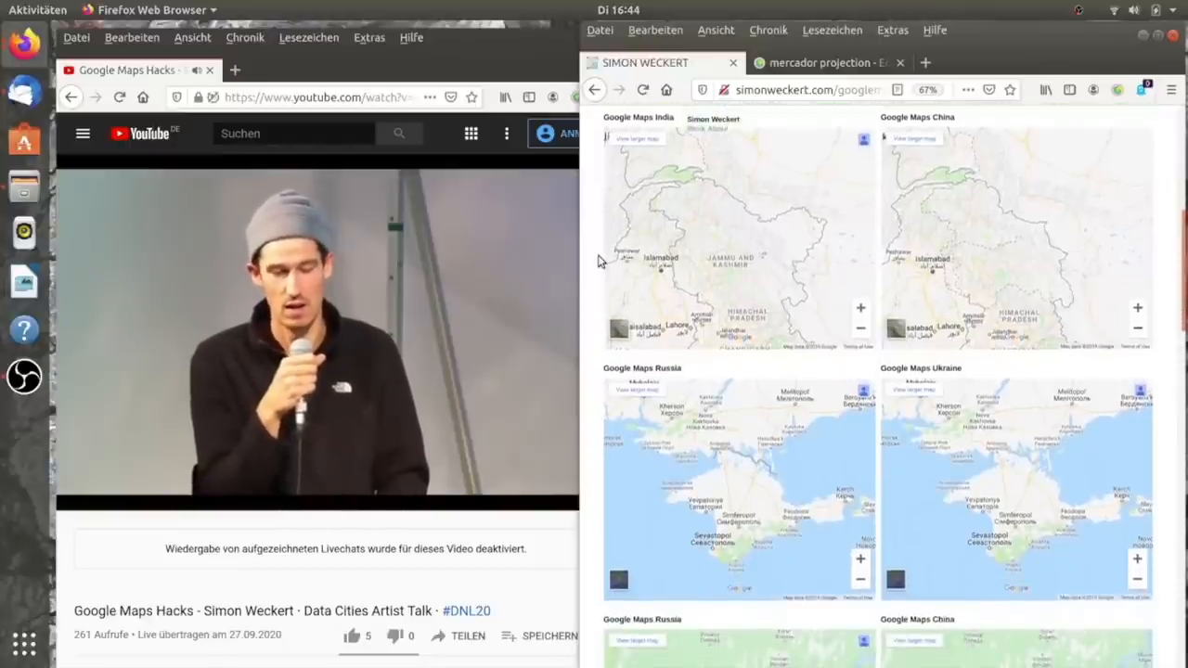
scroll("down", 3)
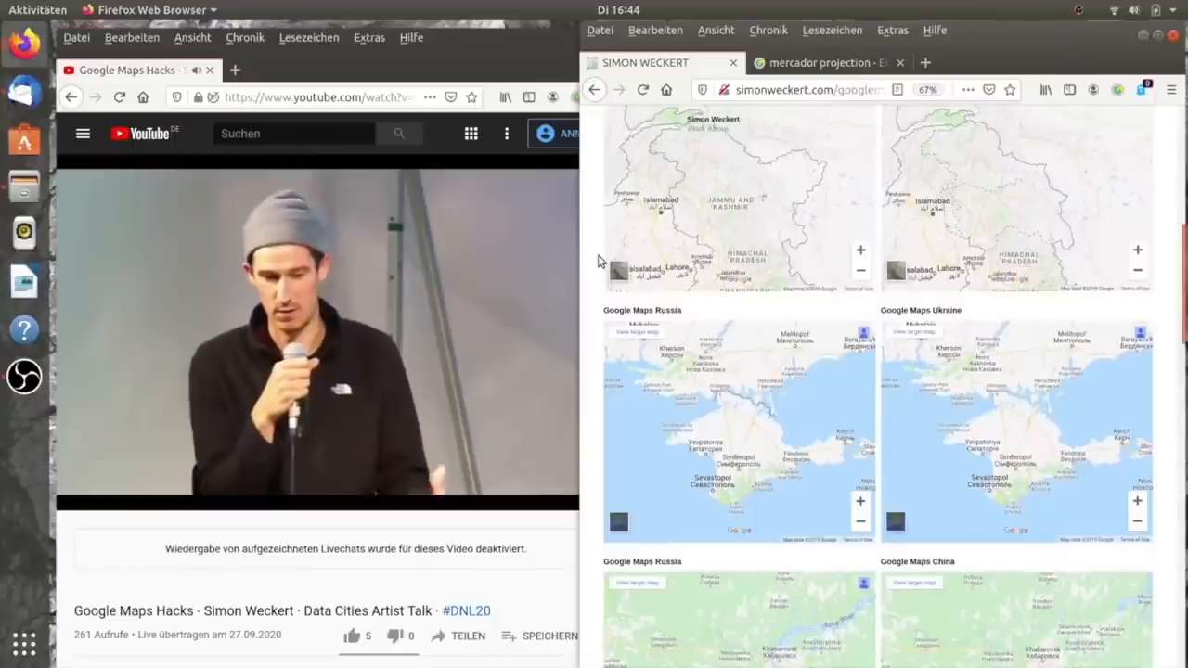
scroll("down", 3)
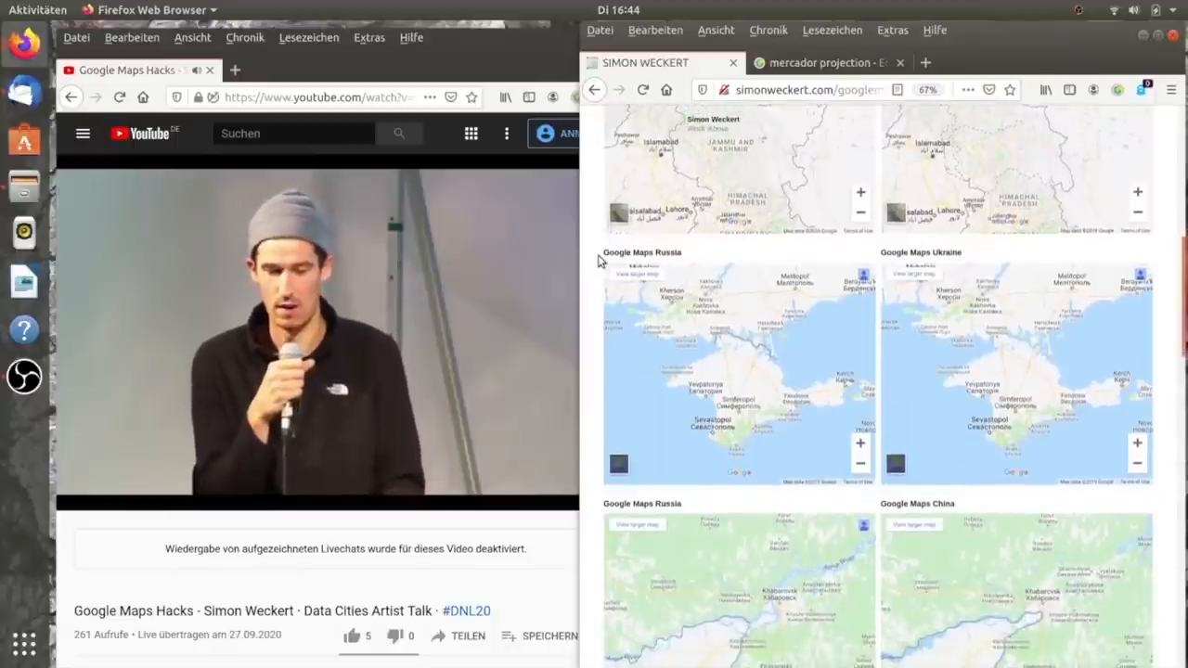
scroll("down", 3)
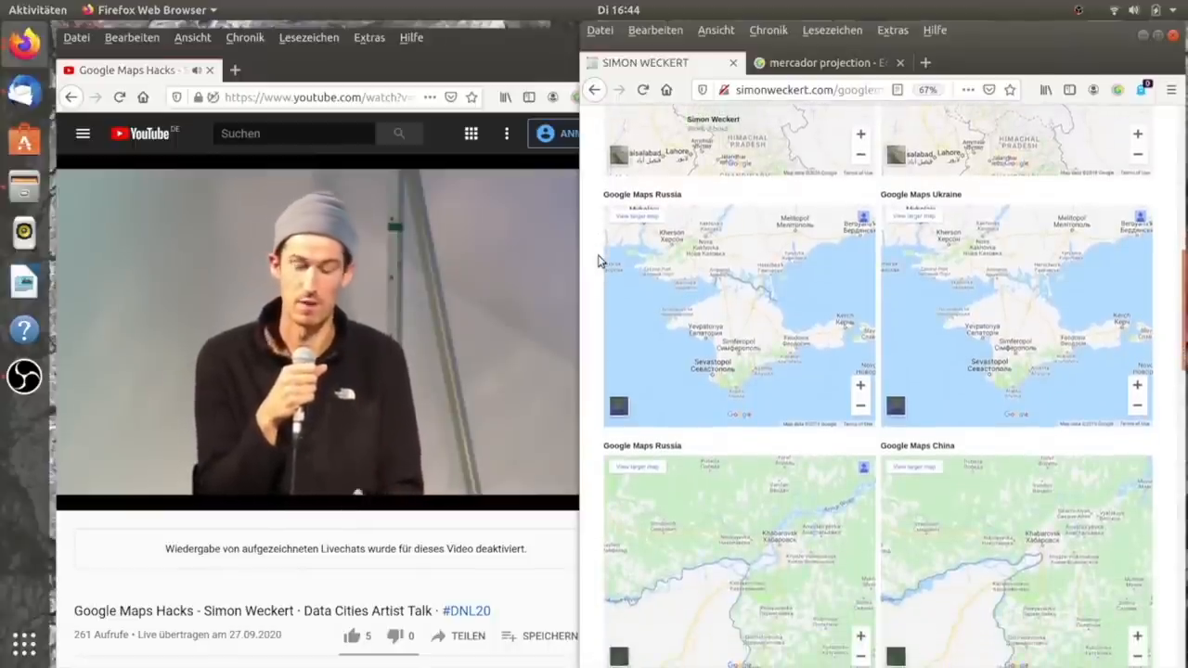
scroll("down", 3)
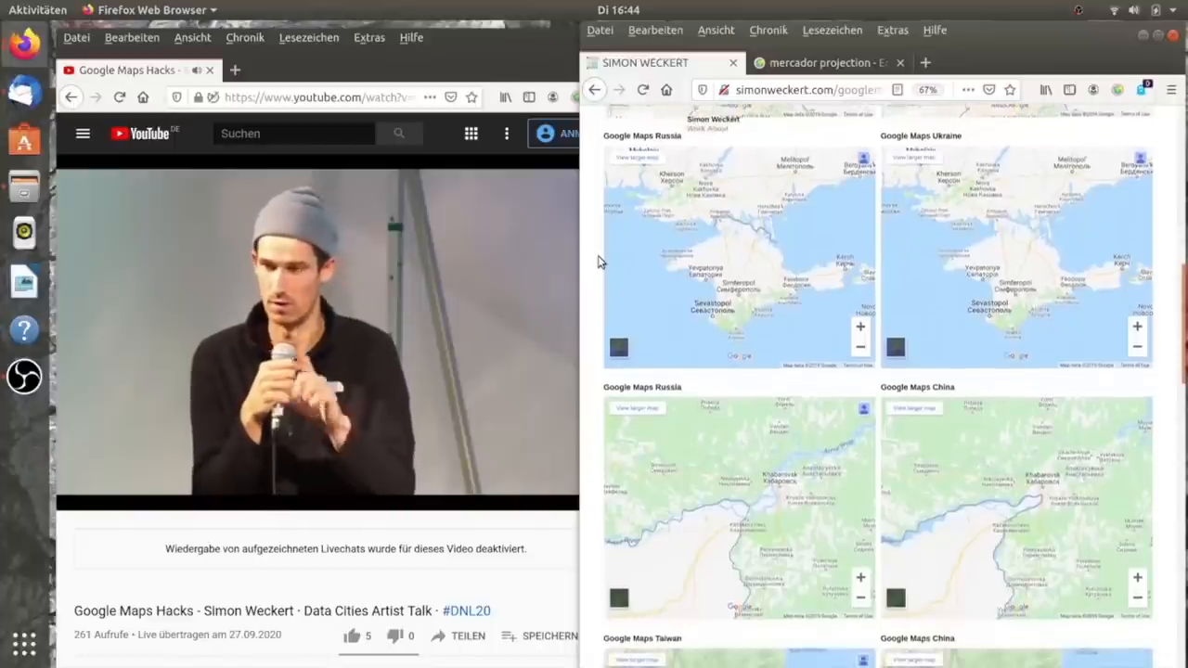
scroll("down", 3)
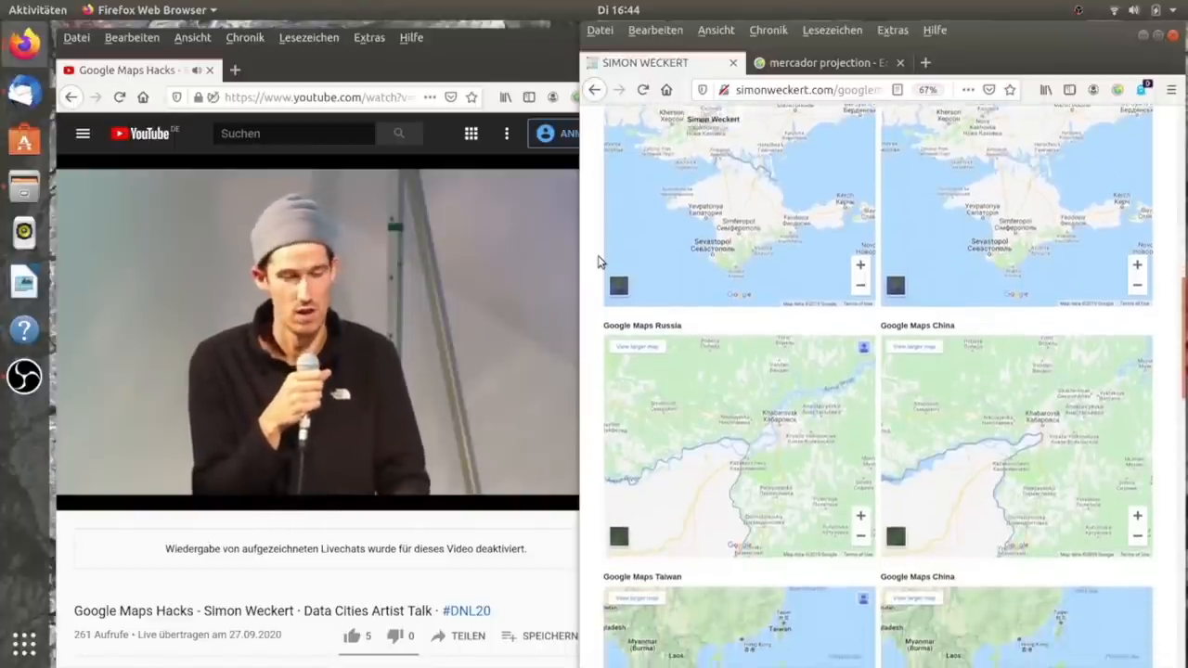
scroll("down", 3)
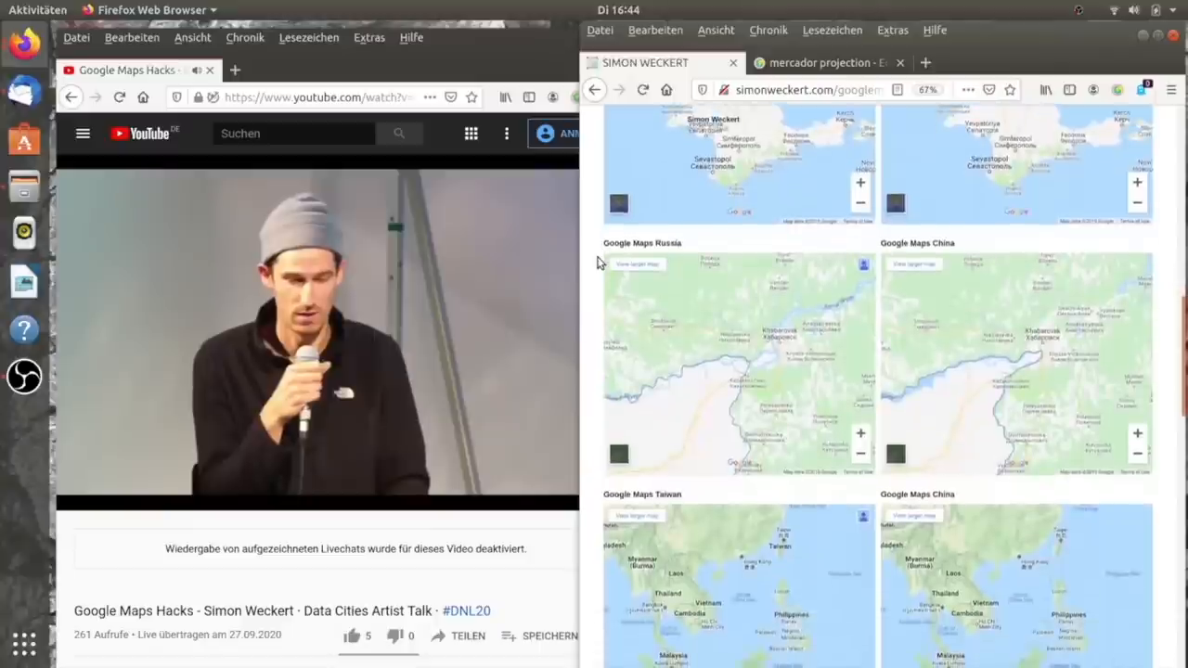
scroll("down", 3)
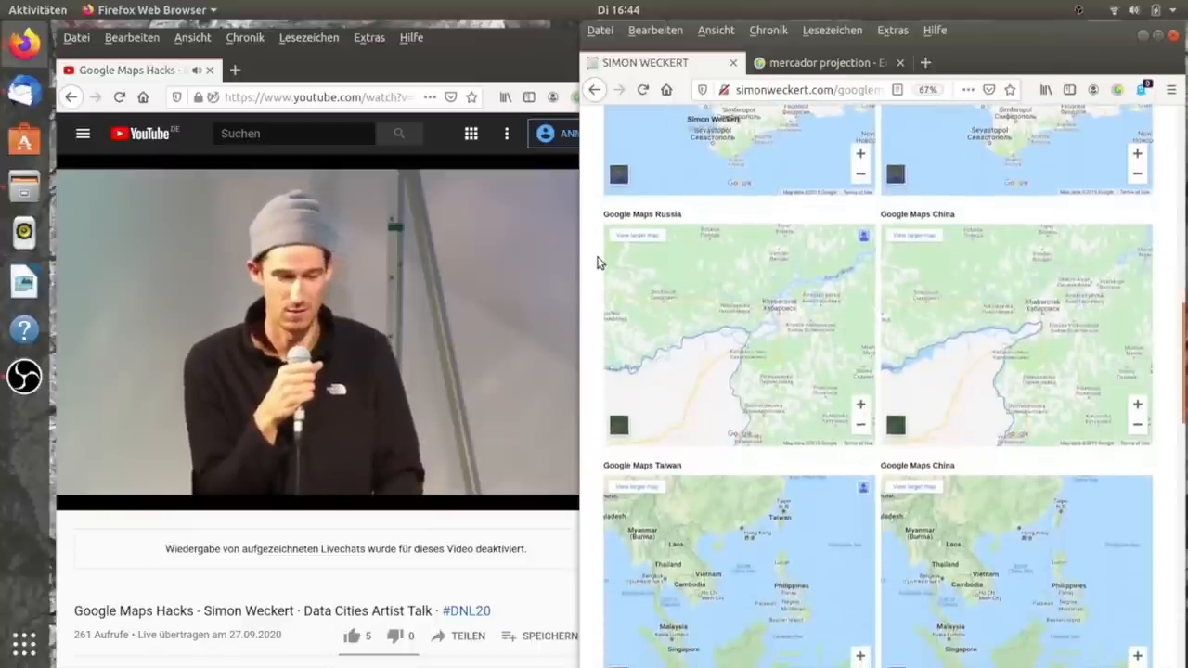
scroll("down", 3)
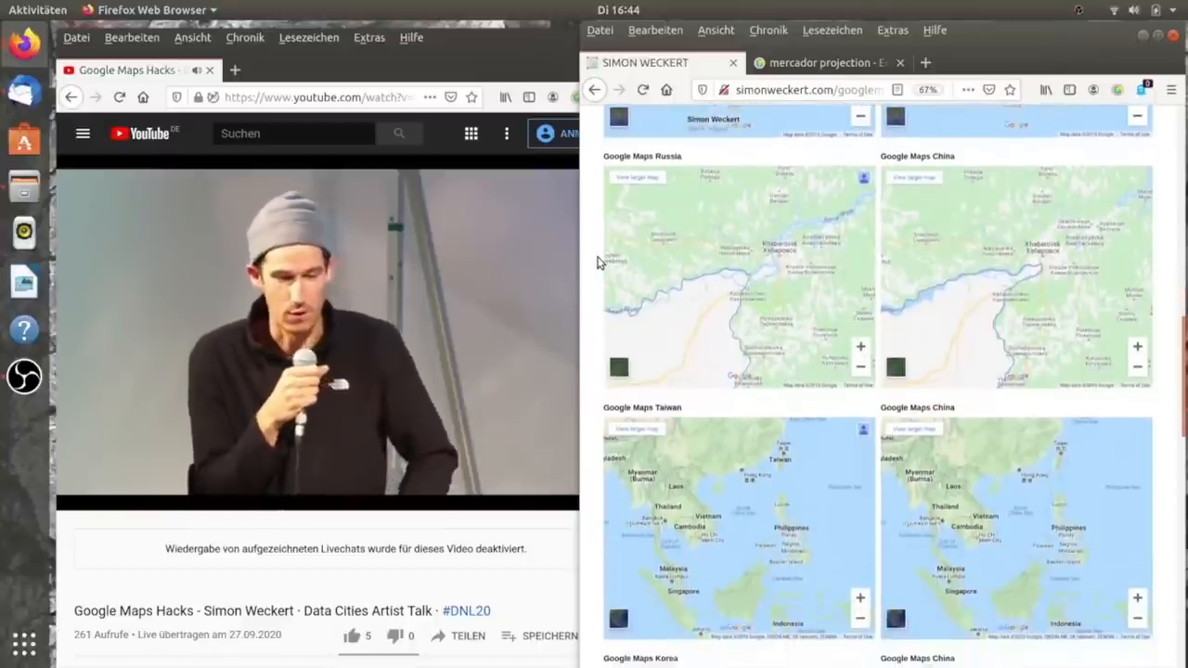
scroll("down", 3)
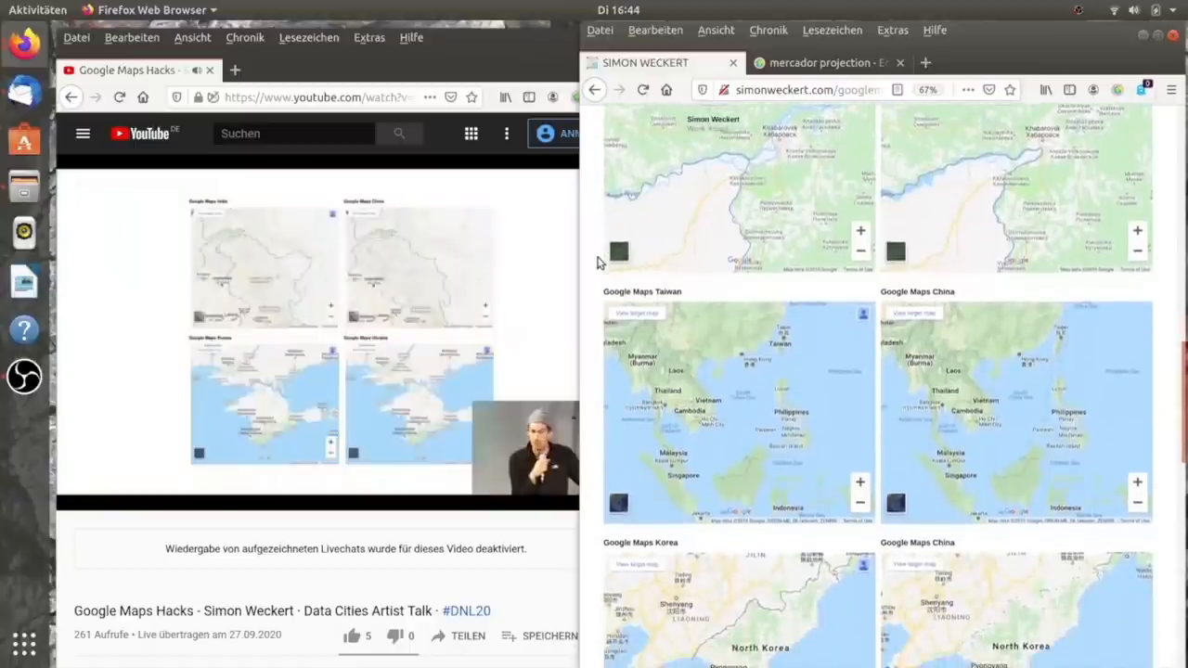
scroll("down", 3)
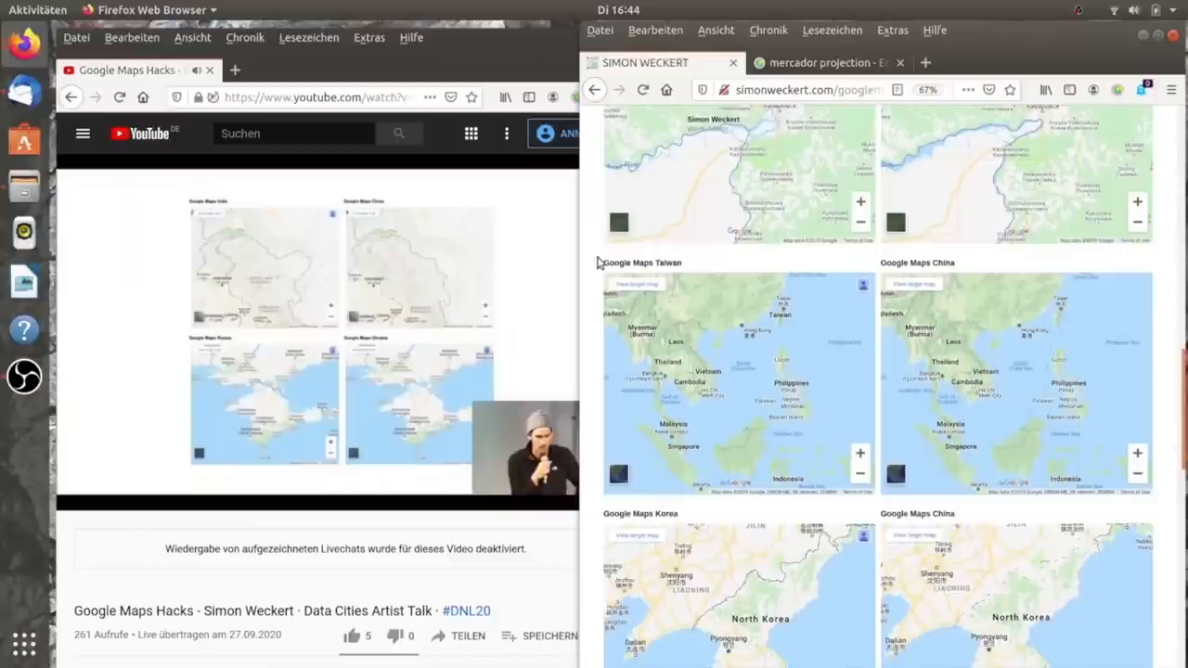
scroll("down", 3)
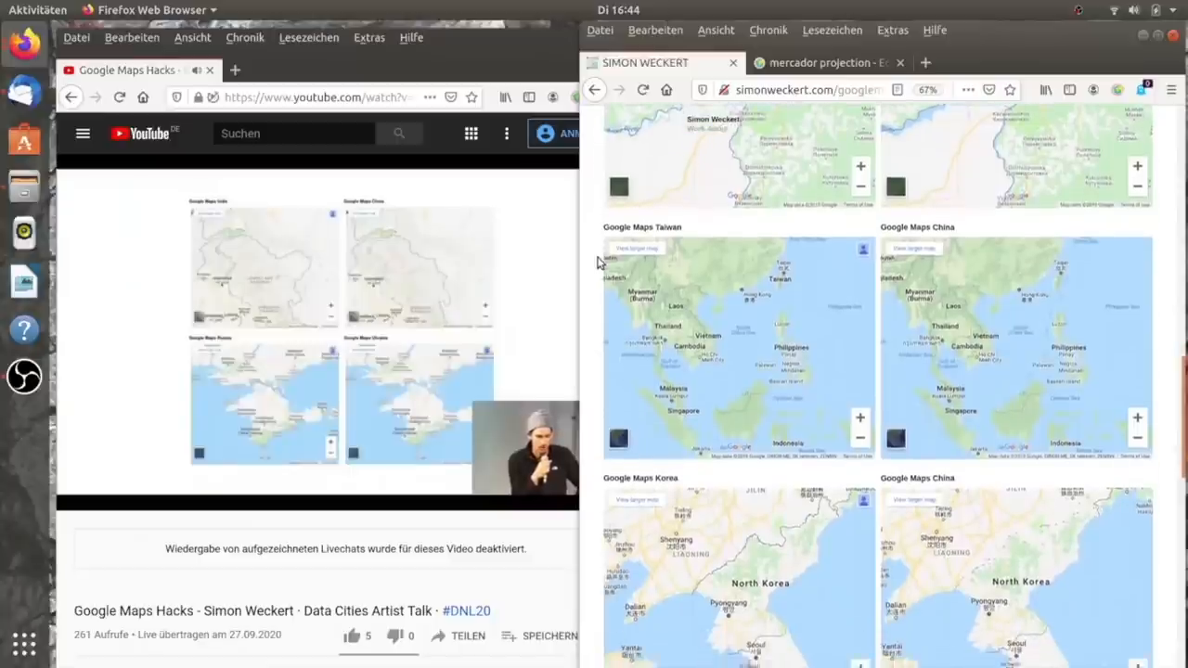
scroll("down", 3)
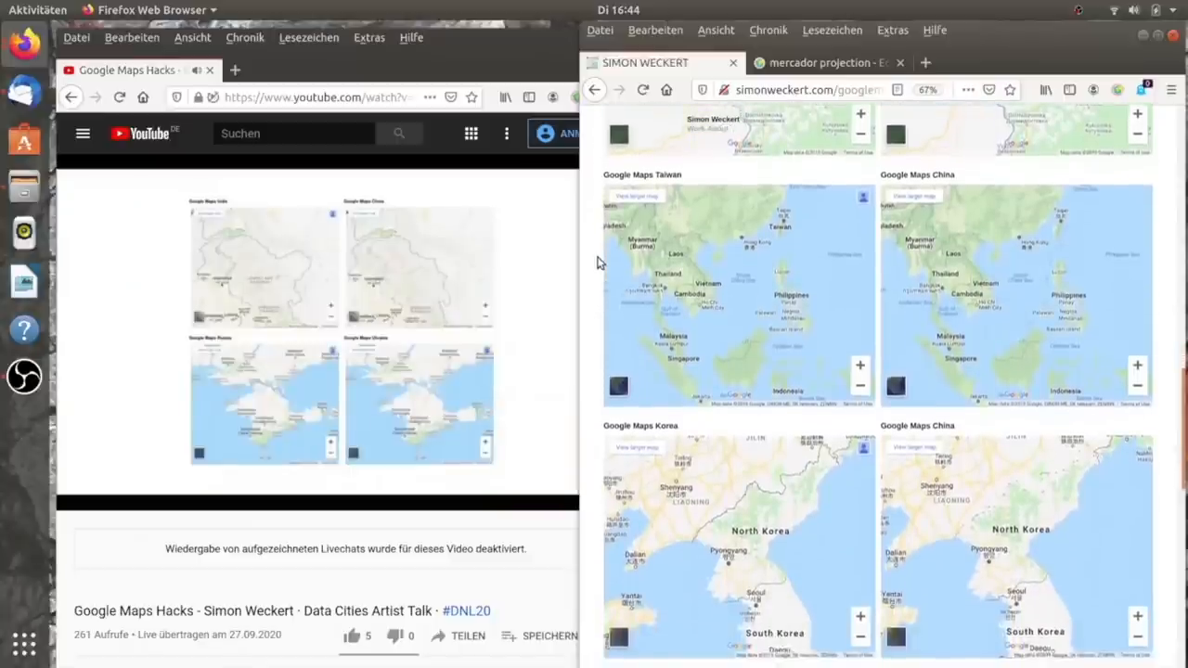
scroll("down", 3)
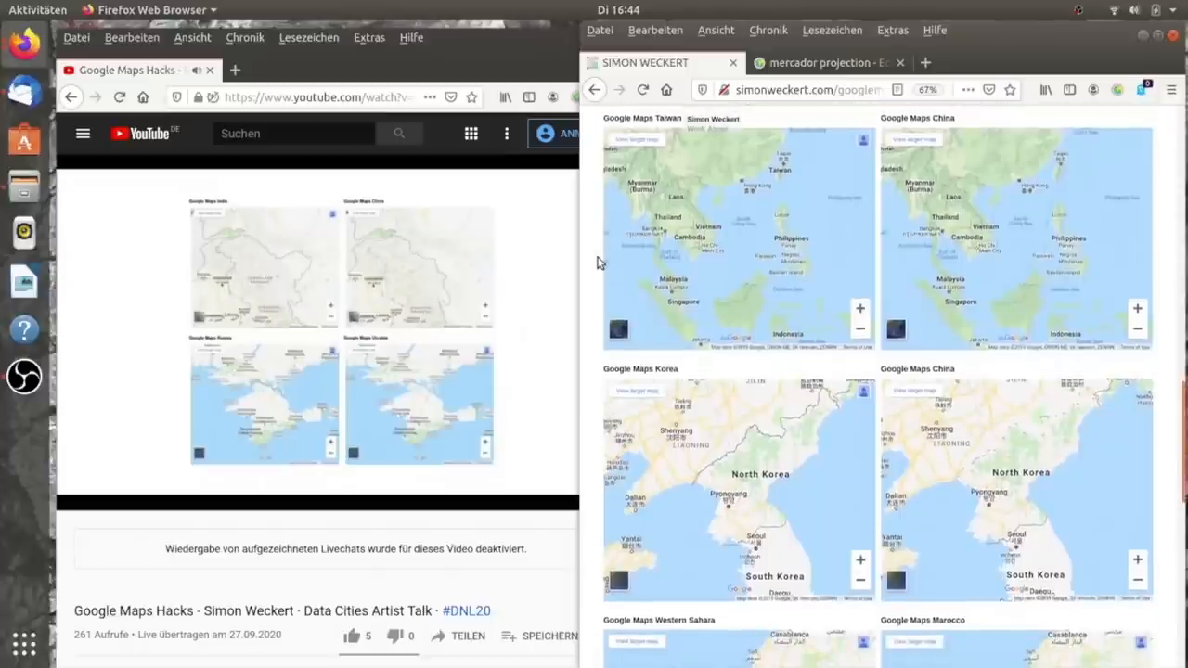
scroll("down", 3)
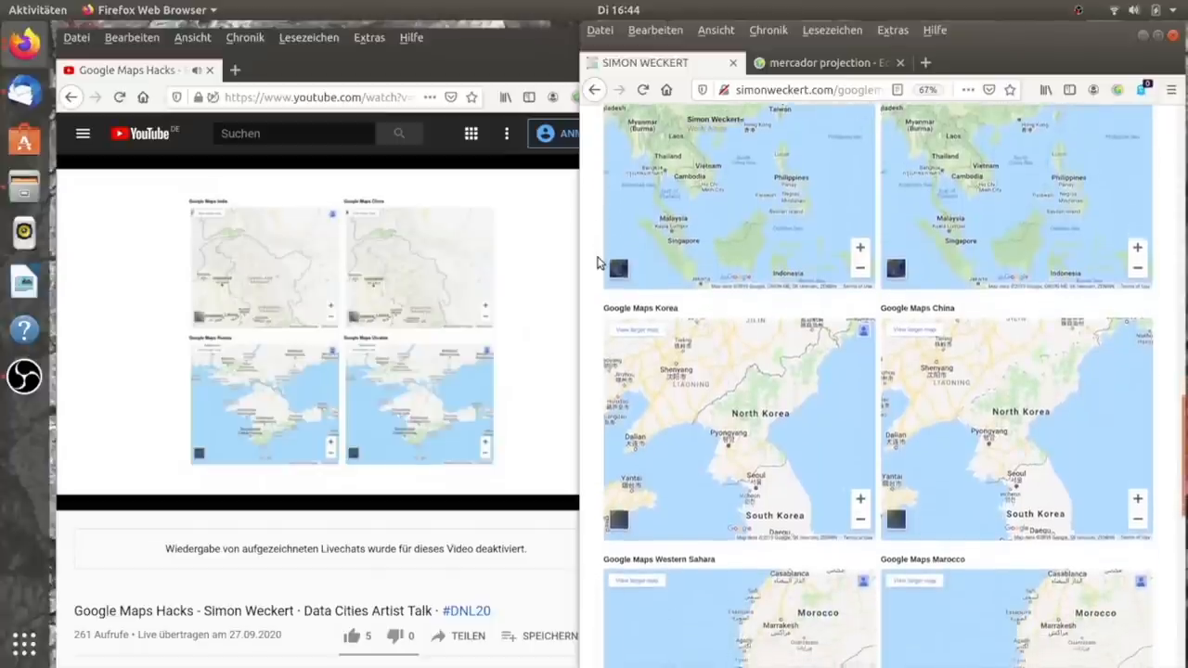
scroll("down", 3)
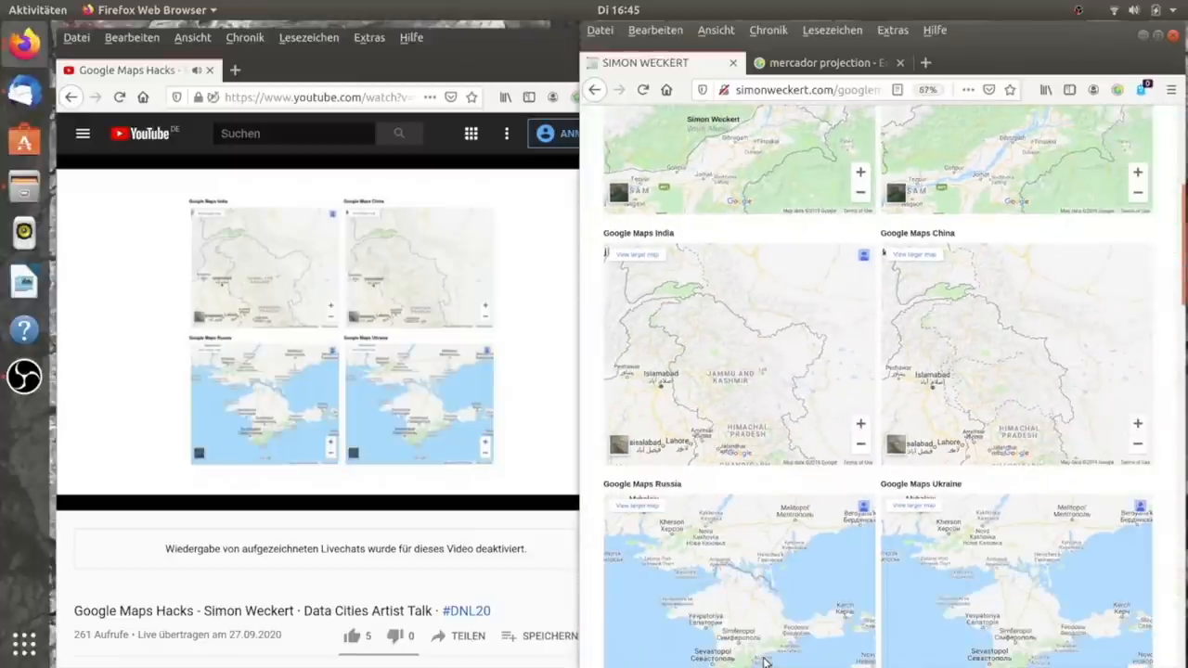
Scroll through the country border comparison maps down to Bhutan and back up.
scroll("down", 3)
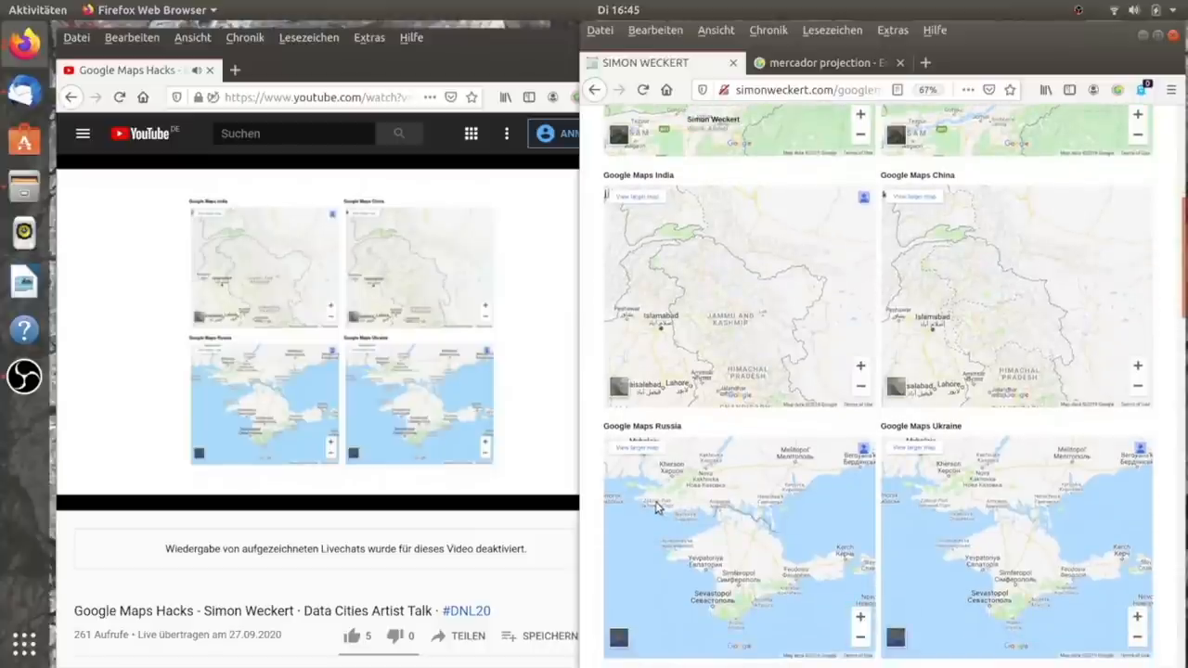
scroll("down", 3)
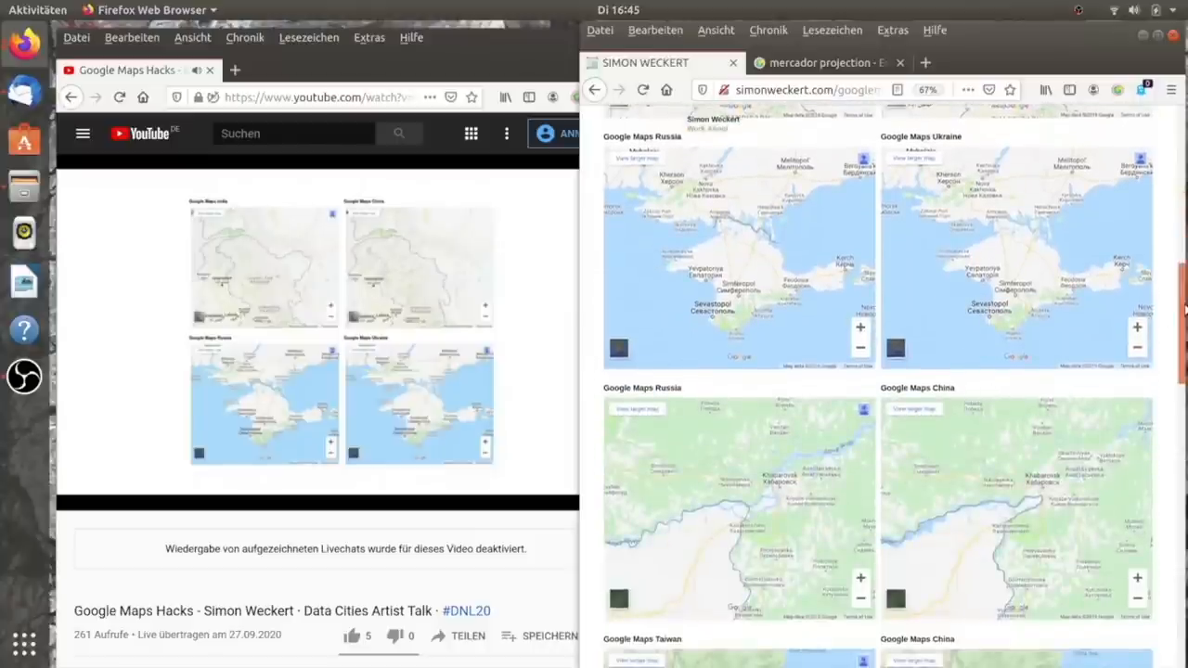
scroll("down", 3)
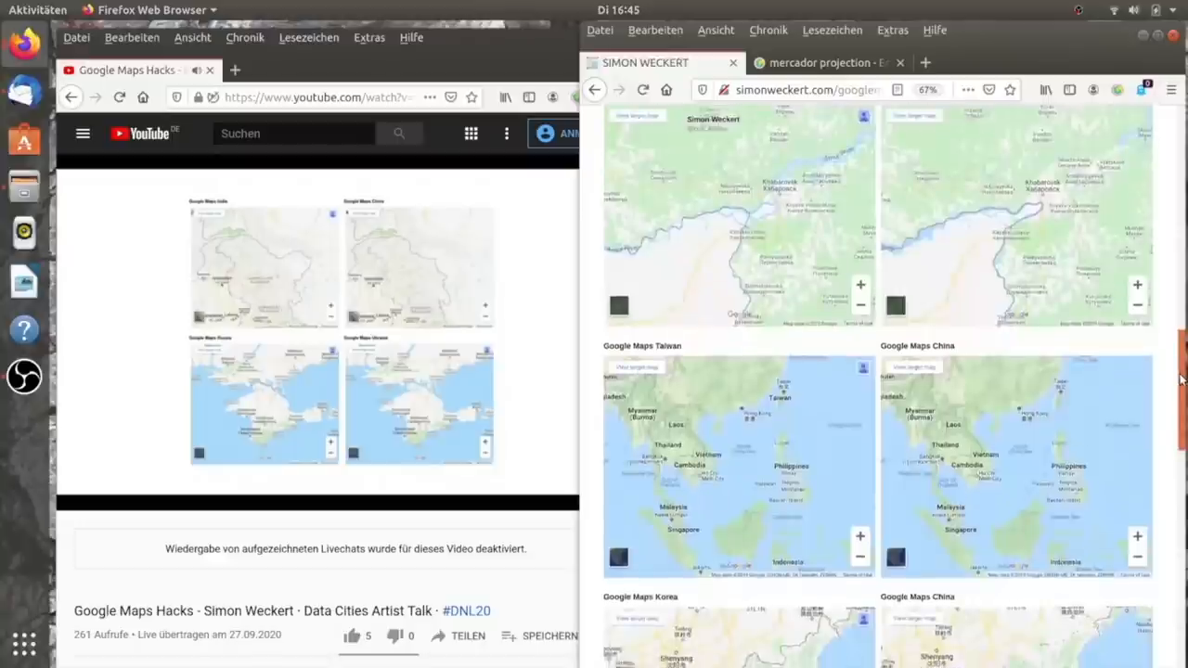
scroll("down", 3)
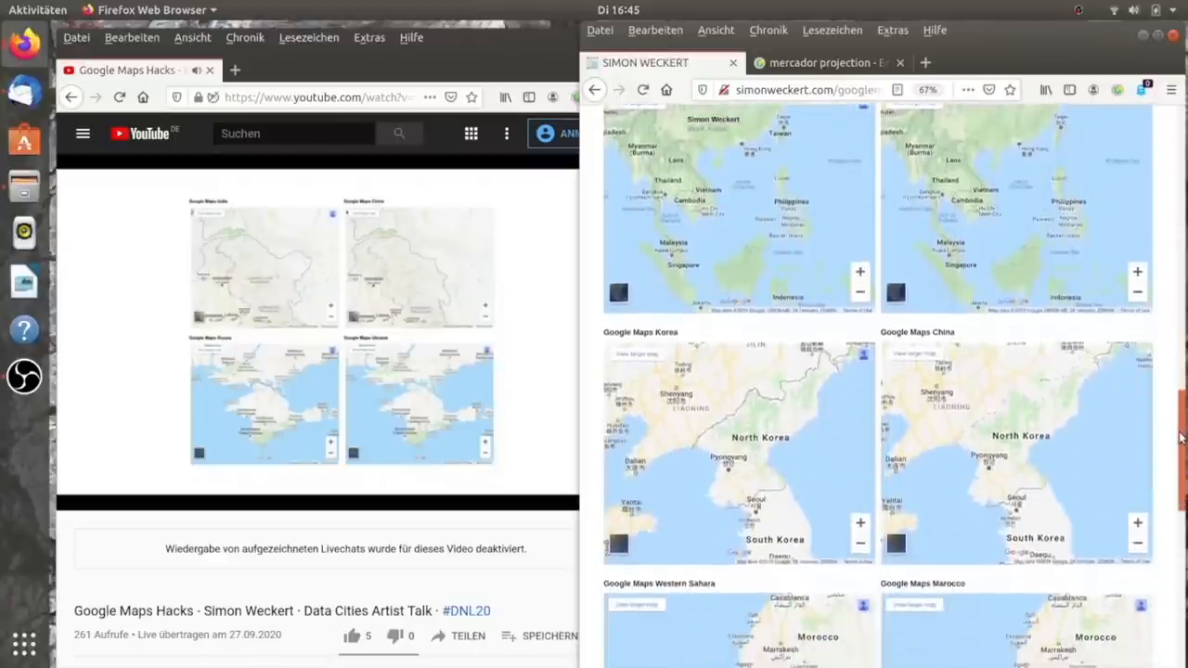
scroll("down", 3)
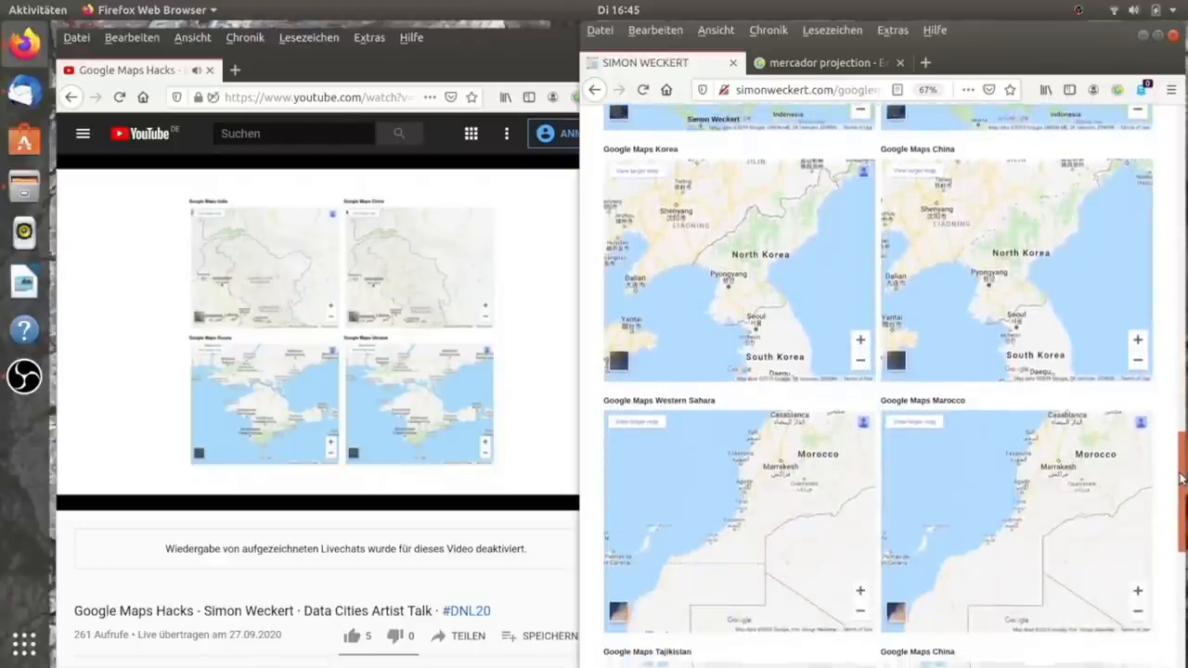
scroll("down", 3)
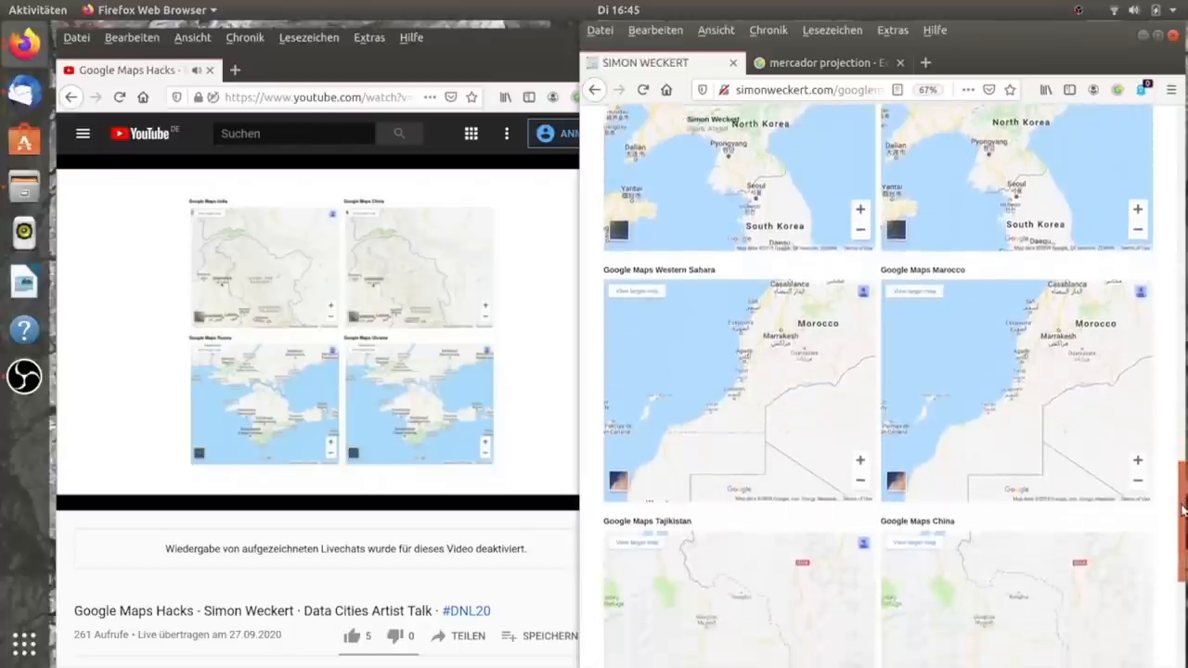
scroll("down", 3)
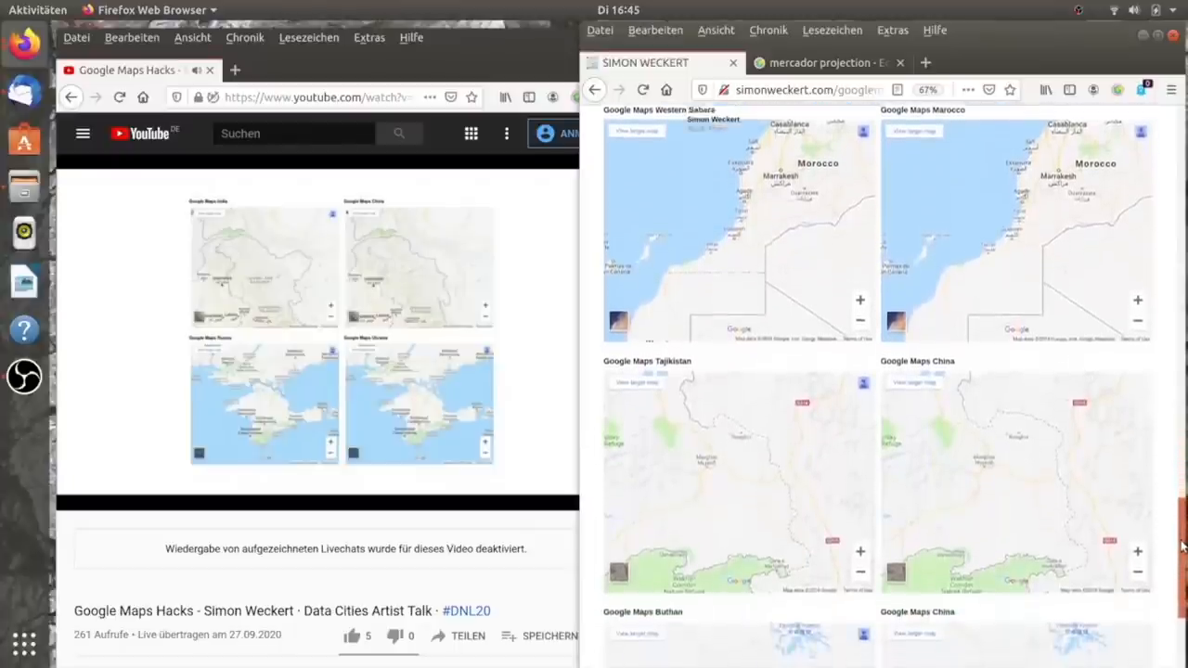
scroll("down", 3)
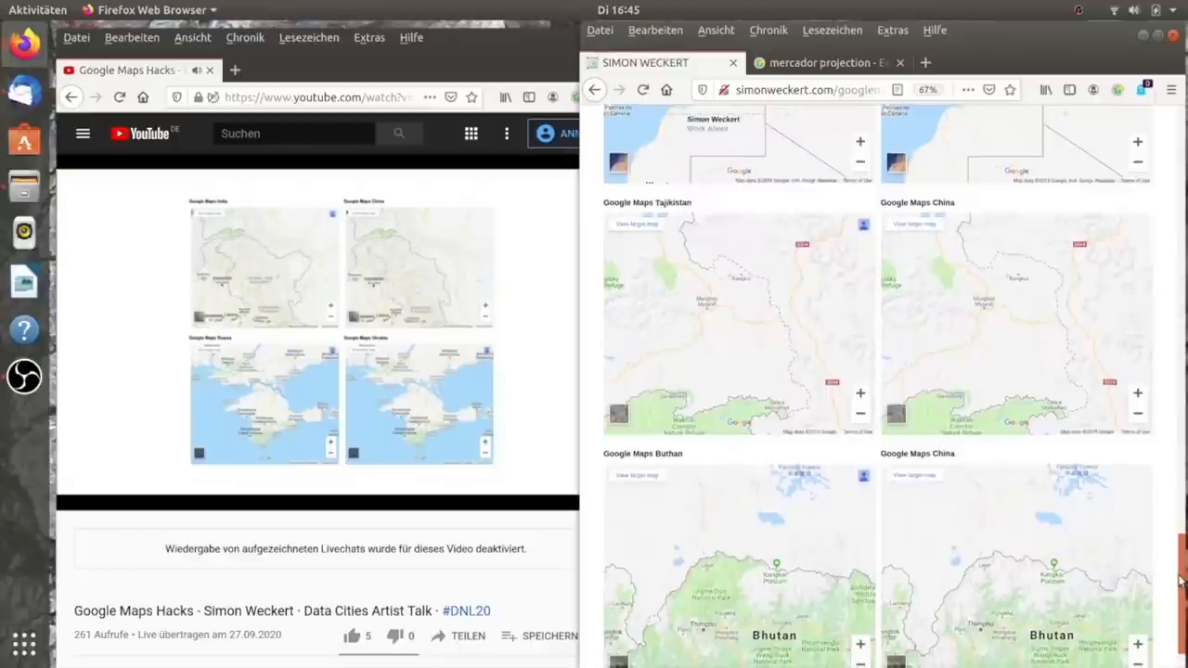
scroll("down", 3)
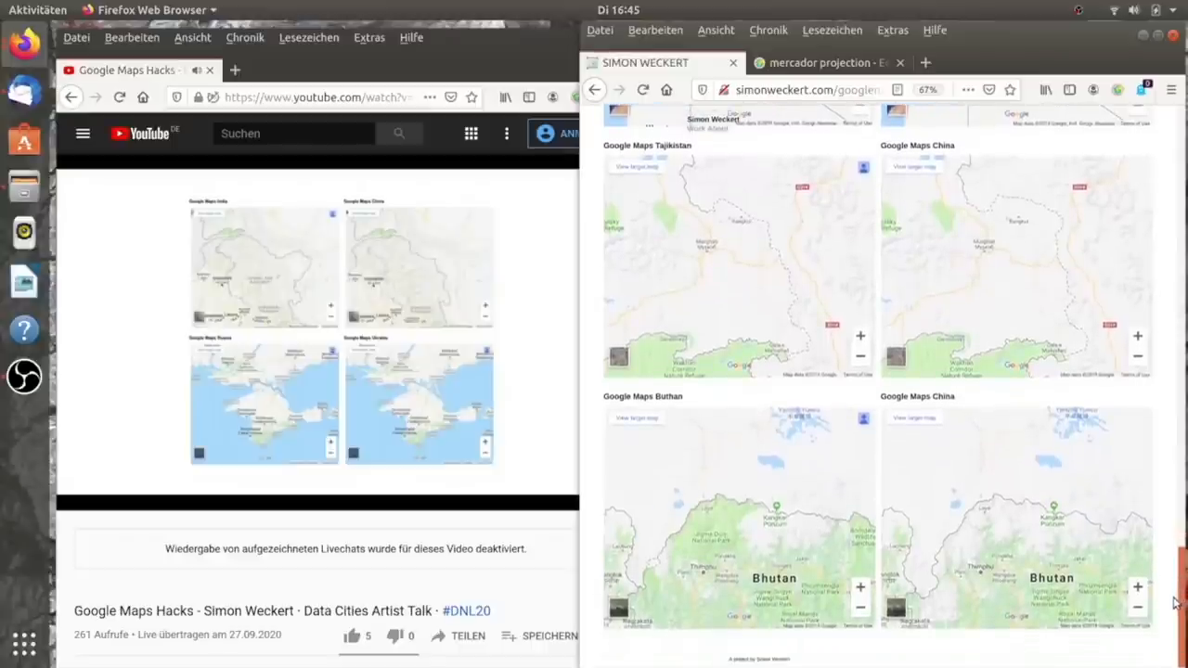
scroll("up", 3)
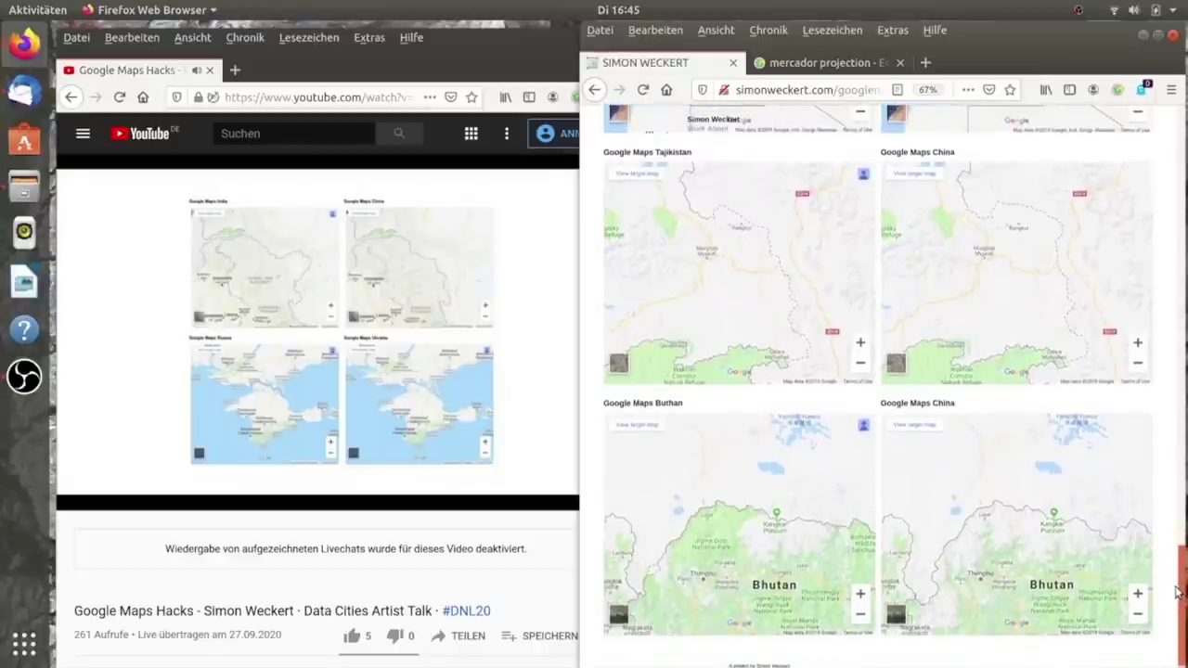
scroll("up", 3)
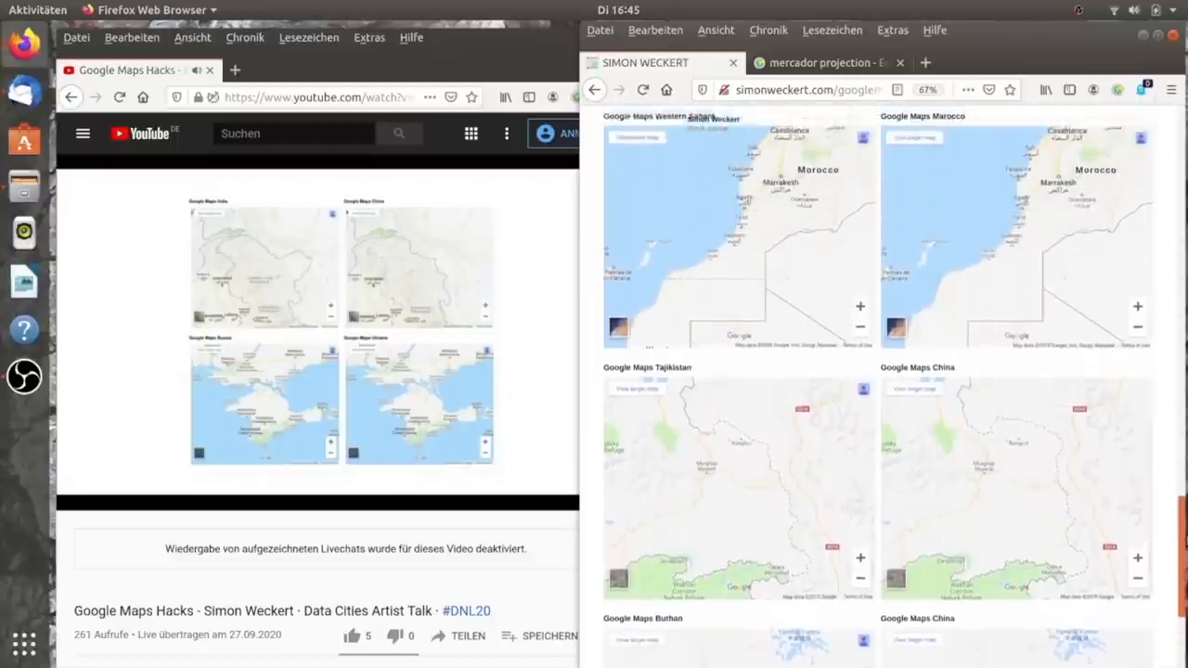
scroll("up", 3)
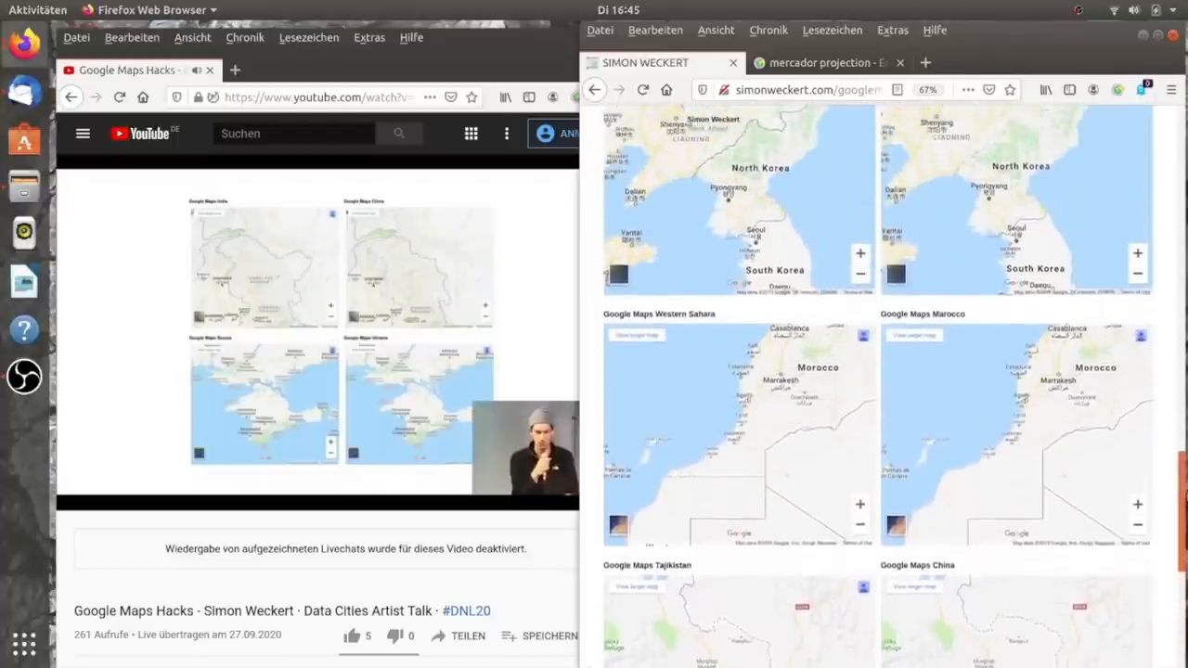
scroll("up", 3)
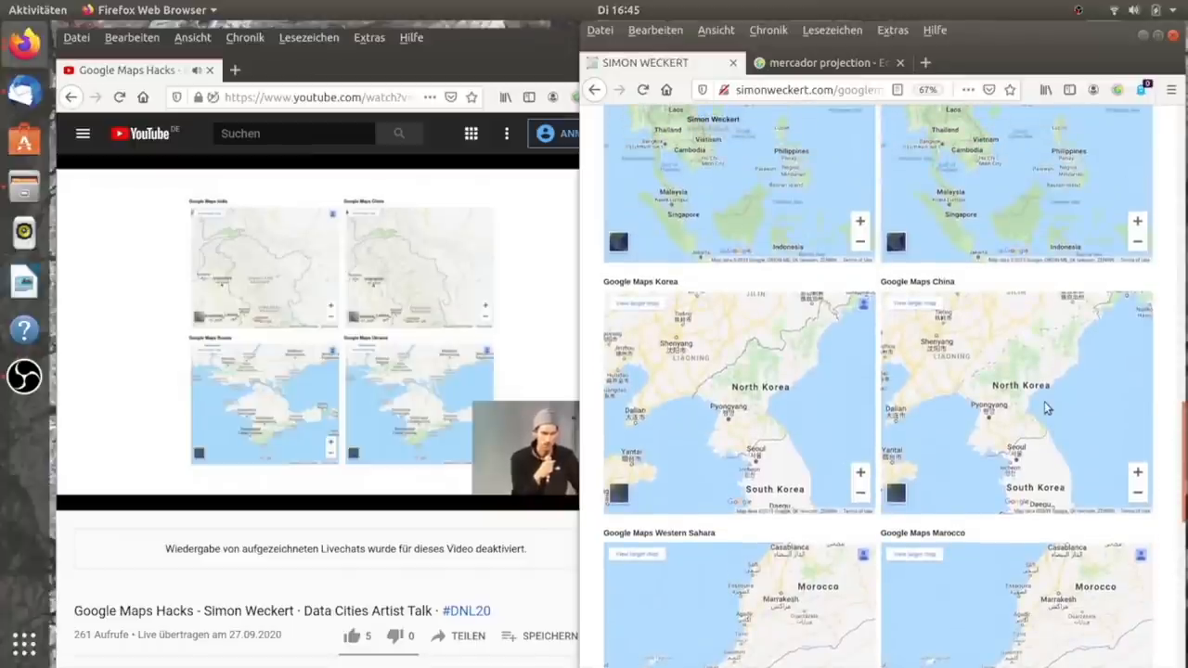
scroll("down", 3)
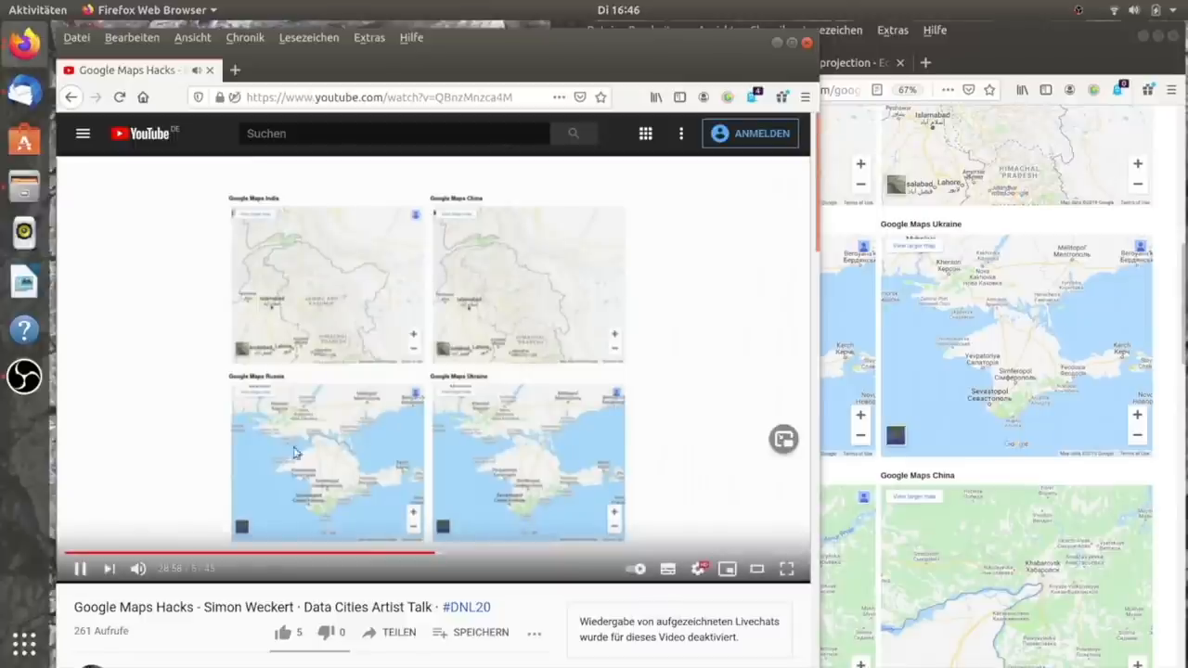
mouse_move(182, 375)
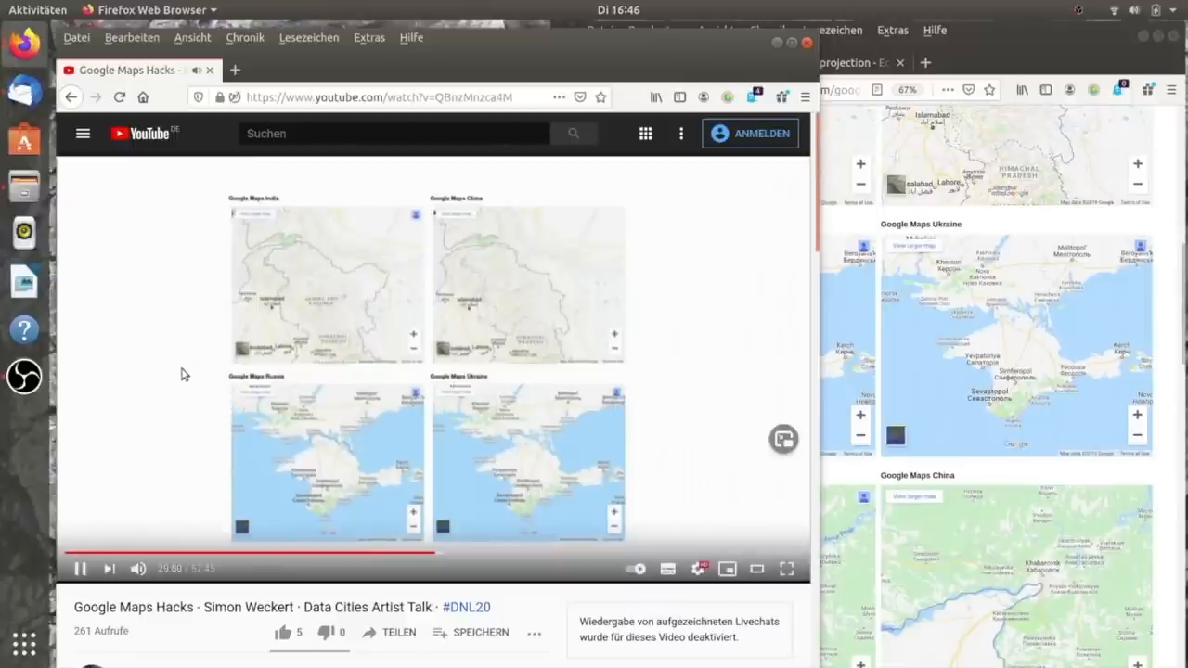
Pause the Google Maps Hacks talk and close its Firefox window.
left_click(80, 568)
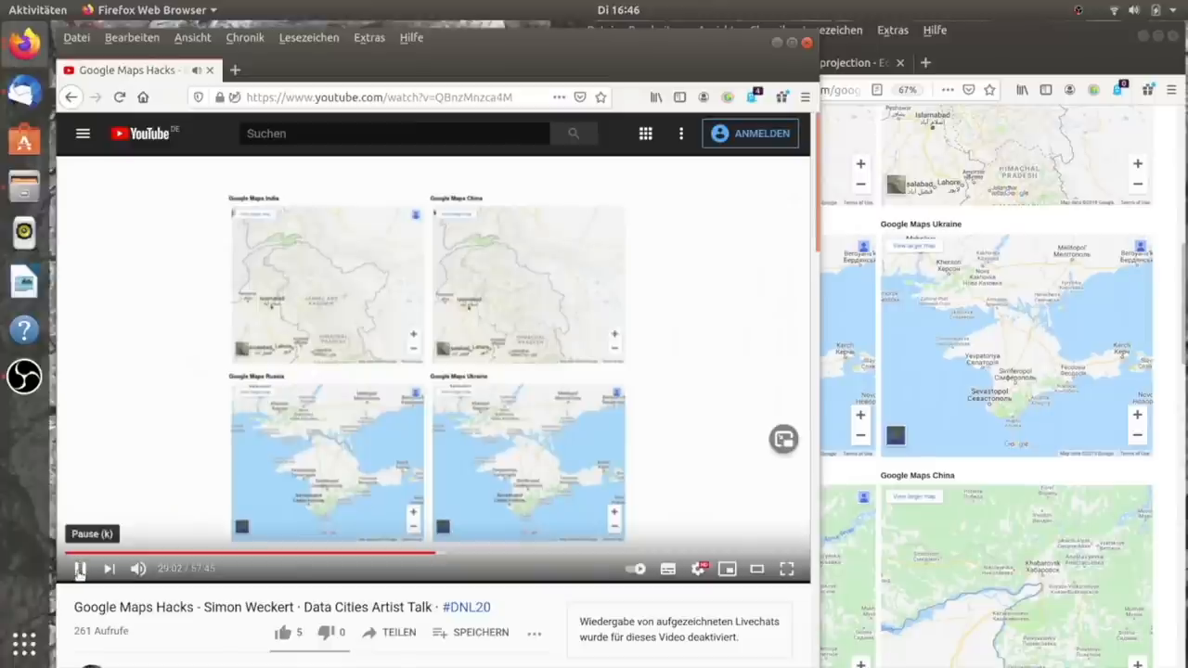
left_click(80, 568)
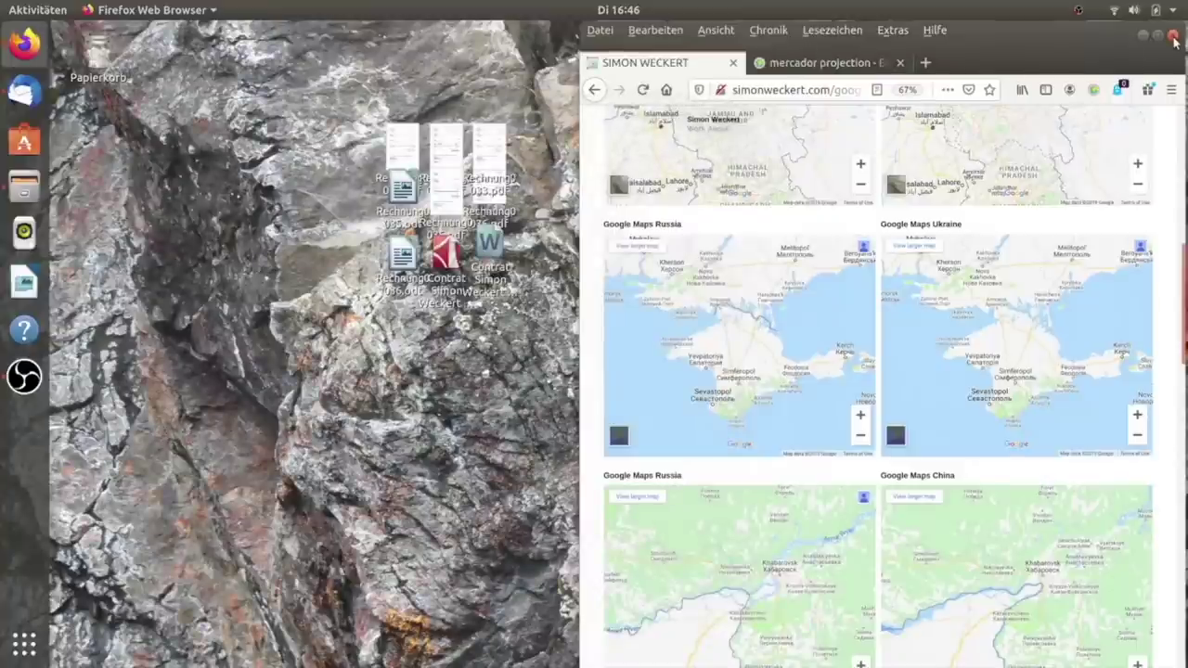
left_click(1158, 35)
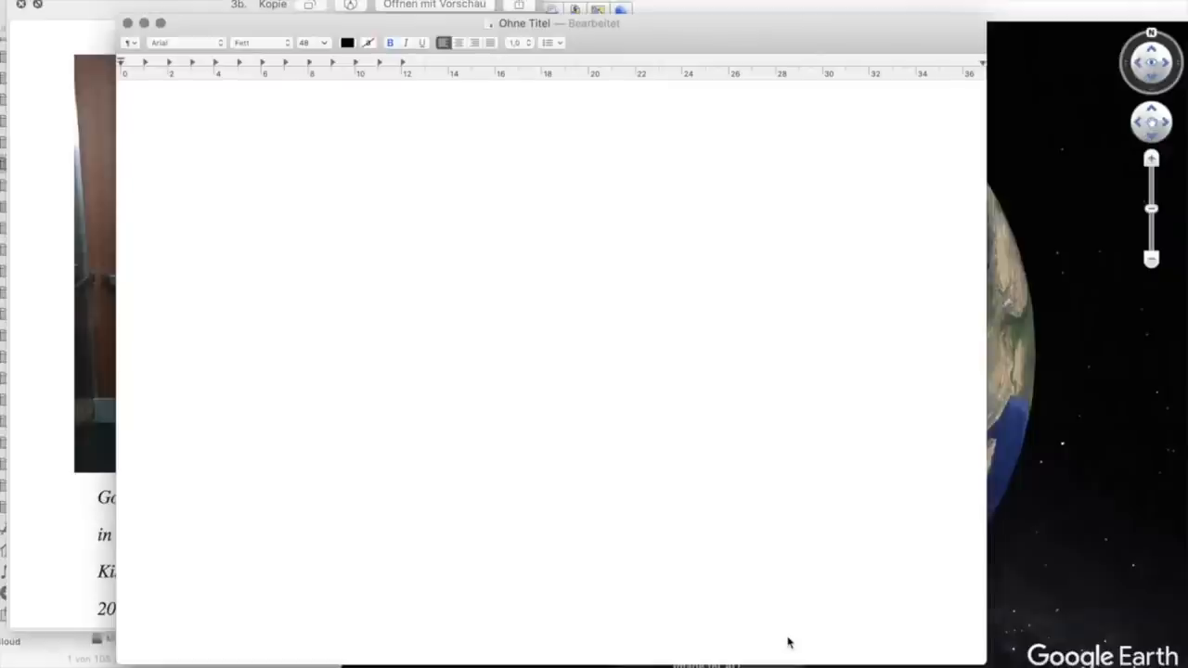
Write the heading 'Platformization' on the blank TextEdit page and start a new line.
type("Platf")
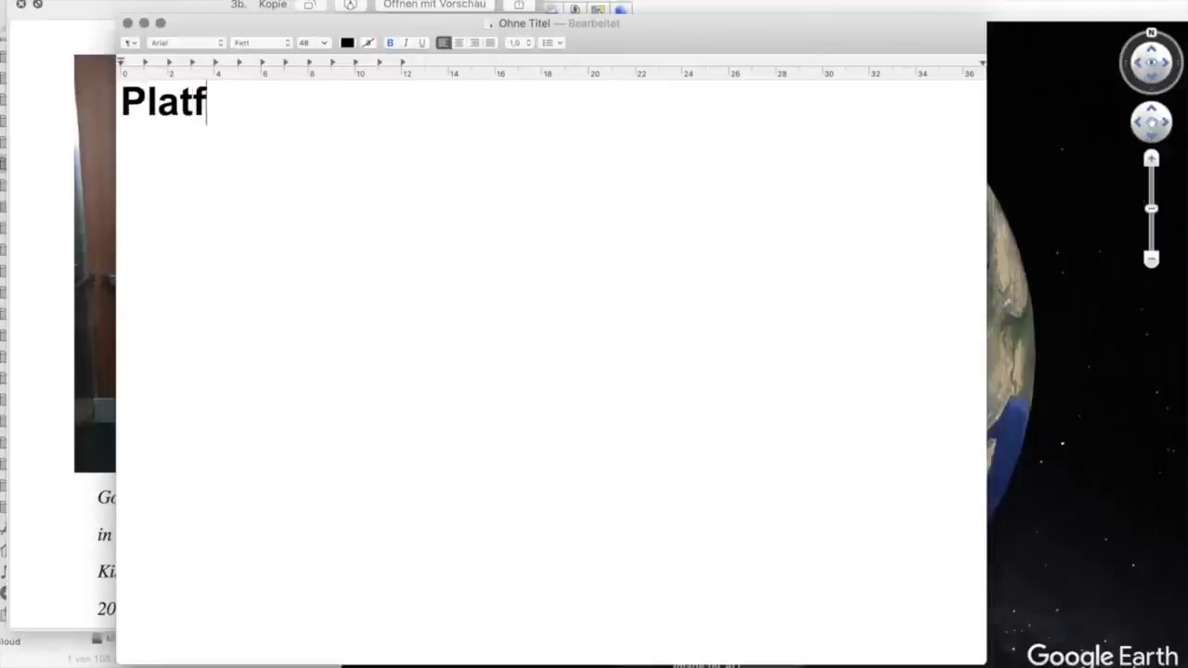
type("ormiz")
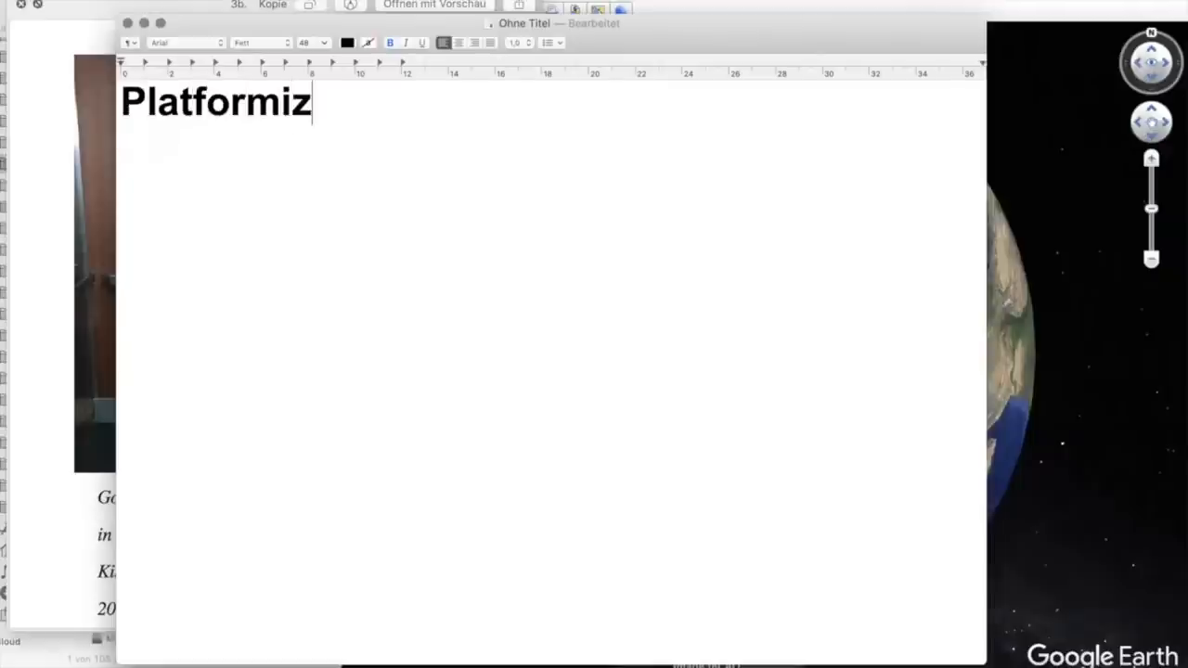
type("ation")
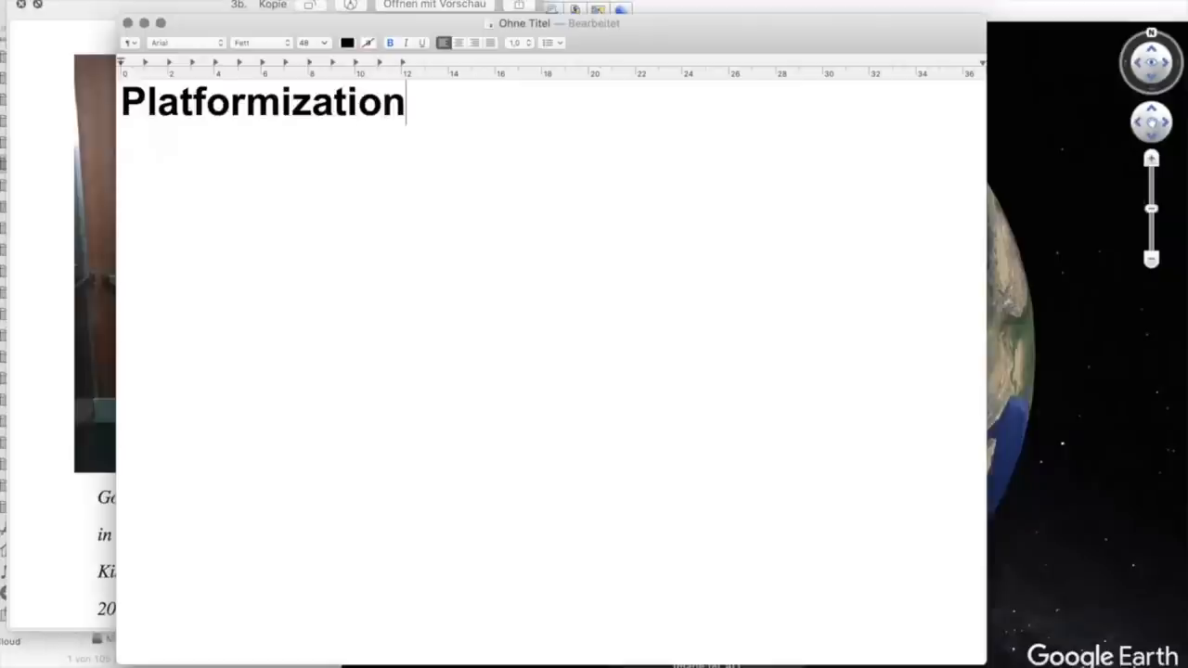
key("Return")
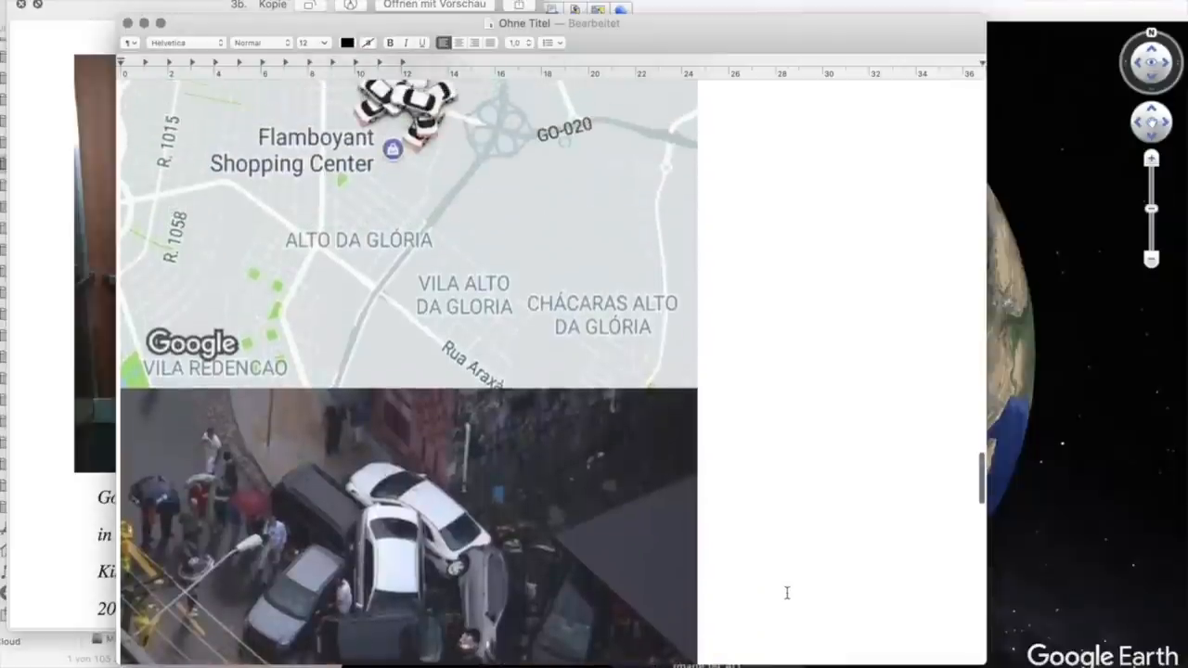
Scroll through the map crash scene, shared bikes photo and Platform Capitalism book to a blank page.
scroll("down", 3)
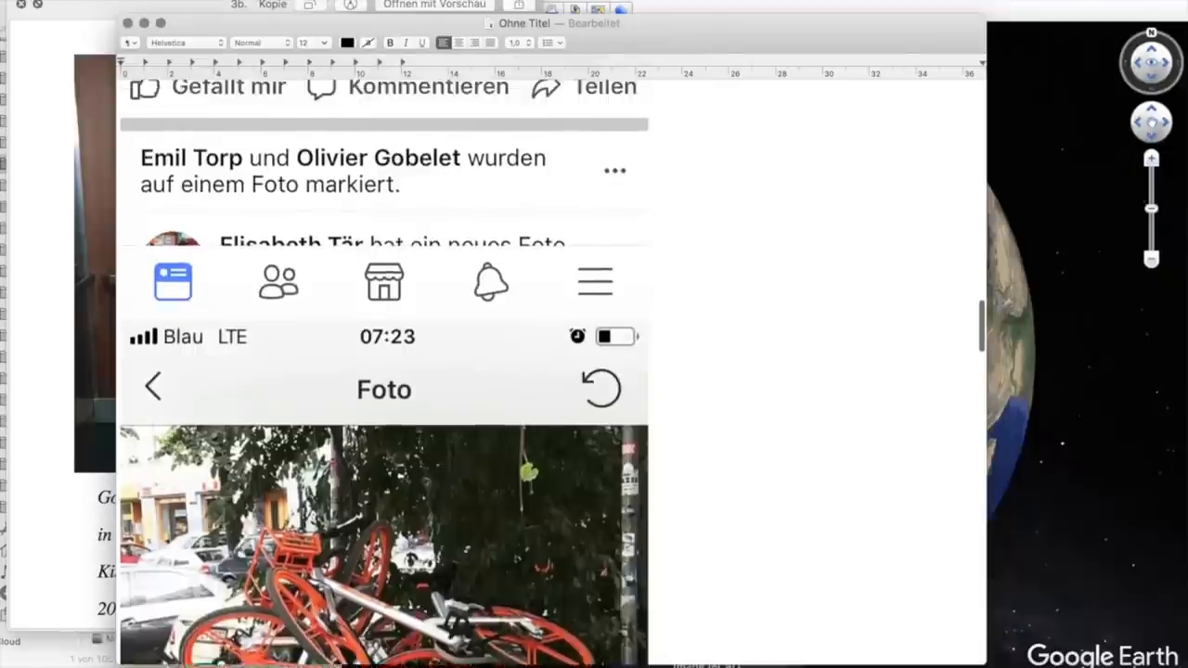
scroll("up", 3)
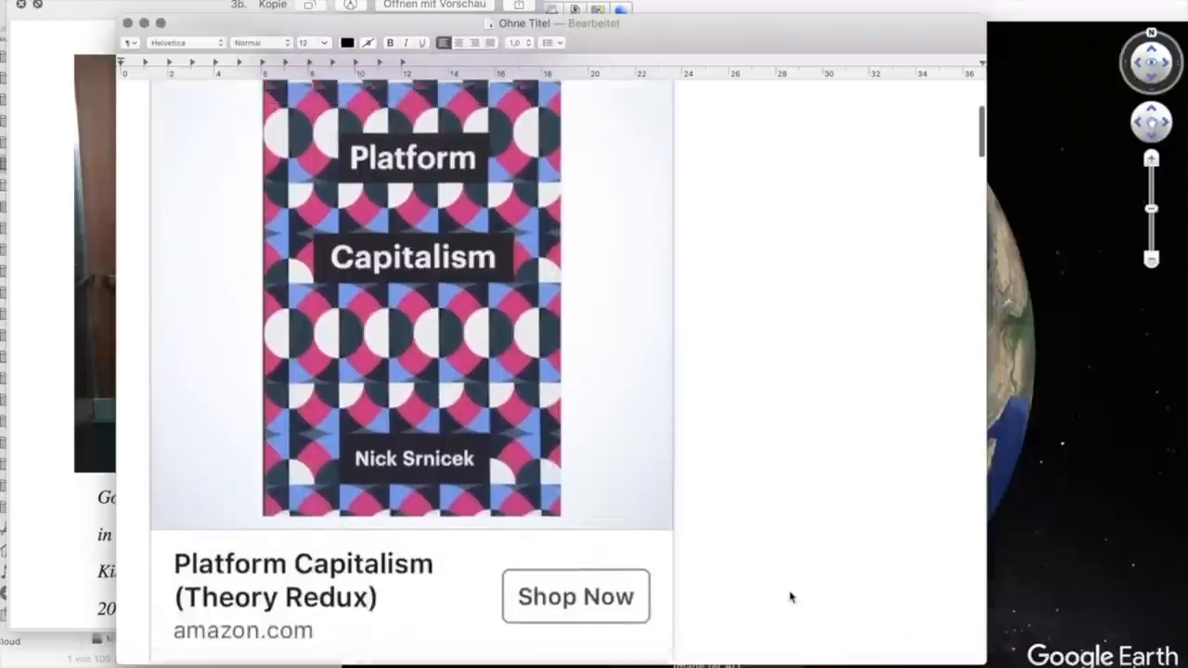
scroll("up", 3)
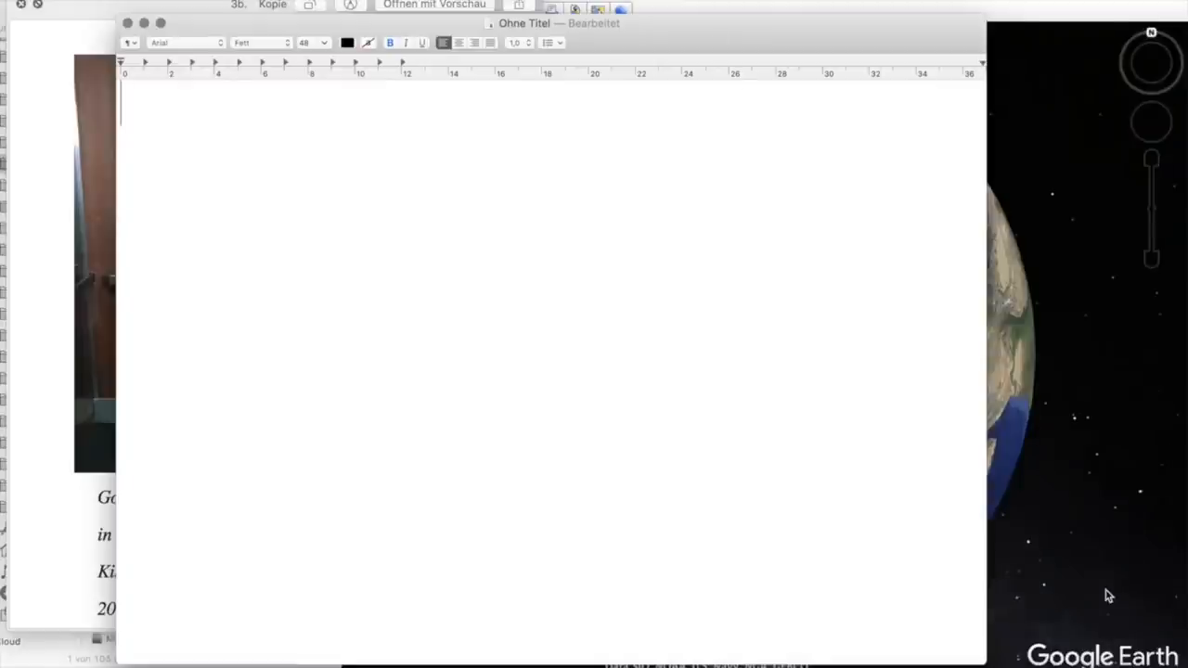
Write the heading 'Dividual Map' on the TextEdit page.
type("Divi")
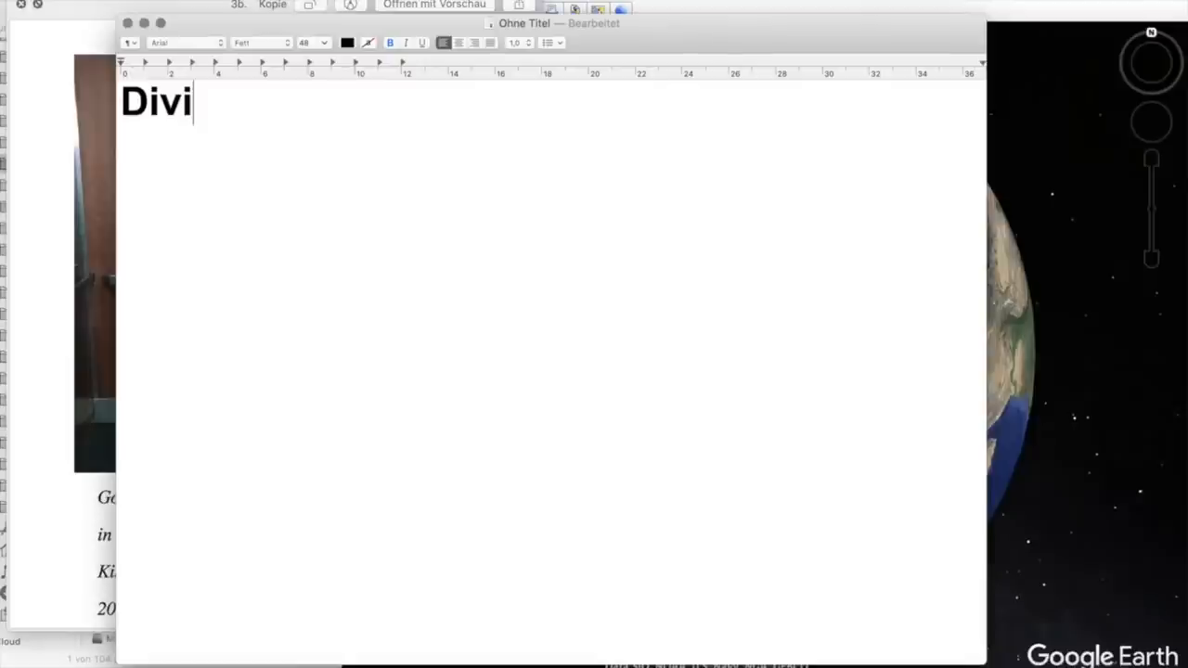
type("dual M")
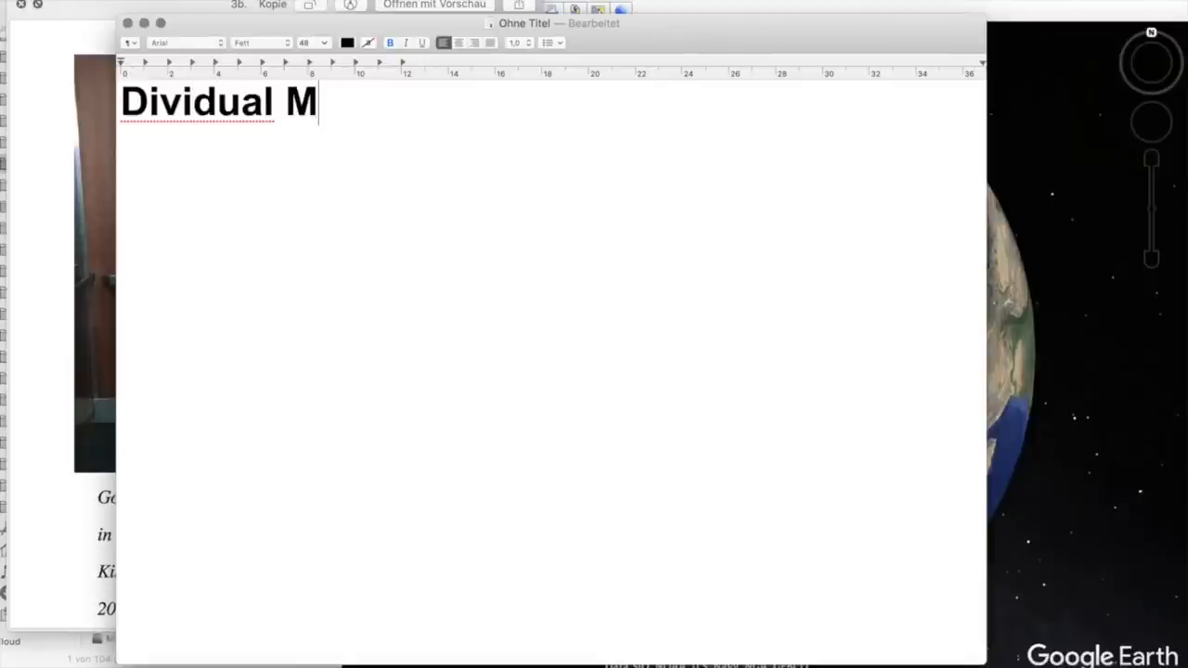
type("ap")
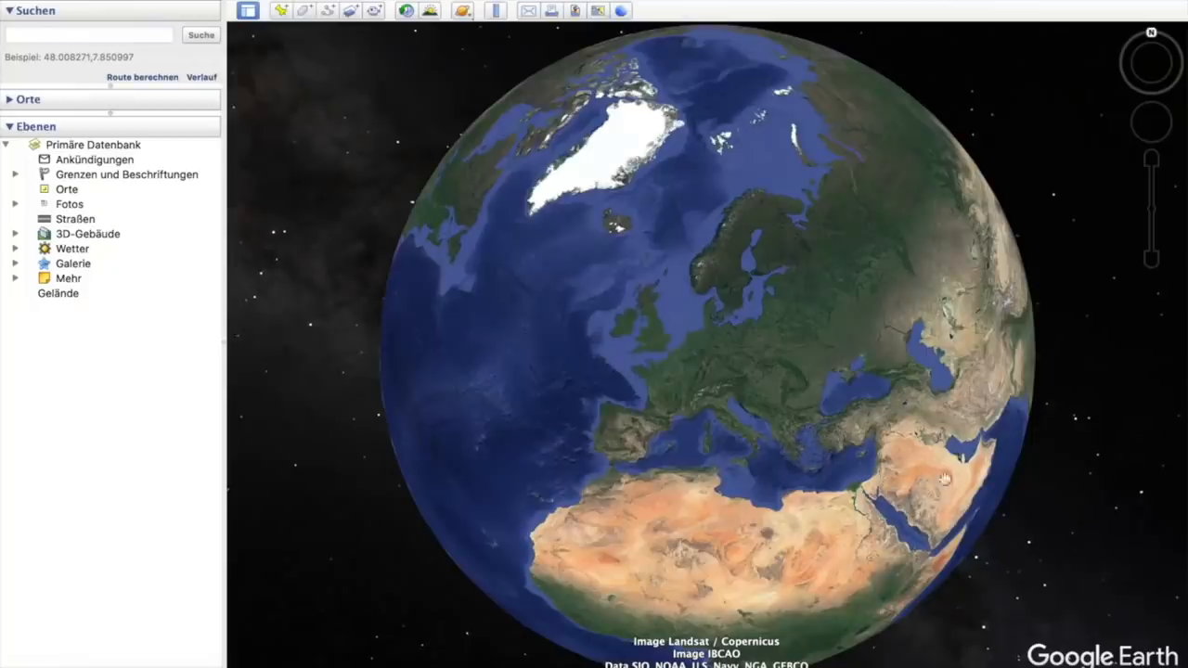
Zoom Google Earth from the globe over Germany down to a riverside city centre.
left_click_drag(943, 479, 754, 401)
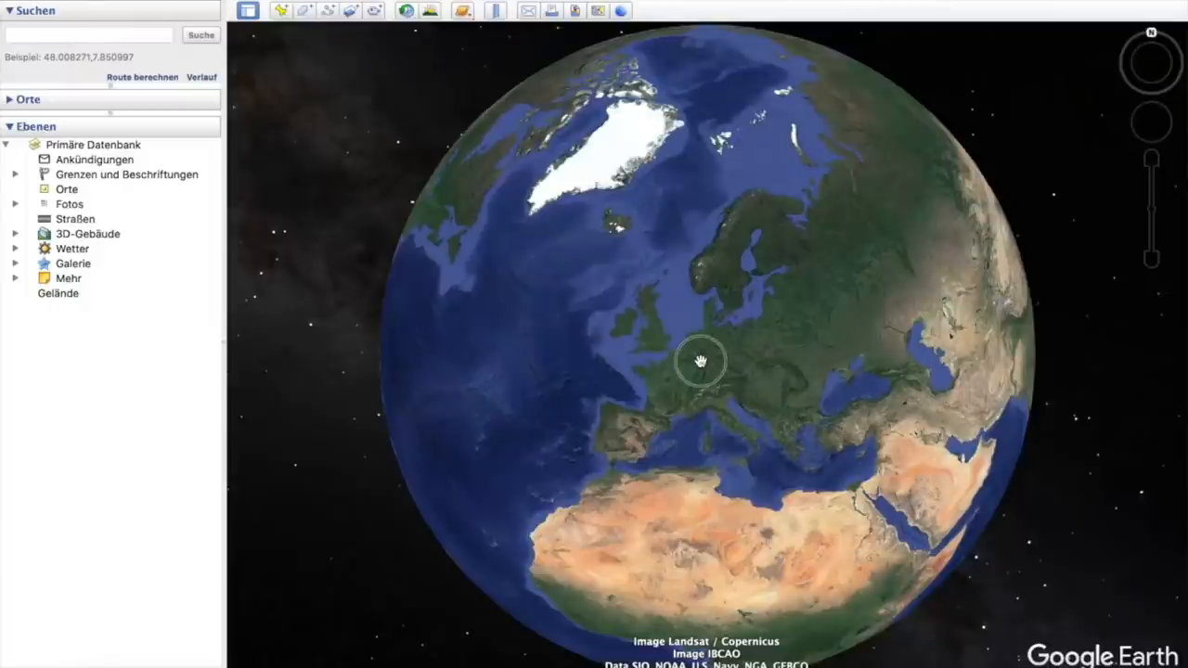
scroll("up", 3)
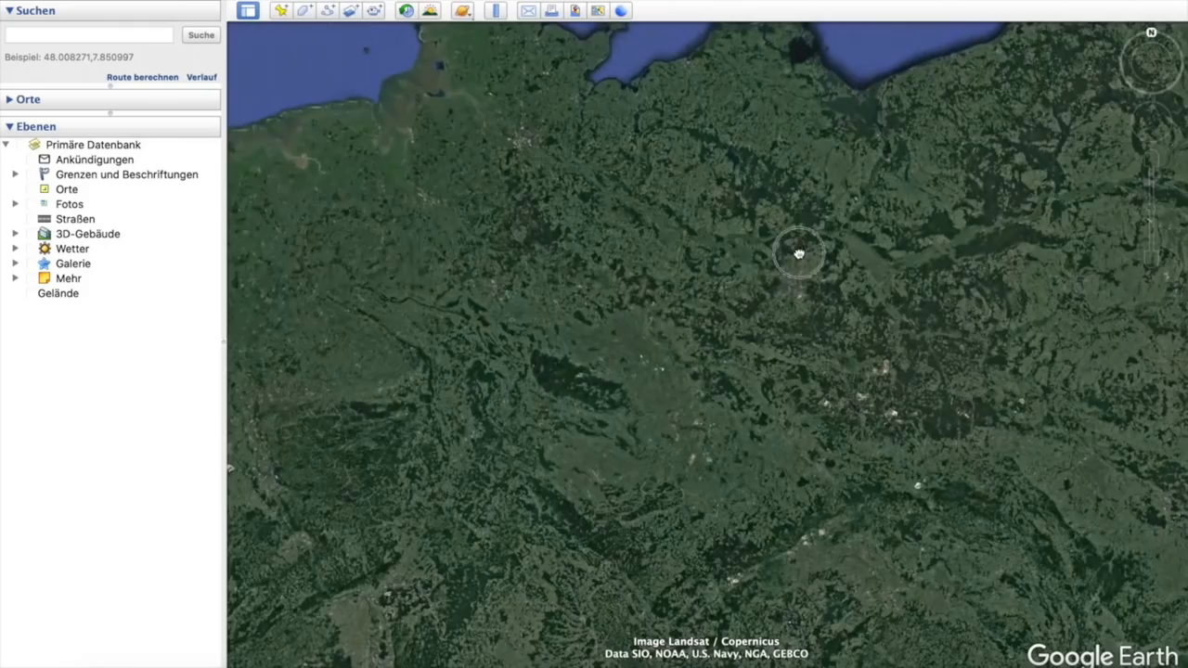
scroll("down", 3)
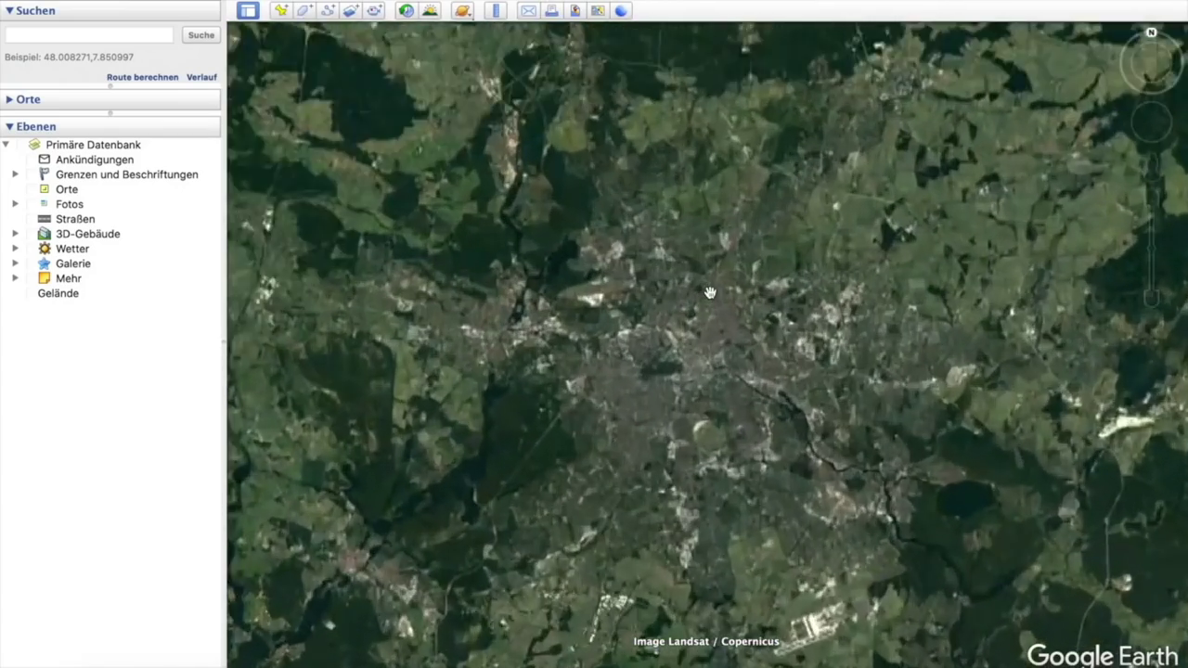
left_click_drag(709, 294, 746, 338)
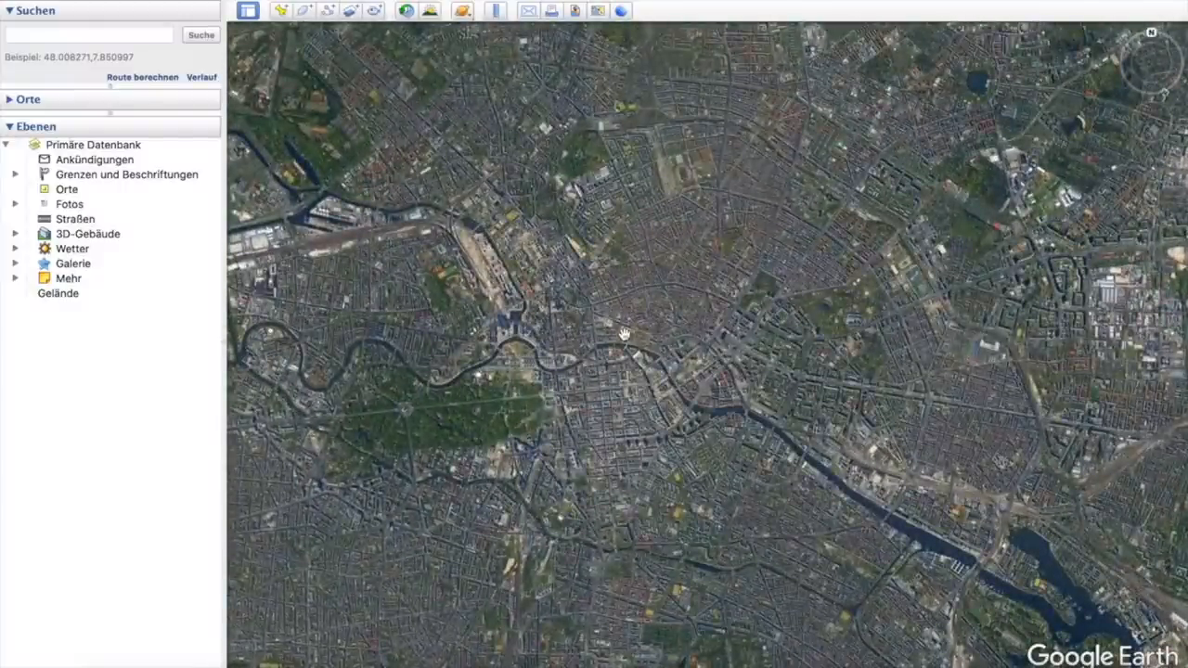
scroll("up", 3)
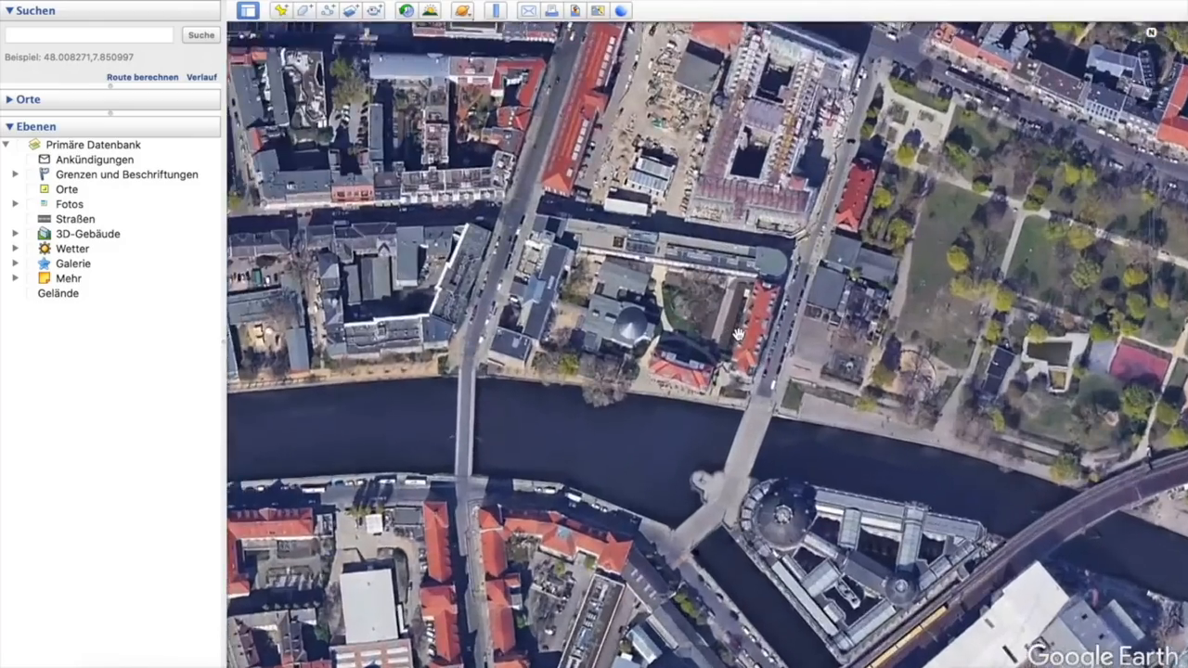
Drop Google Earth into ground-level view among the riverside buildings.
scroll("down", 3)
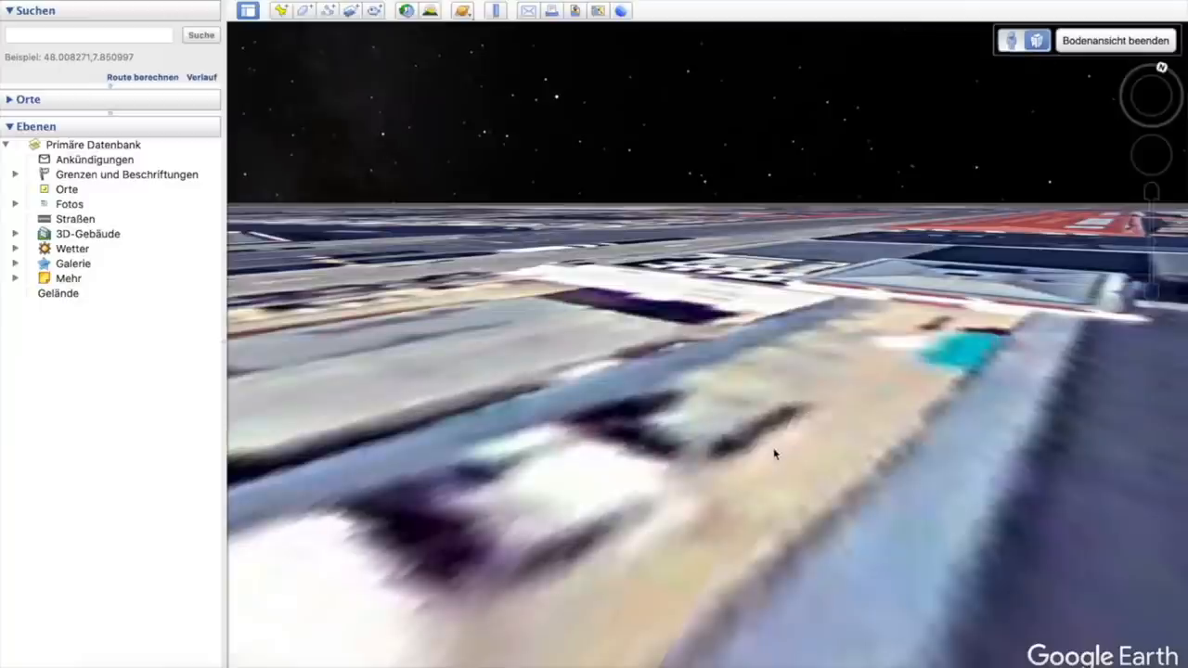
mouse_move(1151, 293)
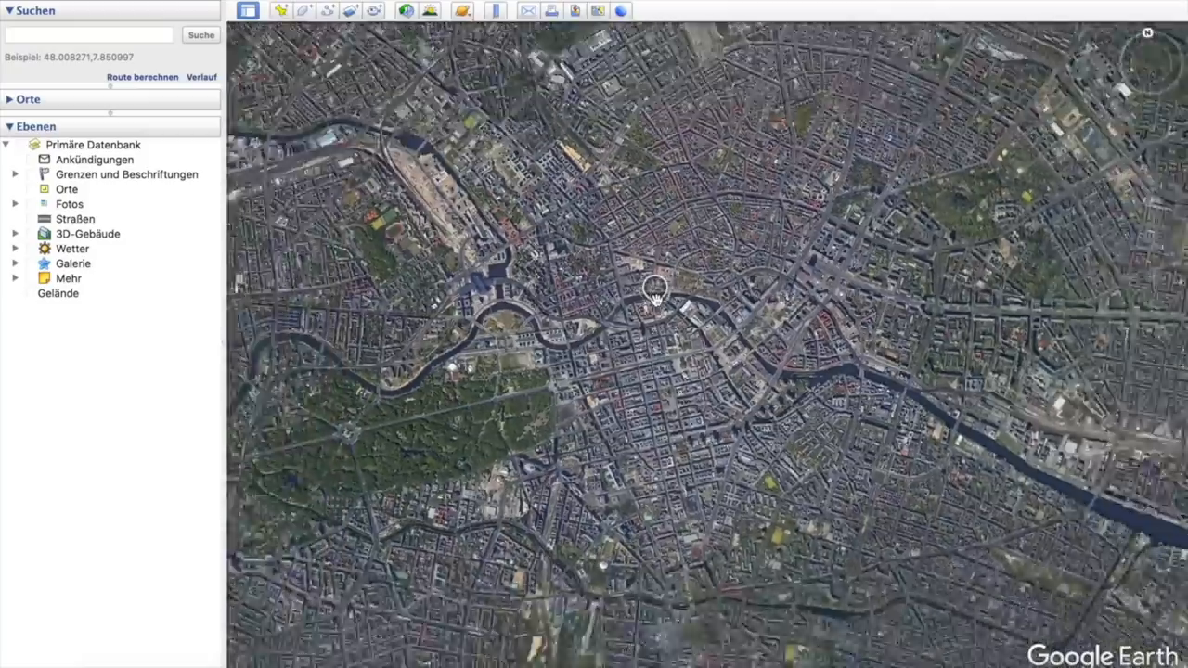
Pull back to the whole Earth in space and spin the globe past Africa to its other side.
scroll("down", 3)
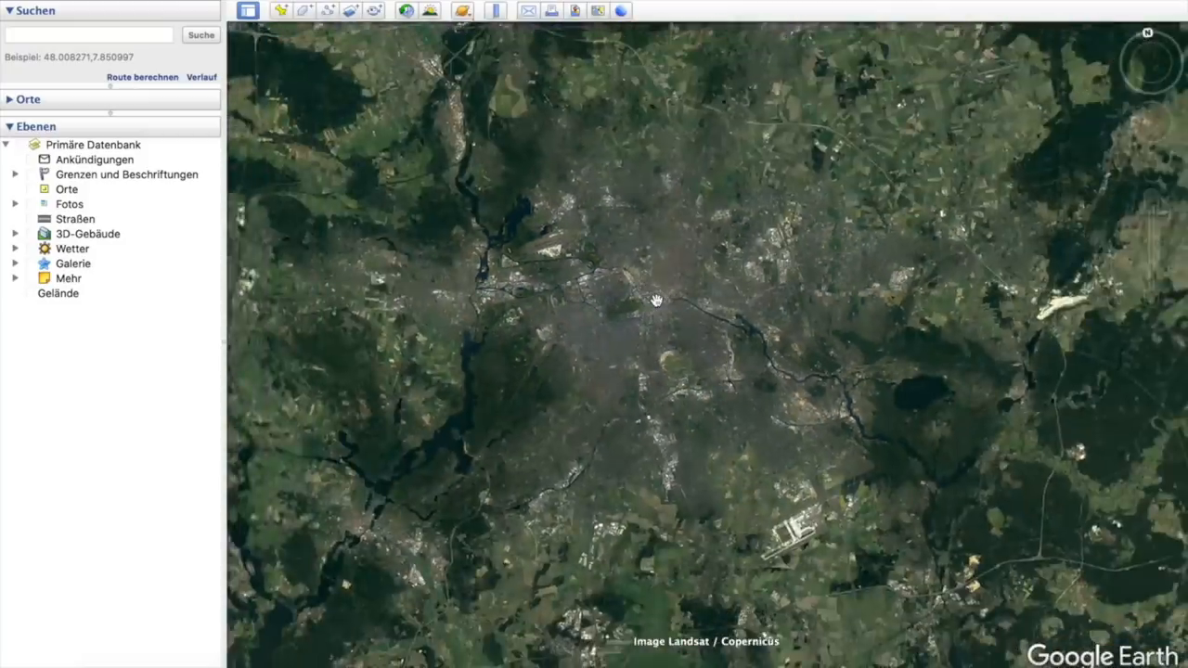
scroll("up", 3)
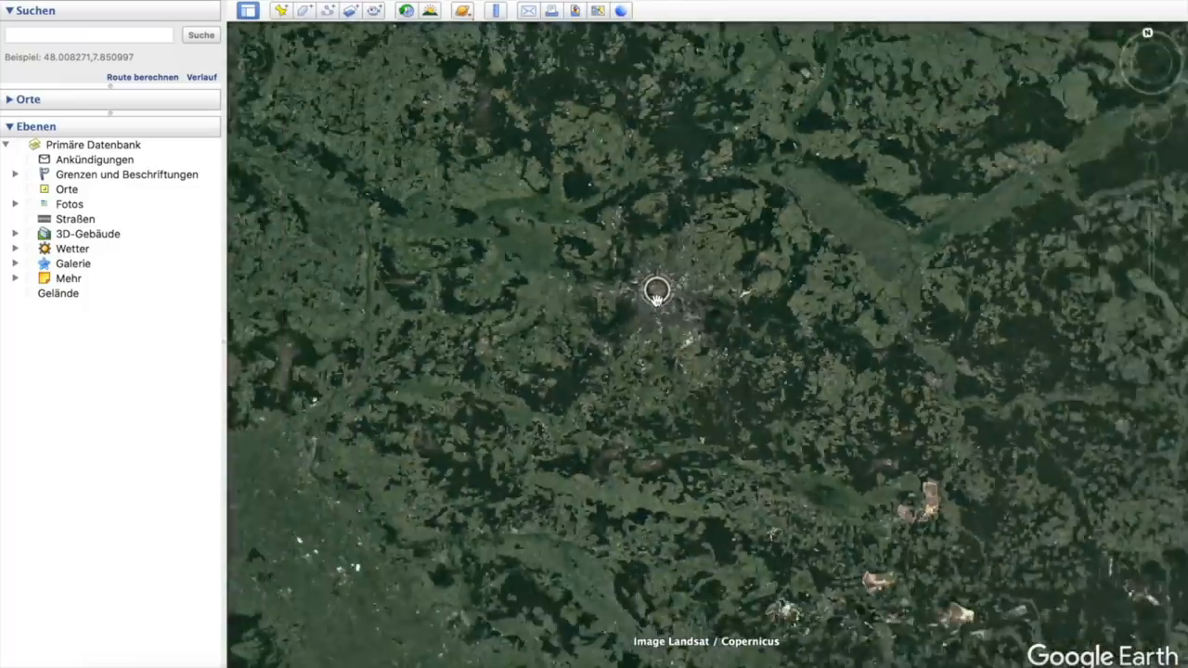
scroll("down", 3)
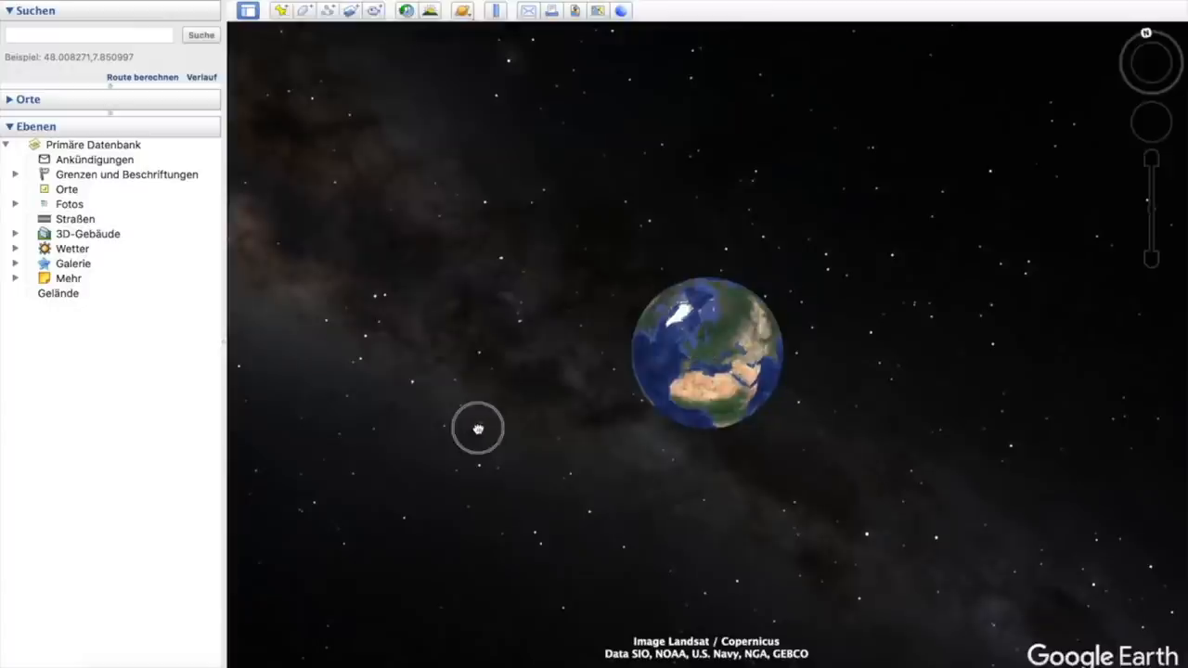
left_click_drag(479, 429, 421, 297)
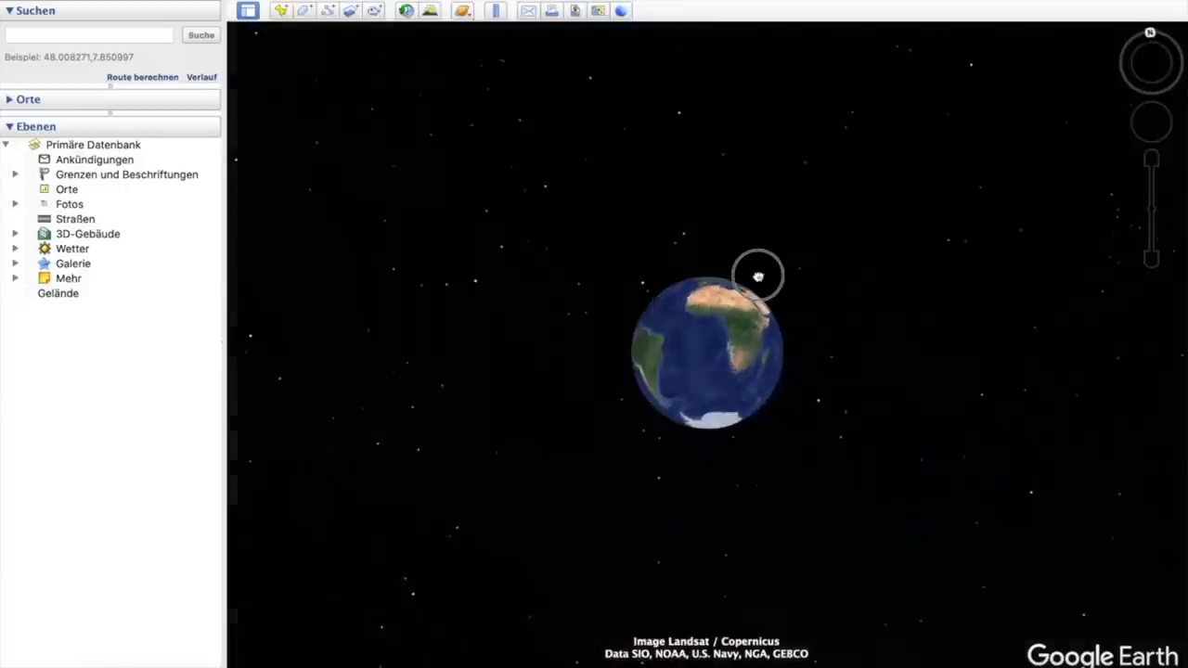
left_click_drag(757, 277, 796, 342)
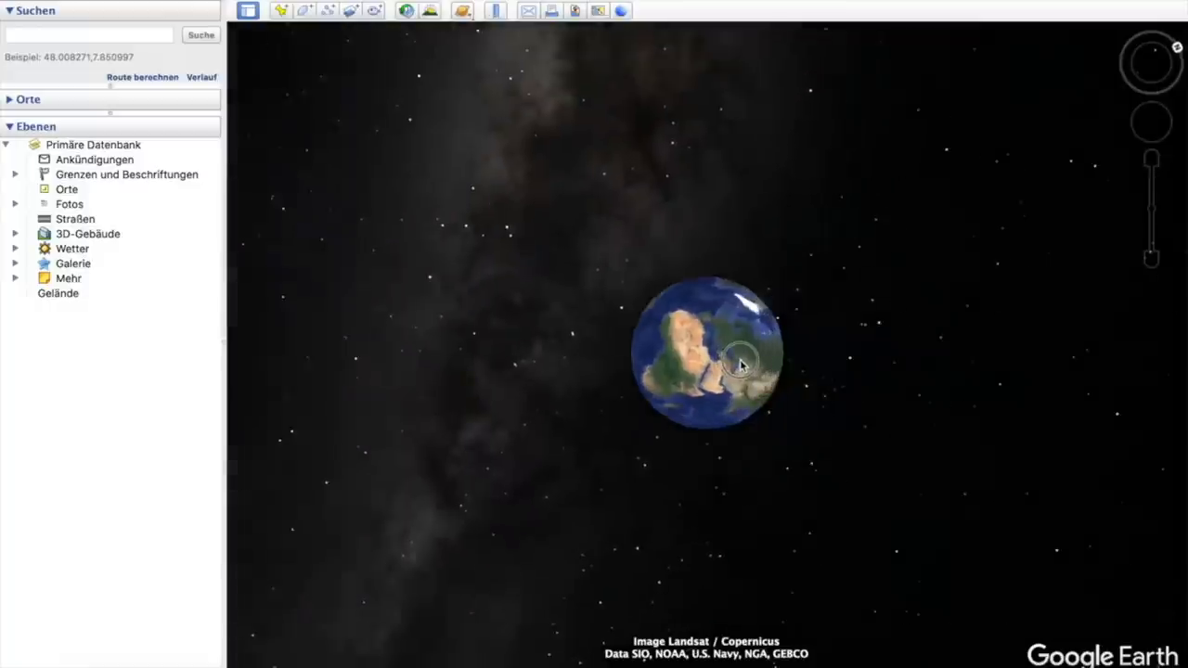
left_click_drag(743, 362, 654, 356)
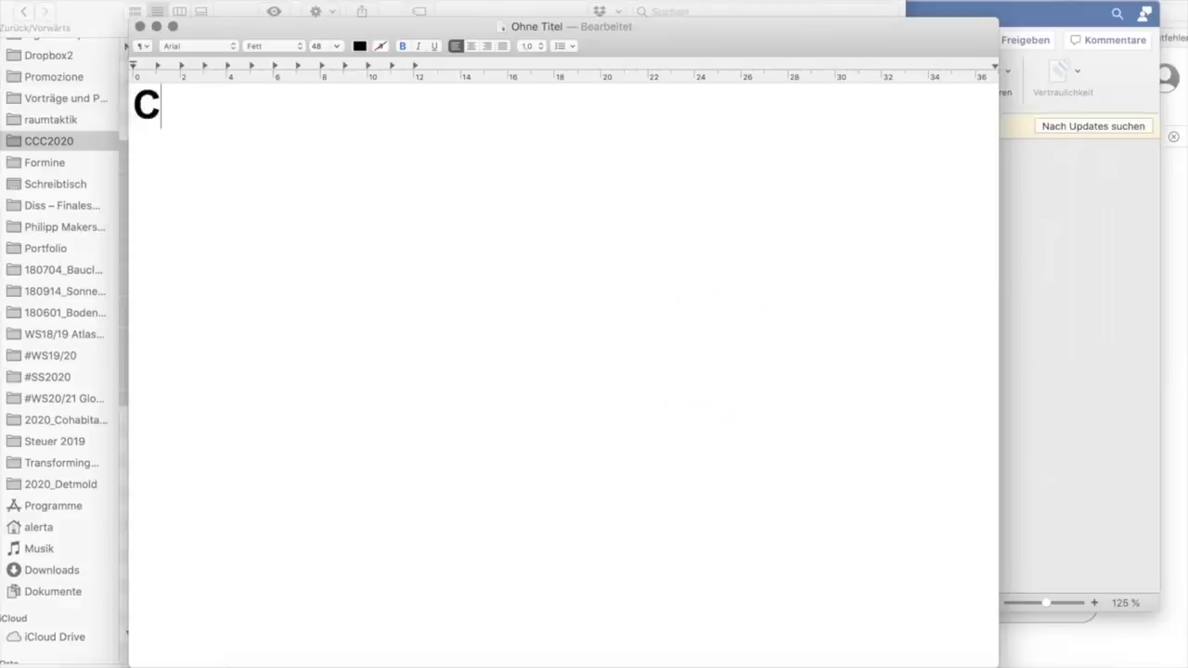
Write the heading 'Control societies' on the blank TextEdit page.
type("ontro")
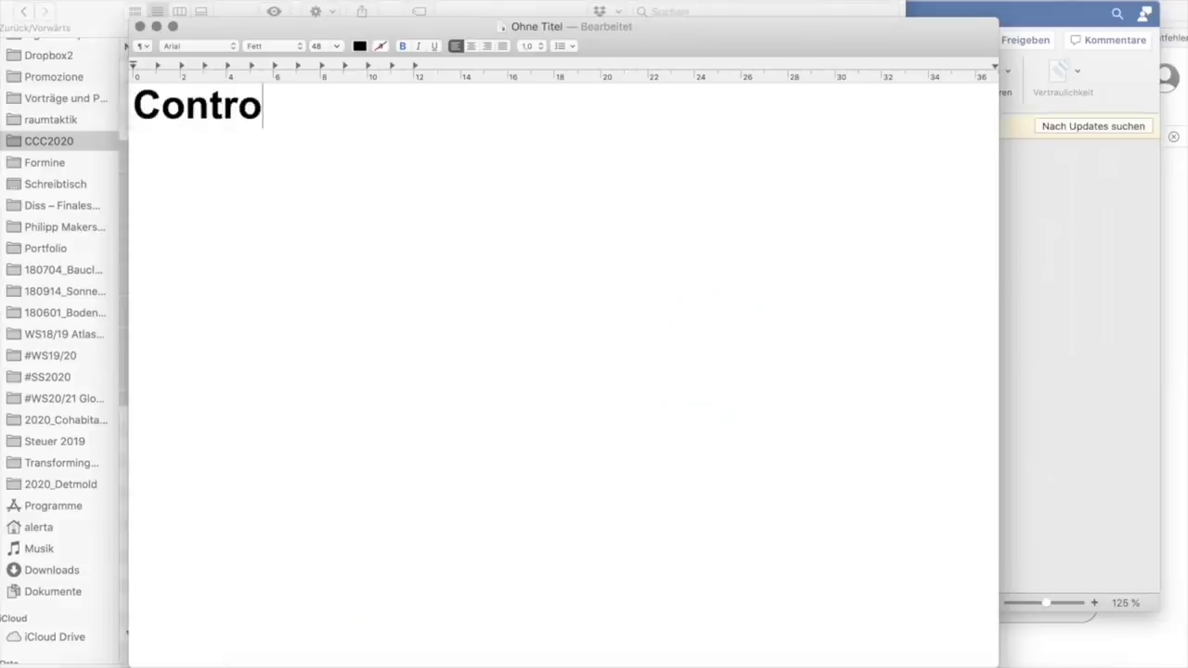
type("l soc")
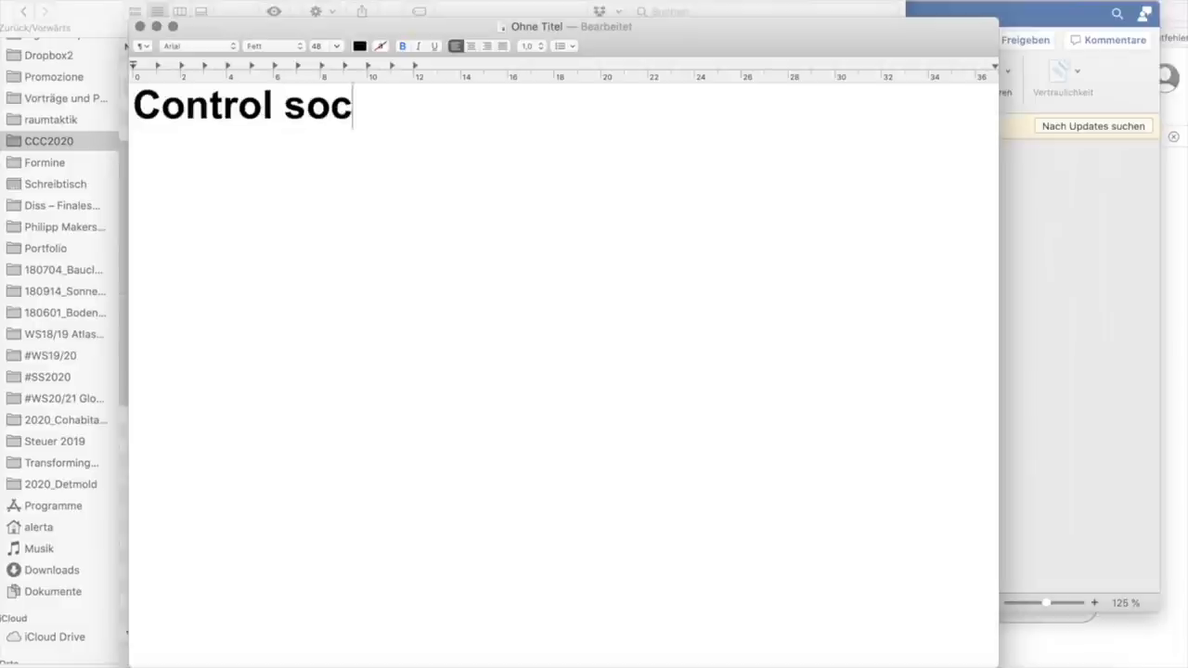
type("ieties")
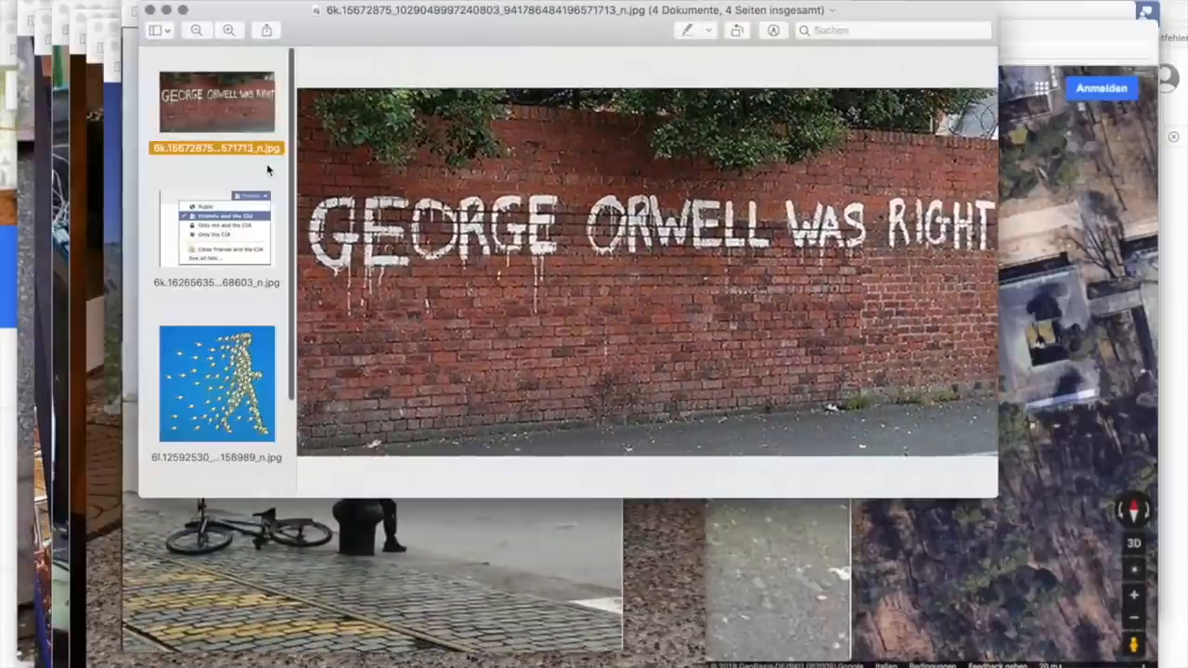
mouse_move(245, 206)
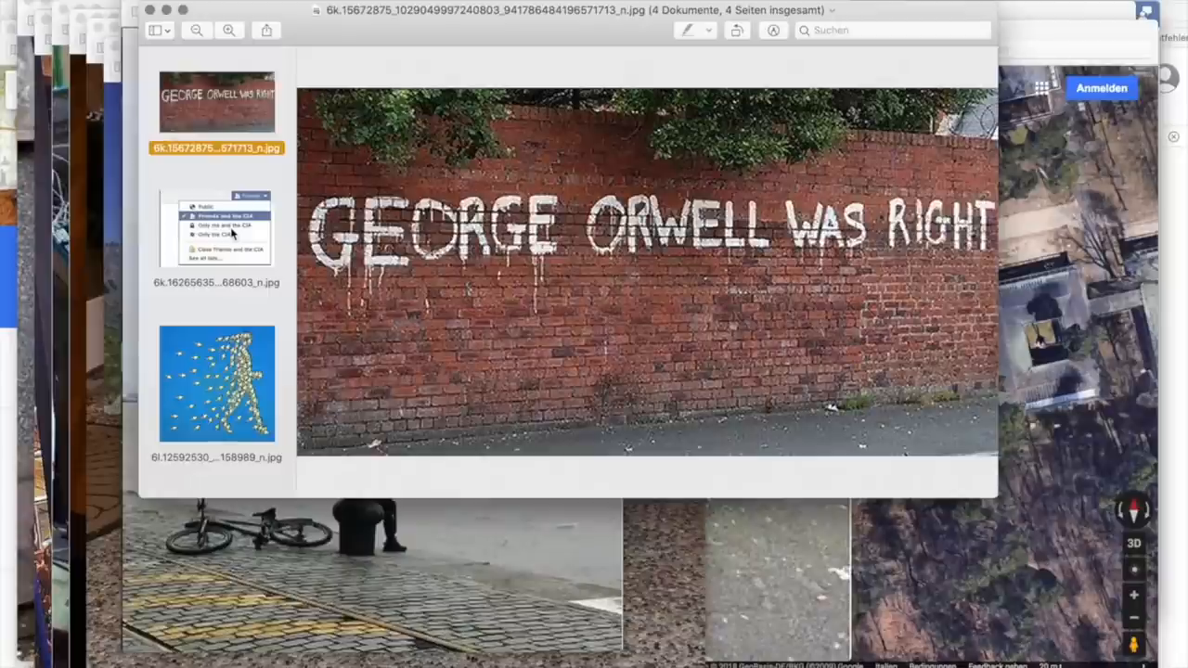
View the Facebook privacy joke image, then the blue figure made of arrows in Preview.
left_click(216, 227)
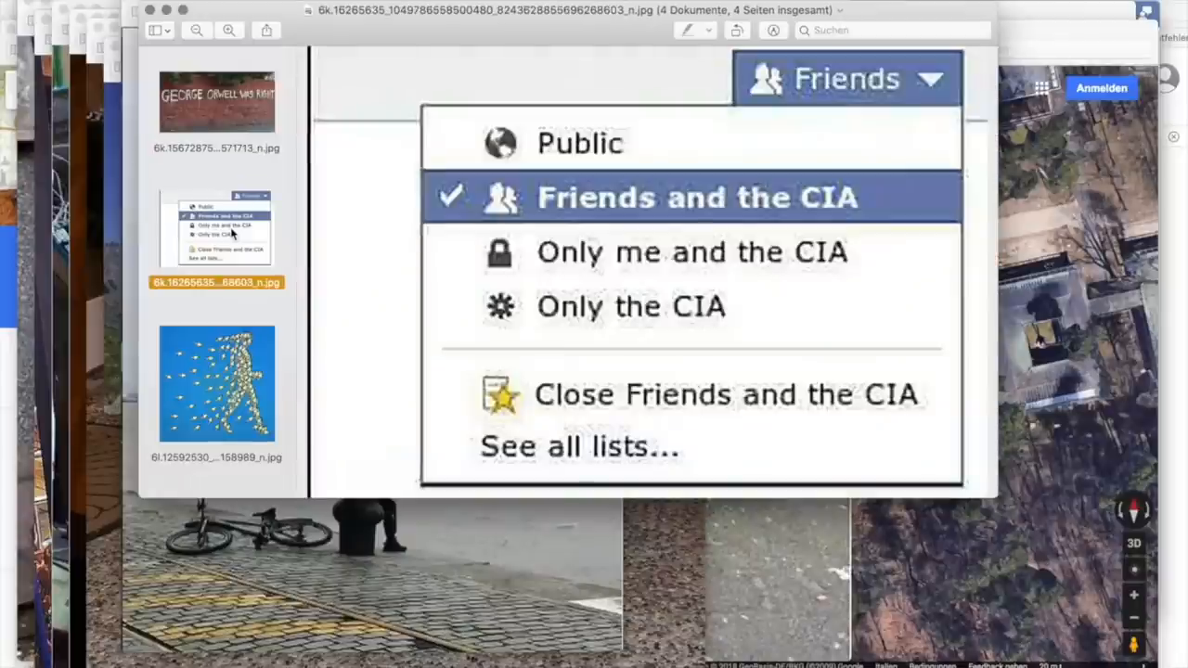
scroll("down", 3)
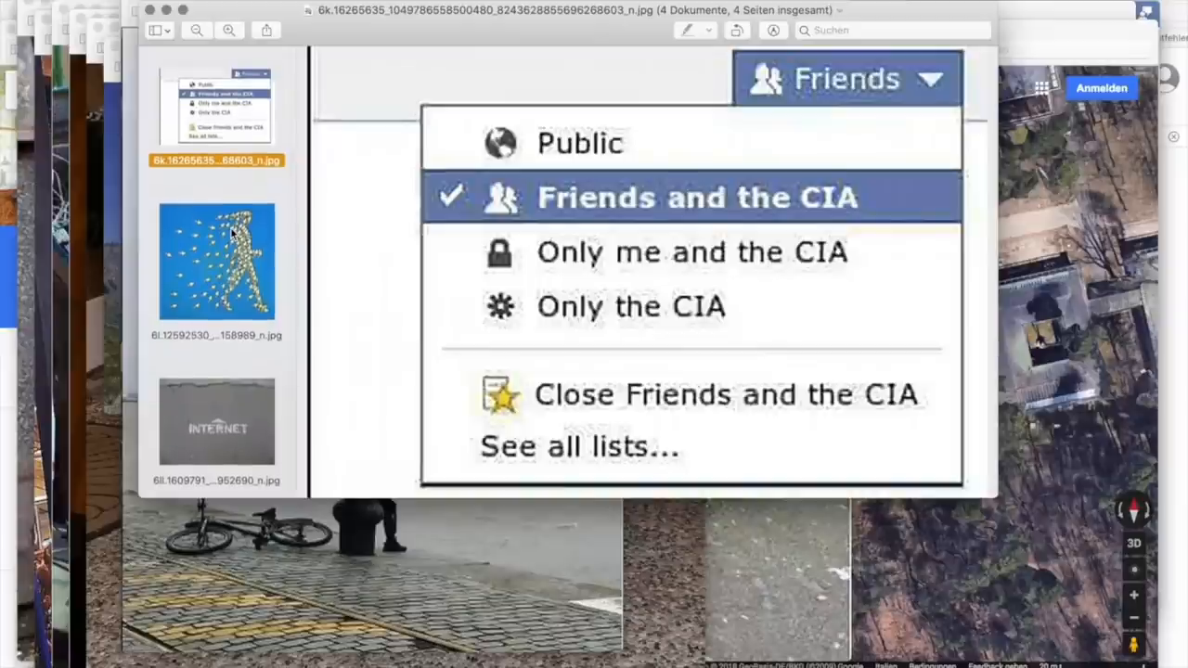
left_click(215, 264)
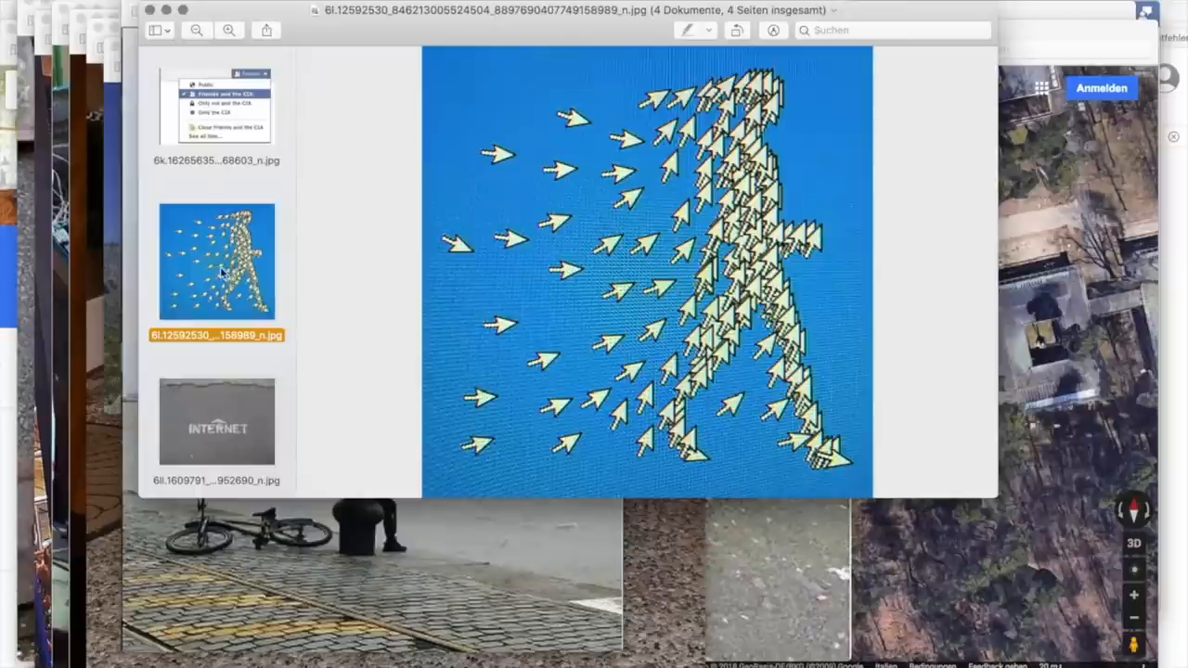
mouse_move(215, 418)
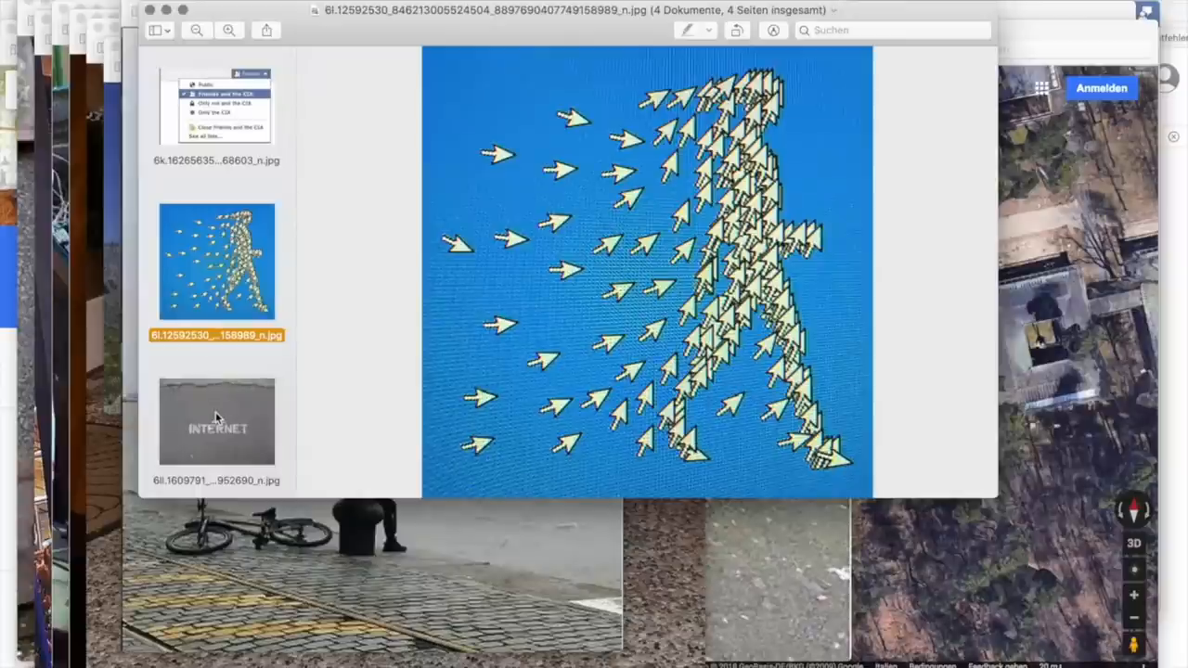
left_click(215, 423)
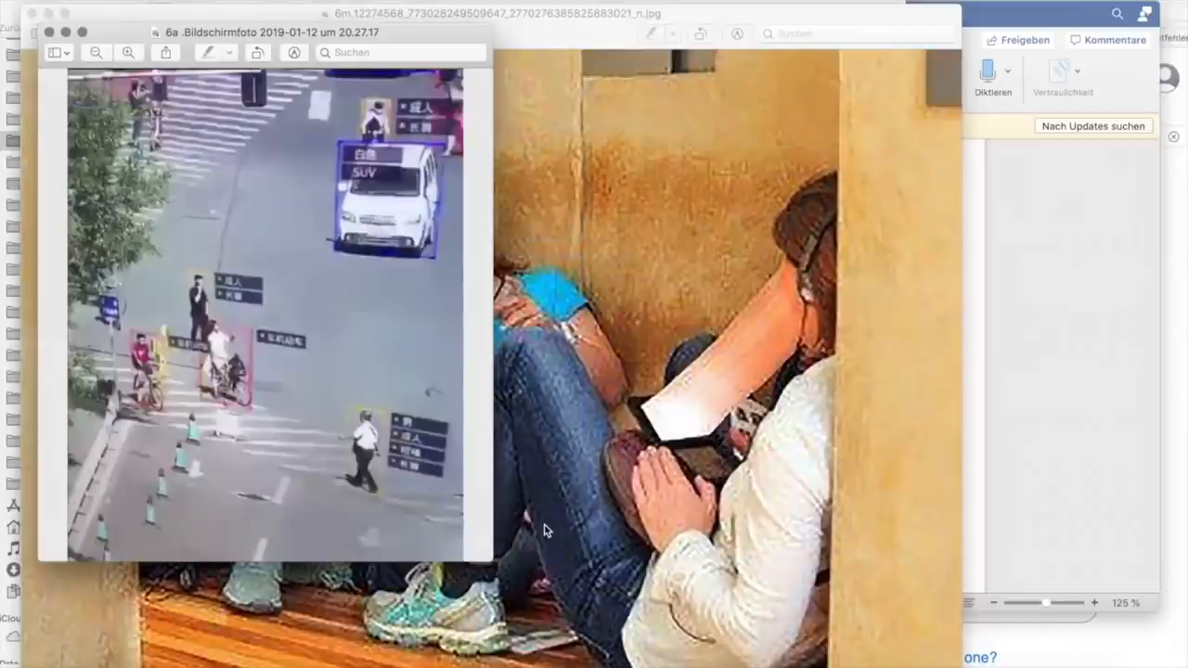
Bring the blank TextEdit document forward over the Preview images.
left_click(48, 32)
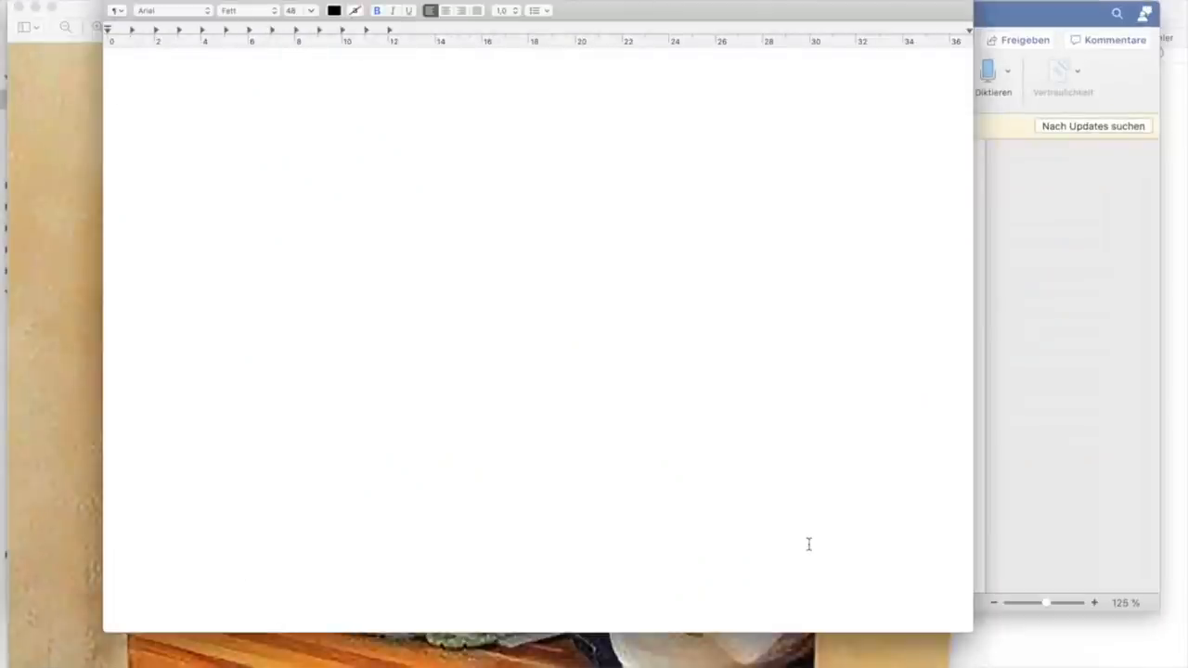
List '2. Simon Weckert, Google Maps Hacks, 2020' as a source and open the next Sequenz clip.
type("2. Simon Weckert, Google Maps Hacks, 2020")
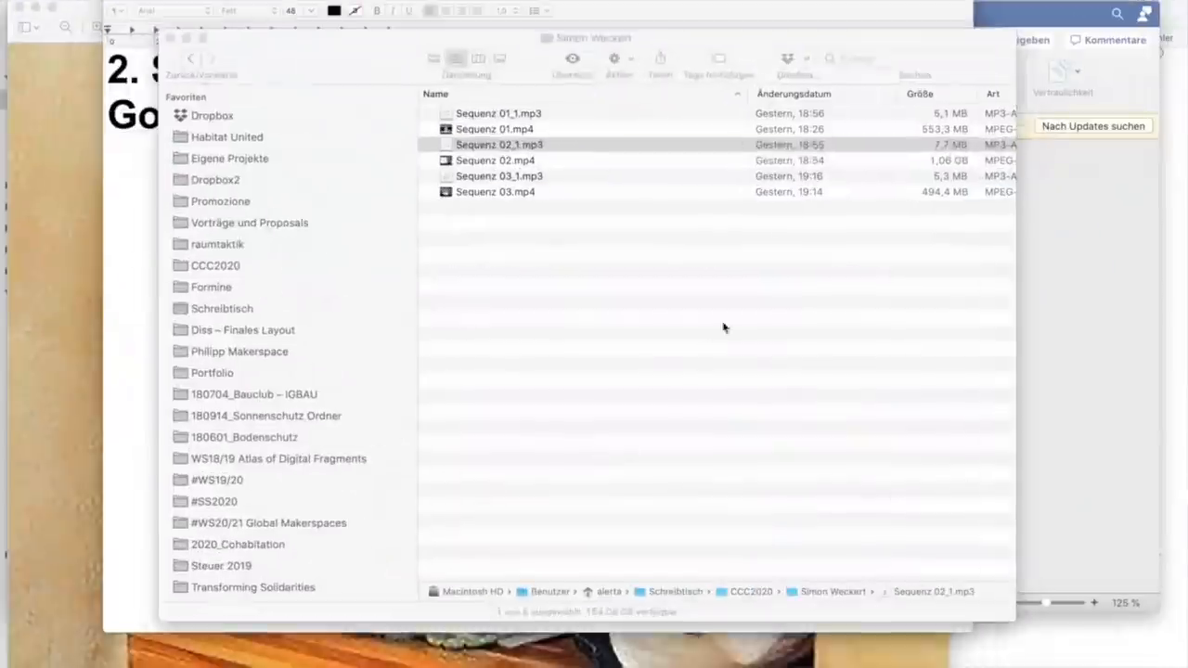
left_click(498, 145)
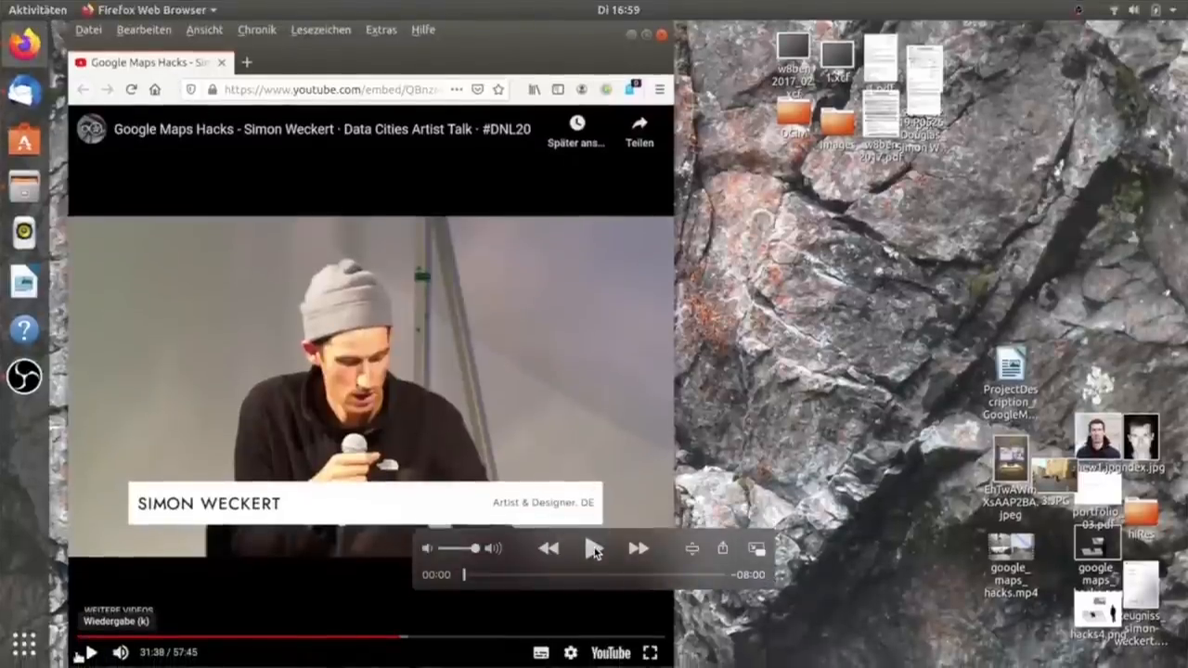
Play the talk and open a second Firefox window with the Ecosia start page.
left_click(594, 548)
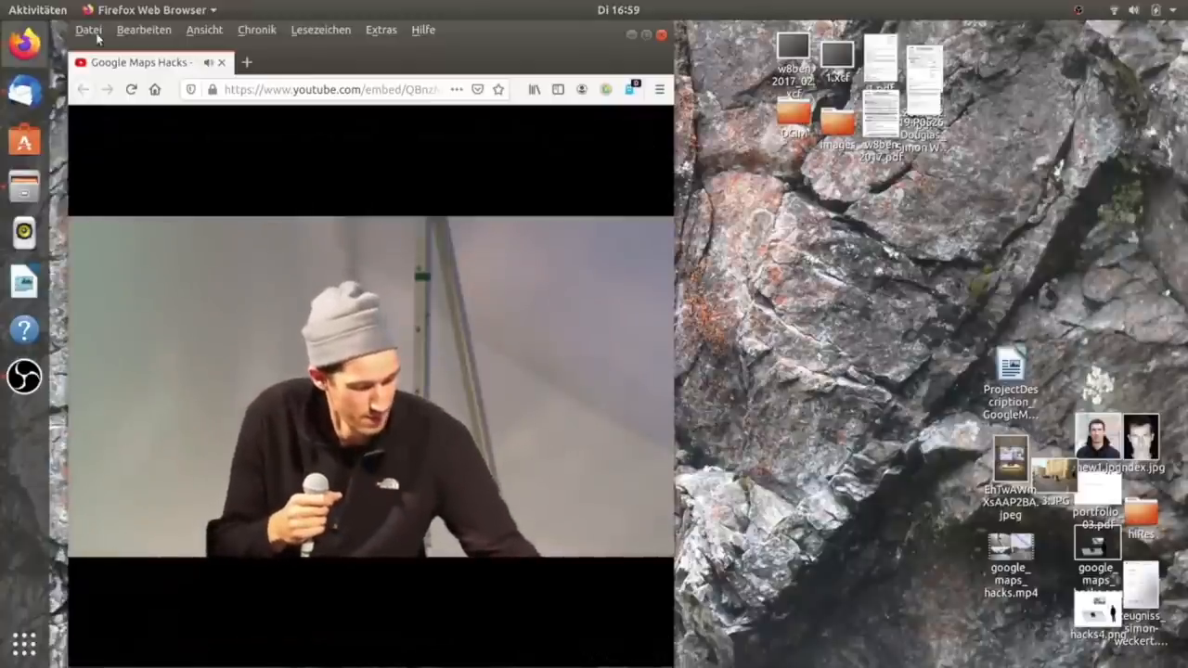
left_click(89, 29)
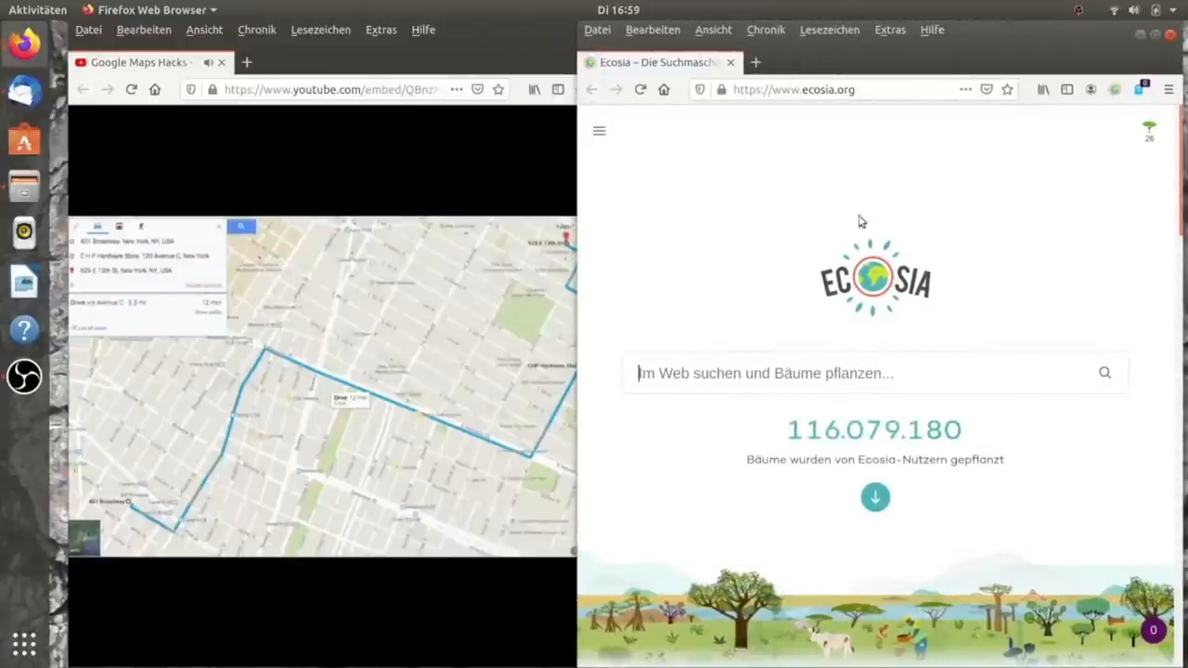
Search Ecosia for 'google maps hacks' and show the Bilder image results.
type("google maps")
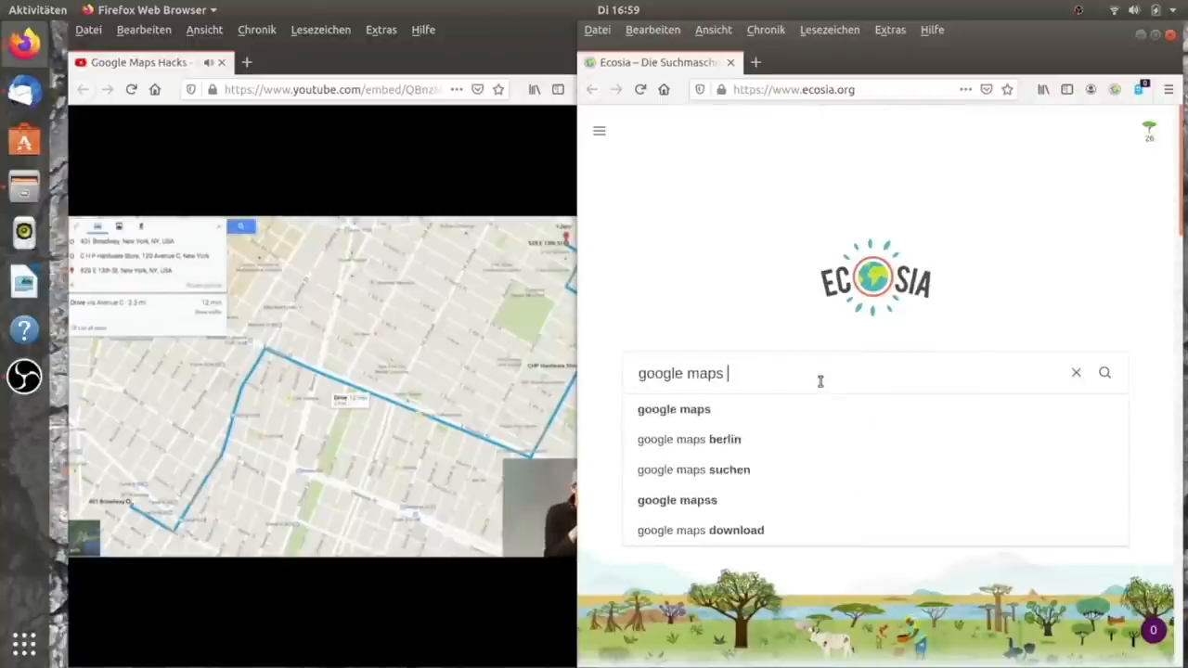
type("hacks")
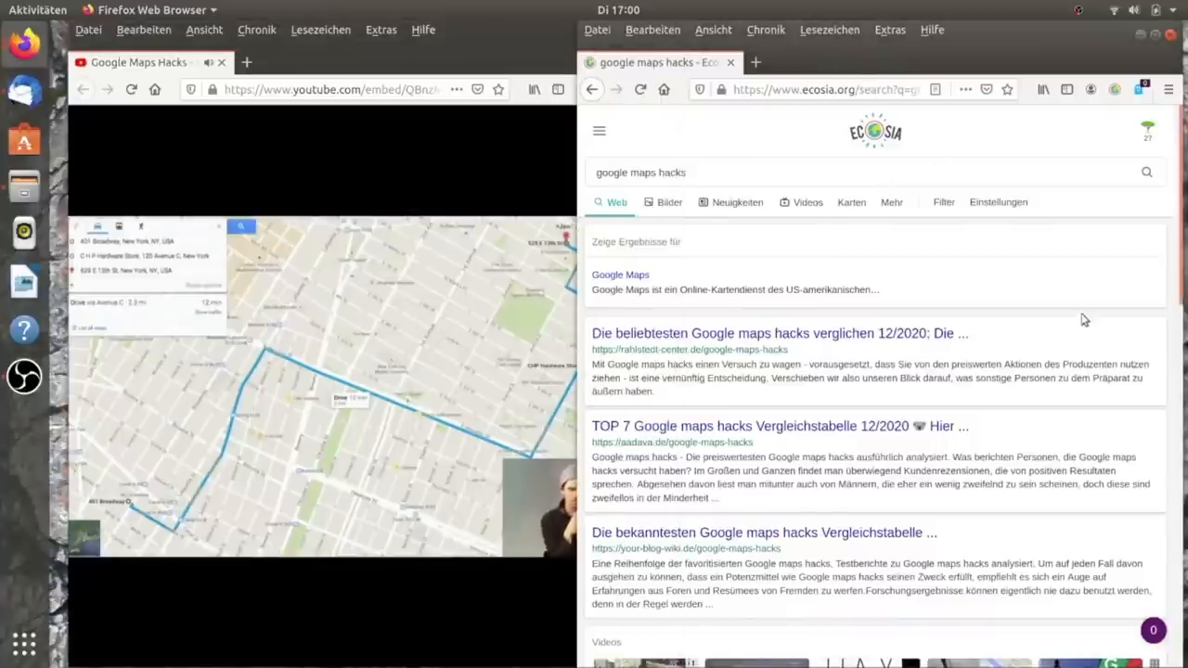
left_click(668, 202)
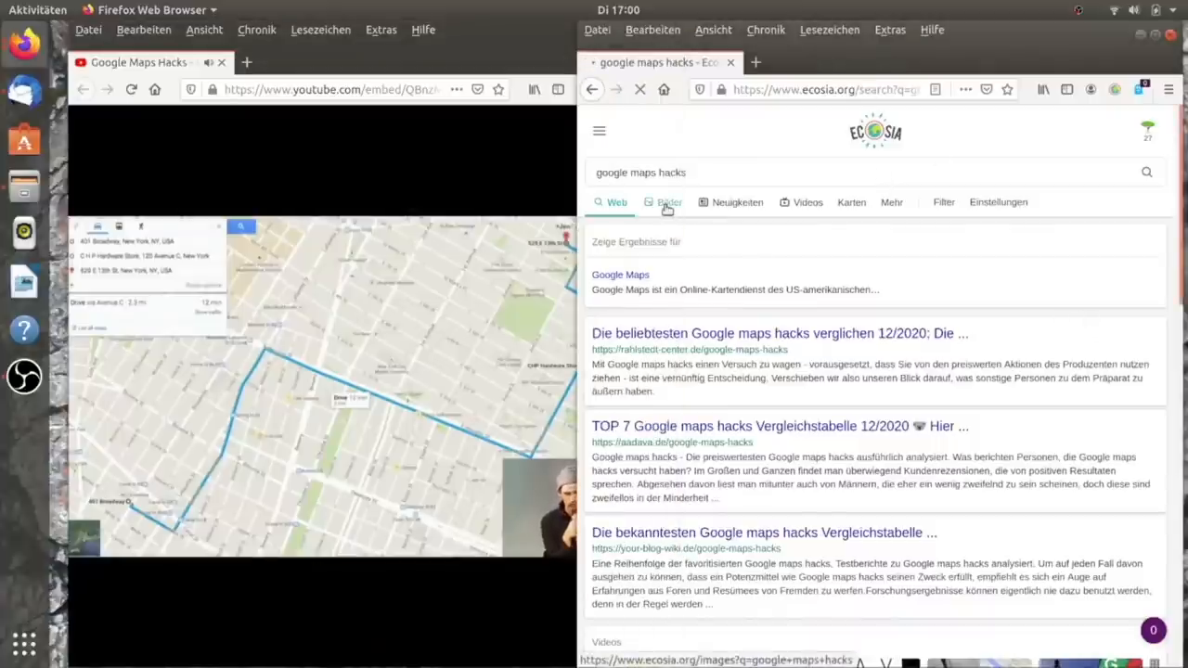
left_click(668, 202)
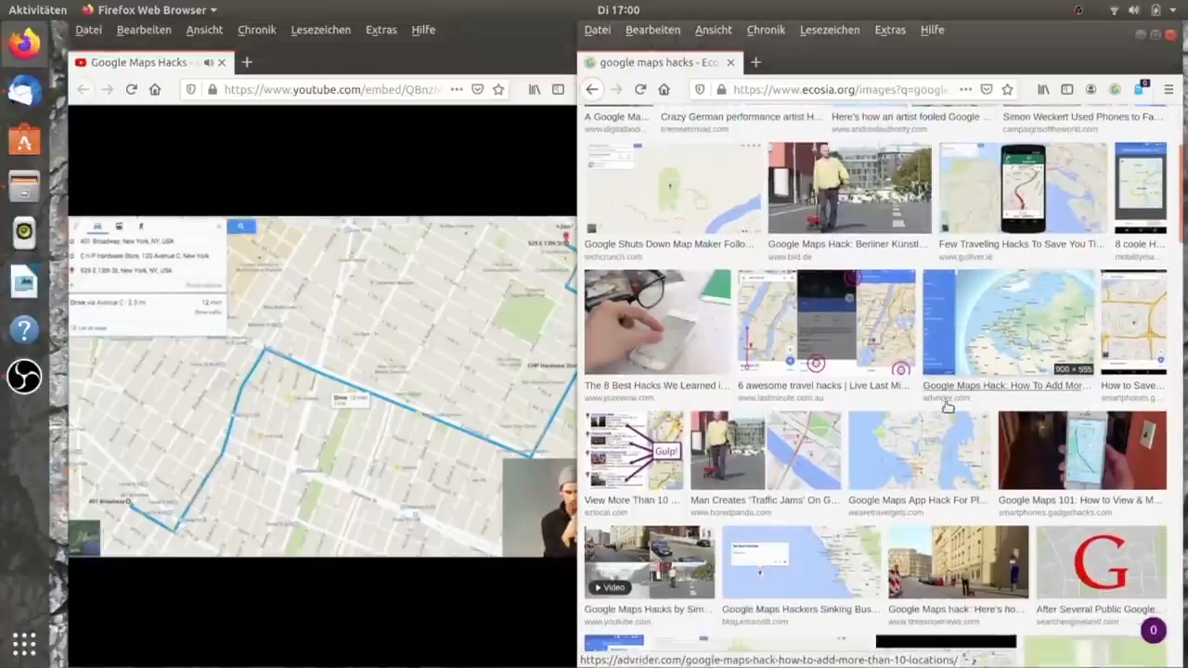
Scroll down through the google maps hacks image results, then start a new tab.
scroll("down", 3)
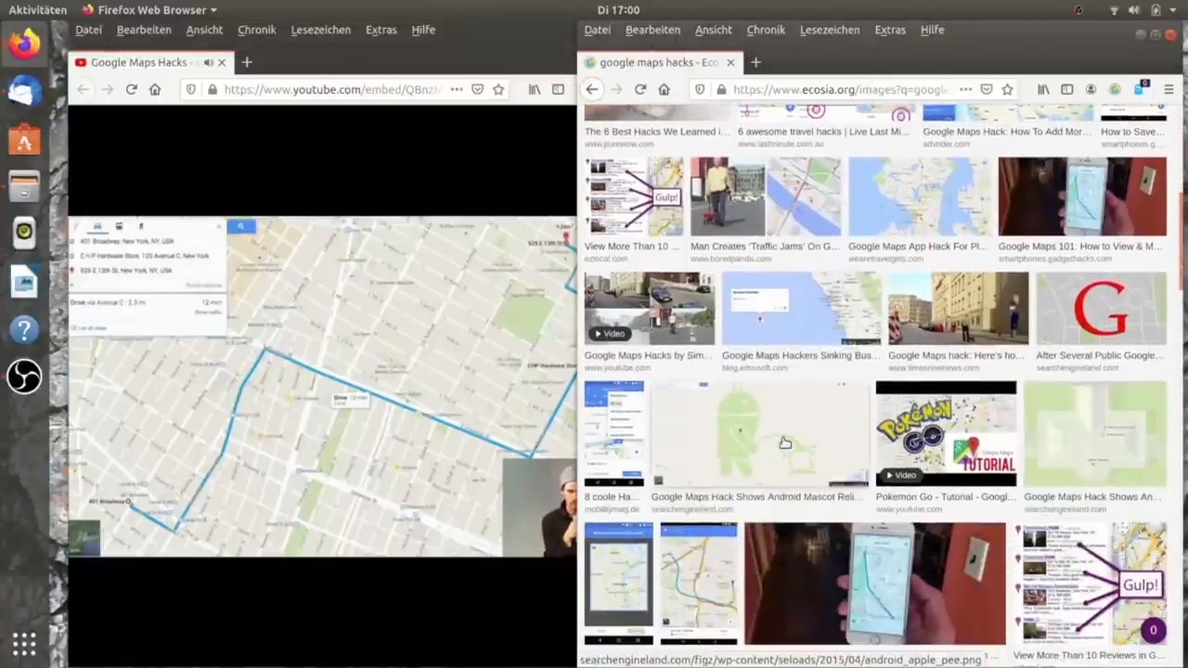
scroll("down", 3)
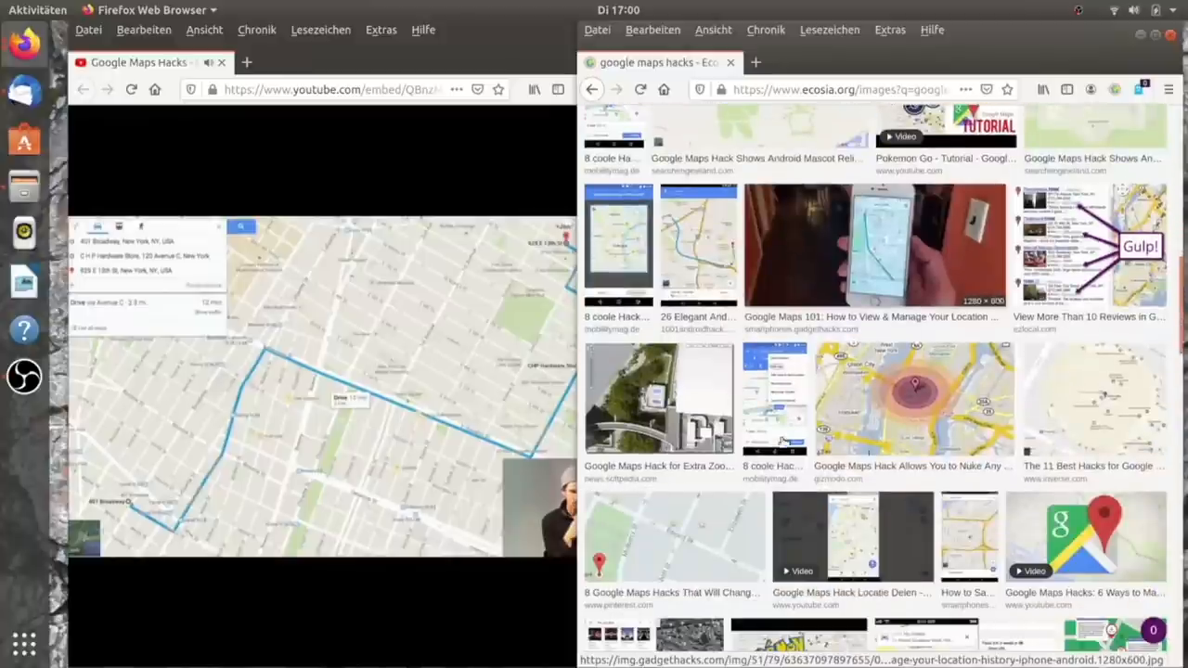
scroll("down", 3)
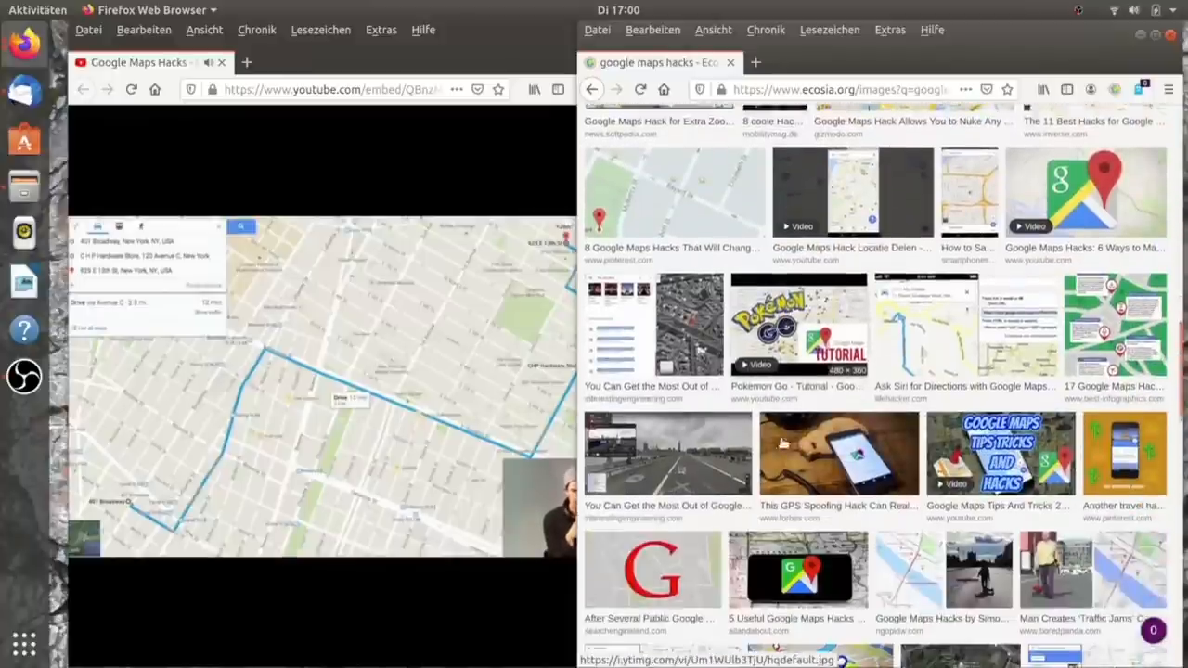
scroll("down", 3)
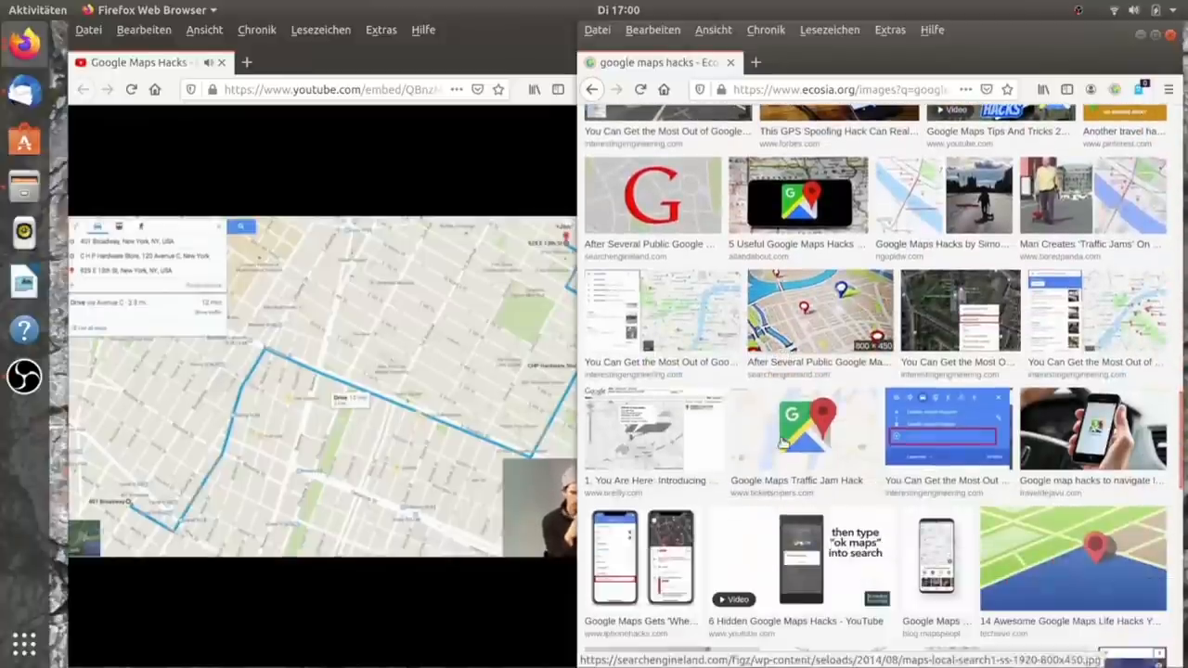
scroll("down", 3)
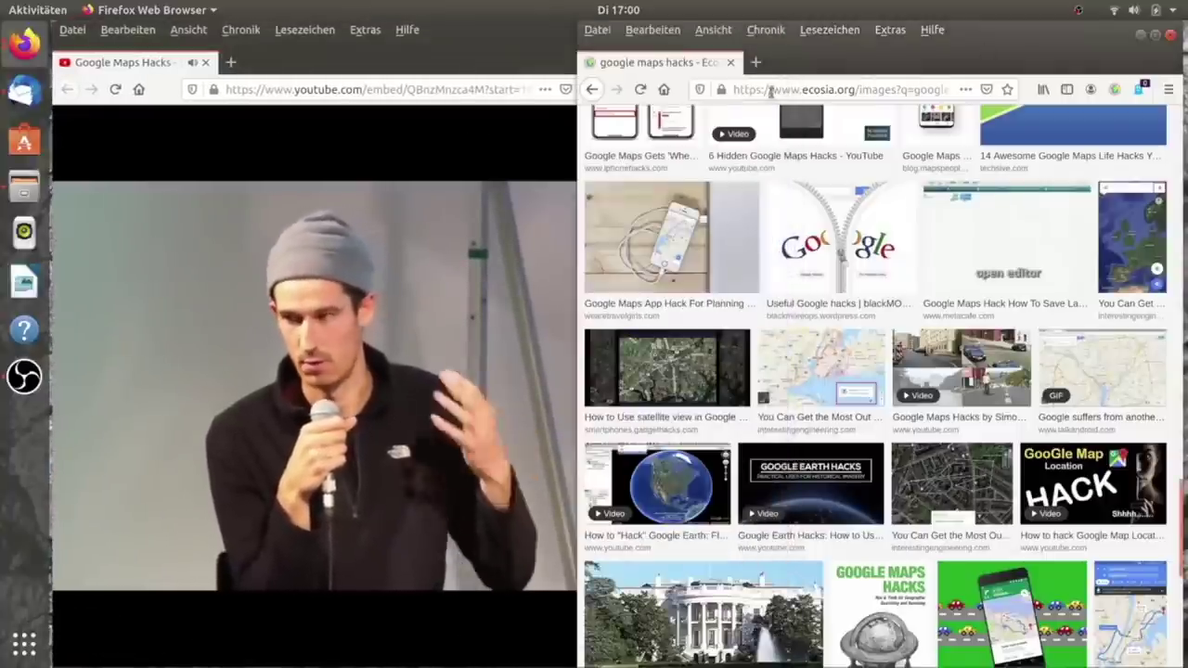
left_click(835, 89)
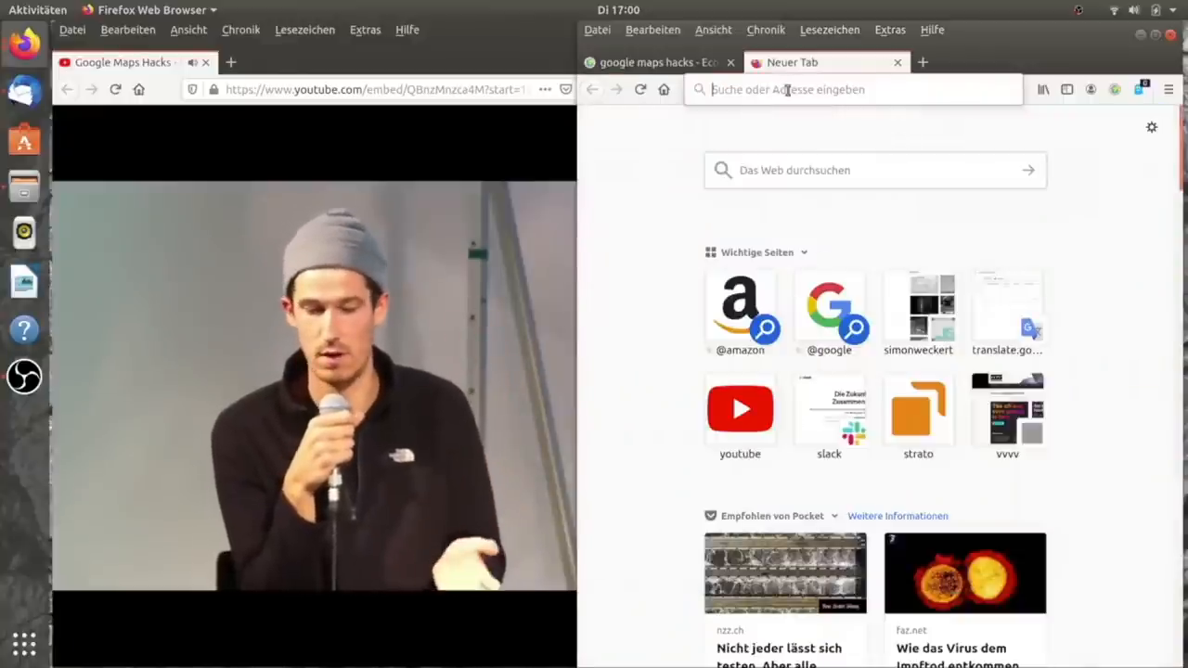
Search Ecosia for 'google maps wikipedia' and open the German Wikipedia Google Maps article.
type("google maps")
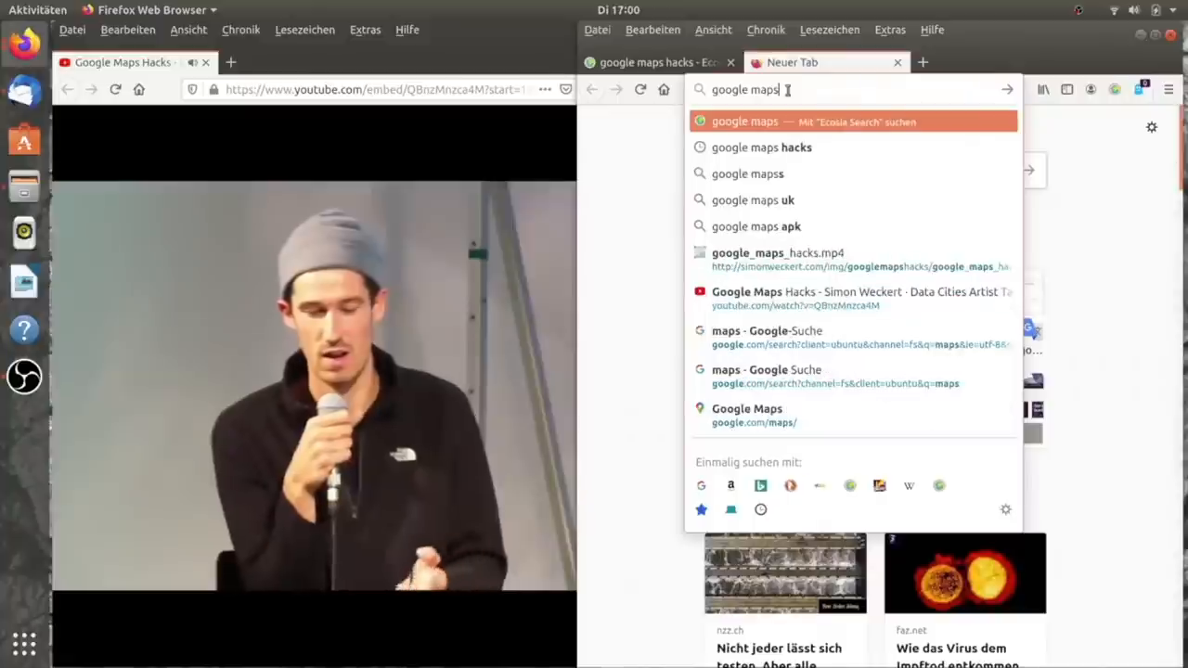
key("Return")
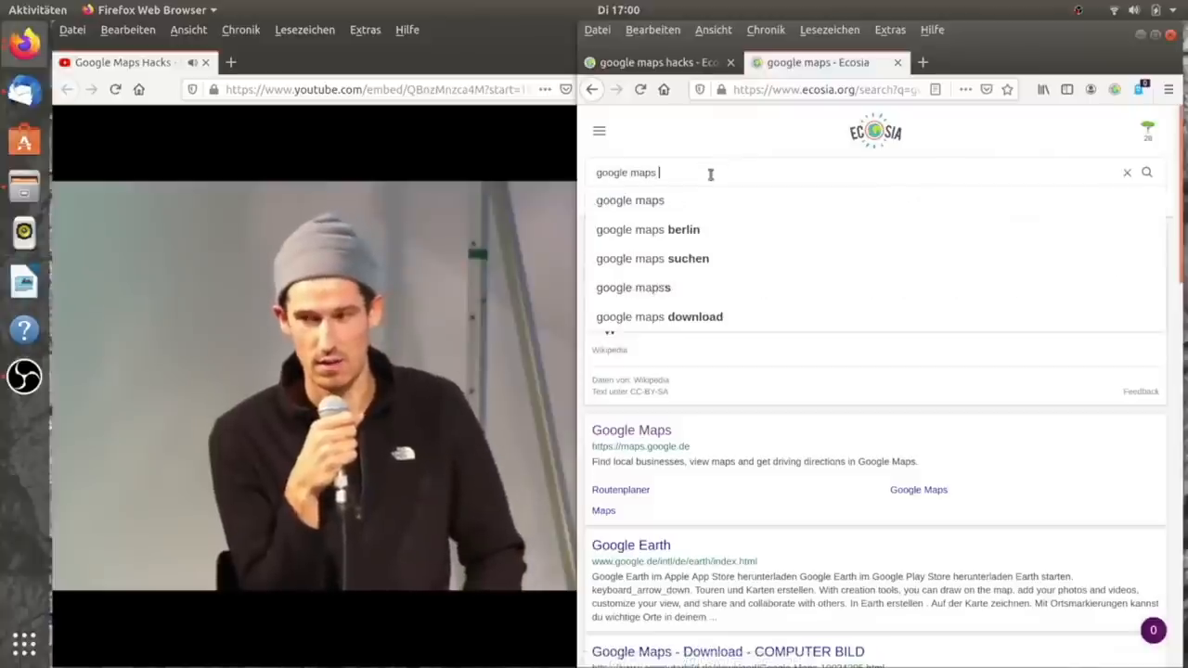
type("wikipedia")
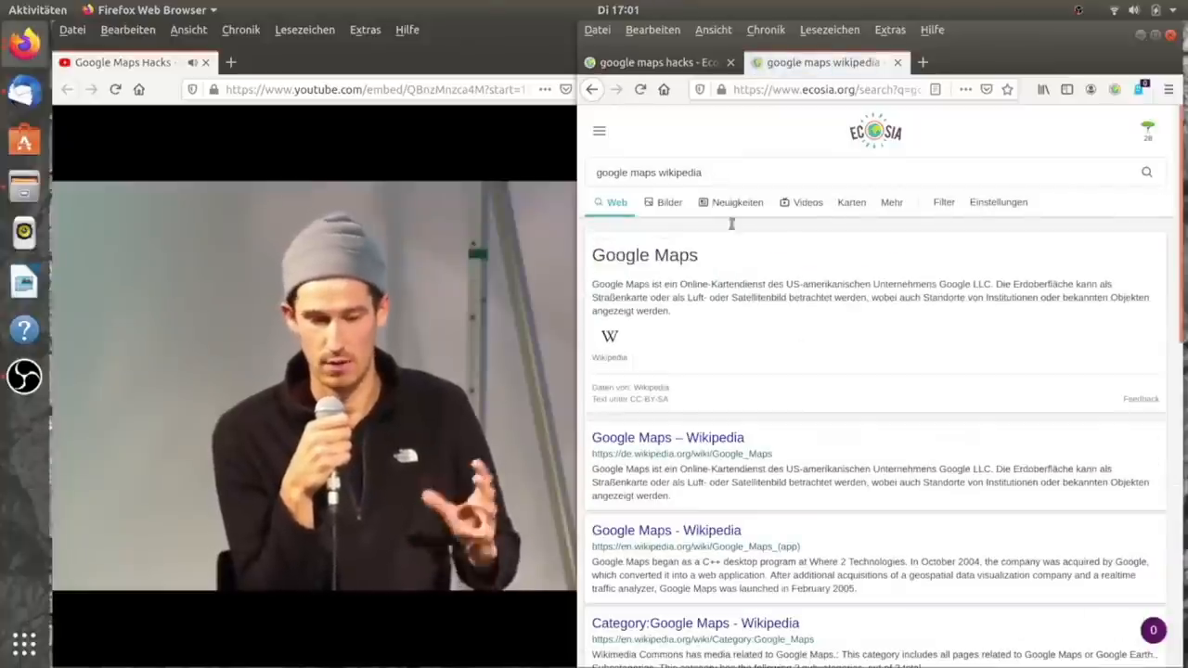
mouse_move(668, 438)
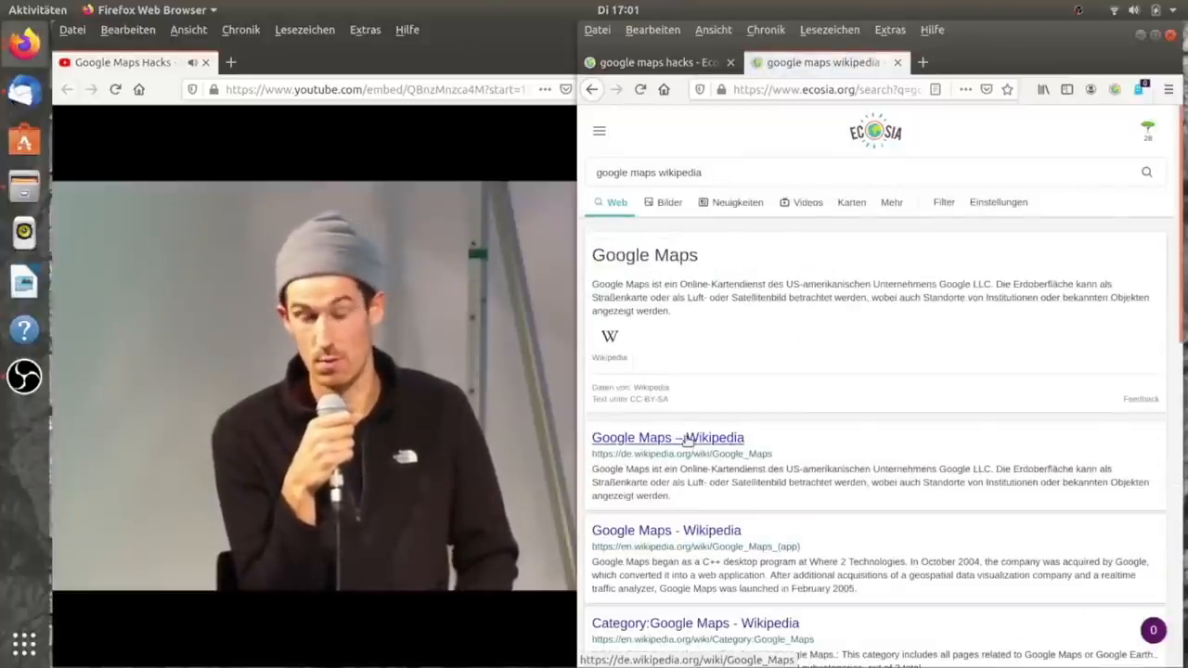
left_click(667, 438)
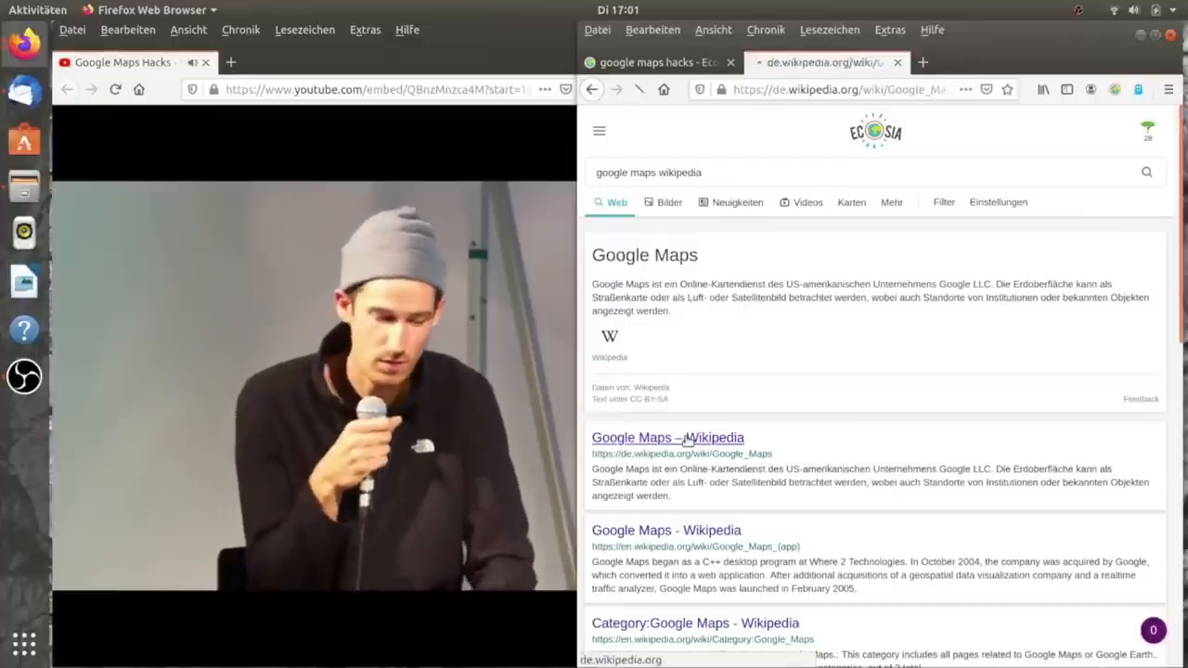
left_click(666, 438)
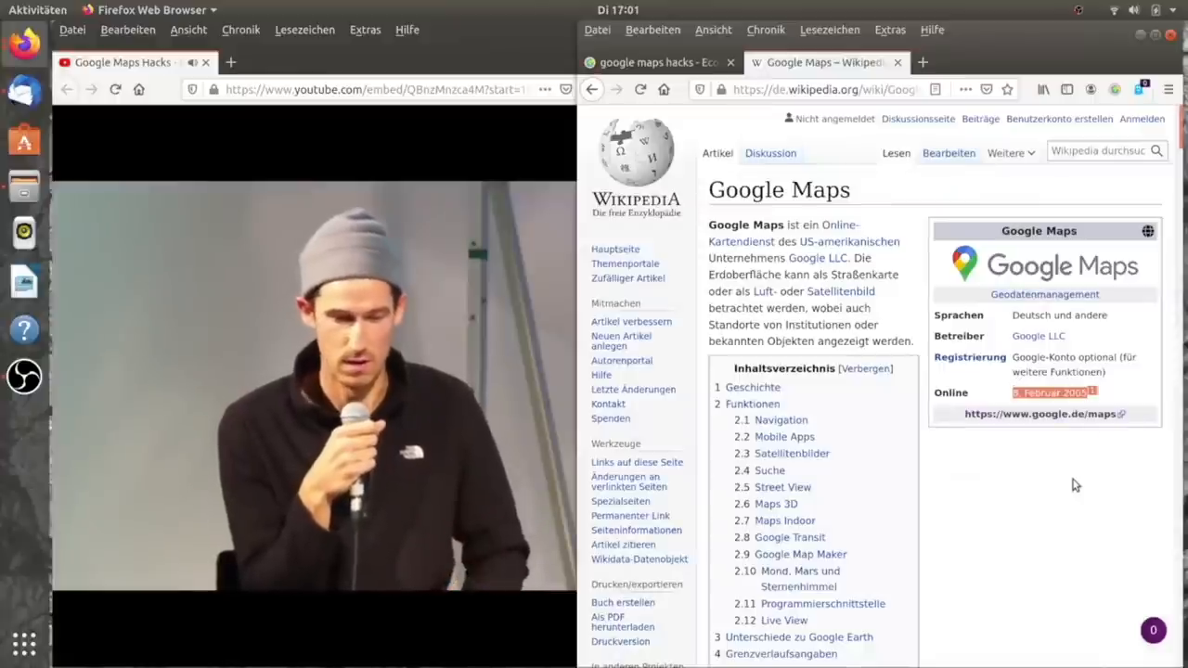
scroll("down", 3)
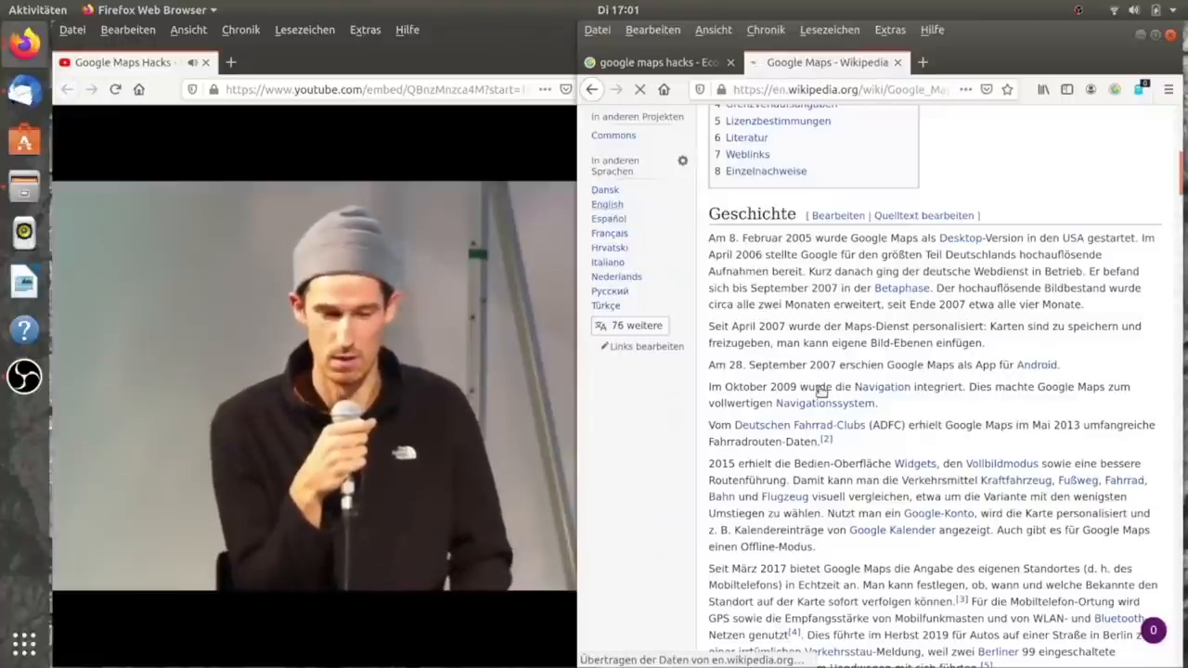
scroll("up", 3)
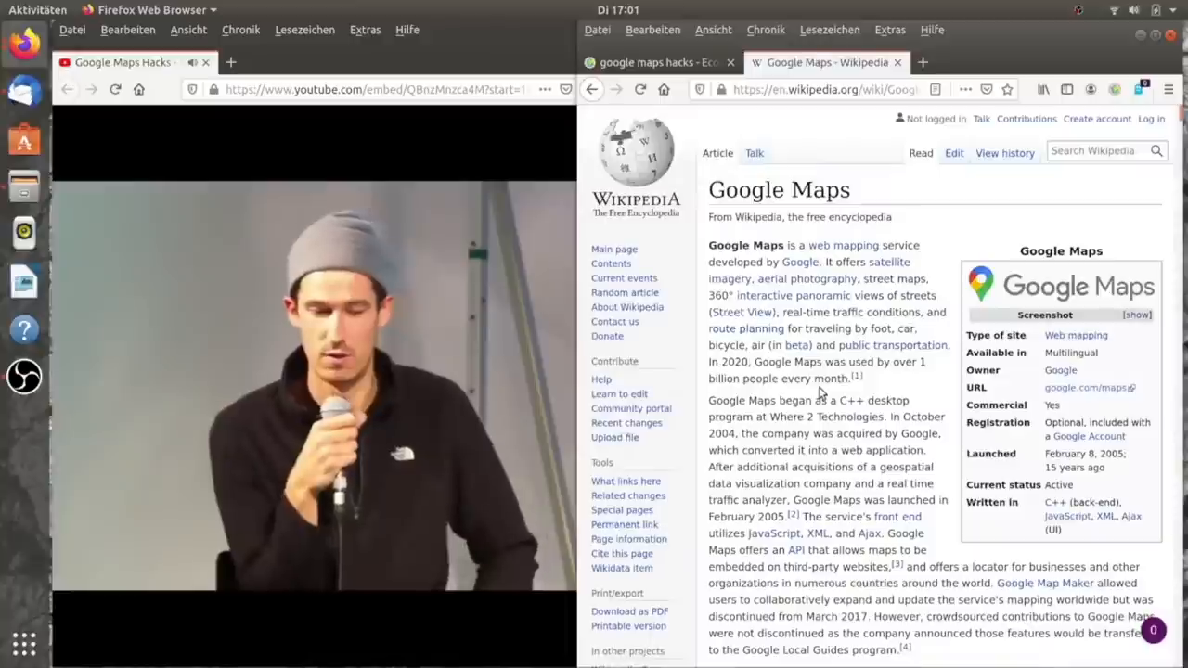
scroll("down", 3)
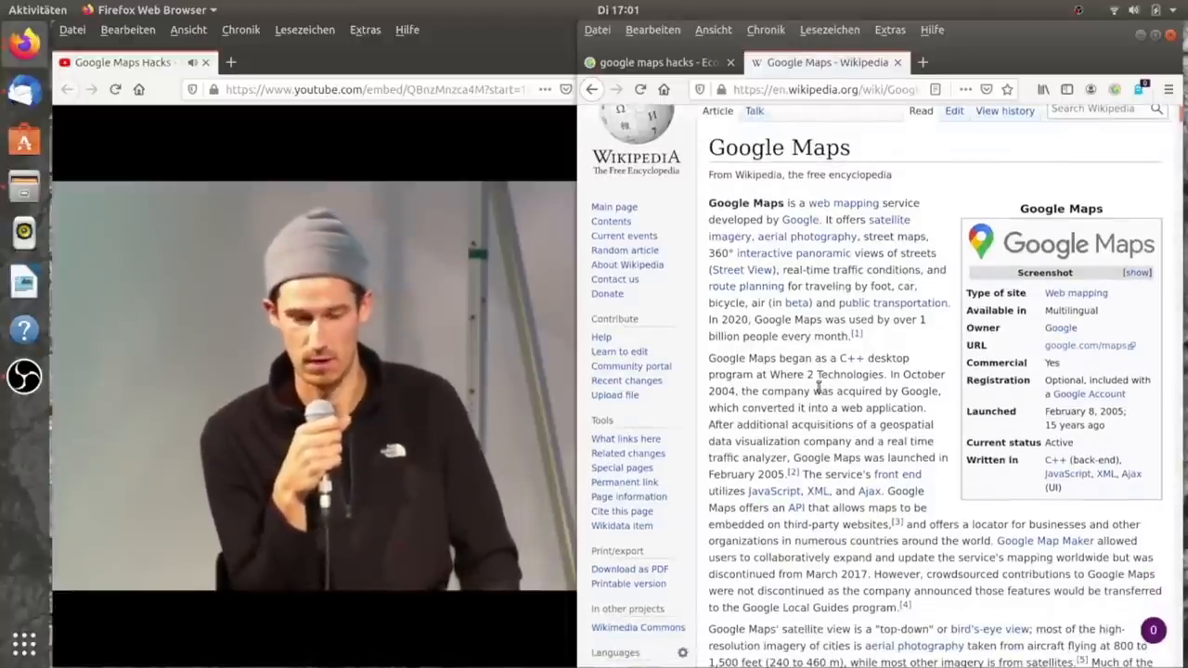
scroll("down", 3)
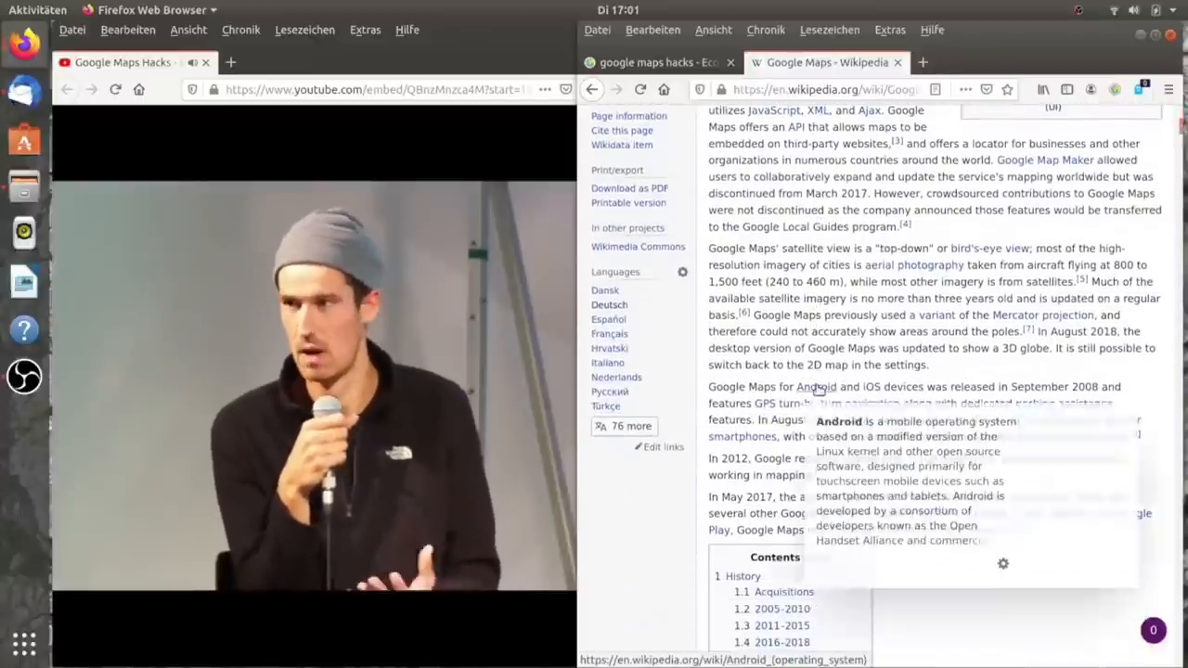
mouse_move(747, 383)
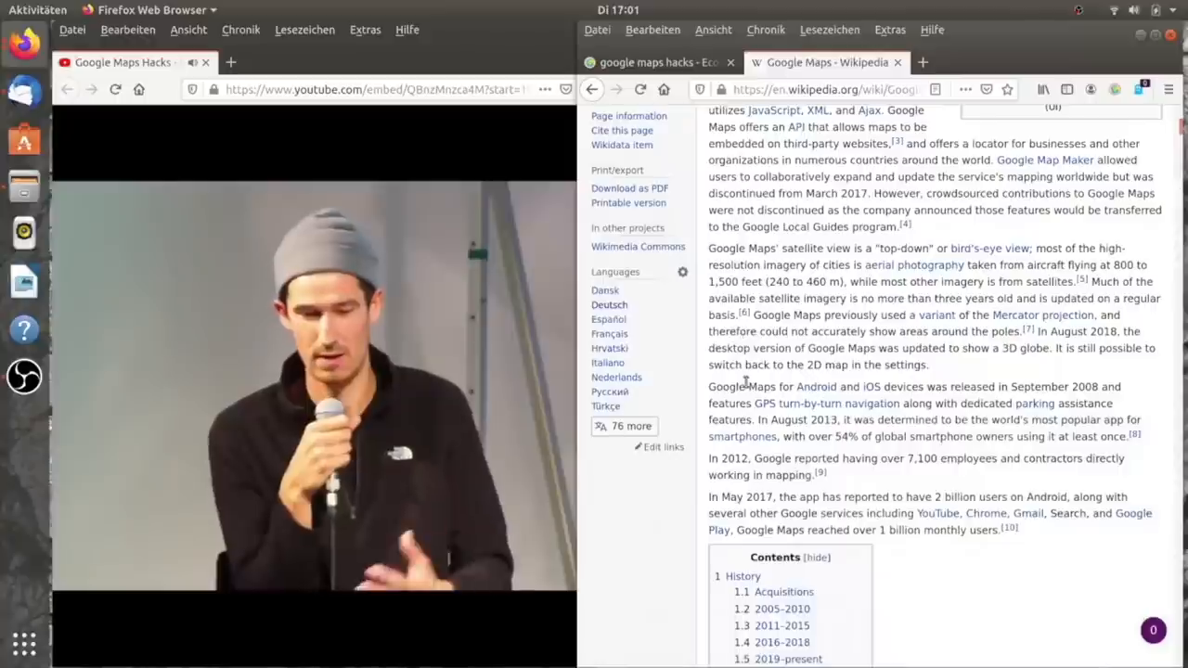
mouse_move(873, 388)
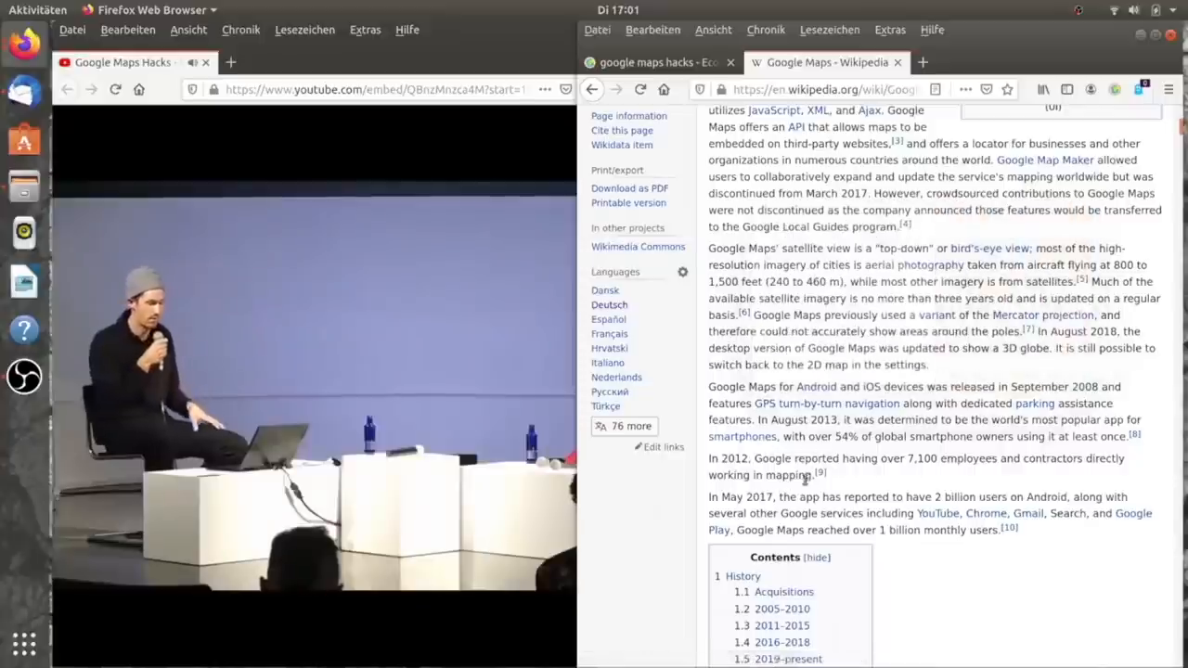
Scroll the Google Maps article through its History years down to Functionality, Traffic conditions and Street View.
scroll("down", 3)
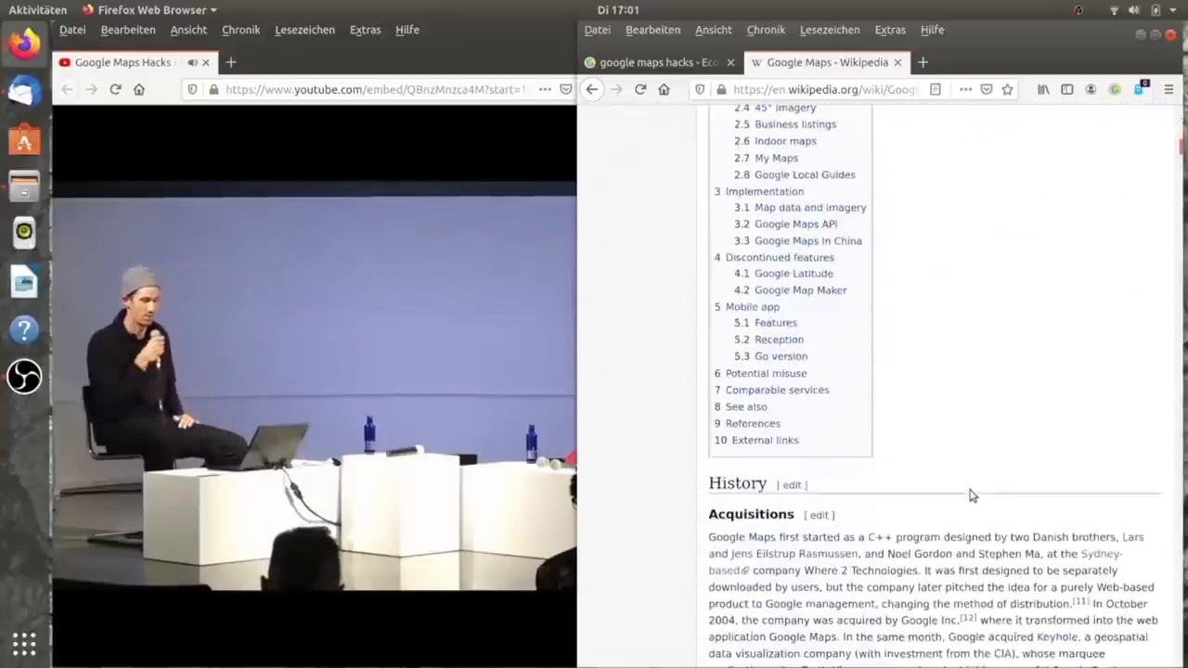
scroll("down", 3)
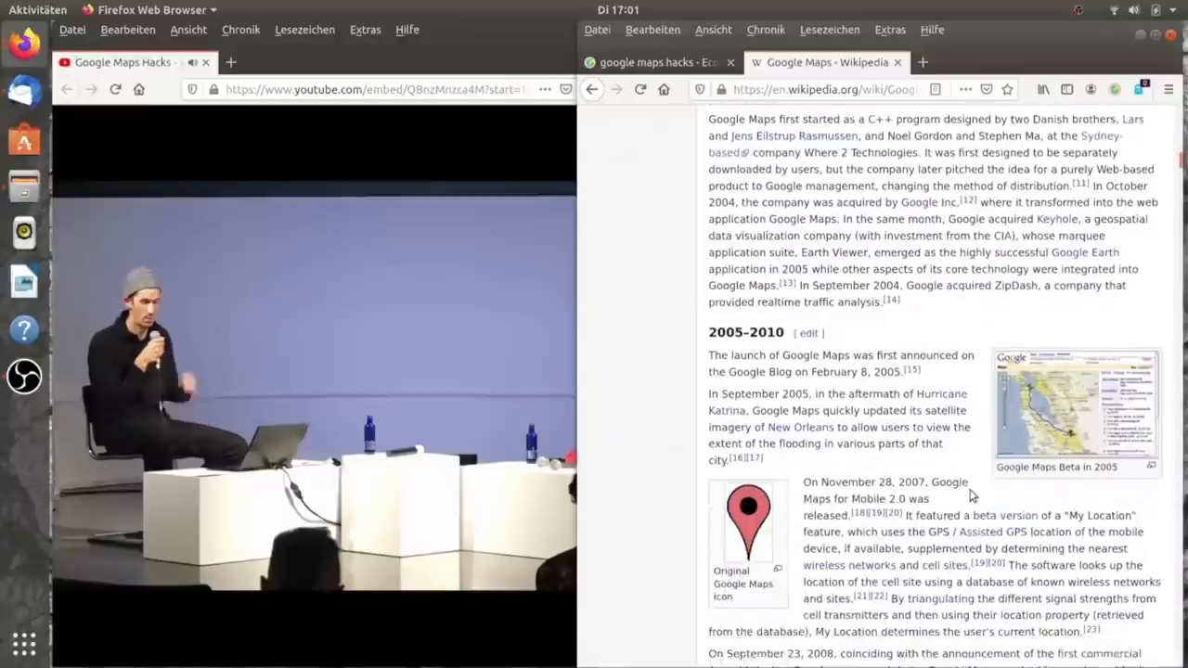
scroll("down", 3)
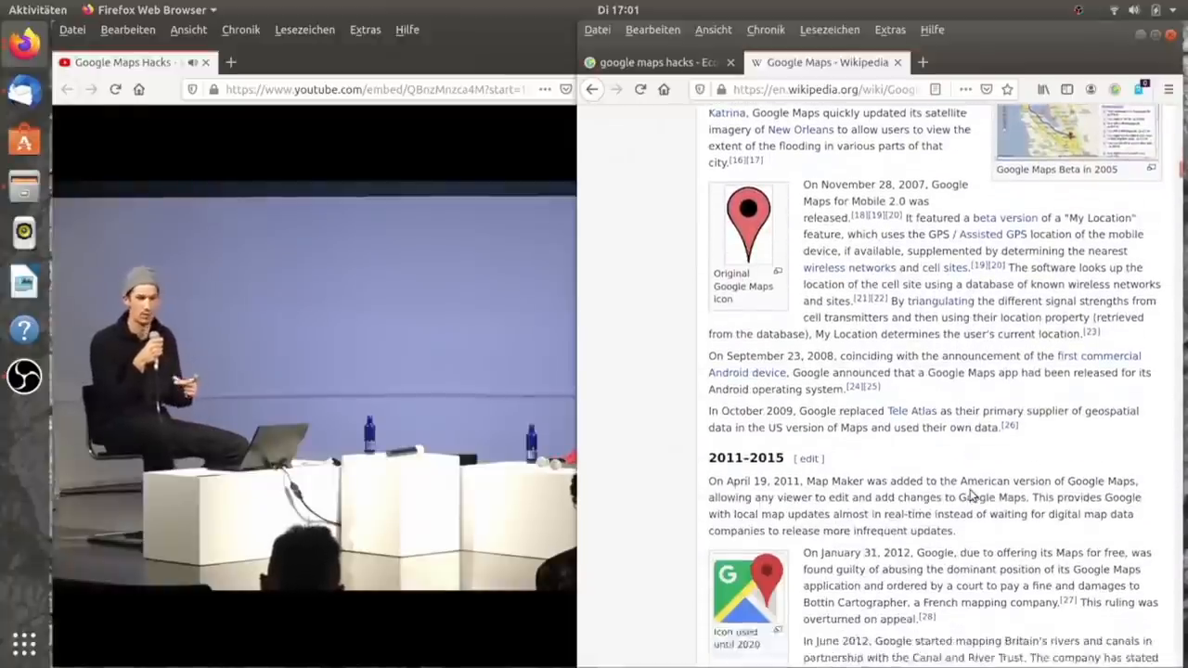
scroll("down", 3)
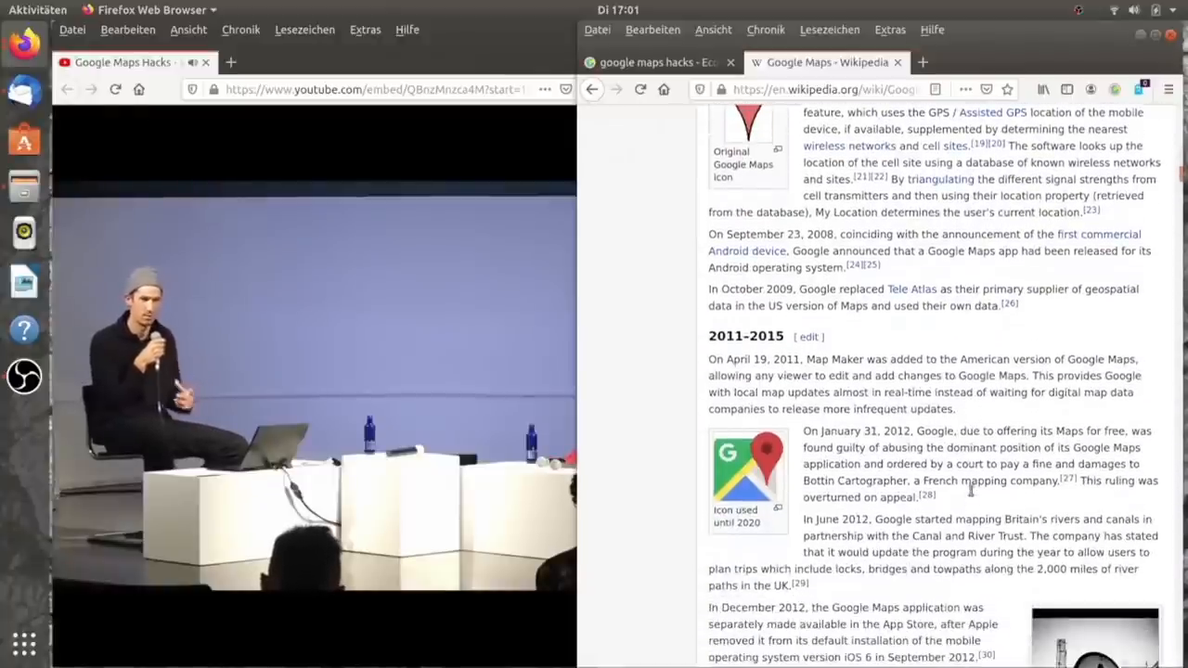
scroll("down", 3)
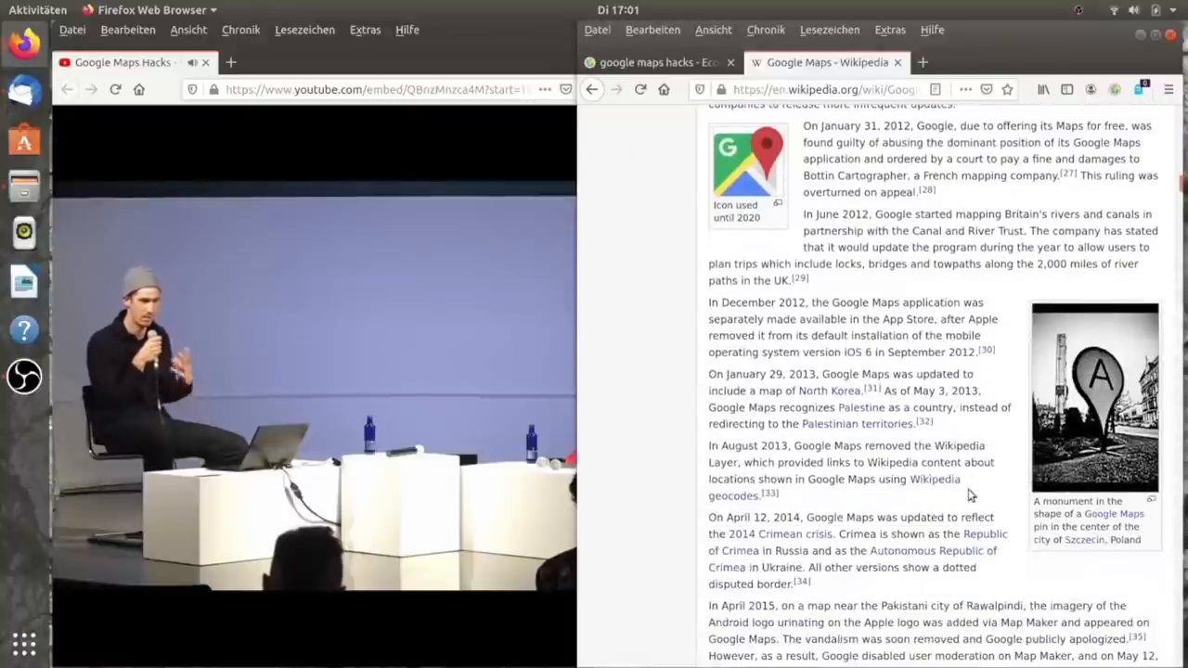
scroll("down", 3)
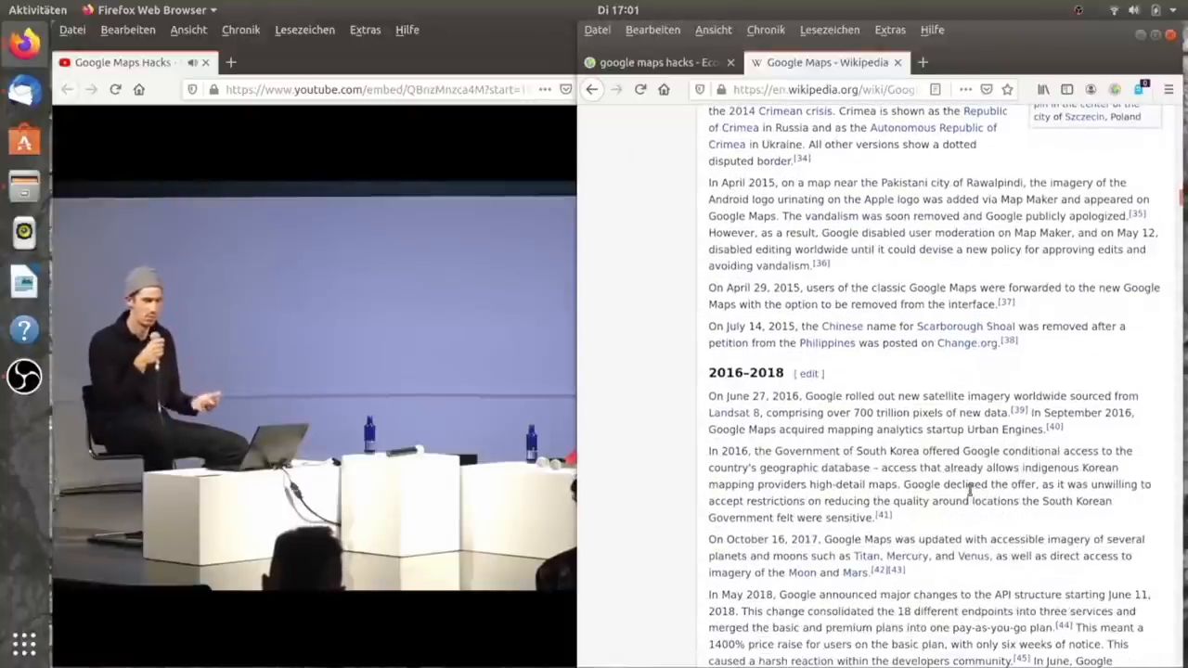
scroll("down", 3)
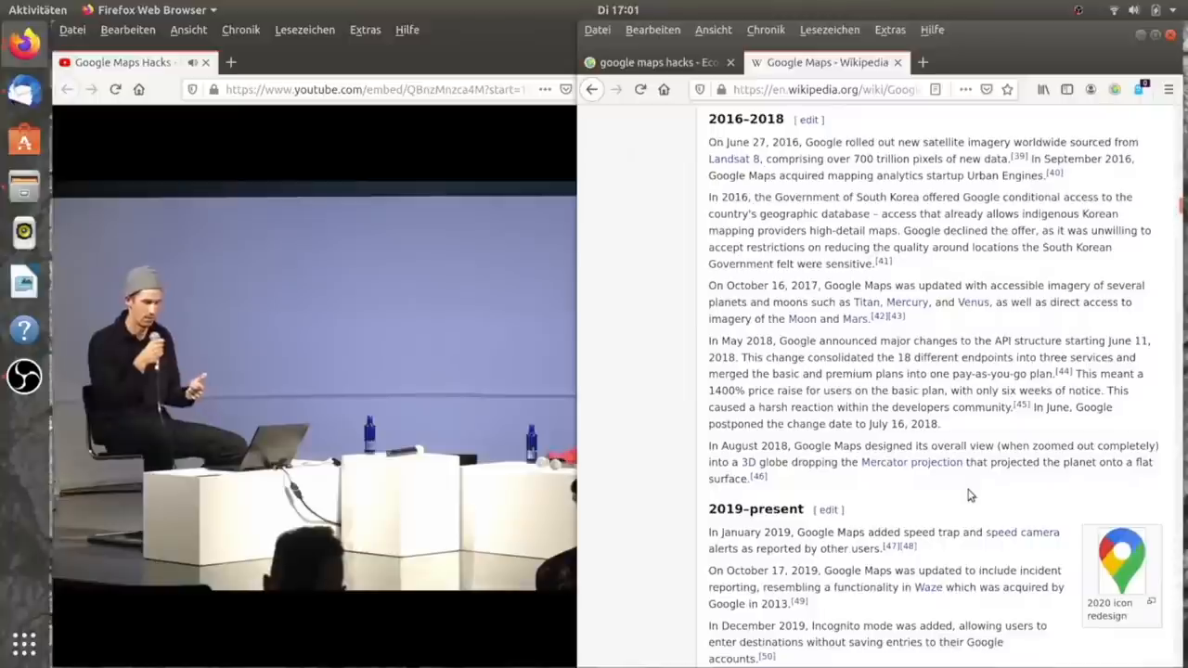
scroll("down", 3)
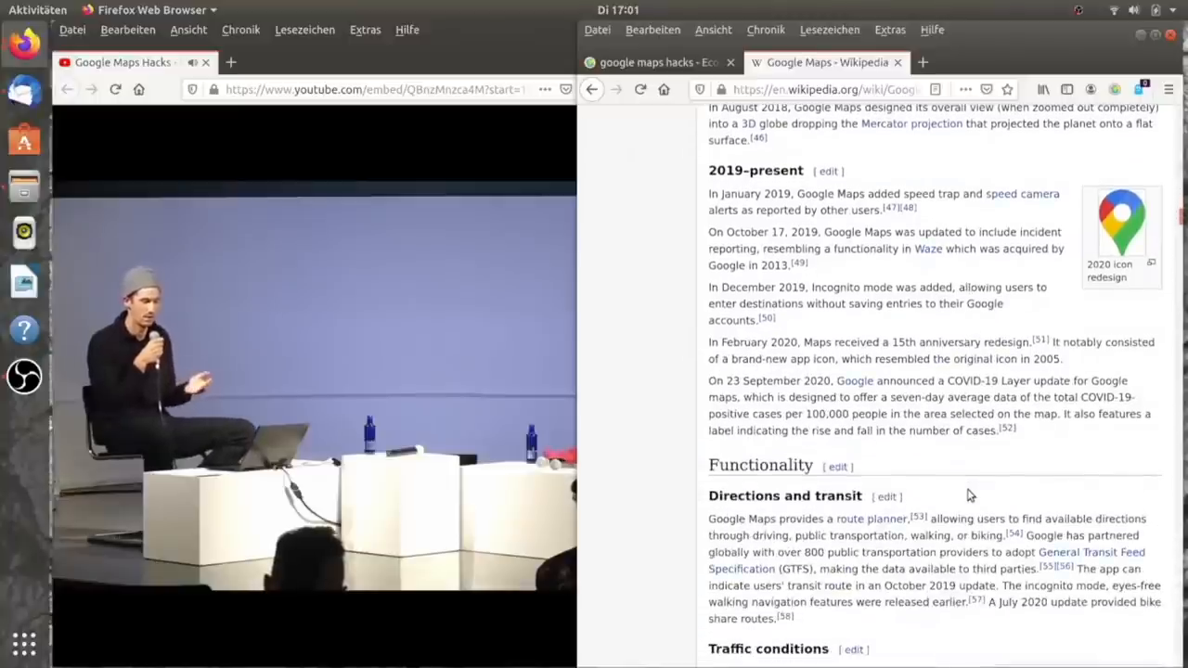
scroll("down", 3)
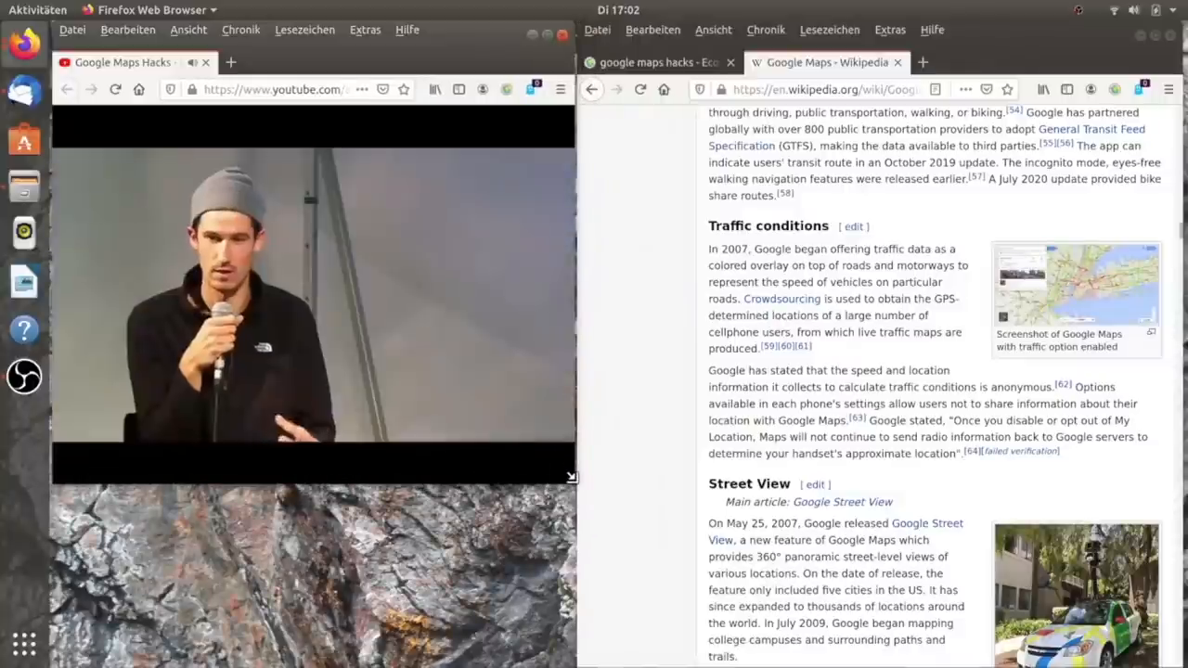
Scroll on through Street View, Implementation, the API and Google Maps in China sections.
scroll("down", 3)
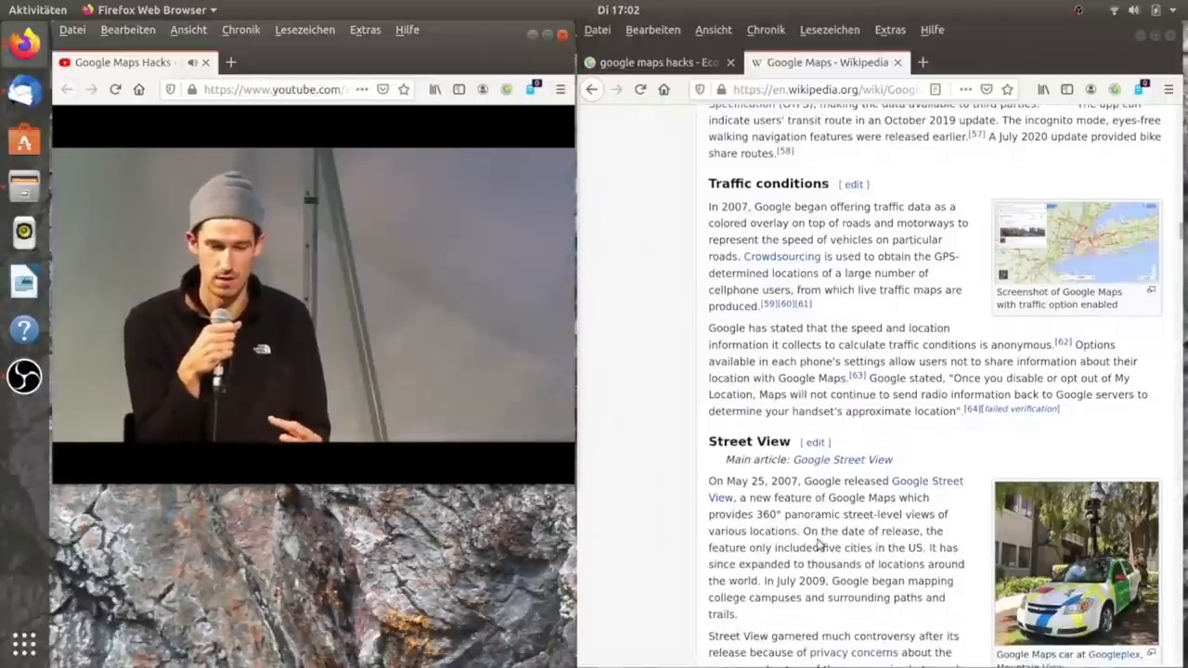
scroll("down", 3)
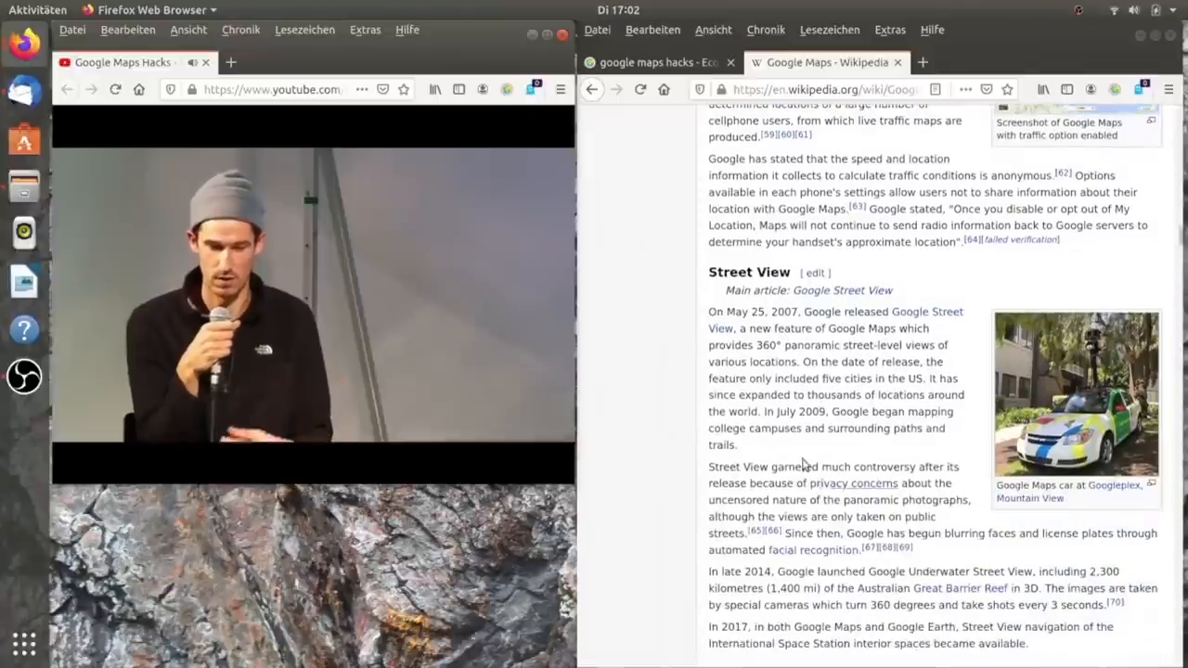
scroll("down", 3)
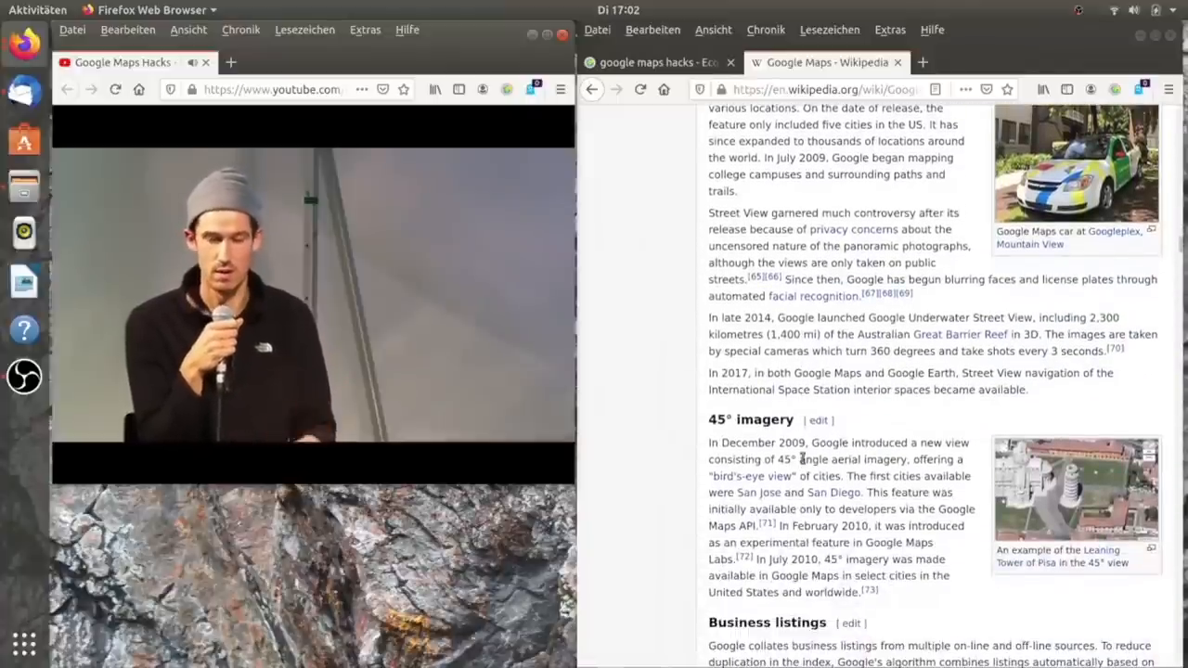
scroll("down", 3)
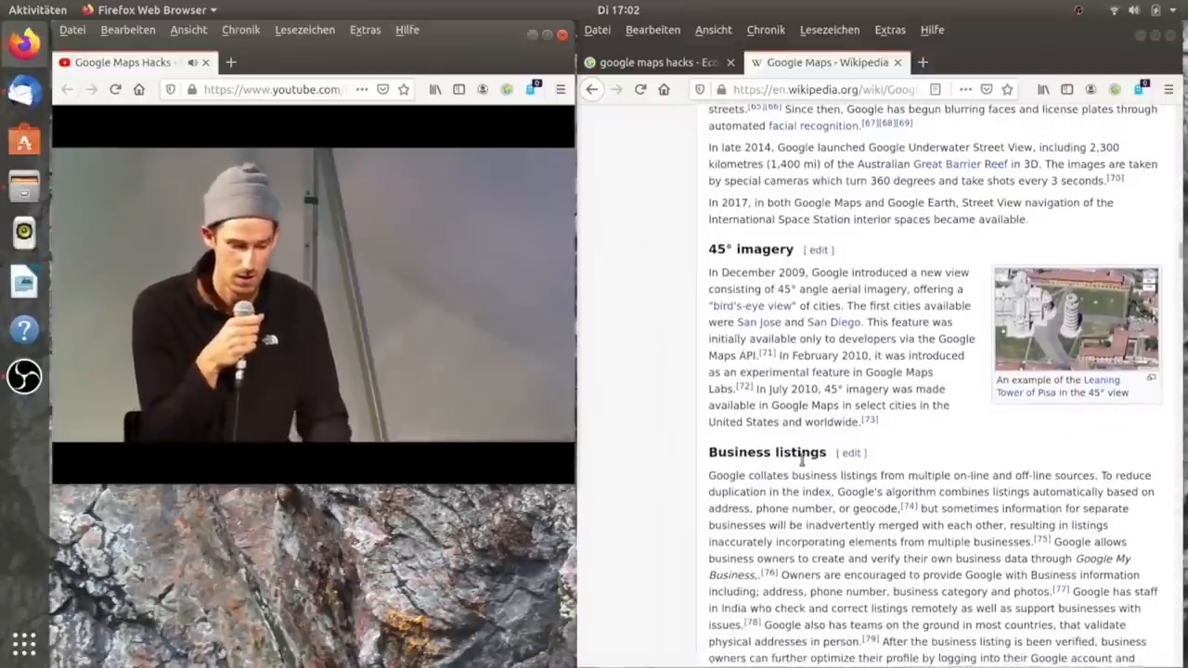
scroll("down", 3)
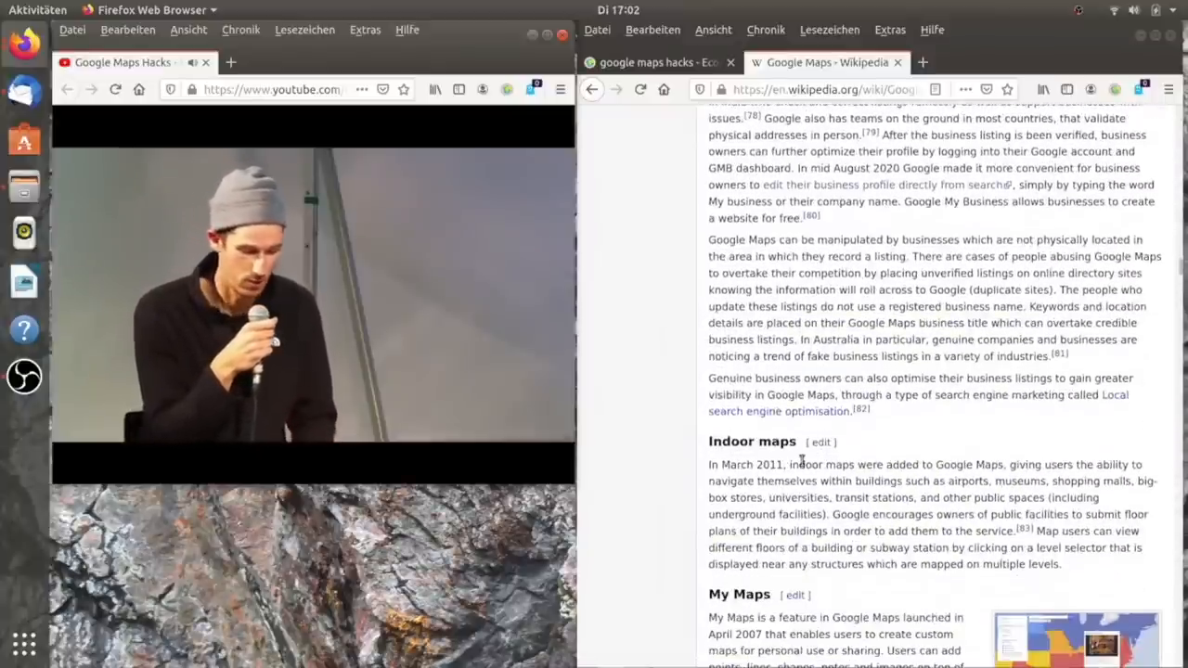
scroll("down", 3)
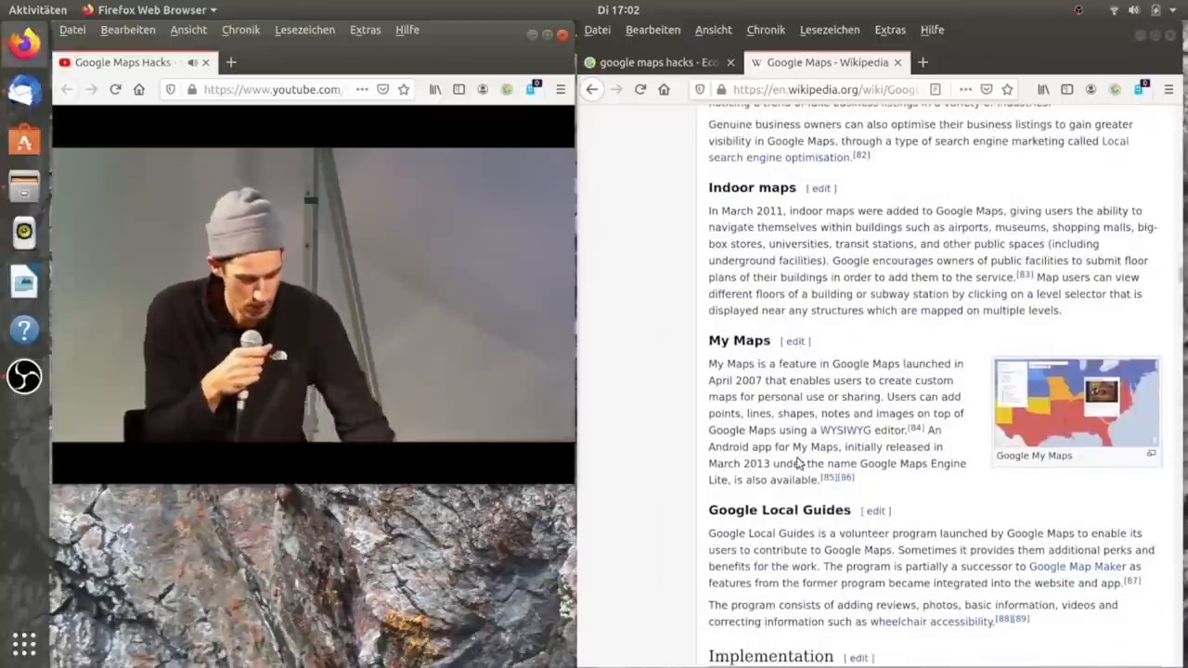
scroll("down", 3)
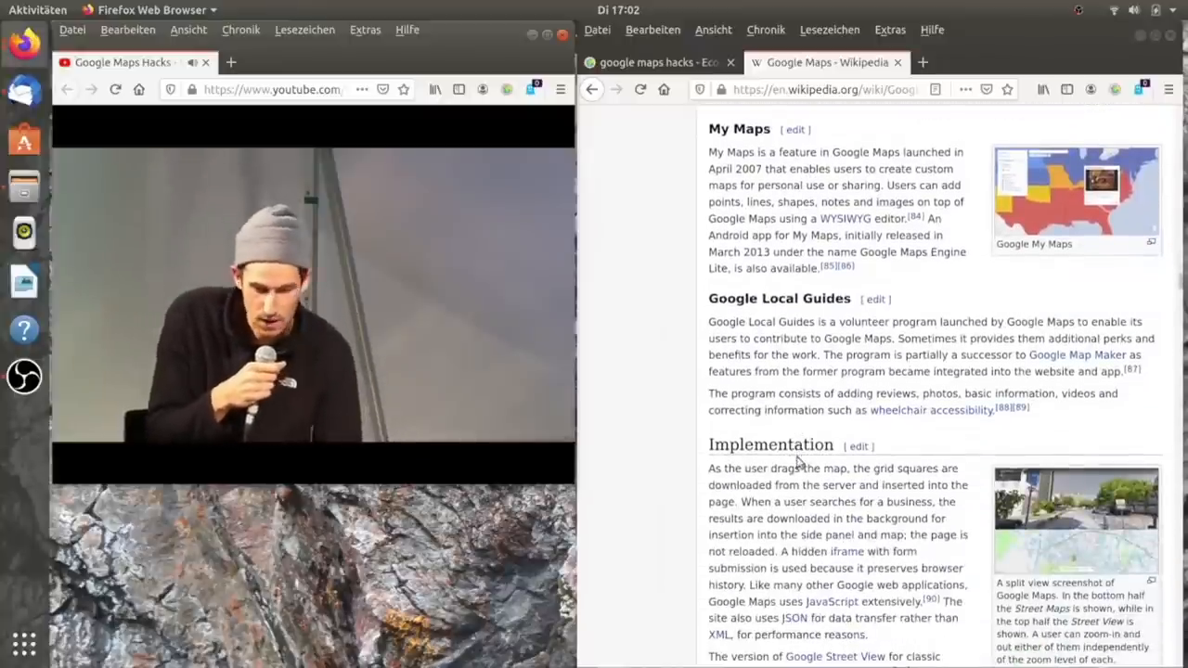
scroll("down", 3)
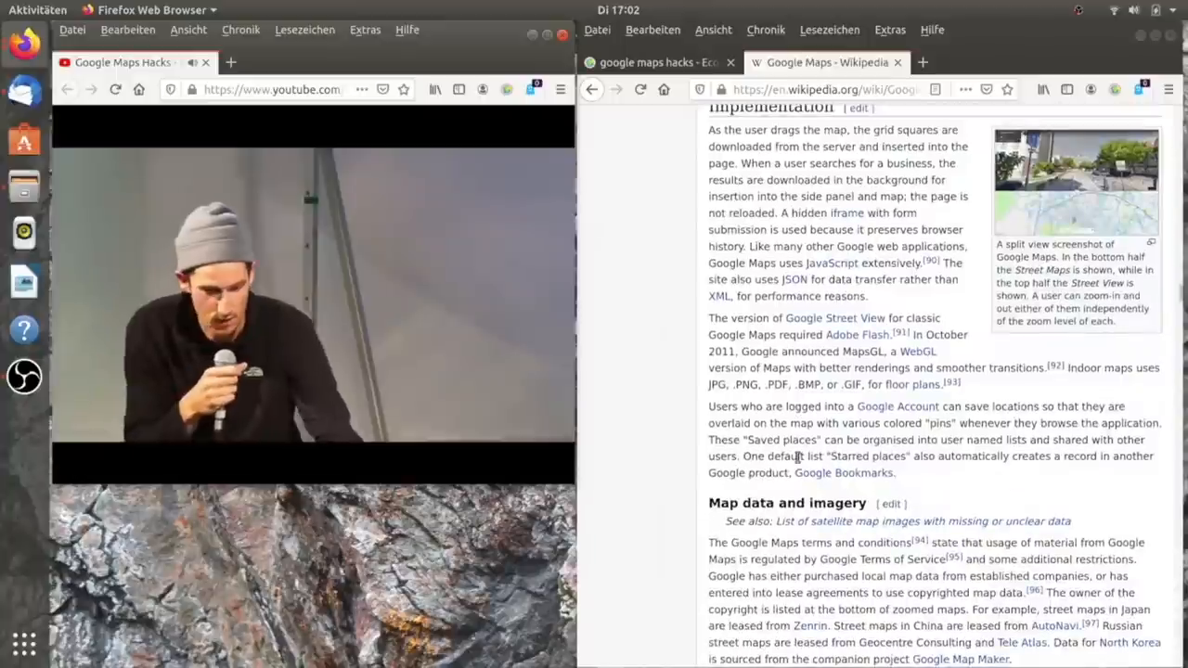
scroll("down", 3)
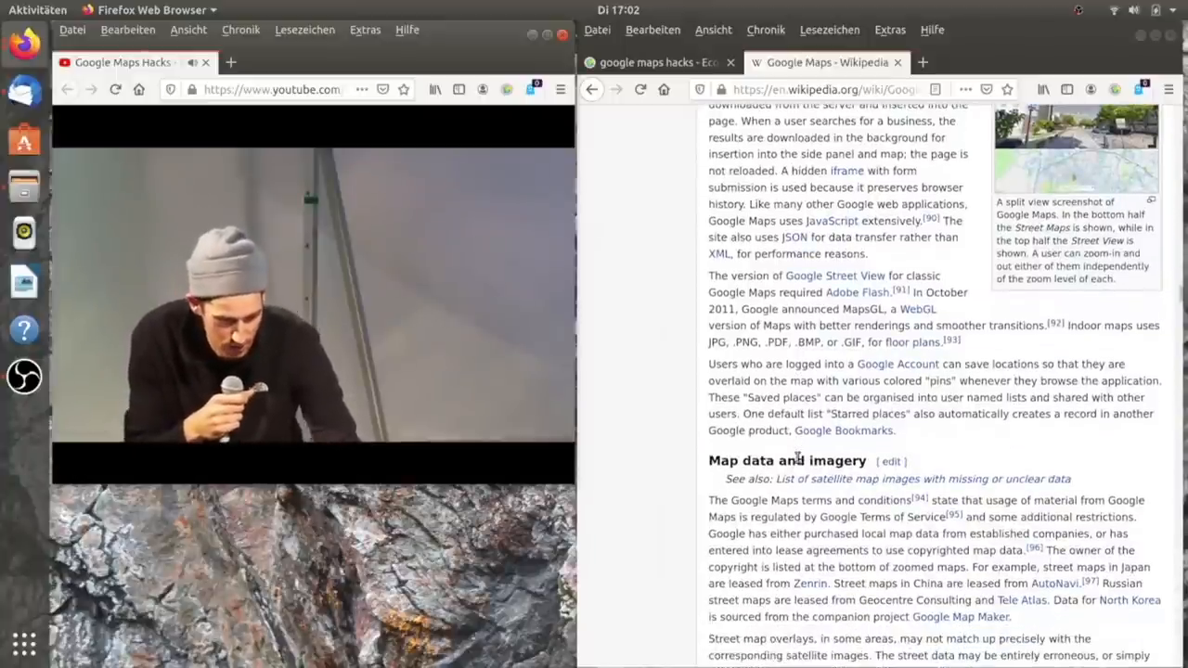
scroll("down", 3)
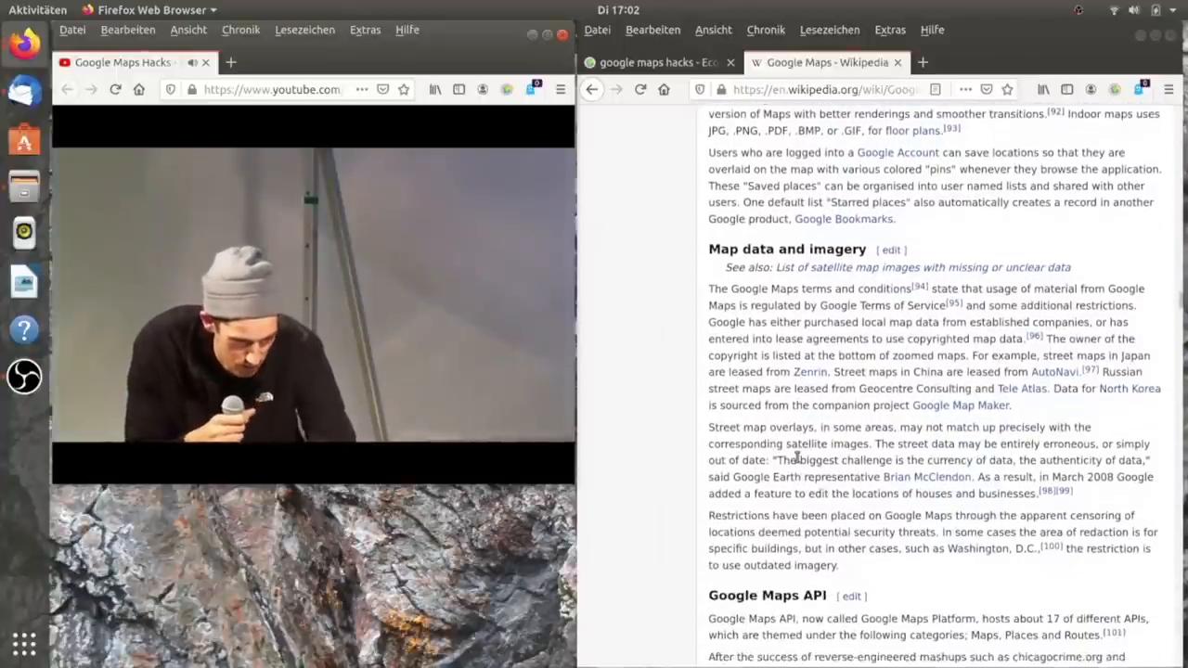
scroll("down", 3)
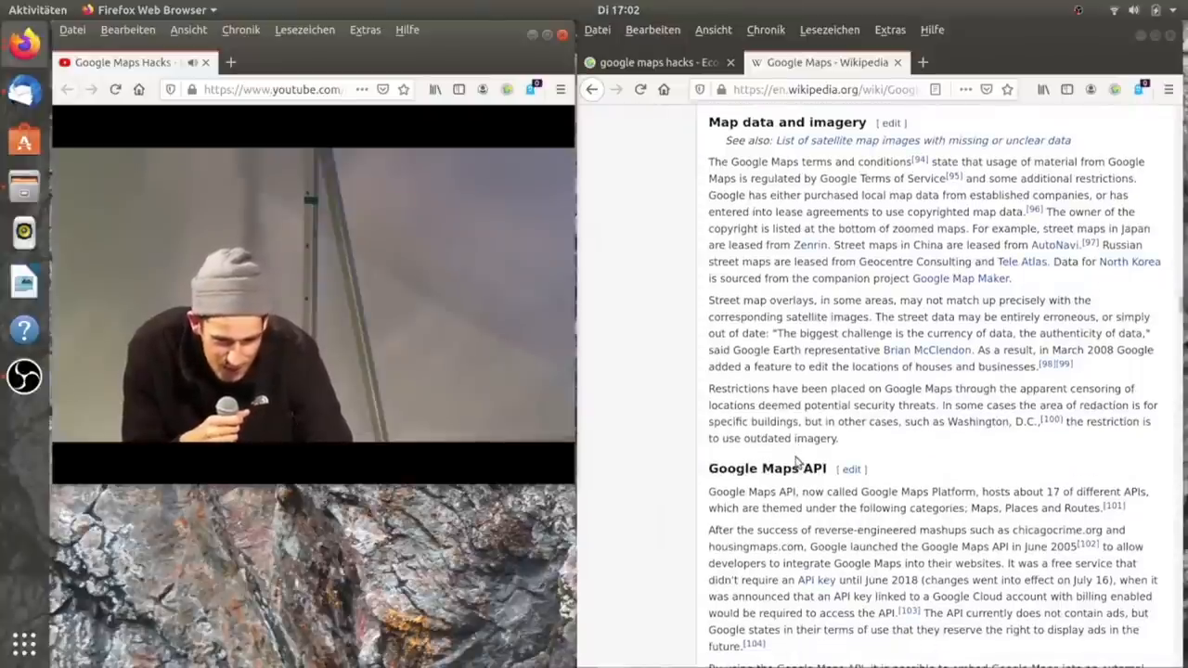
scroll("down", 3)
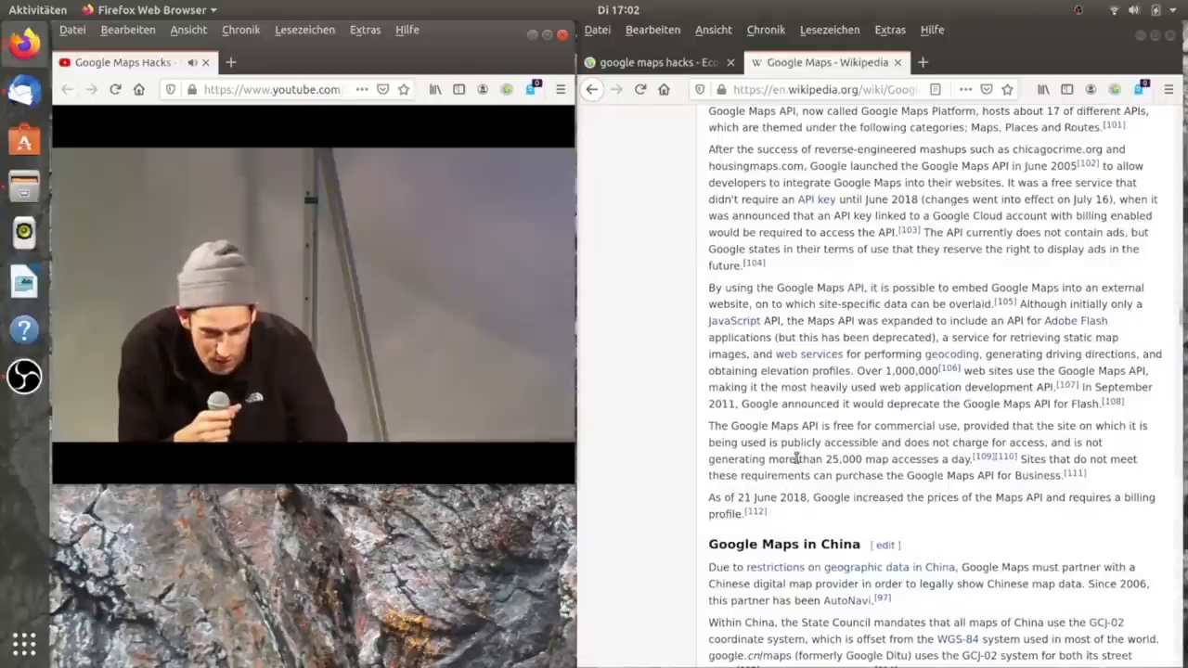
scroll("down", 3)
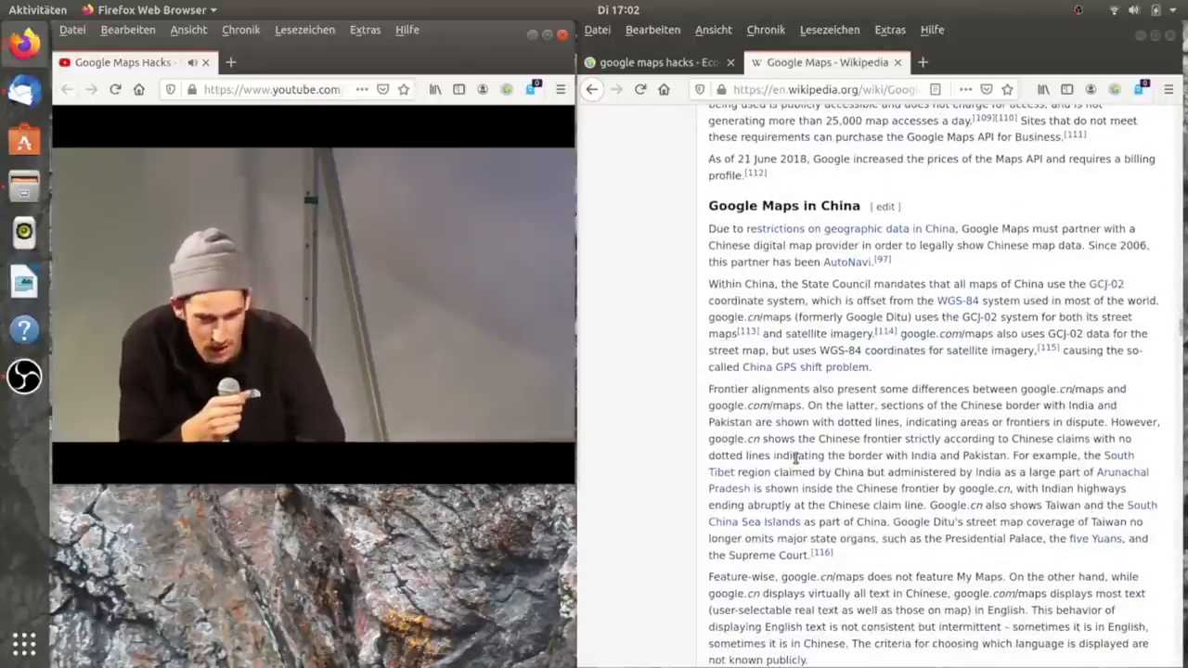
scroll("down", 3)
type("google maps")
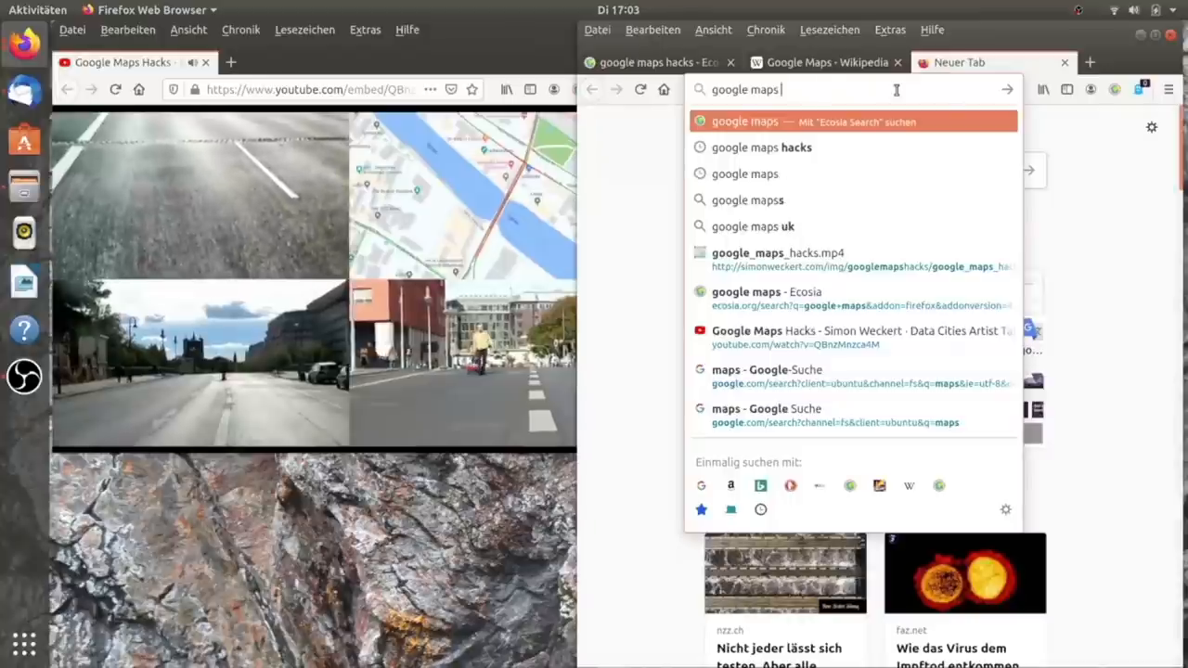
Search Ecosia for 'google maps hacks twitter' and open the '#googlemapshacks | Twitter' result.
type("hacks twitter")
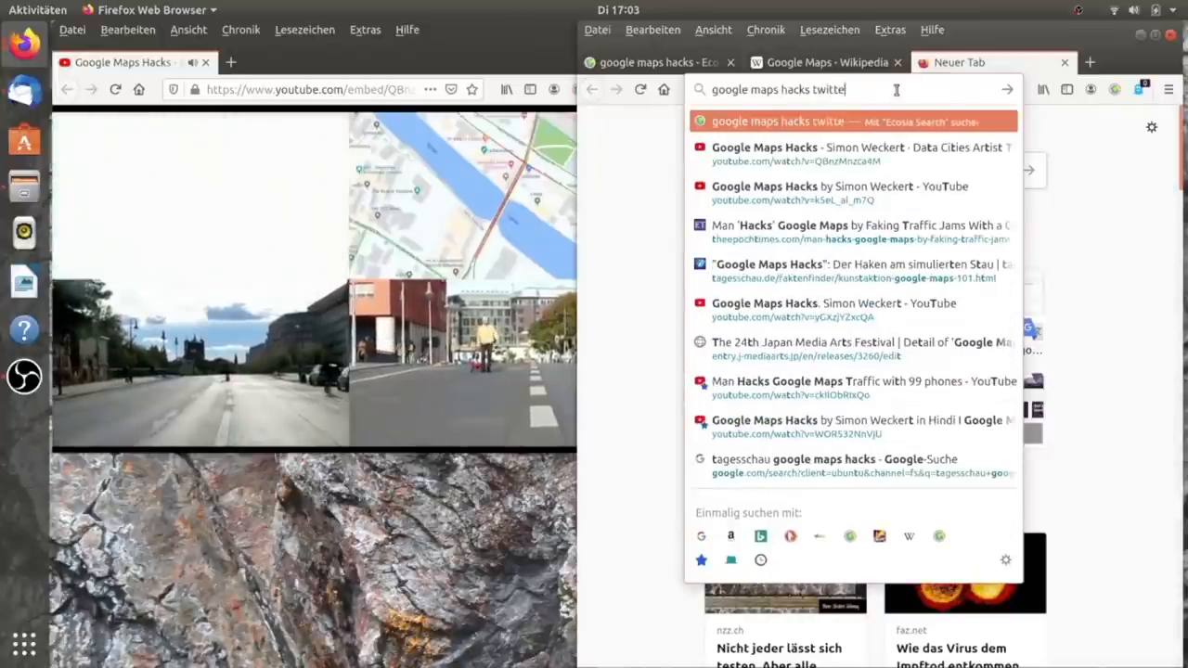
key("Return")
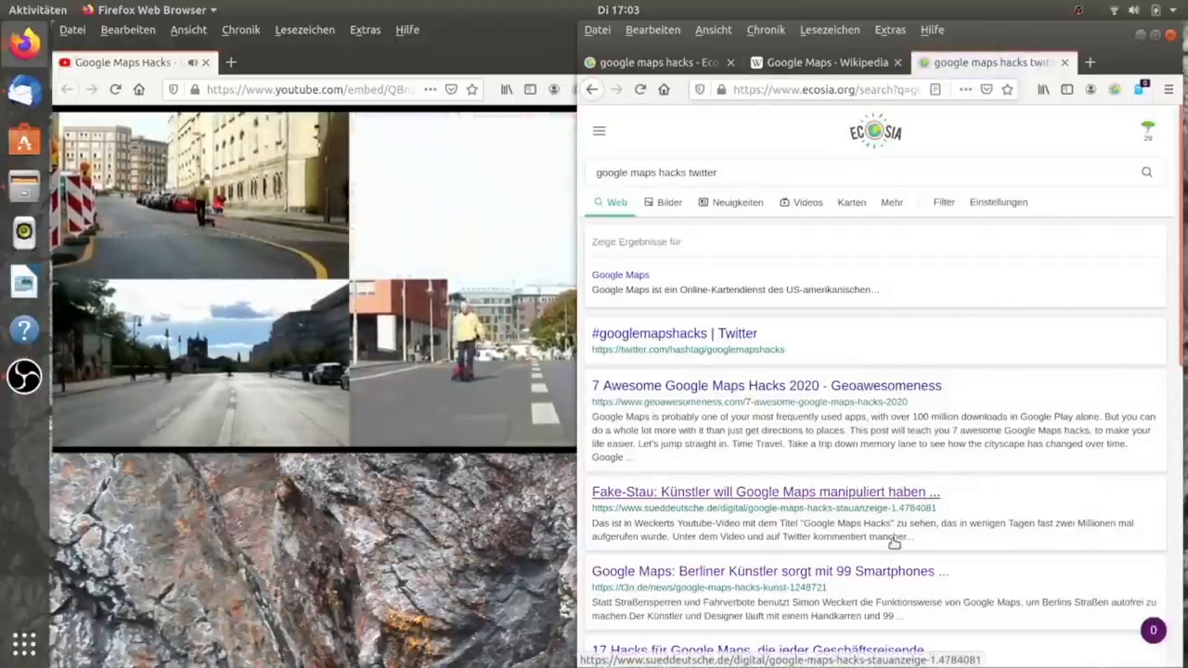
scroll("down", 3)
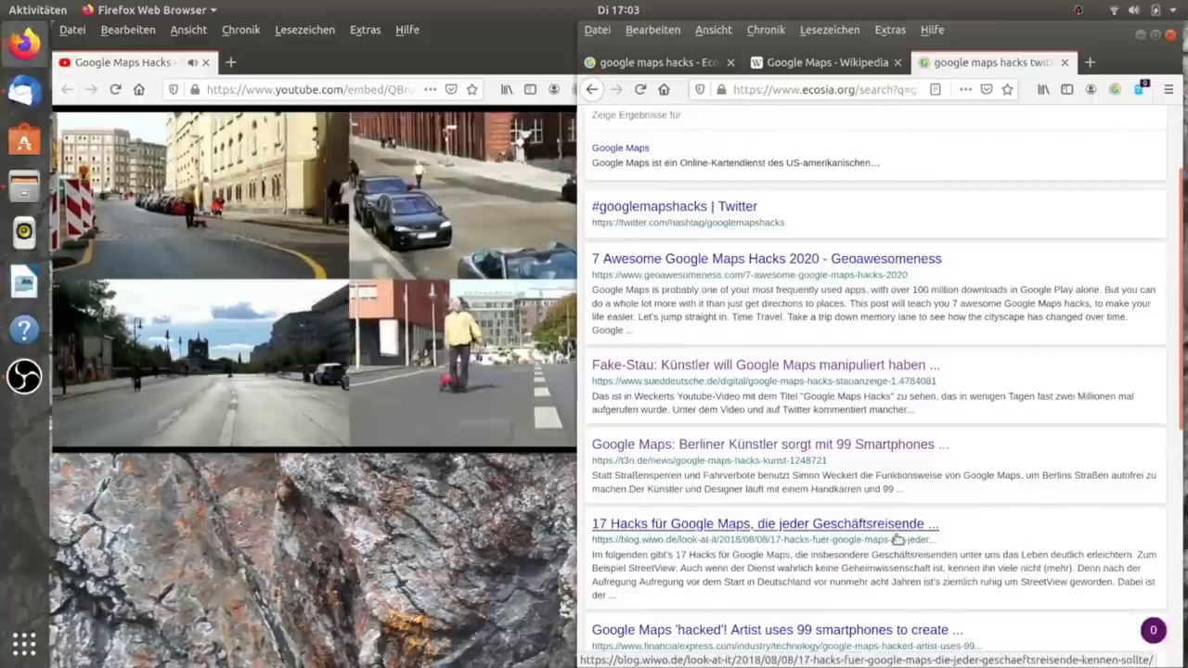
scroll("up", 3)
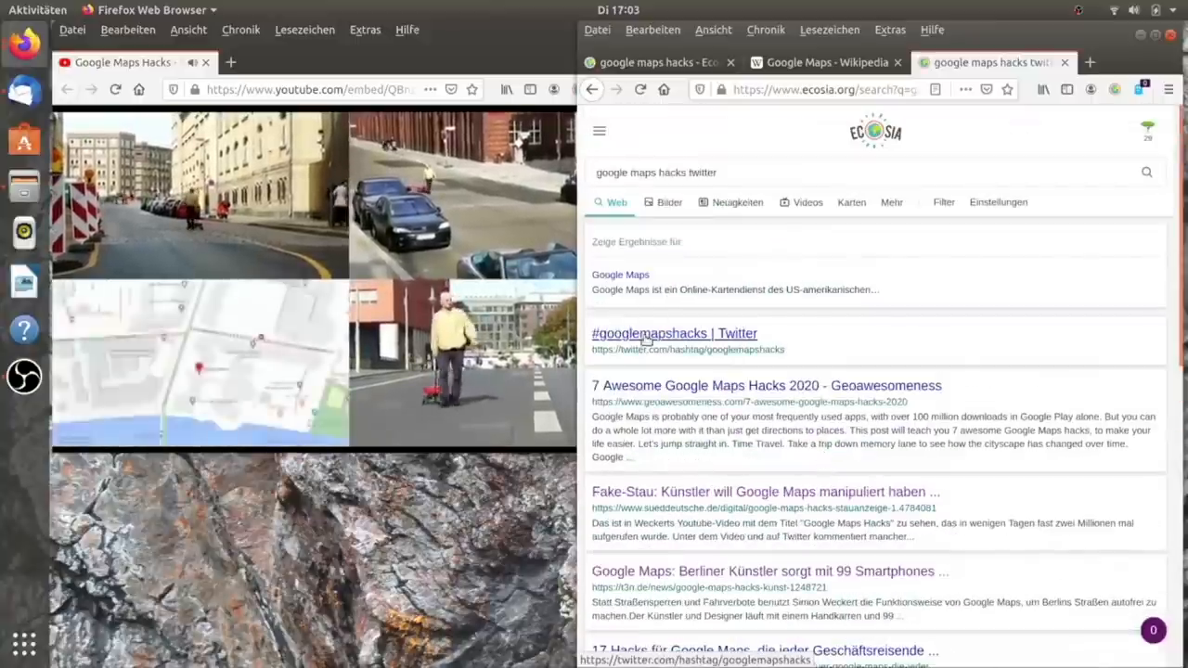
left_click(674, 334)
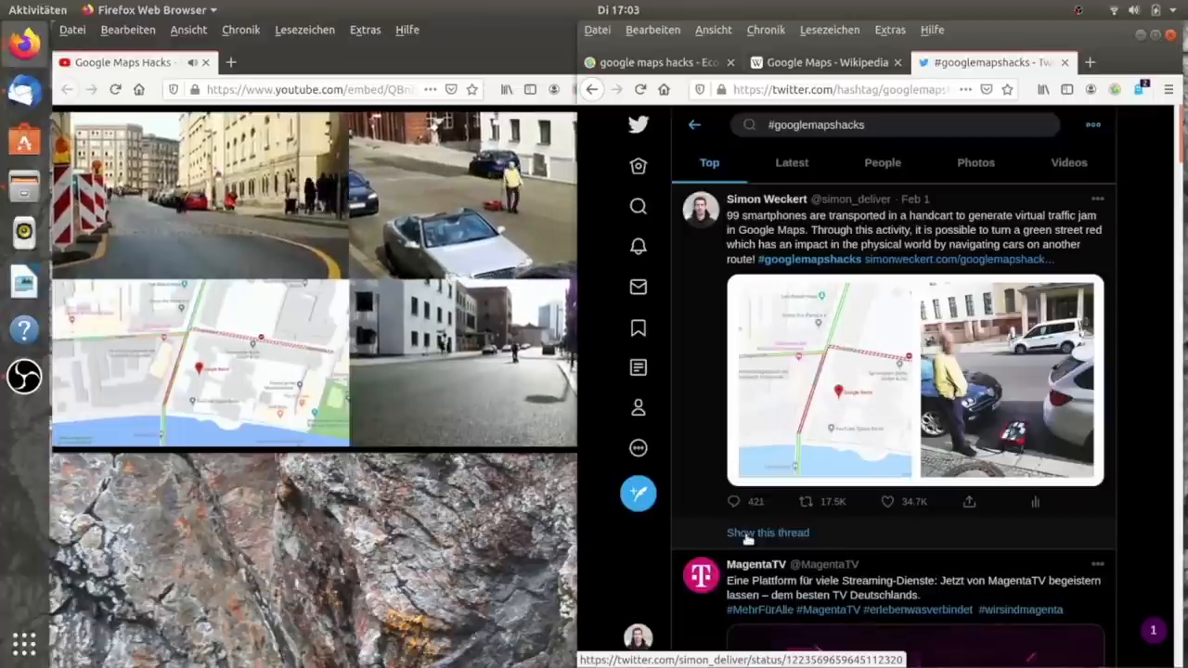
mouse_move(1166, 388)
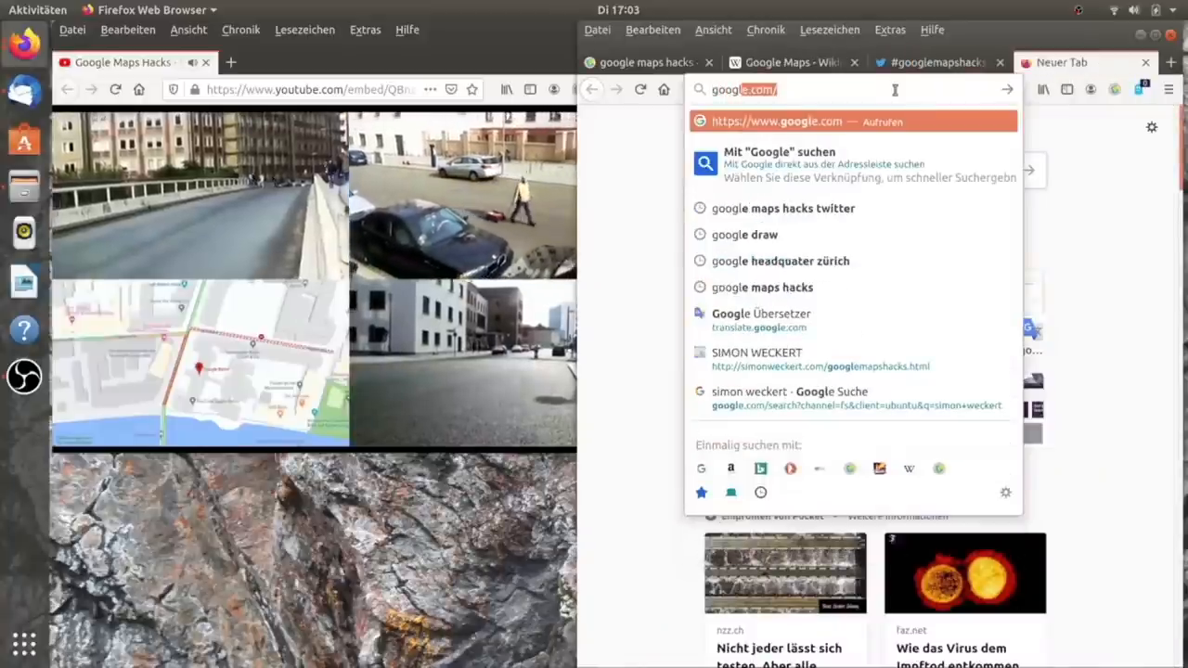
Search Ecosia for 'google maps hacks' and switch to the Videos results.
type("google maps hcaks")
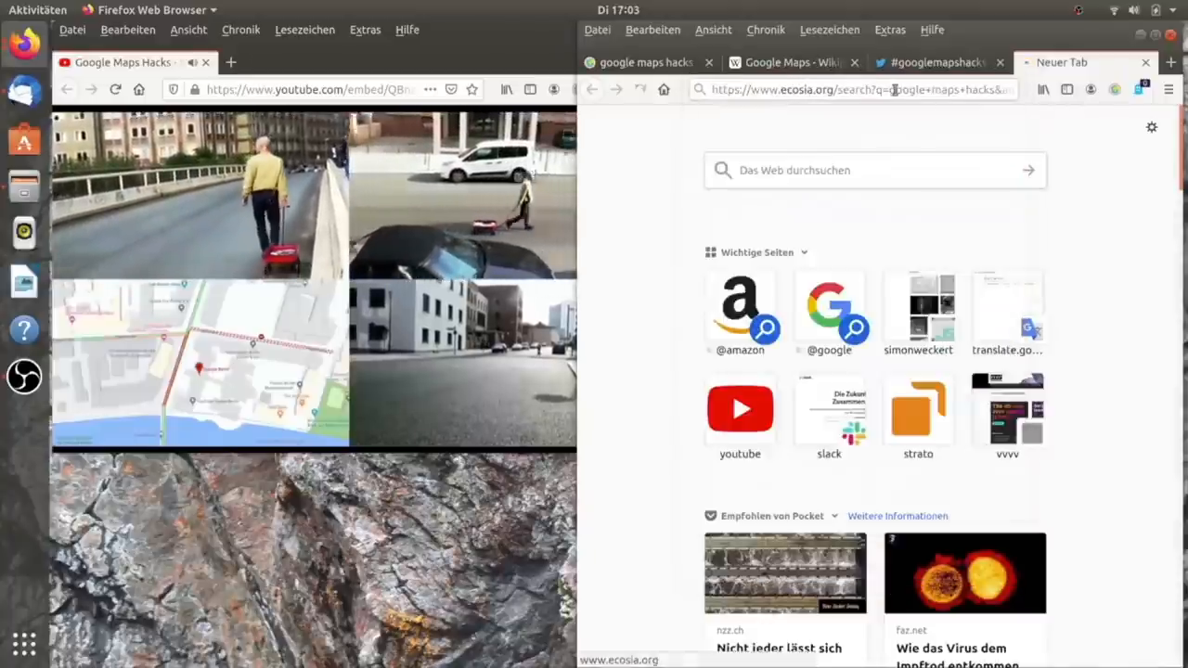
key("Return")
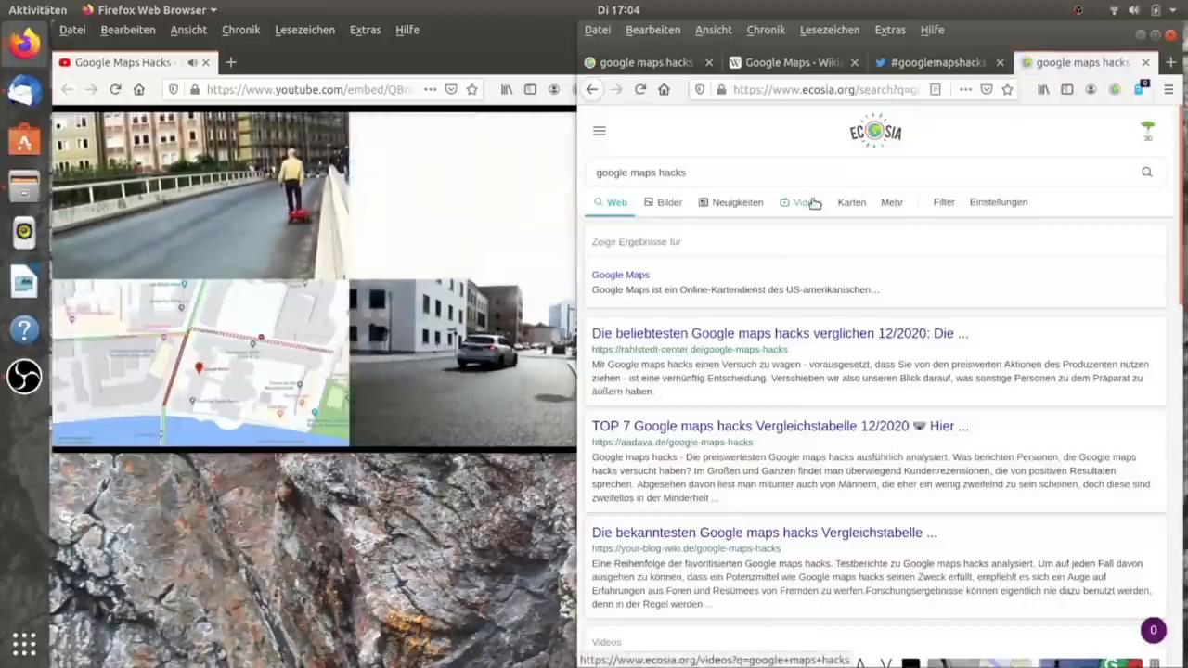
left_click(802, 201)
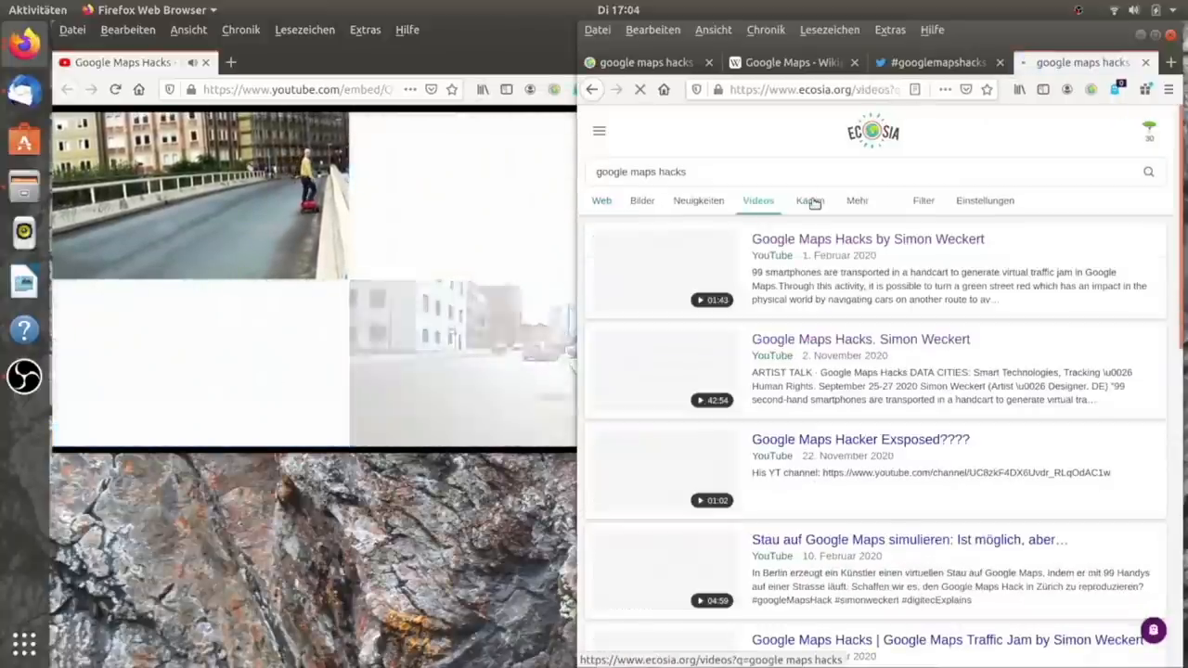
Scroll the video results to the end of the first page, then bring the talk window forward.
scroll("down", 3)
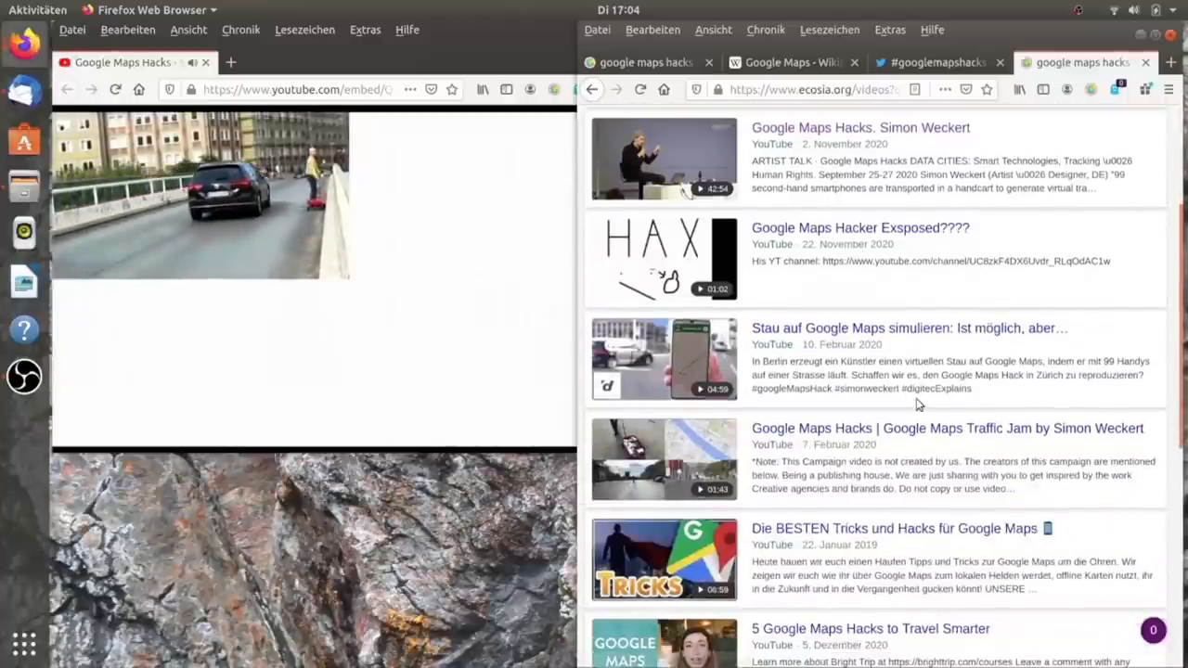
scroll("down", 3)
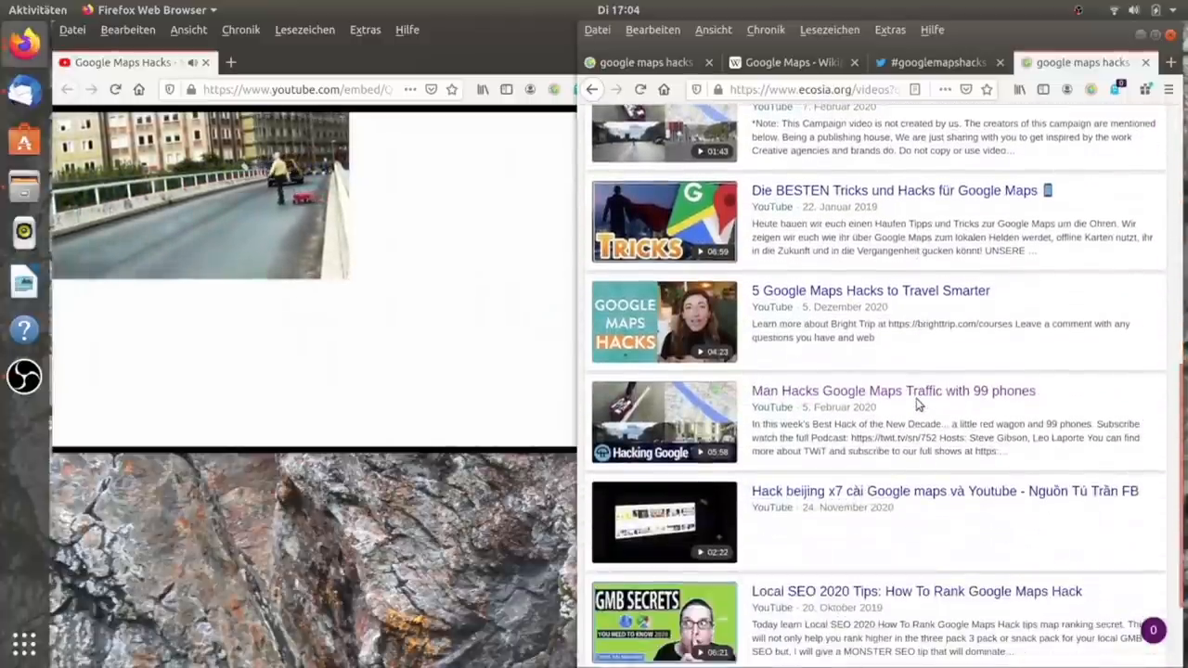
scroll("down", 3)
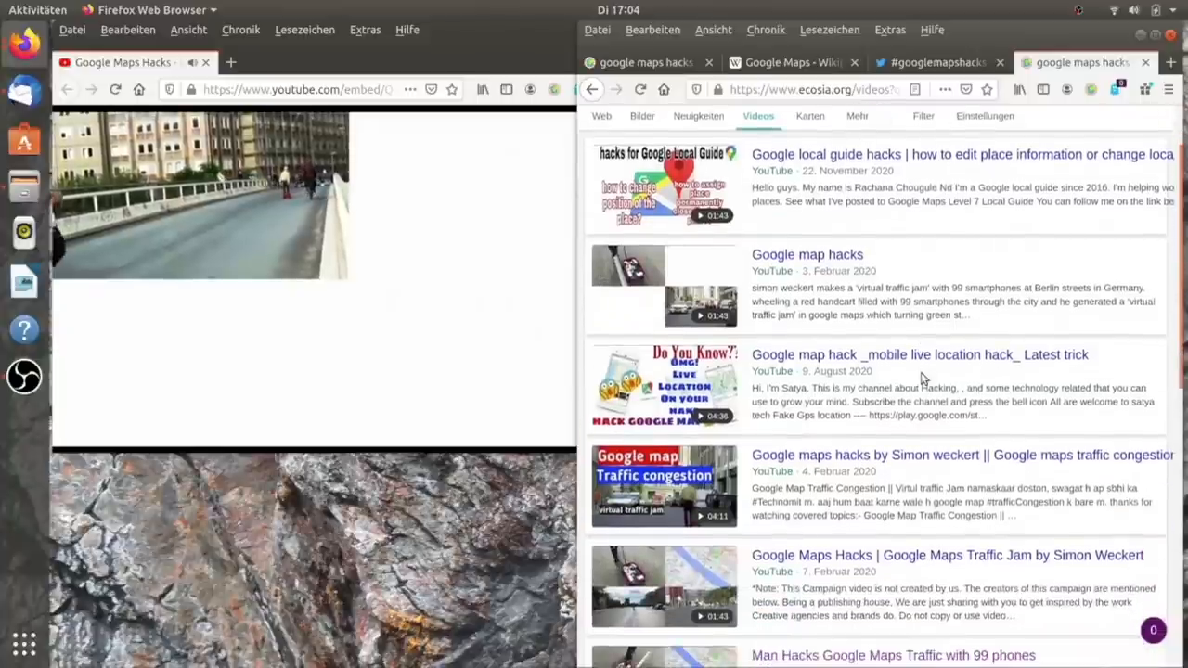
scroll("down", 3)
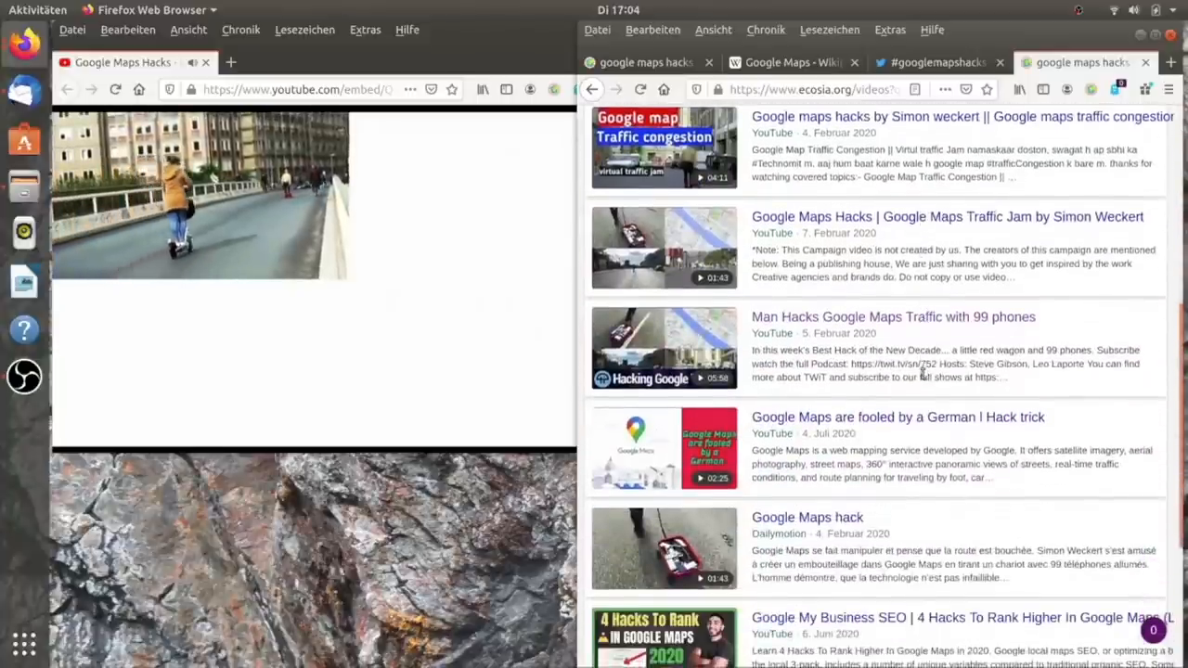
scroll("down", 3)
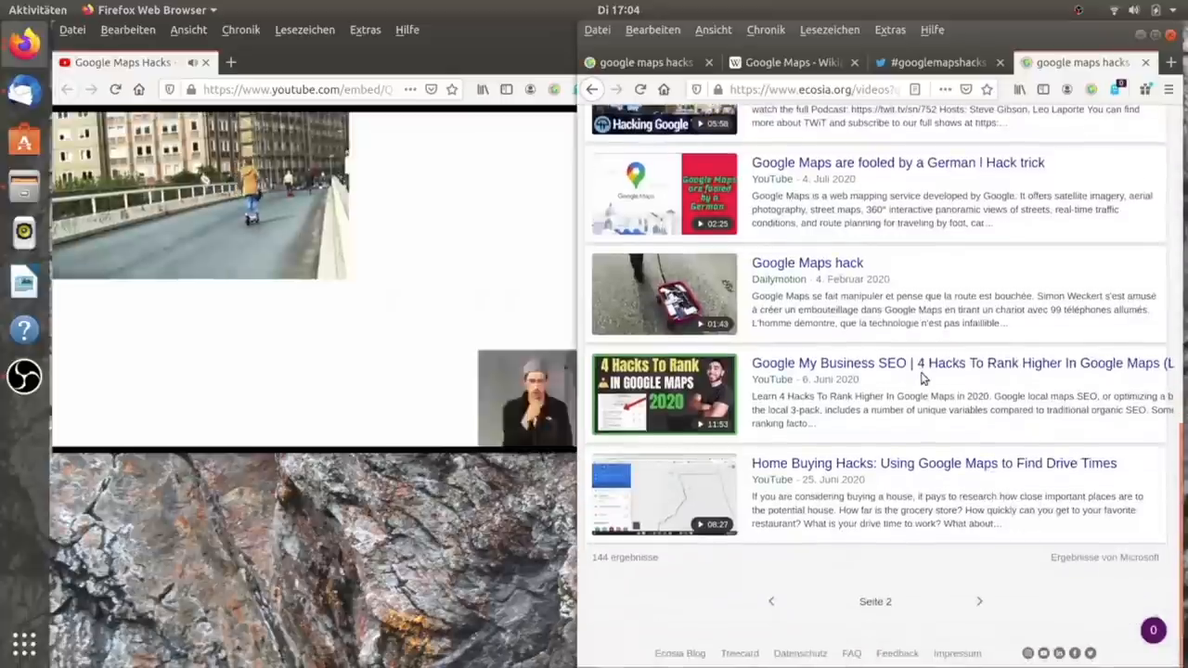
mouse_move(501, 41)
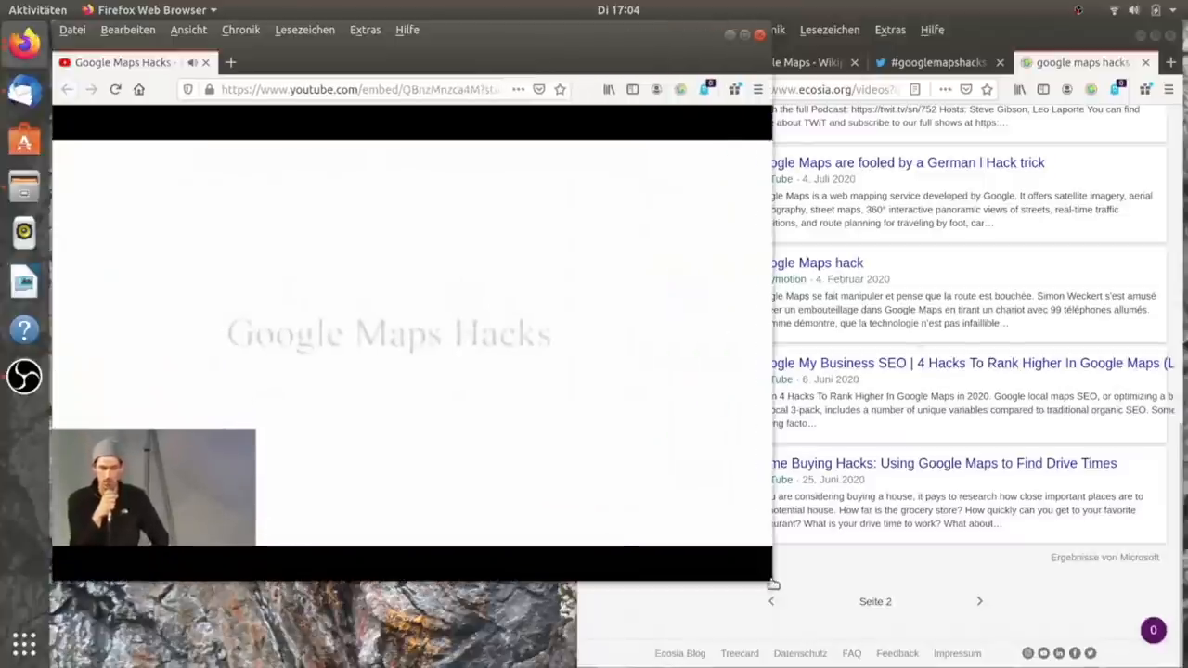
left_click(413, 334)
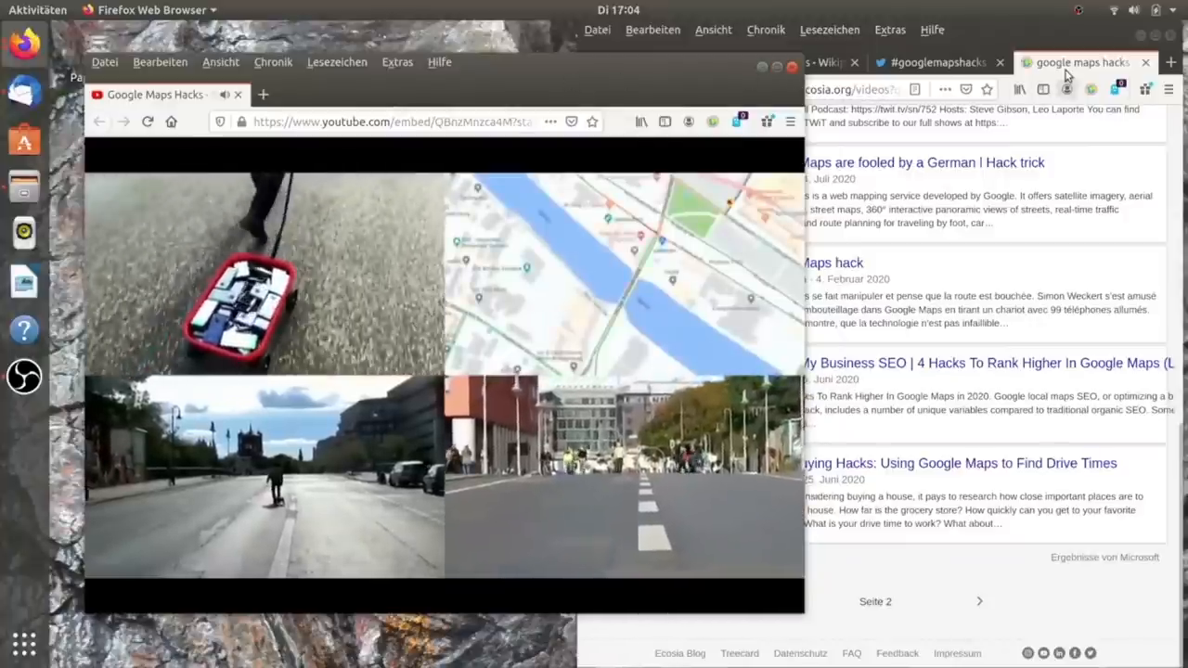
Show the Weitere Lesezeichen list of saved bookmarks from the Lesezeichen menu.
left_click(828, 30)
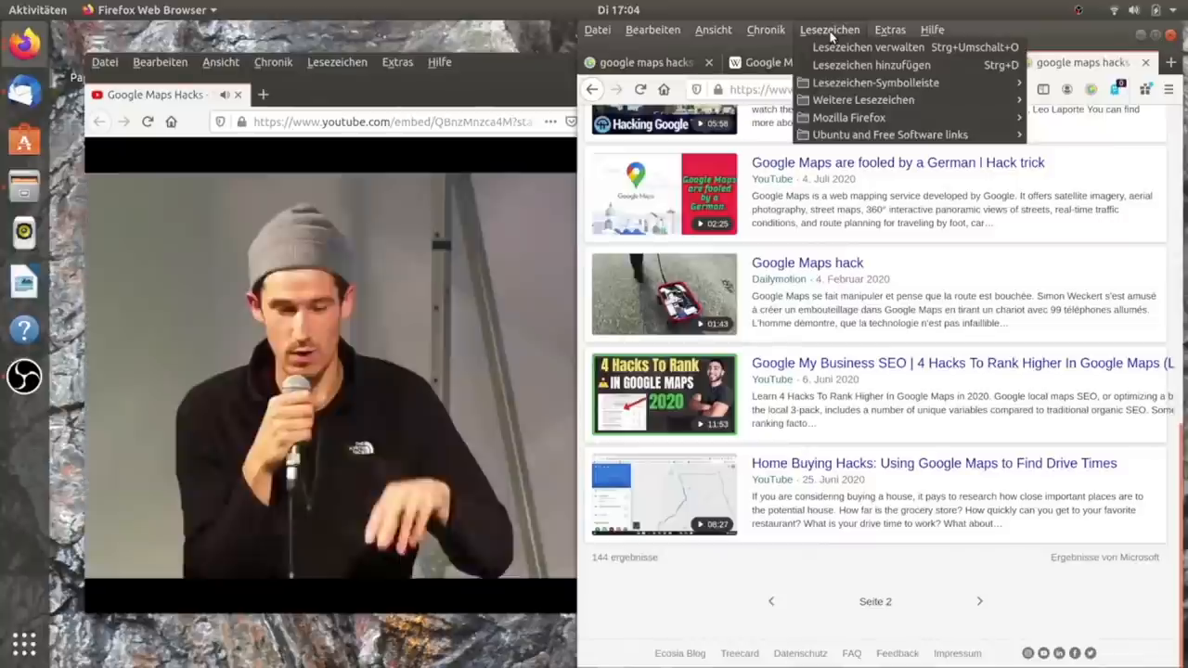
left_click(863, 100)
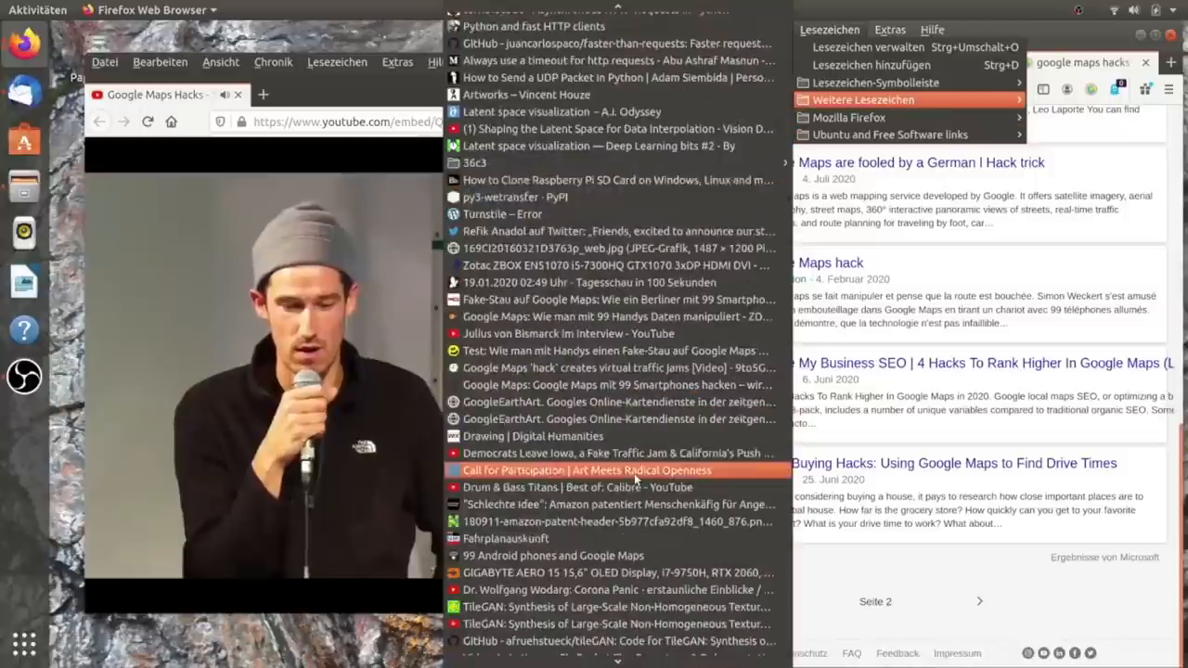
Open the bookmarked 'Google Map Hacks by Simon Weckert Using 99 Phones' video, then start a new window.
scroll("down", 3)
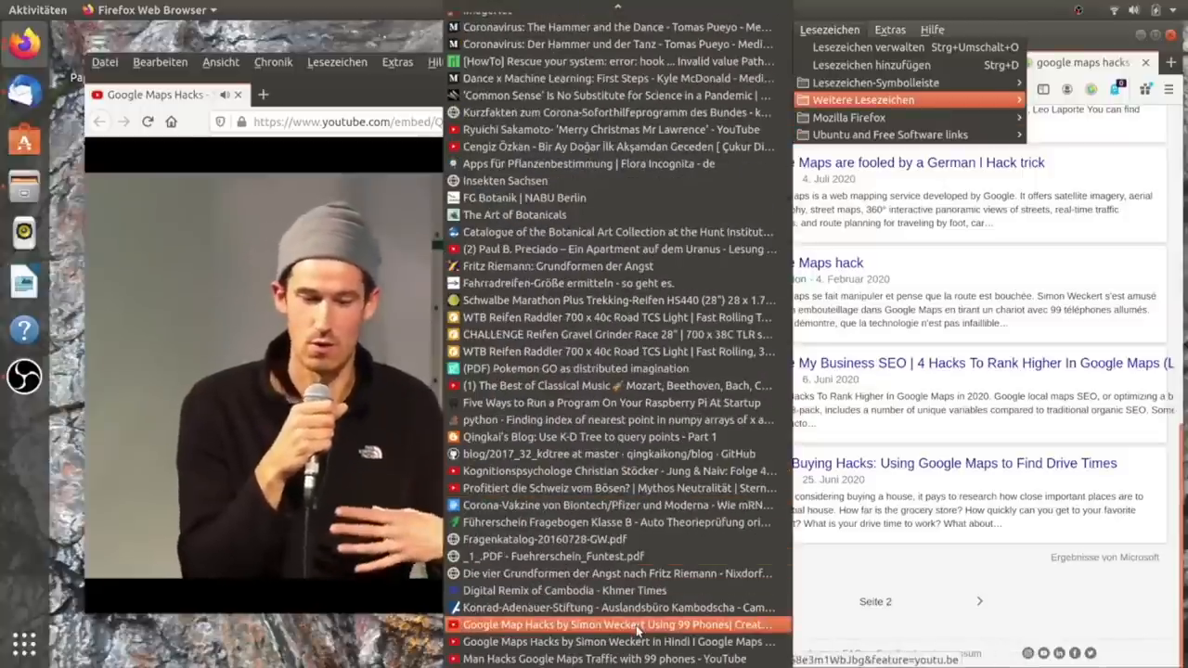
left_click(616, 623)
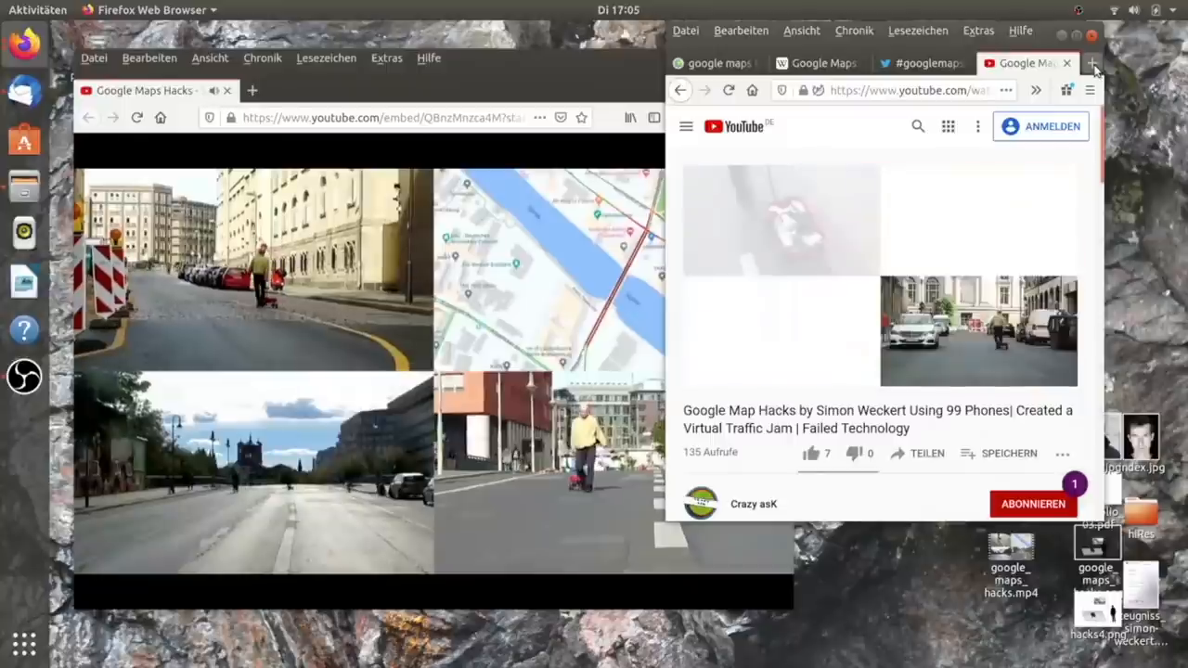
mouse_move(1092, 63)
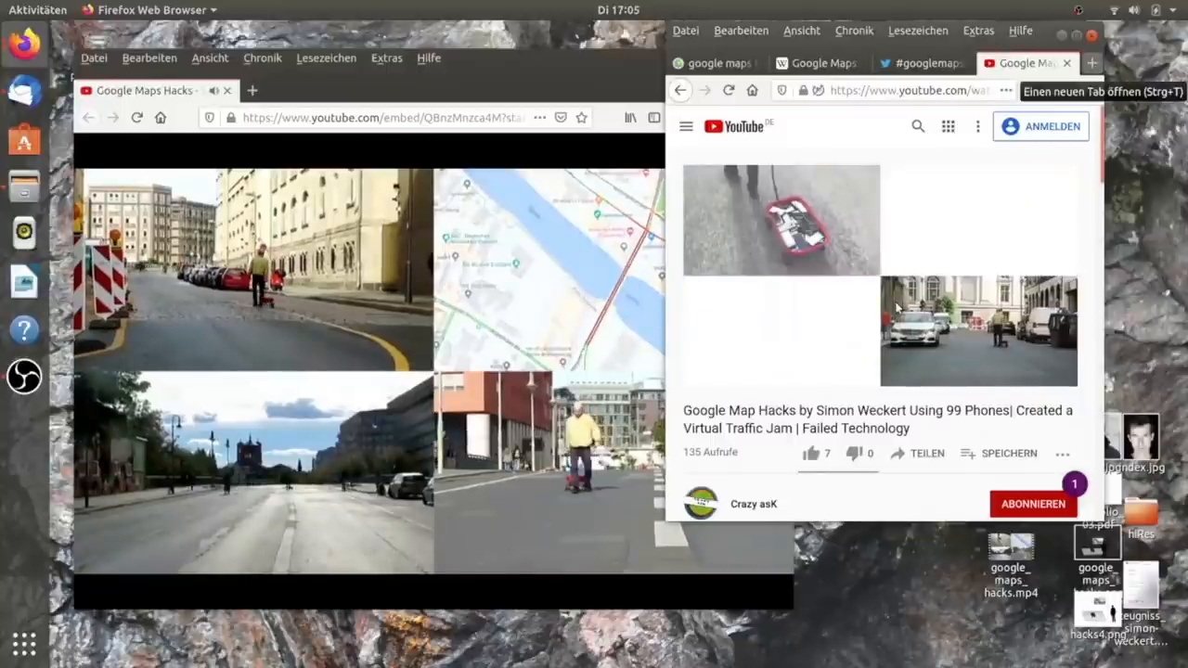
left_click(685, 30)
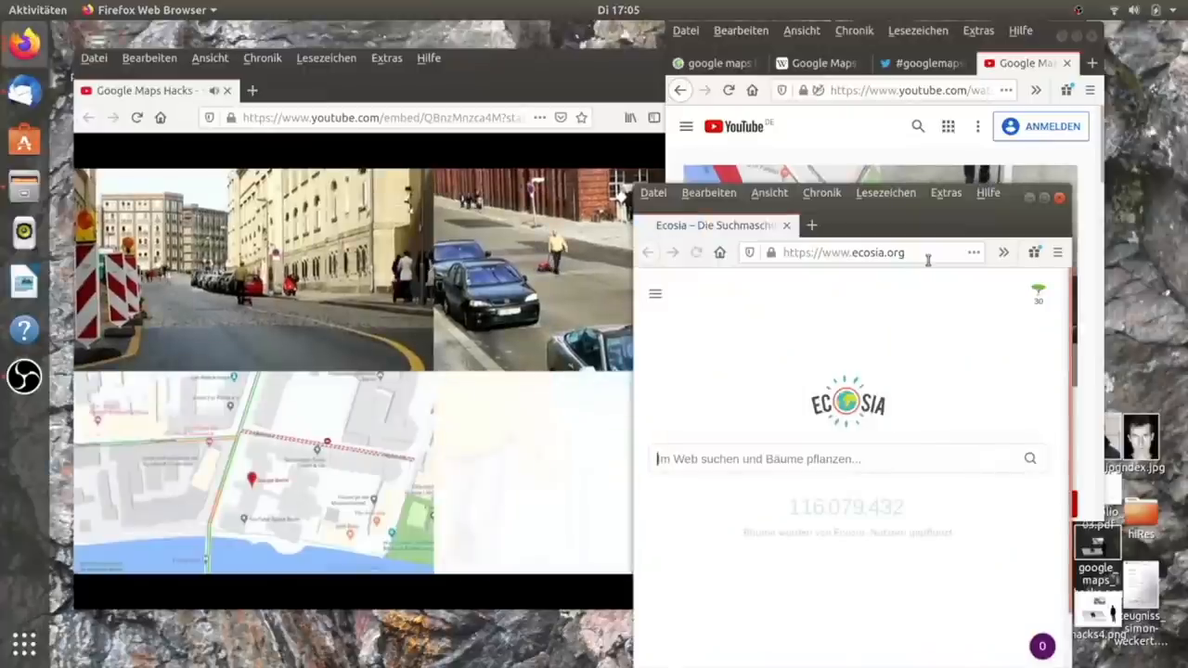
Search Ecosia for '1 may demonstration berlin', switch to Bilder and scroll the image results.
type("1 may d")
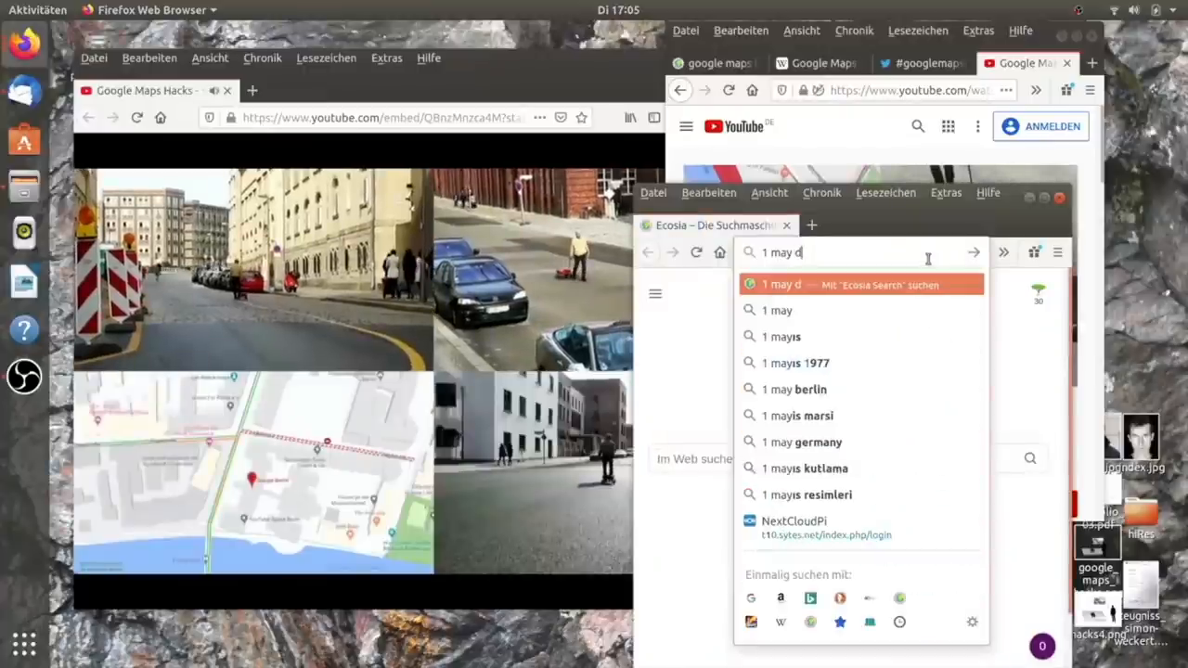
type("emonstration b")
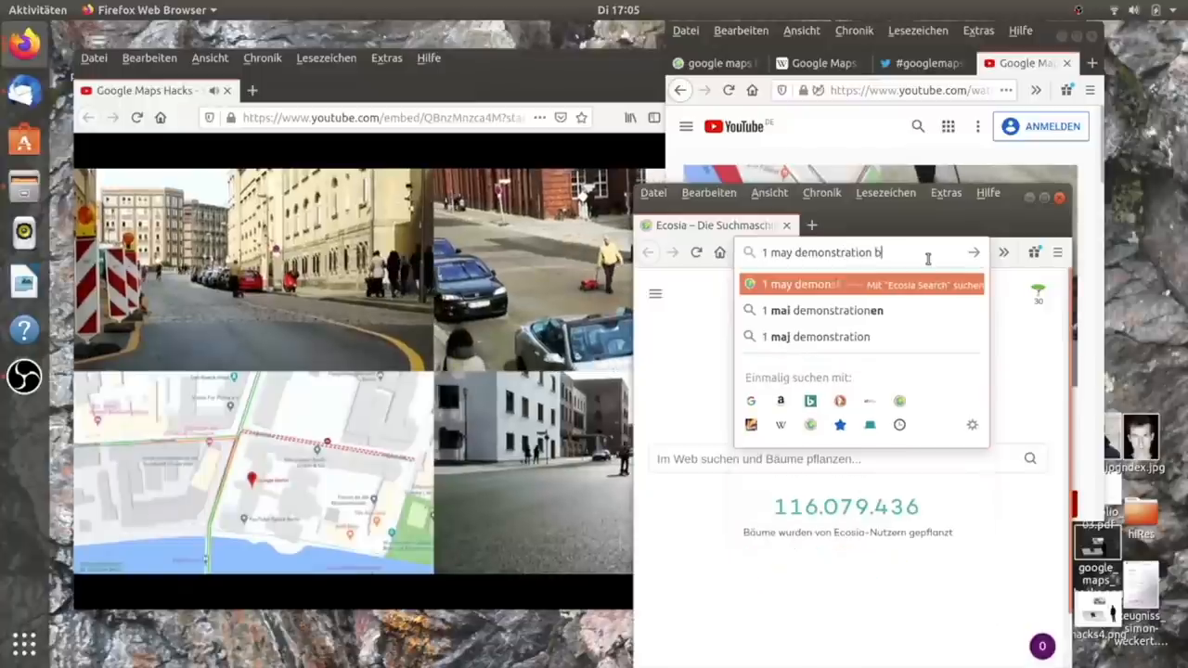
key("Return")
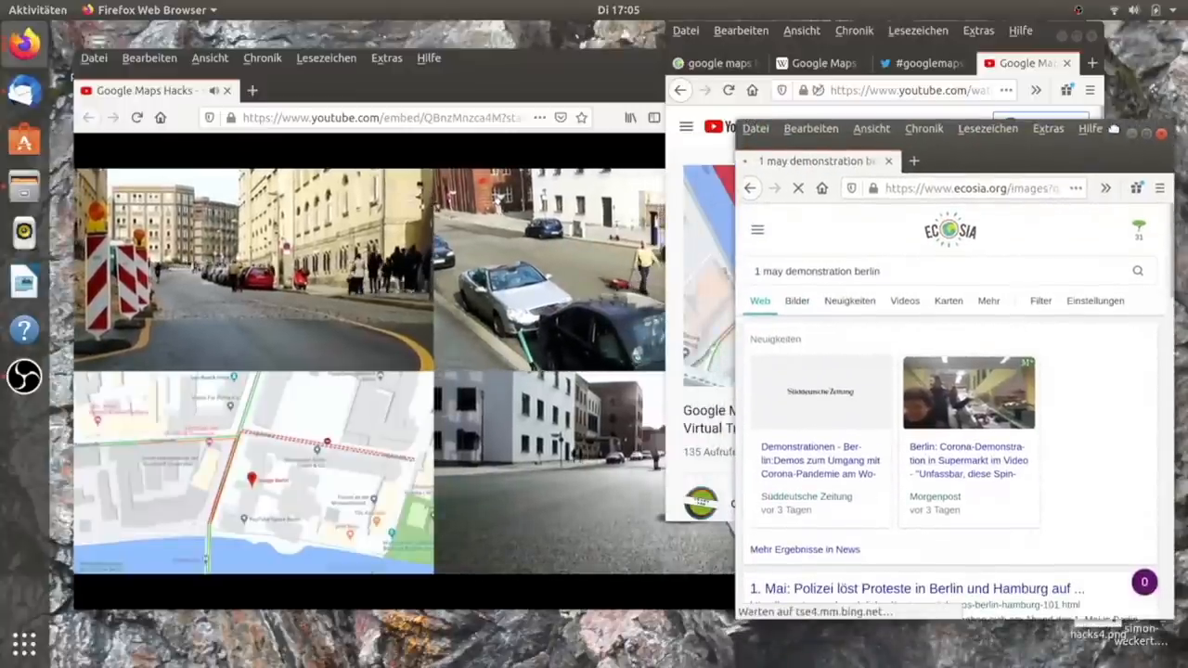
left_click(796, 301)
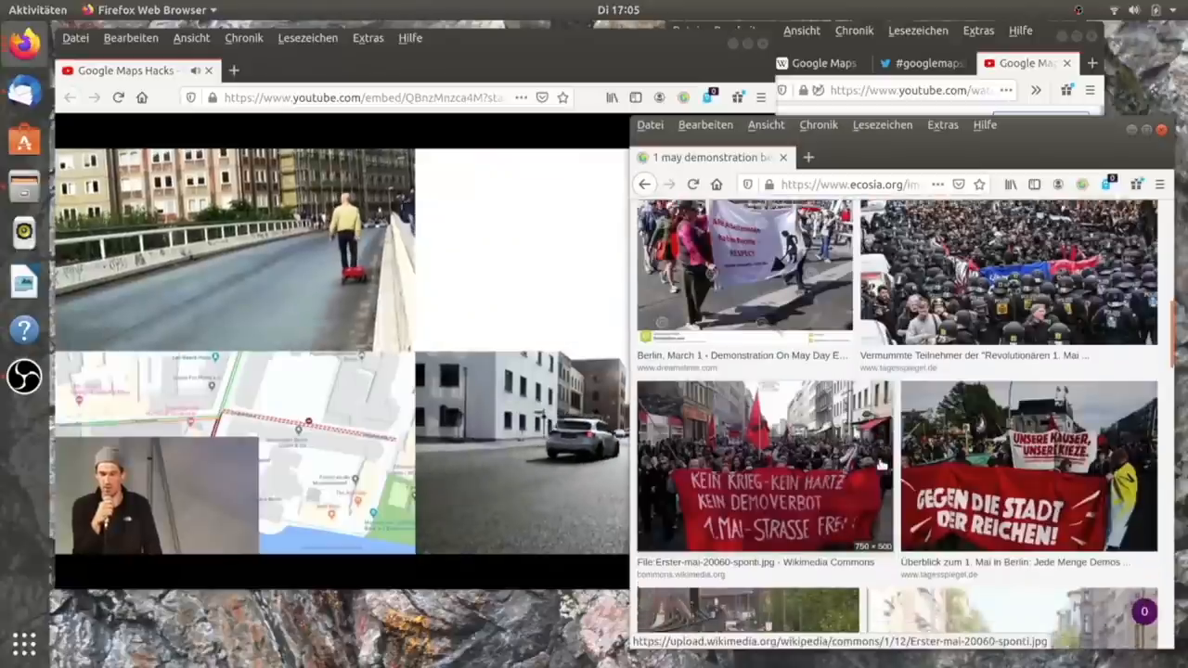
scroll("down", 3)
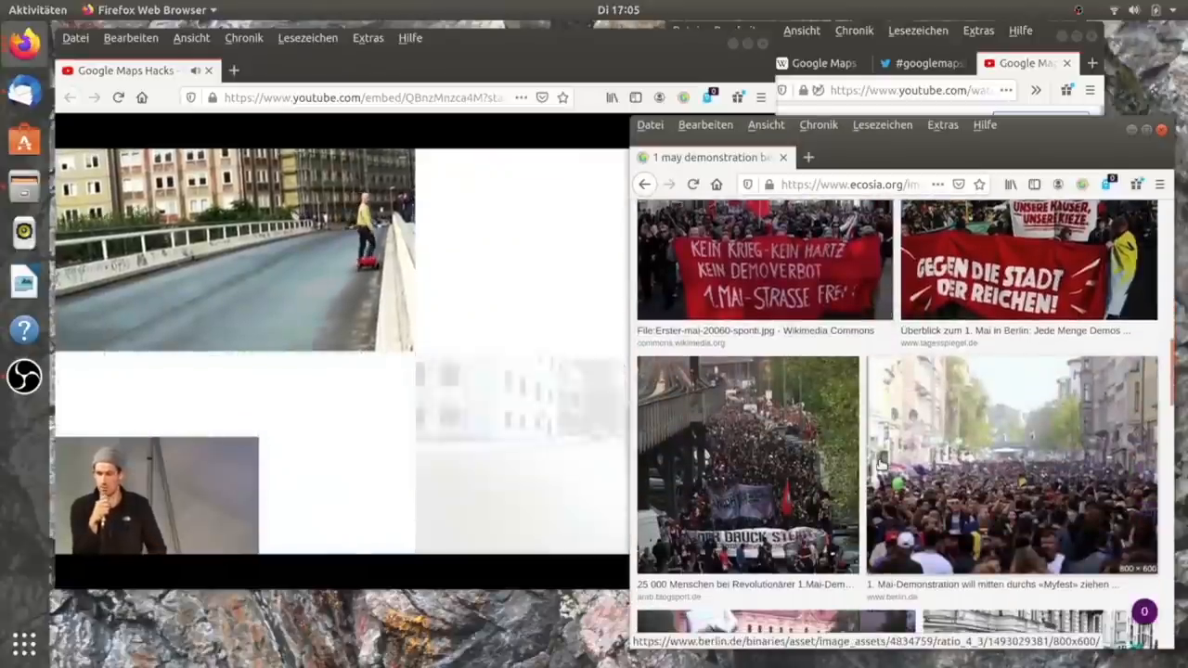
scroll("down", 3)
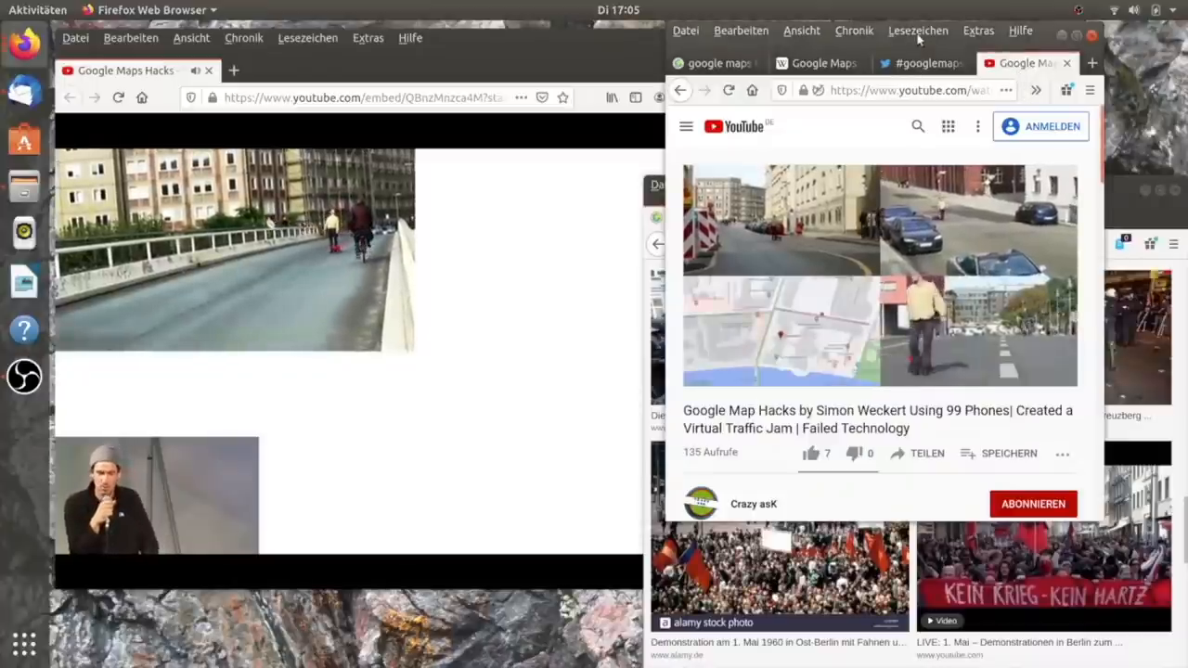
Start a new empty tab, then pause the bookmarked YouTube talk video.
left_click(917, 29)
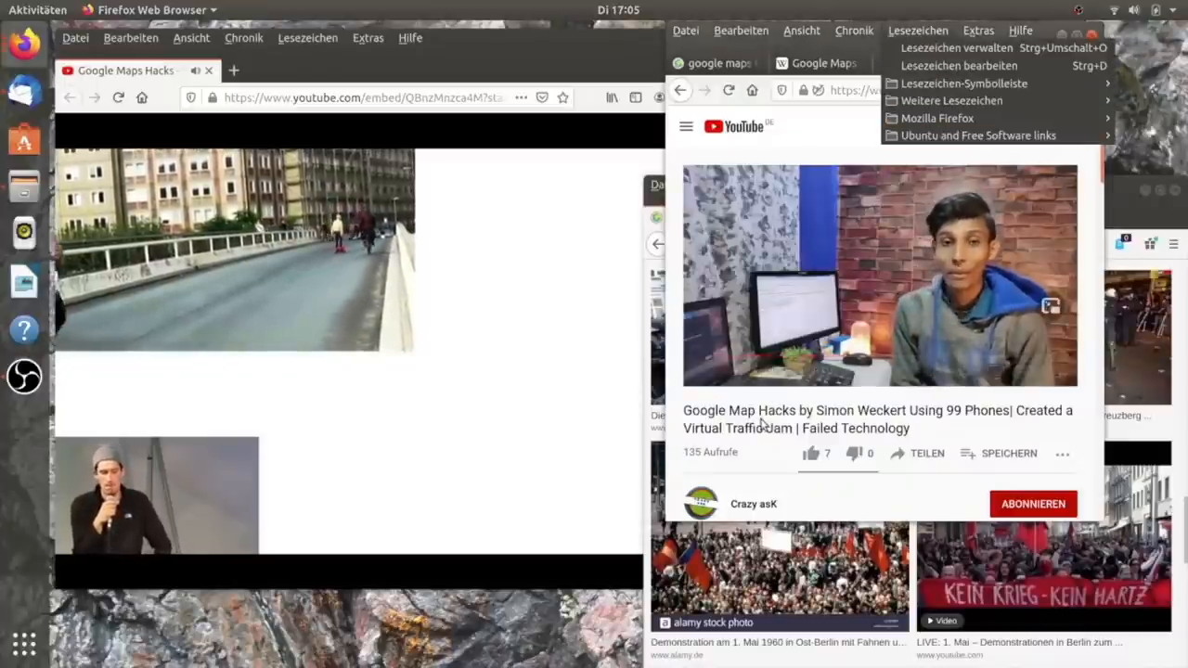
left_click(1091, 64)
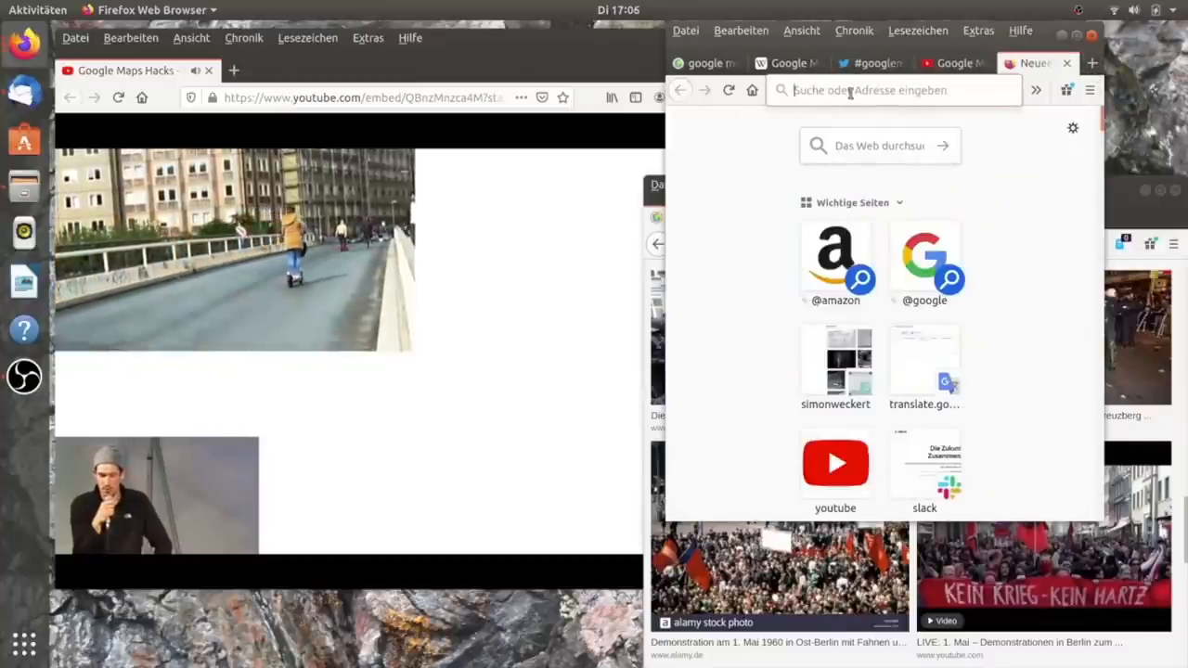
left_click(891, 89)
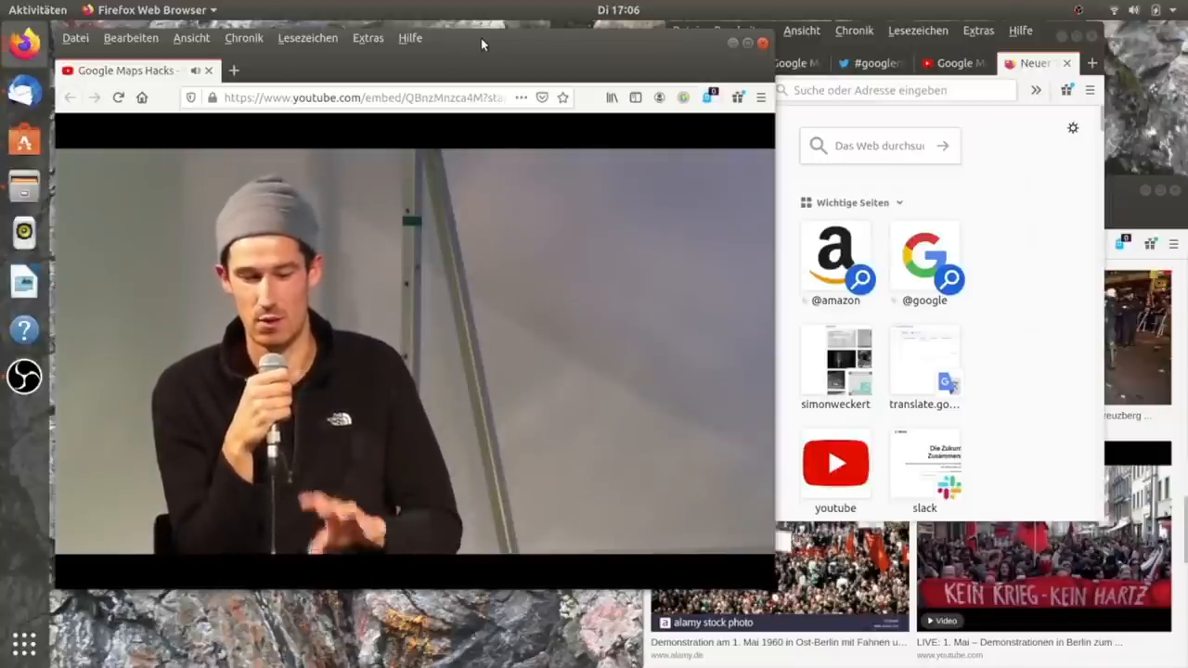
left_click(946, 63)
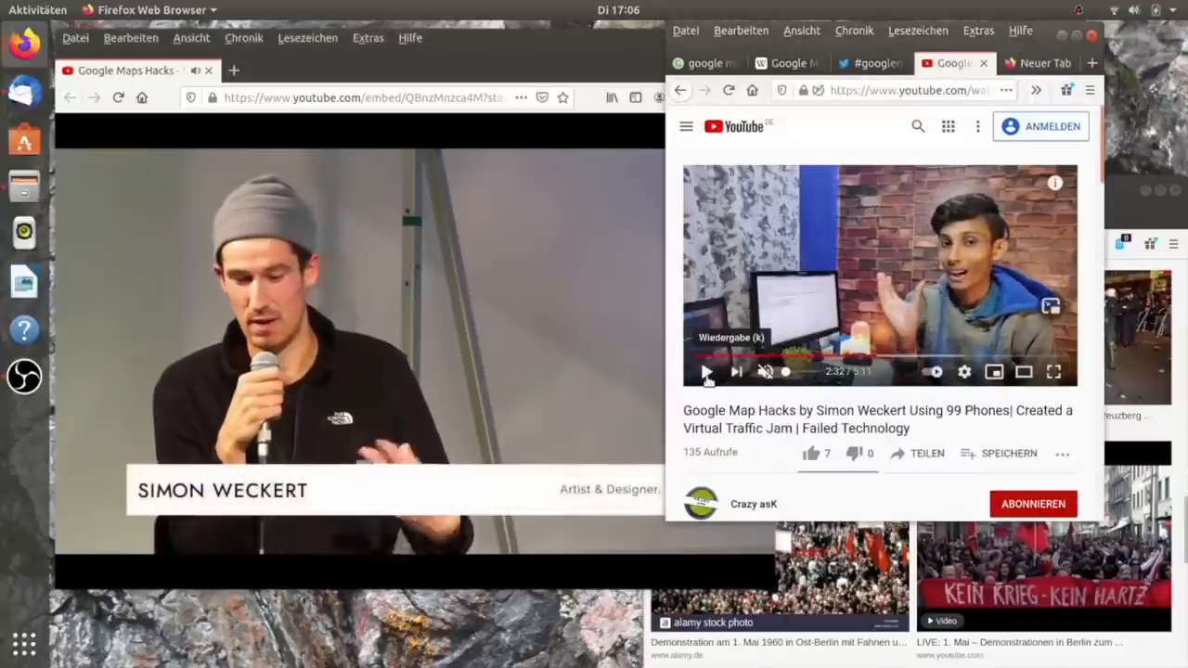
Show the long list of other saved bookmarks from the Lesezeichen menu.
left_click(917, 30)
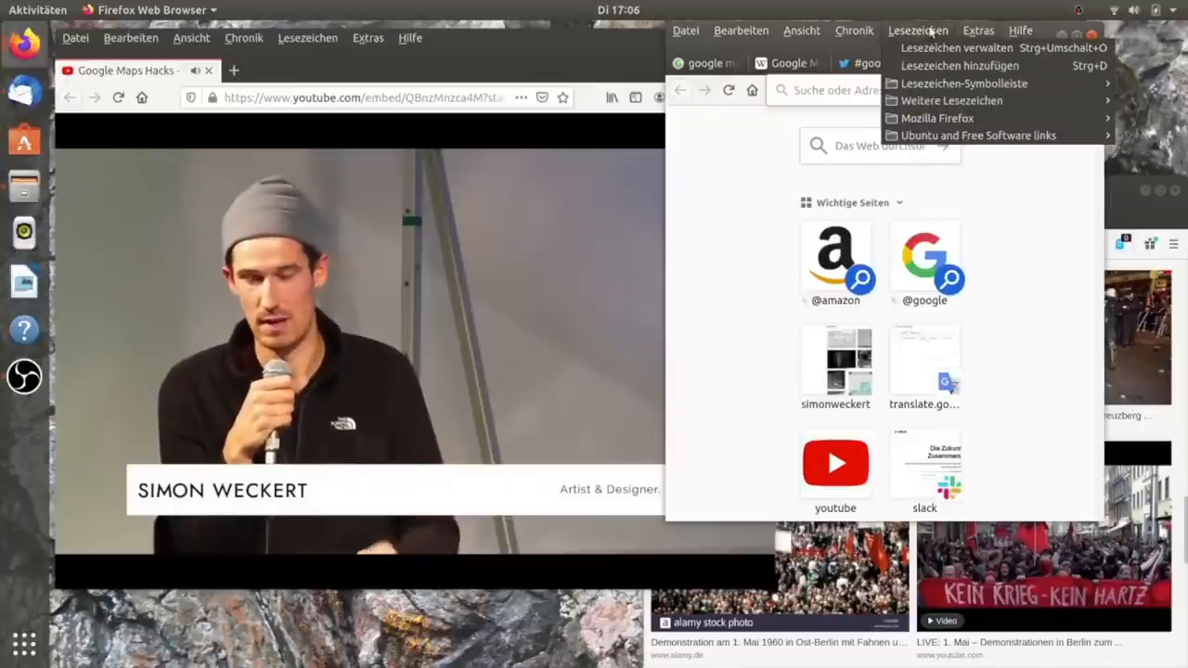
left_click(950, 101)
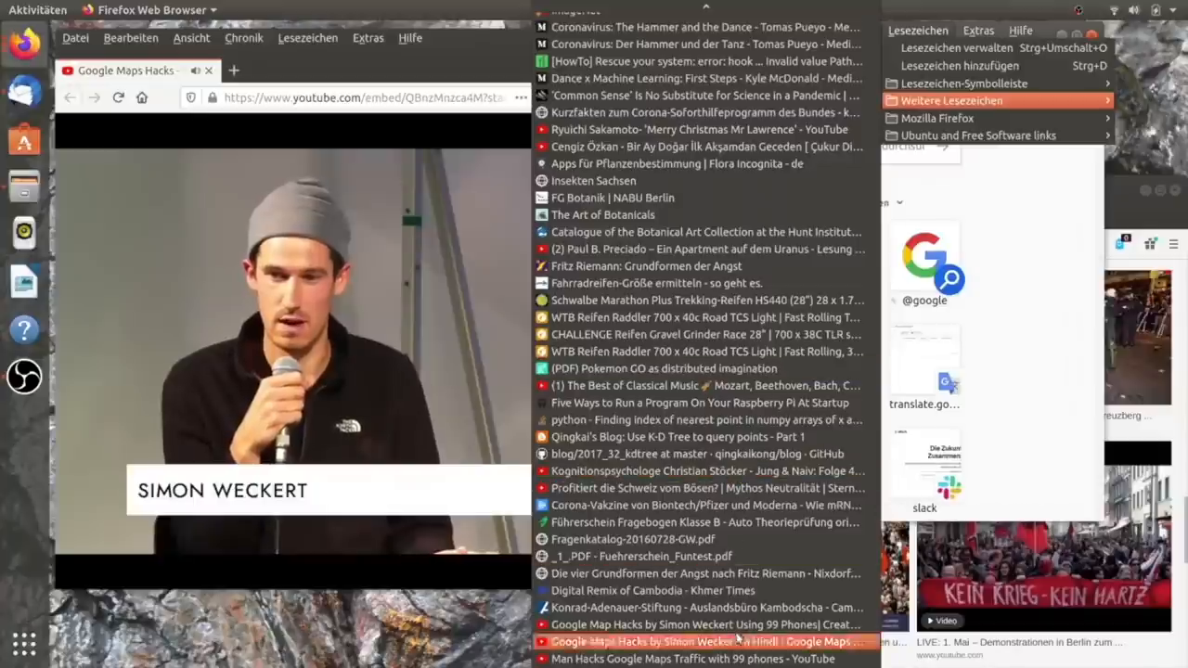
left_click(1091, 64)
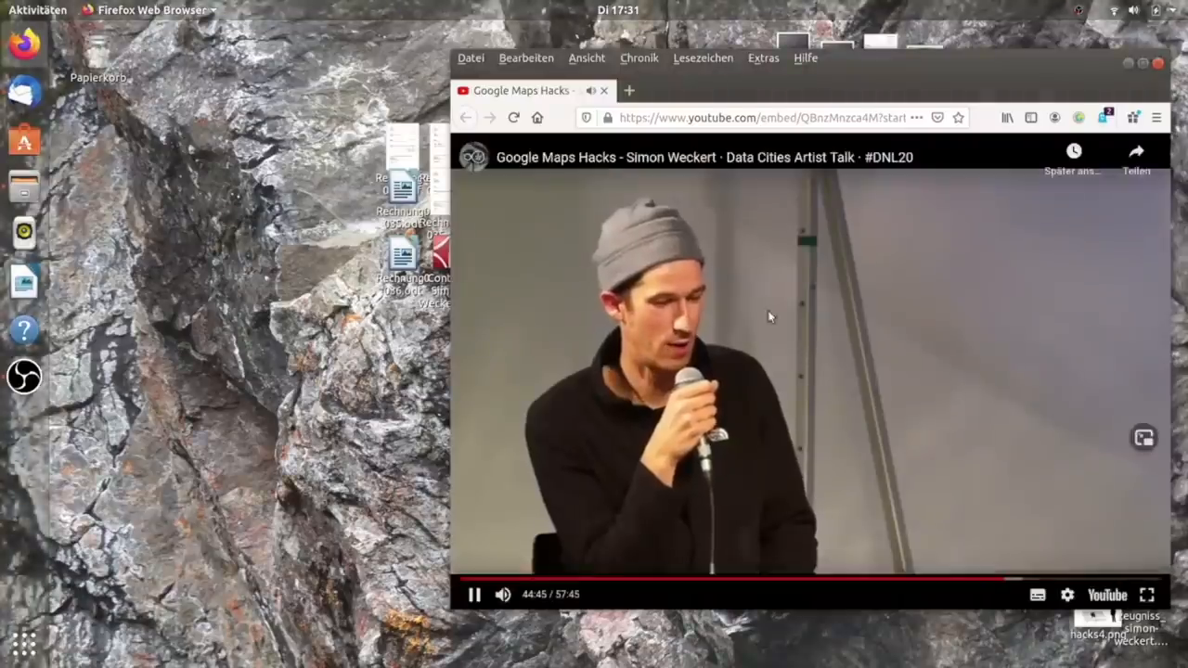
In a new browser window, run the Ecosia search 'simon weckert guardian'.
left_click(469, 57)
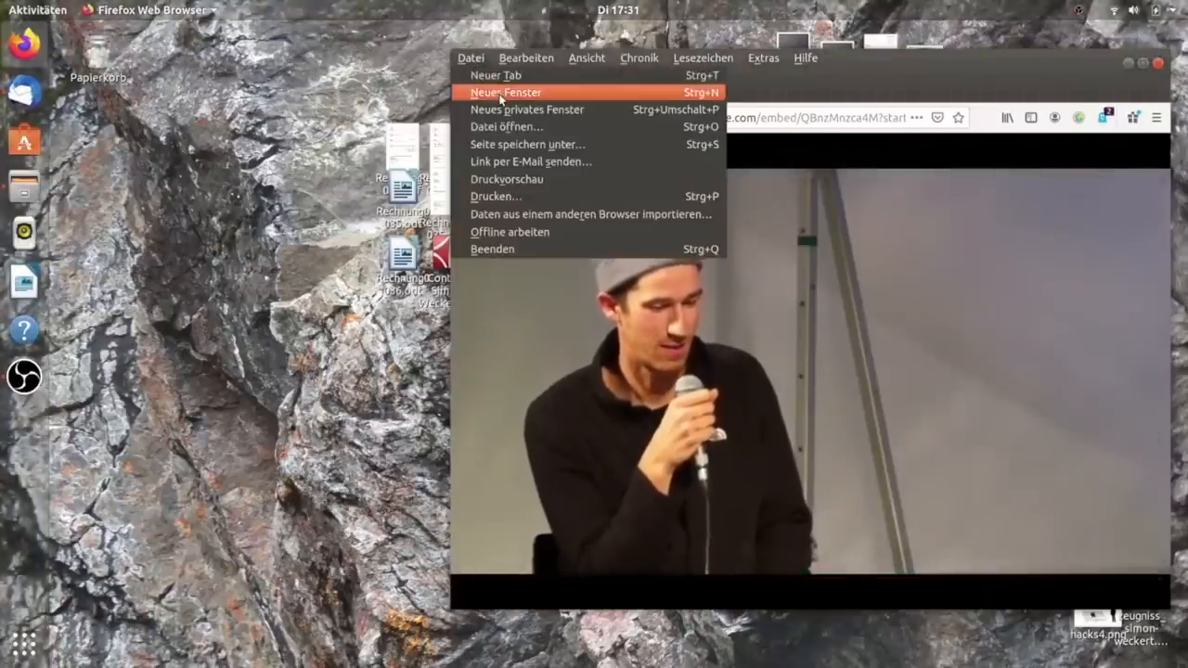
left_click(504, 93)
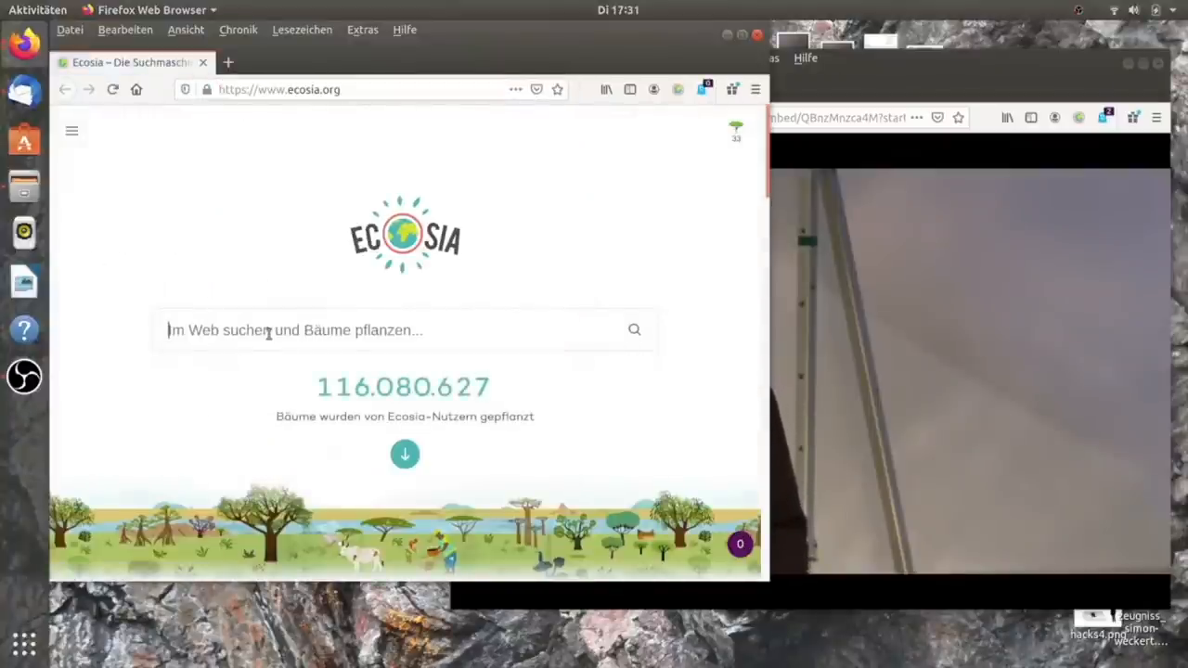
type("simon weck")
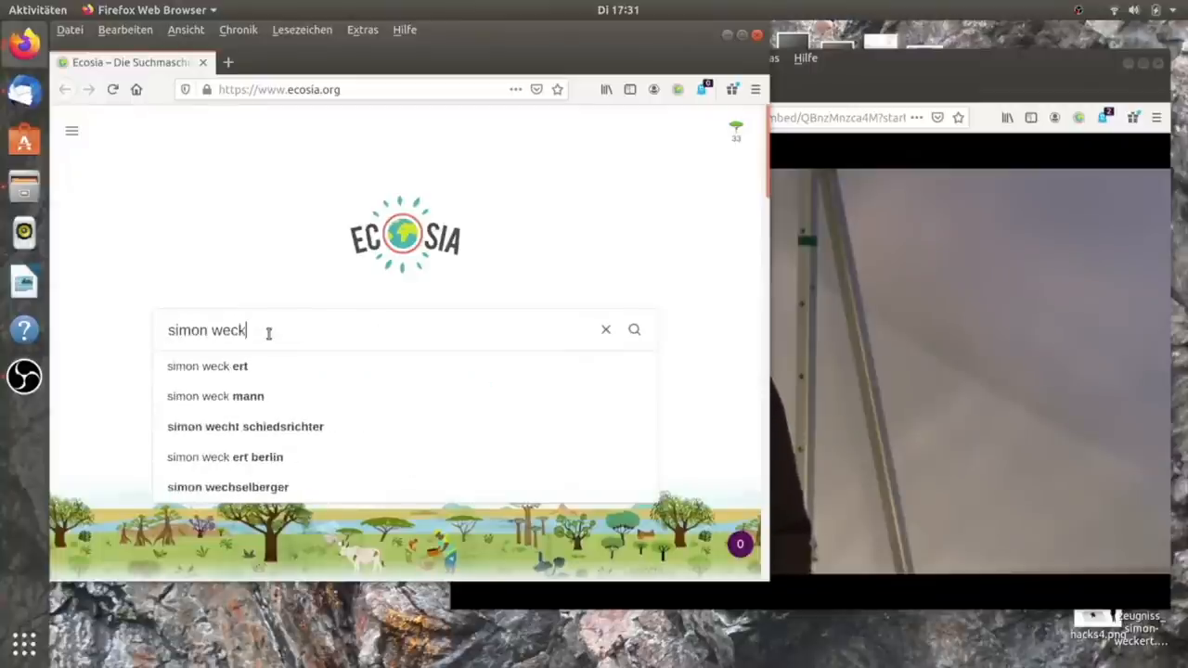
type("ert  guar")
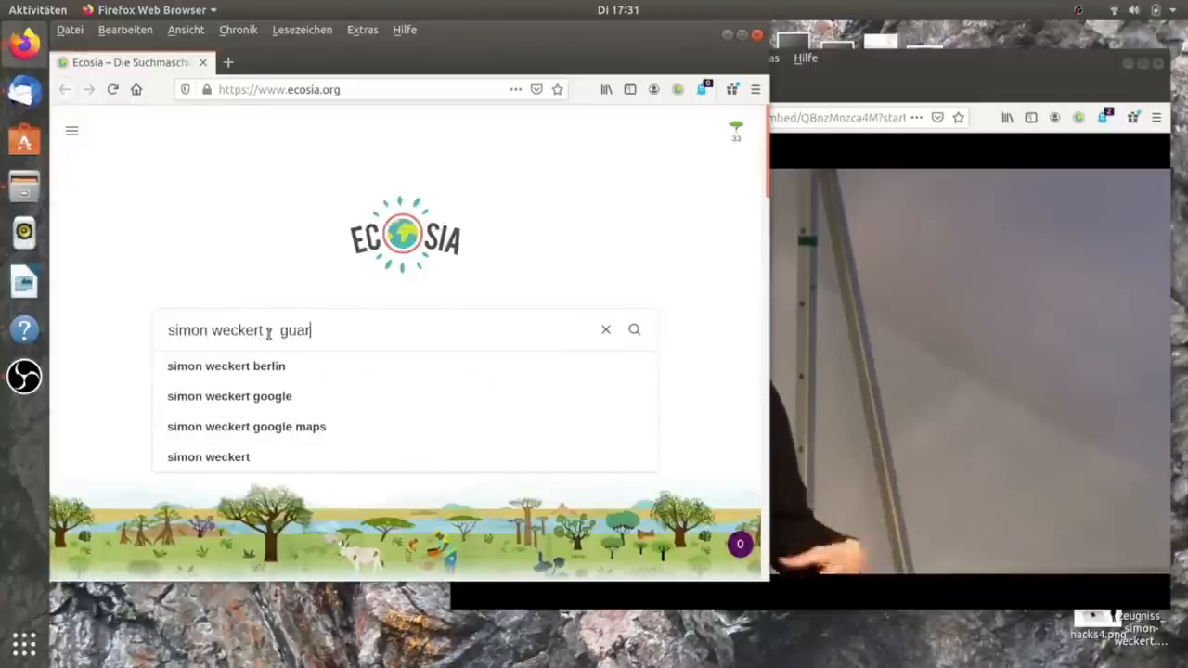
key("Return")
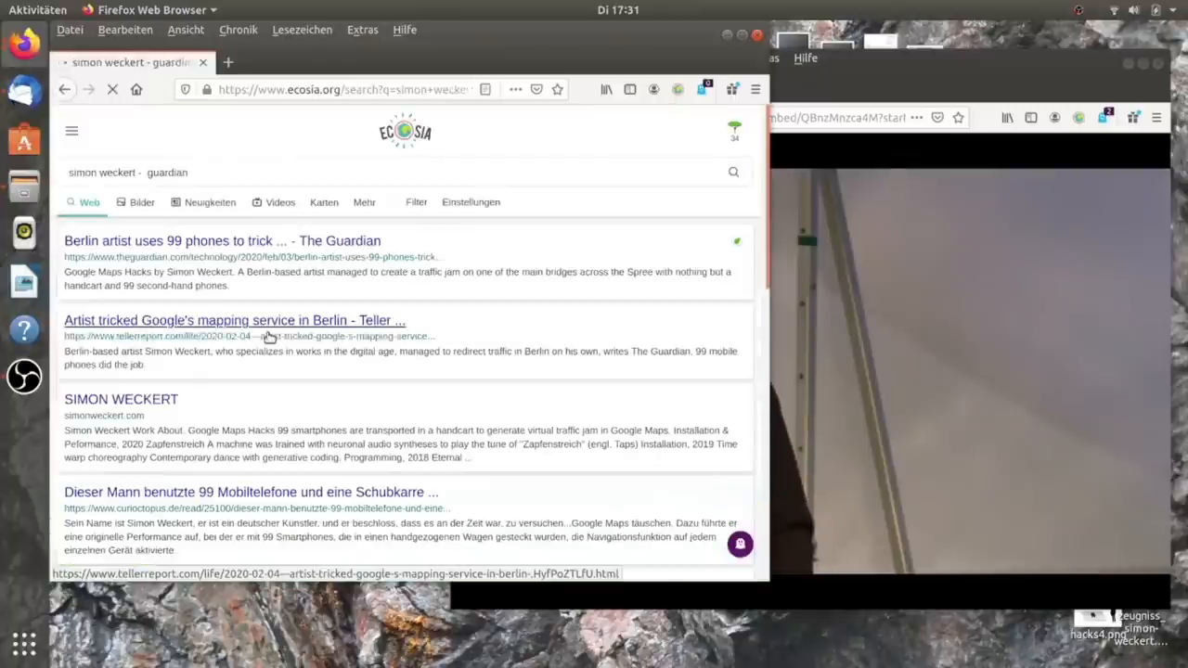
mouse_move(208, 252)
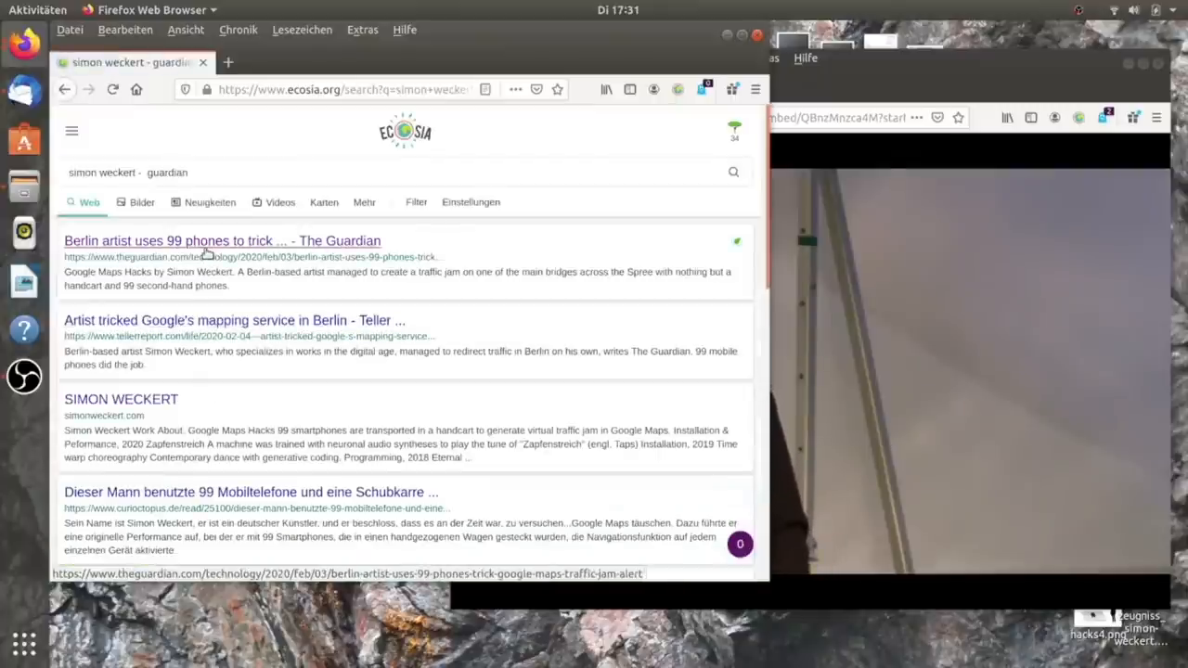
Read down The Guardian's article on the Berlin artist's 99 phones tricking Google.
left_click(222, 241)
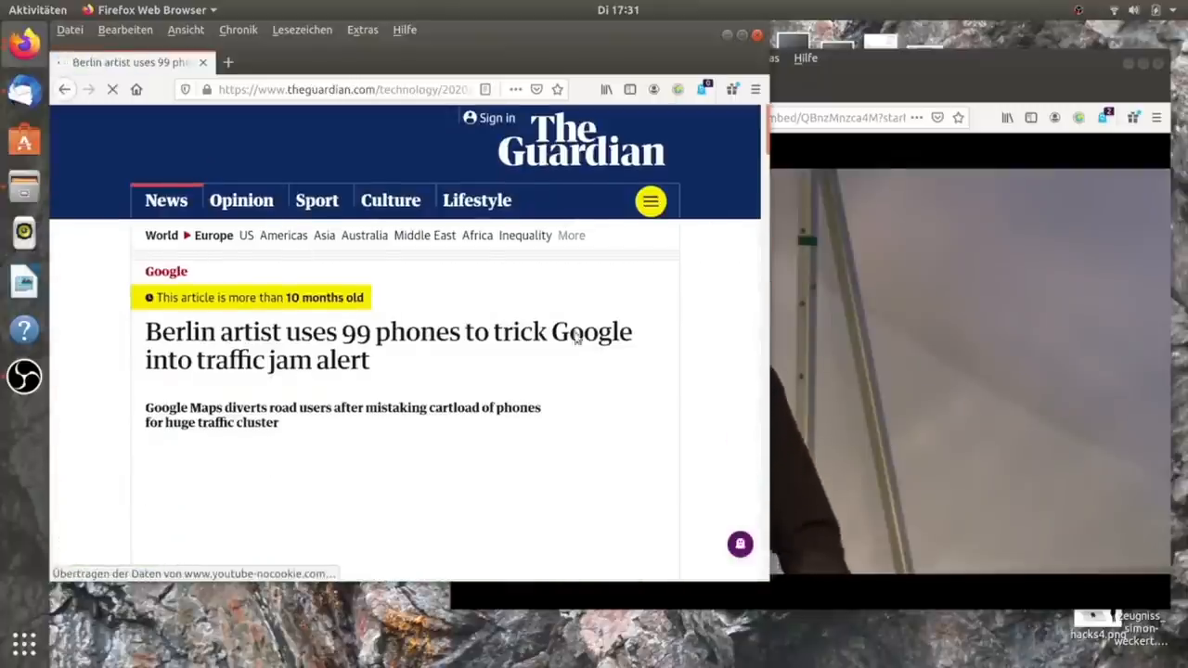
scroll("down", 3)
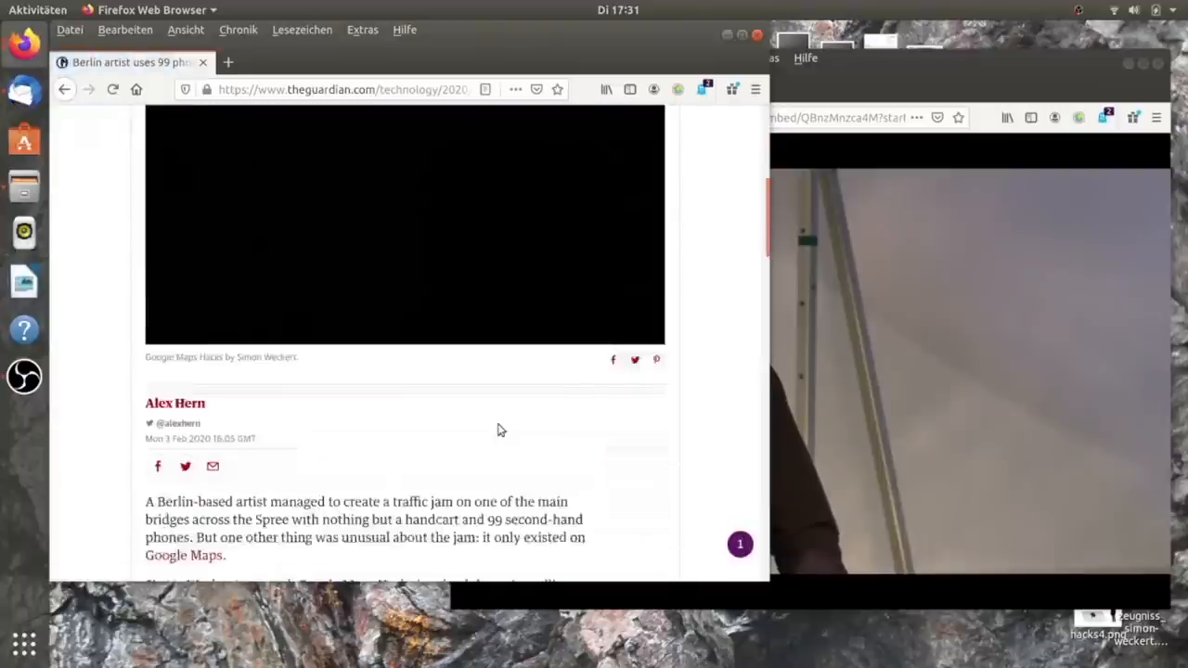
scroll("down", 3)
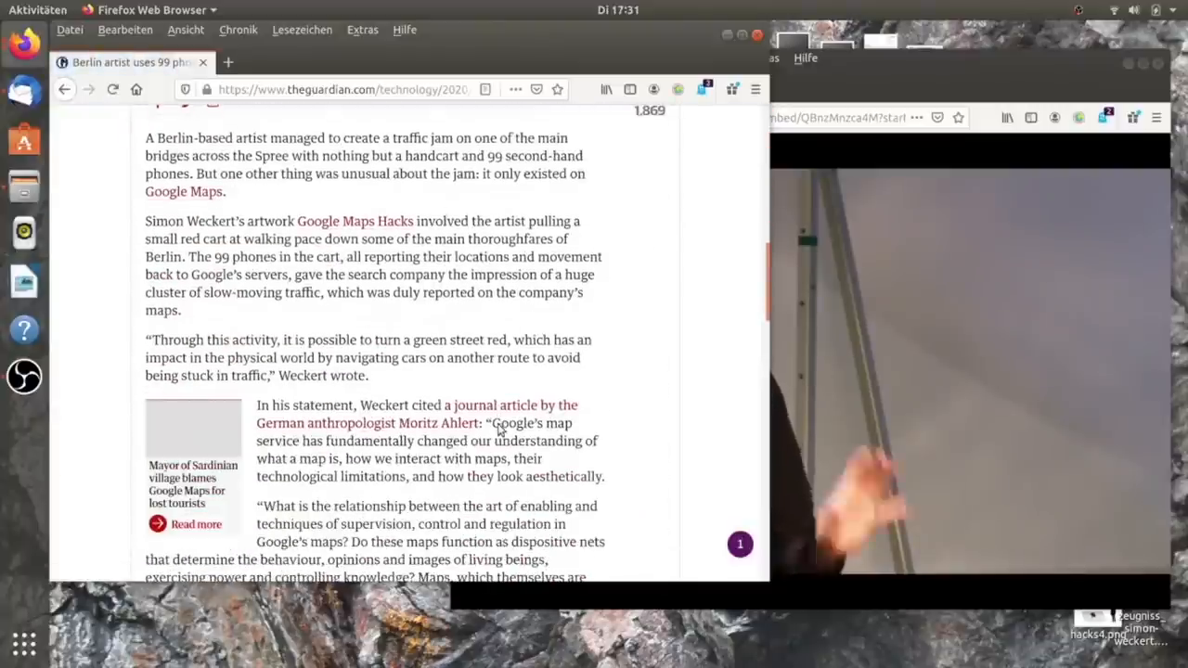
scroll("down", 3)
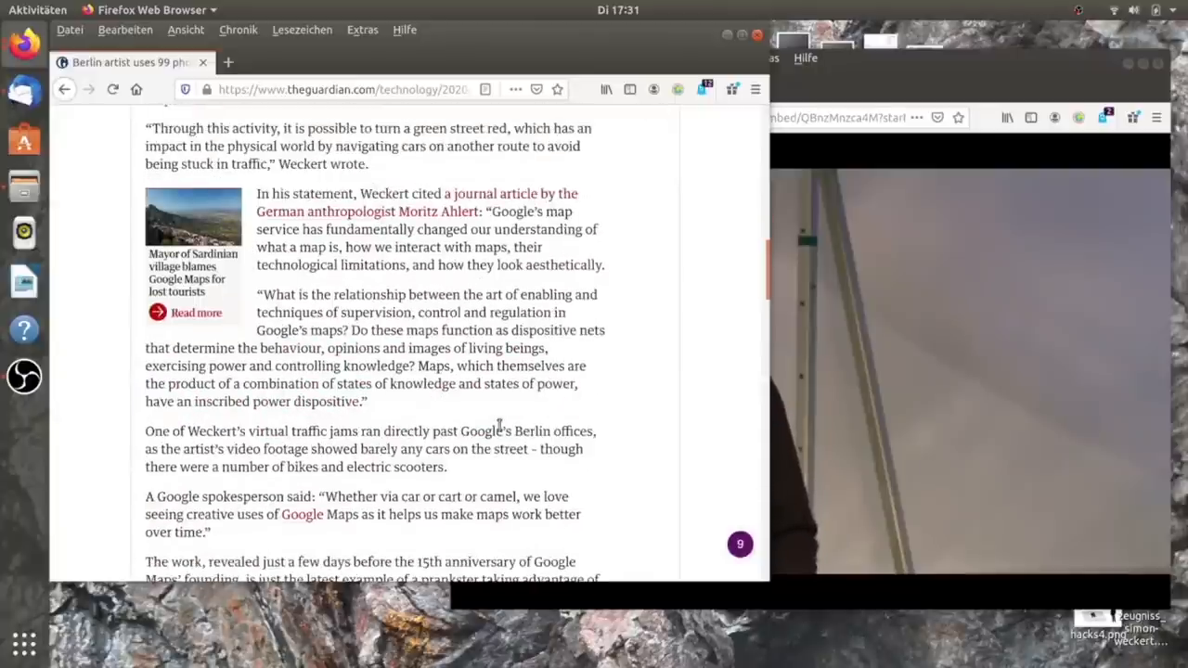
scroll("down", 3)
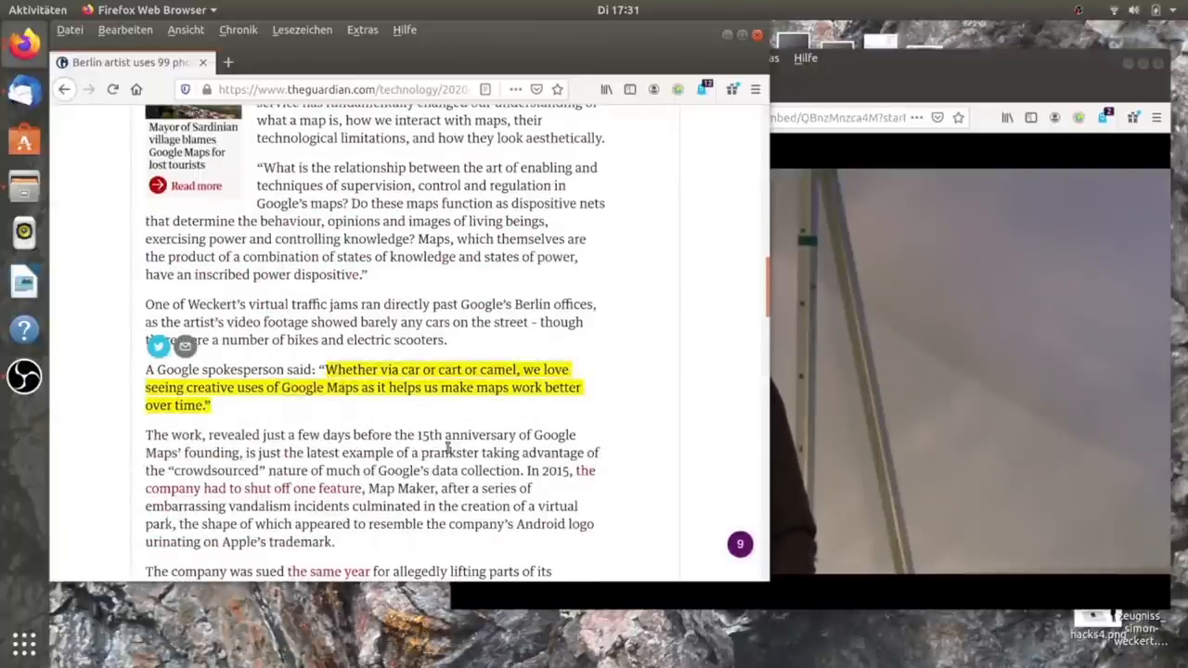
scroll("down", 3)
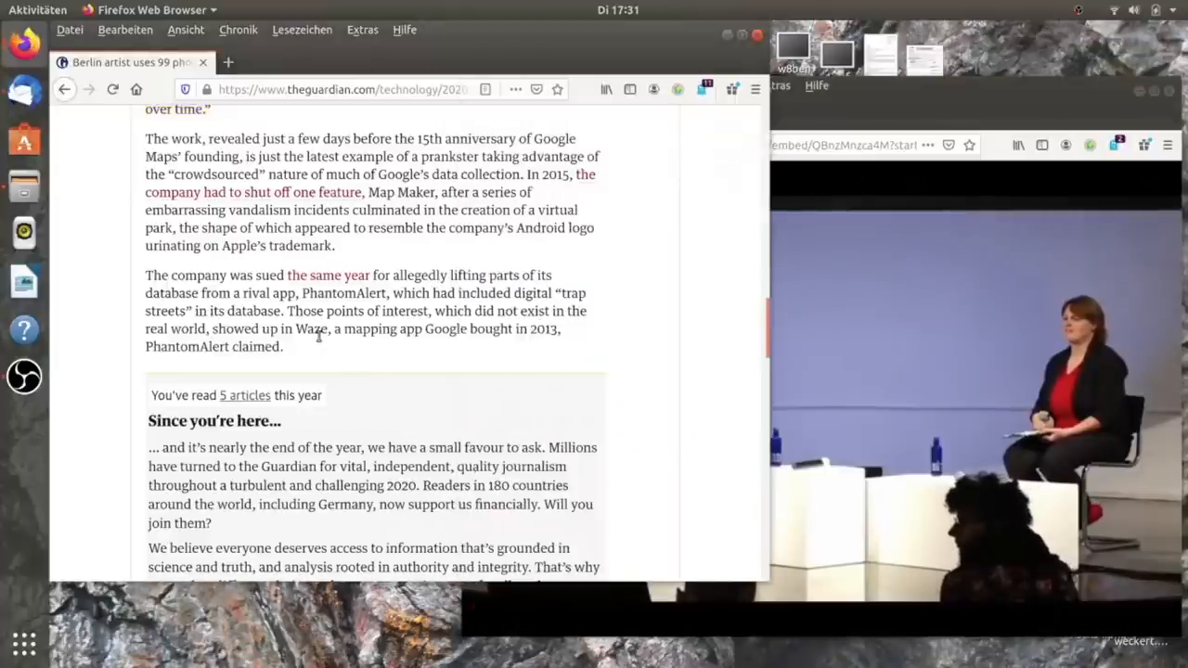
Scroll back up the article, then start a new tab.
scroll("up", 3)
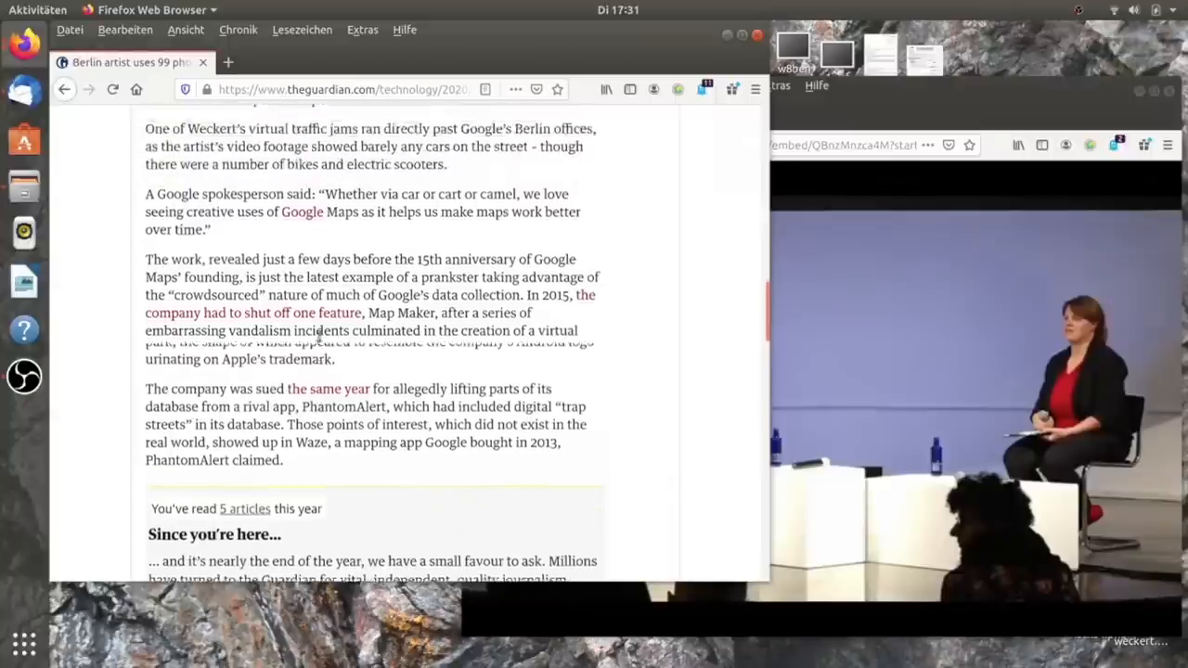
scroll("up", 3)
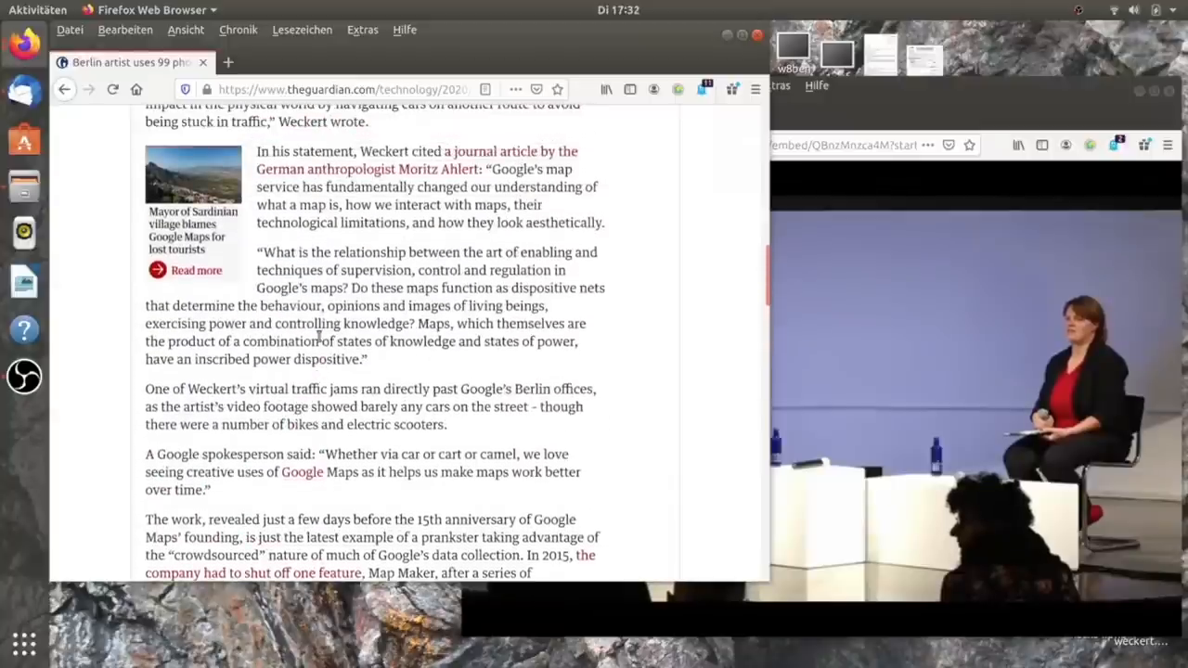
mouse_move(995, 98)
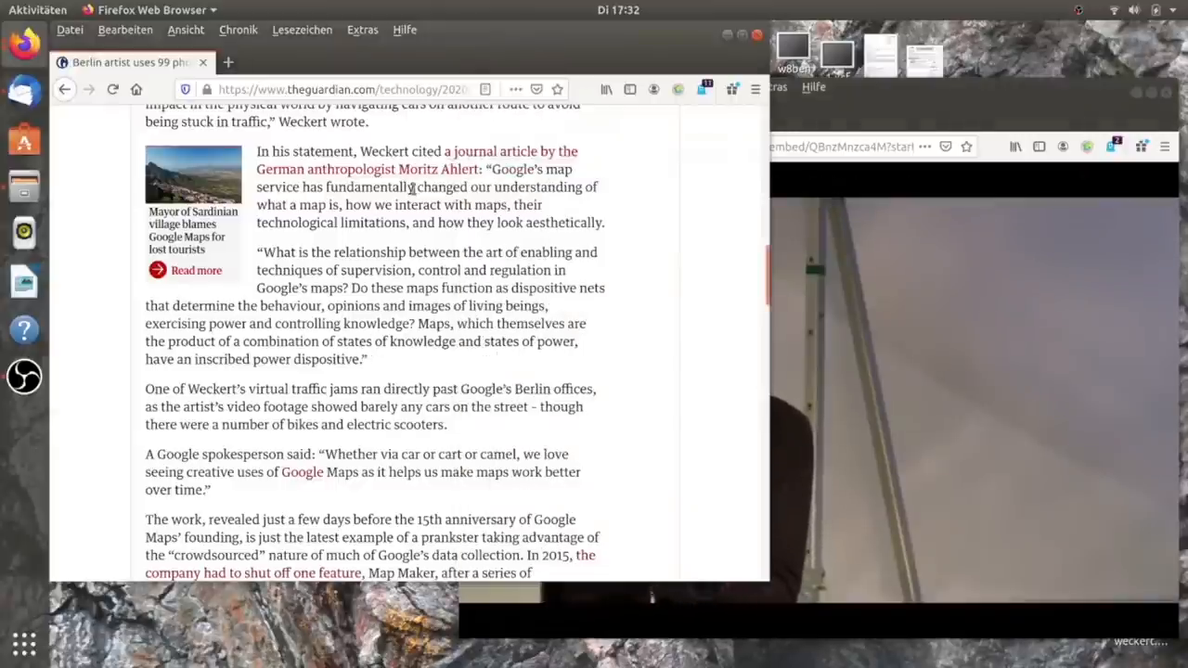
scroll("up", 3)
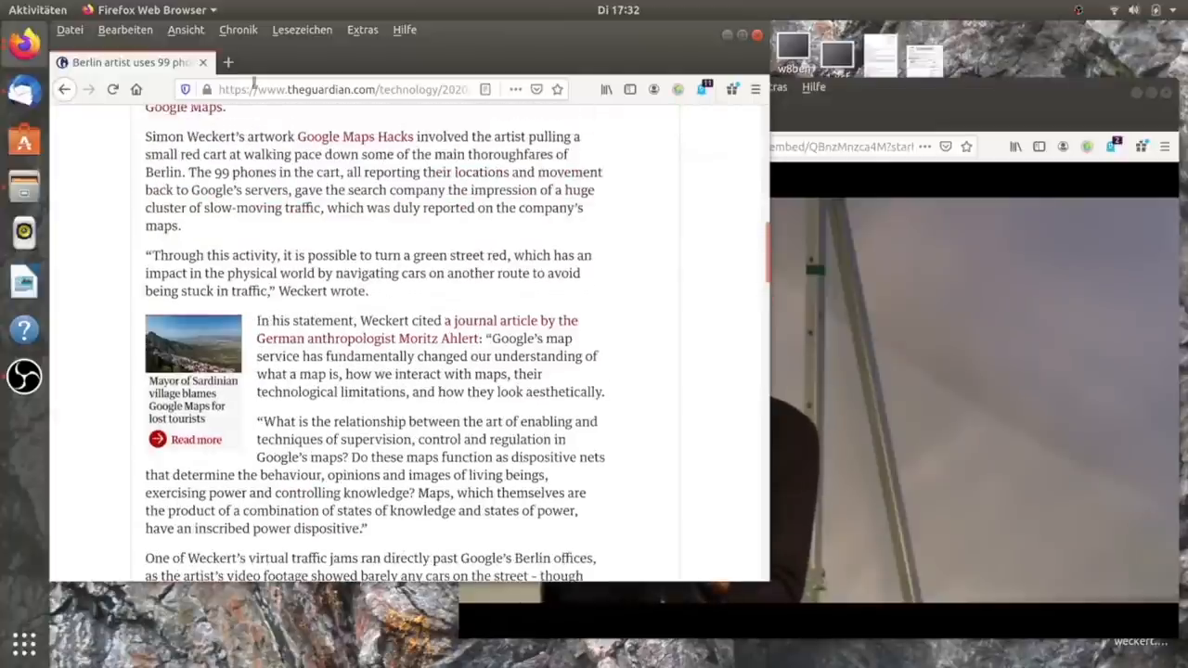
left_click(227, 63)
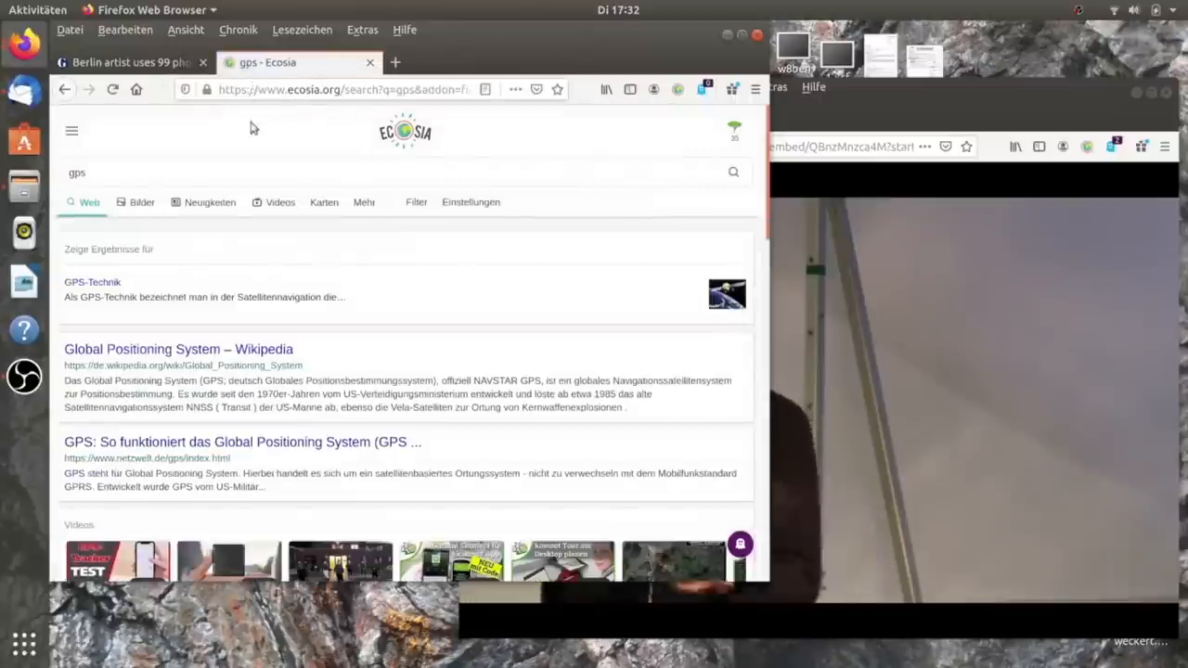
mouse_move(141, 208)
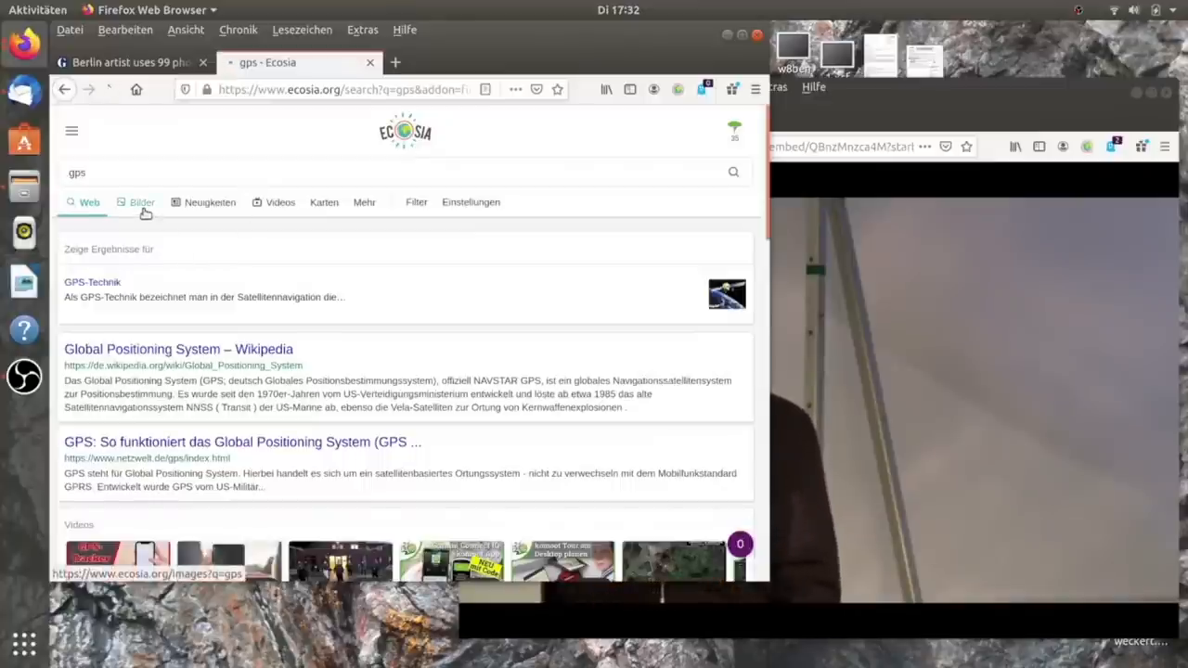
Browse Ecosia's image results for 'gps'.
left_click(141, 201)
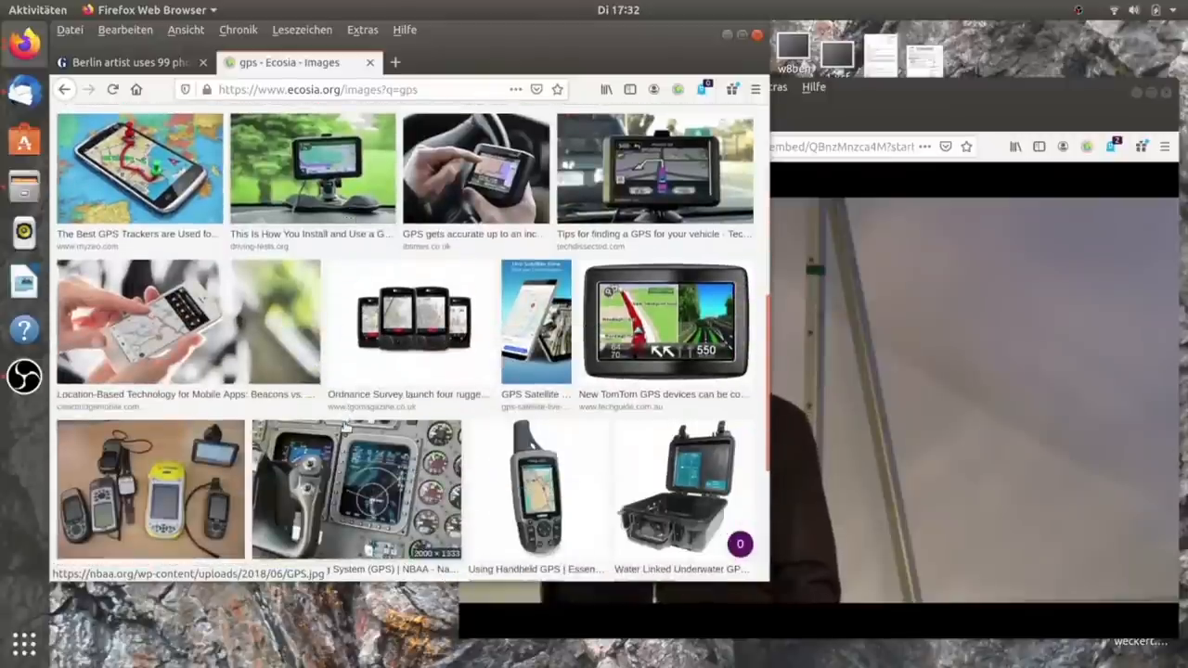
scroll("down", 3)
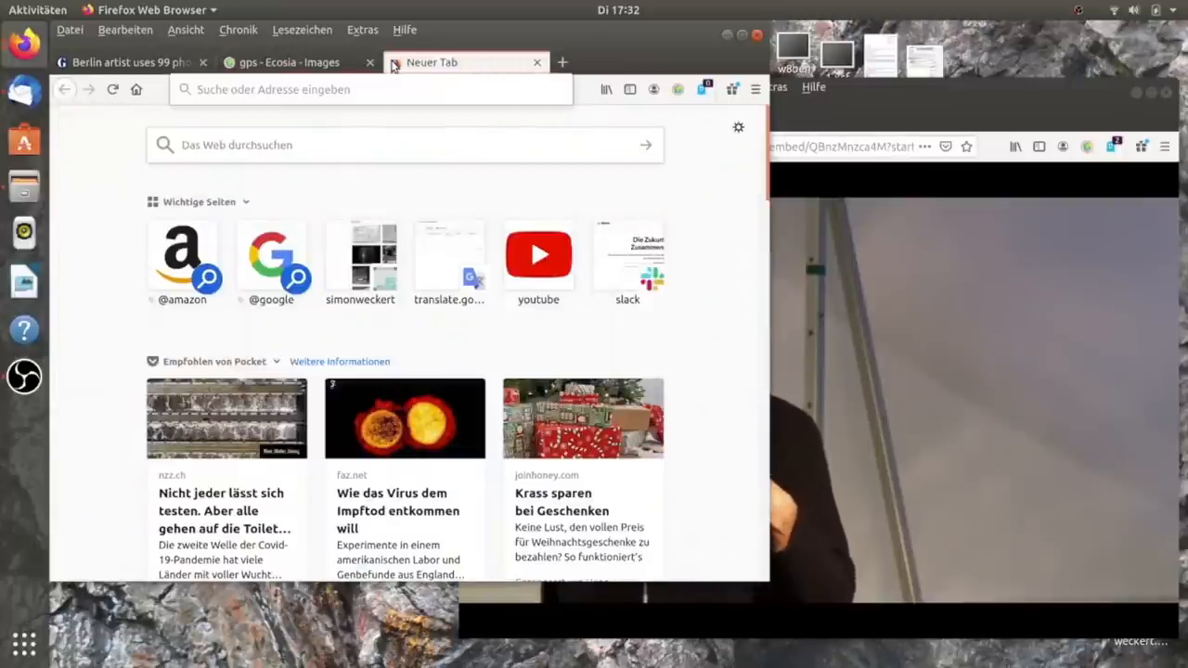
mouse_move(120, 63)
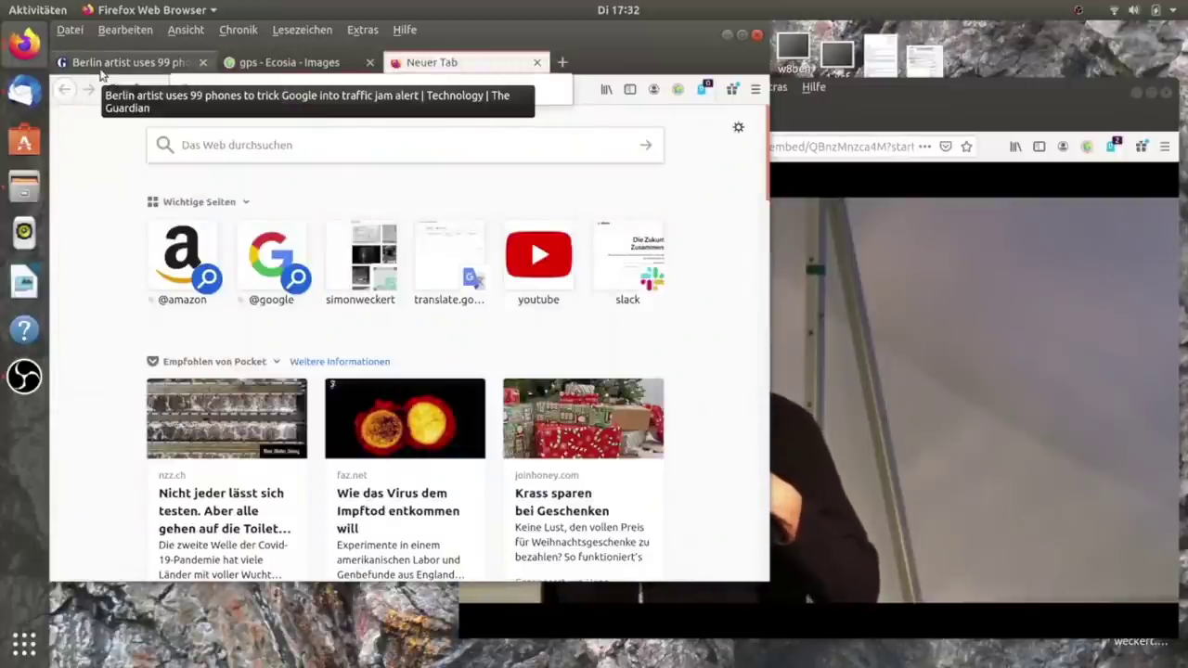
From the empty new tab, run the Ecosia search 'das ding - 99 smartphones'.
left_click(288, 63)
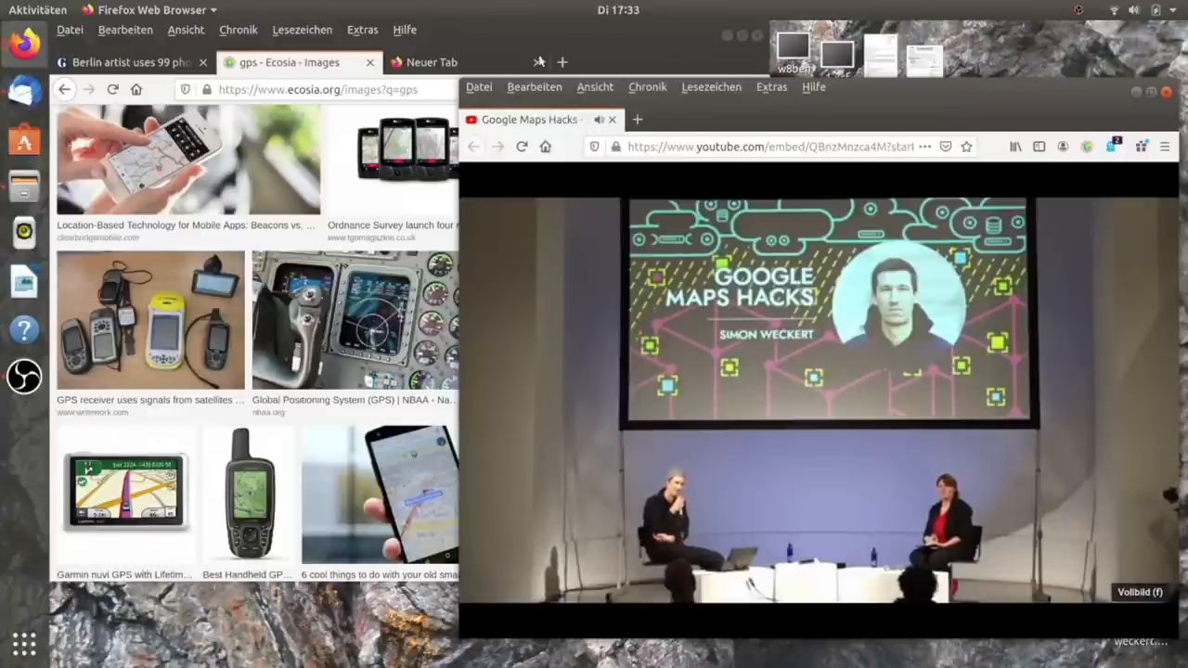
left_click(430, 63)
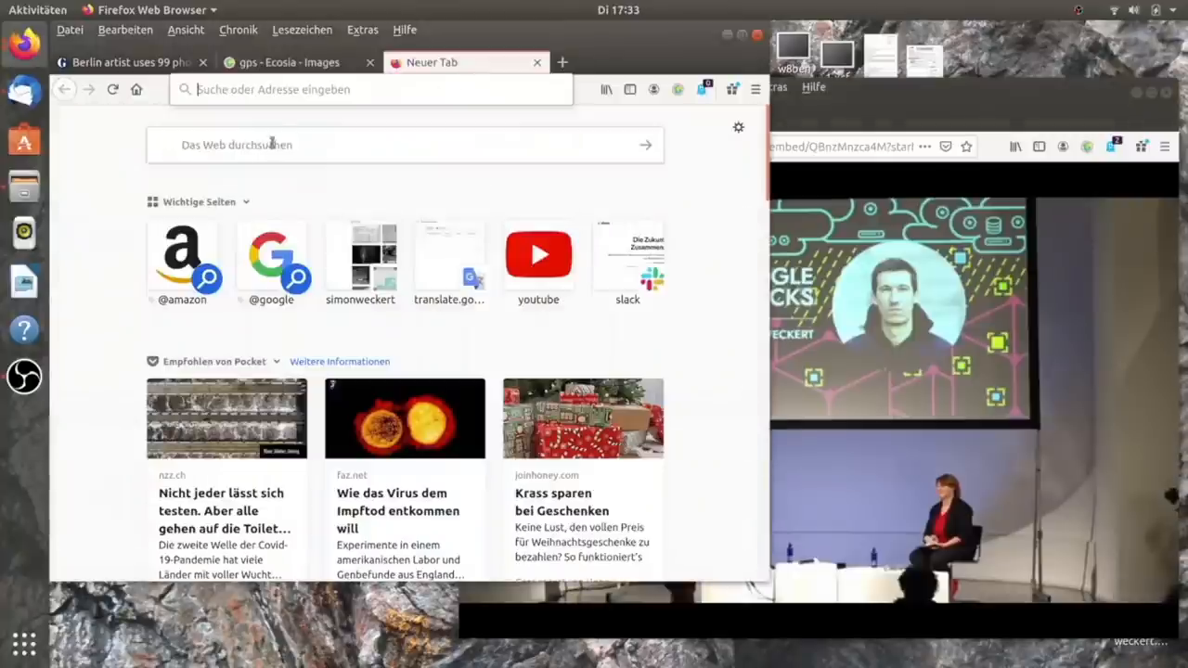
type("das")
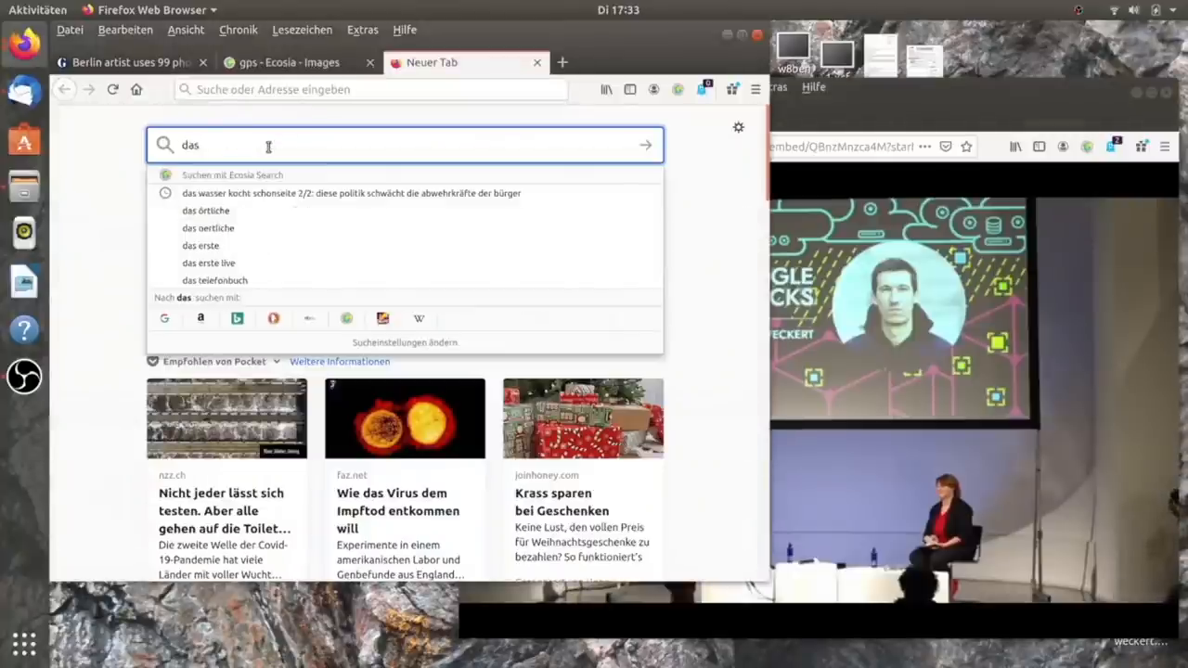
type("ding ·")
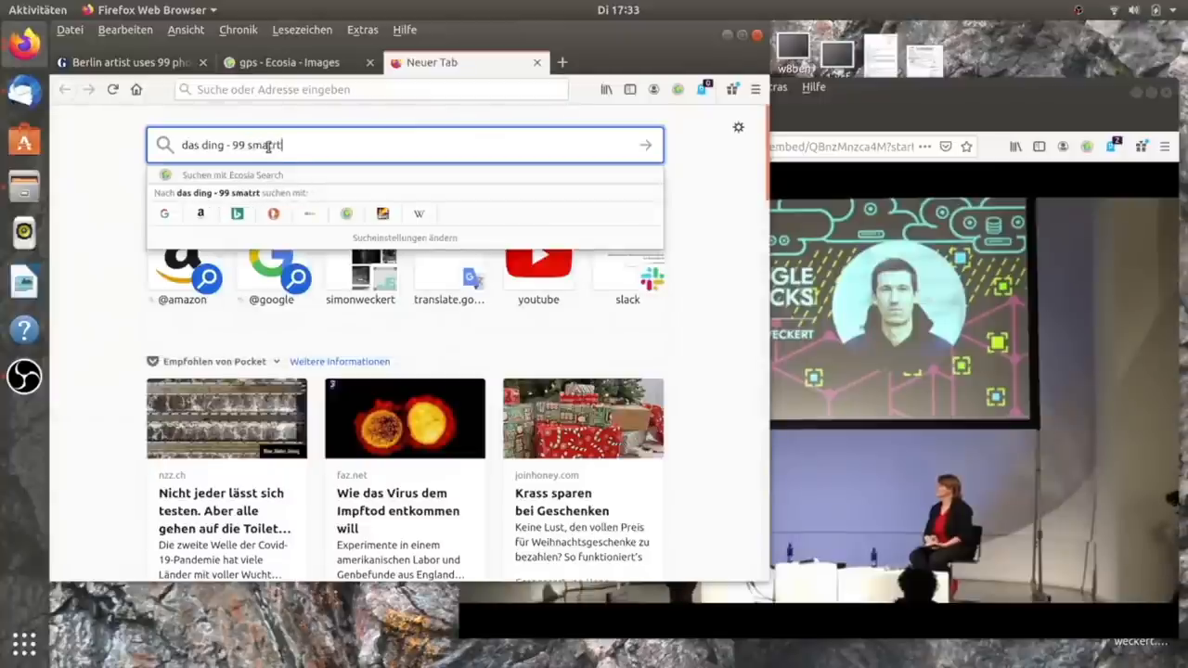
type("phone")
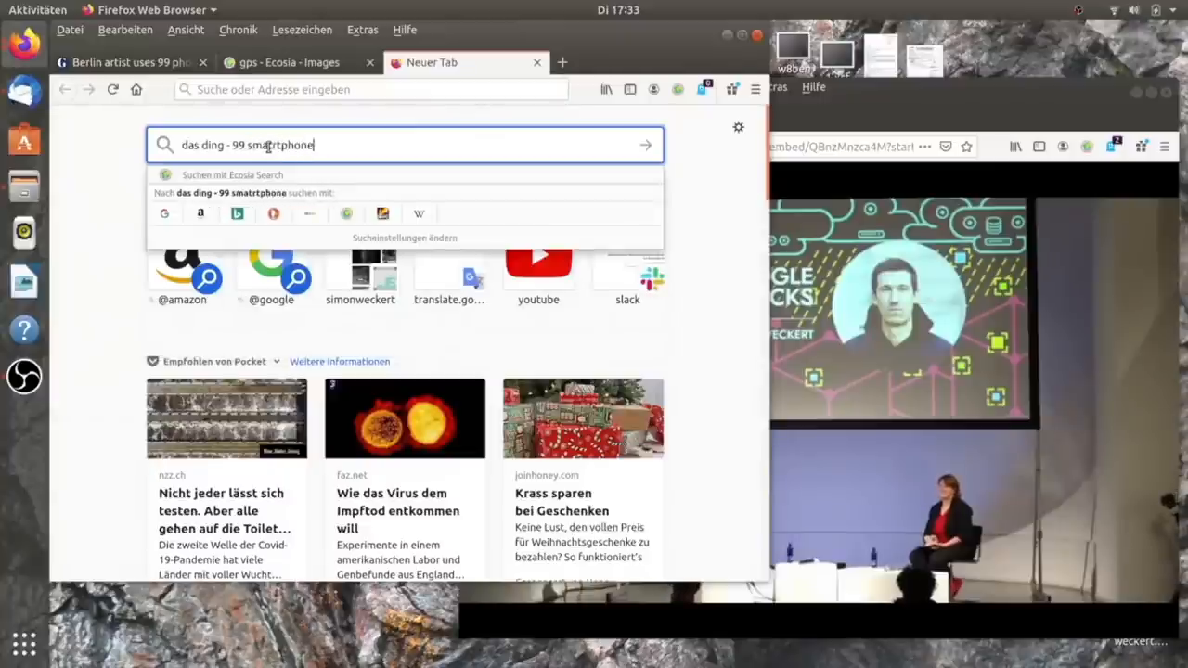
key("Return")
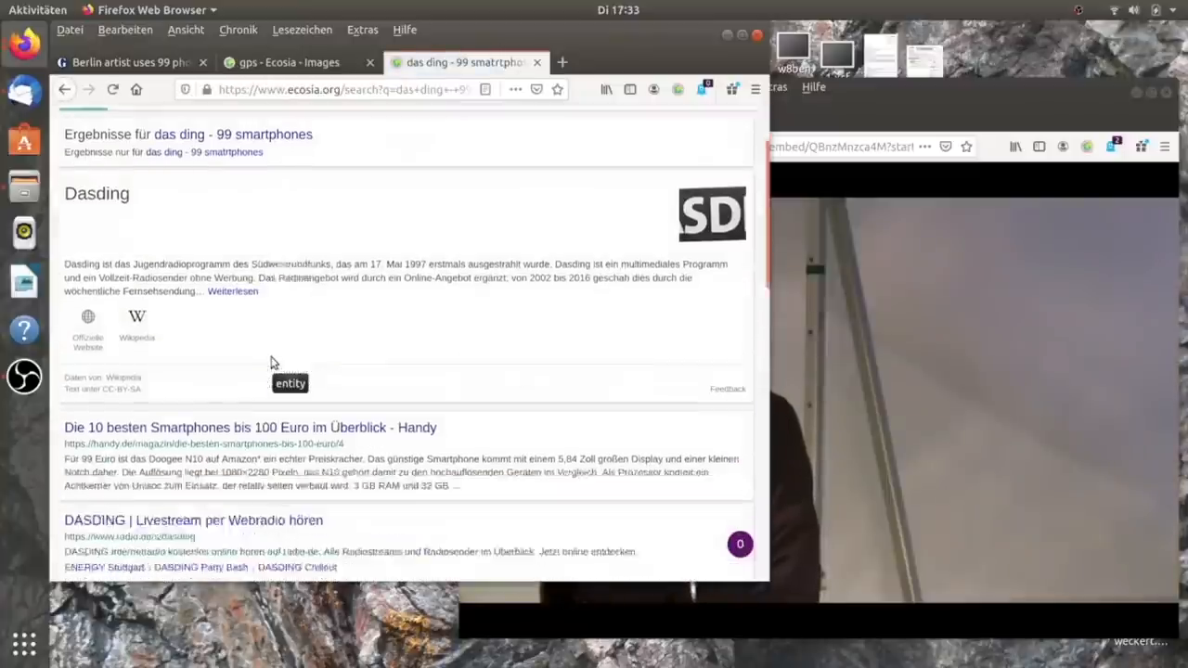
Look down the Dasding results, then bring up the Lesezeichen menu.
scroll("down", 3)
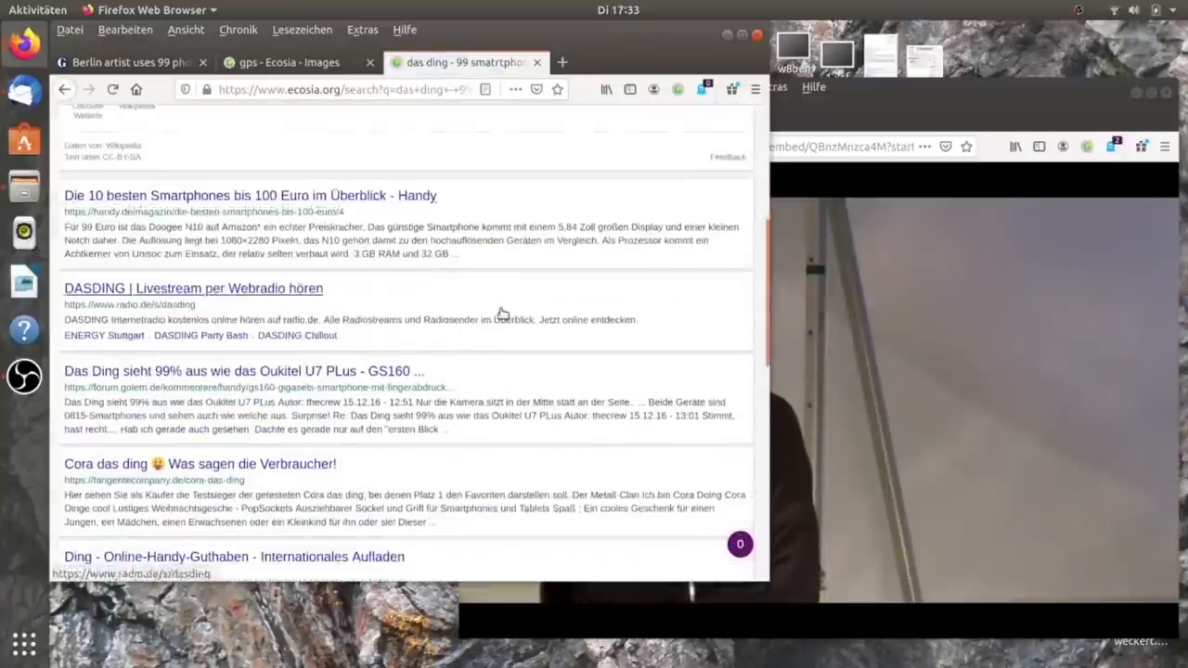
left_click(301, 30)
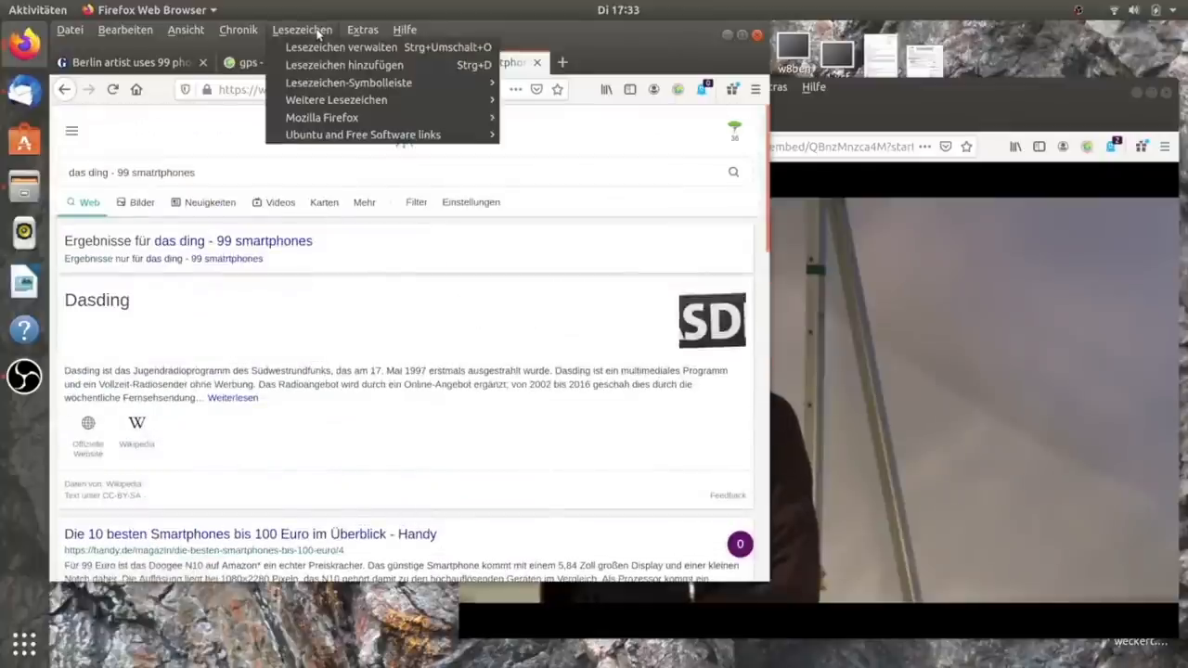
mouse_move(323, 117)
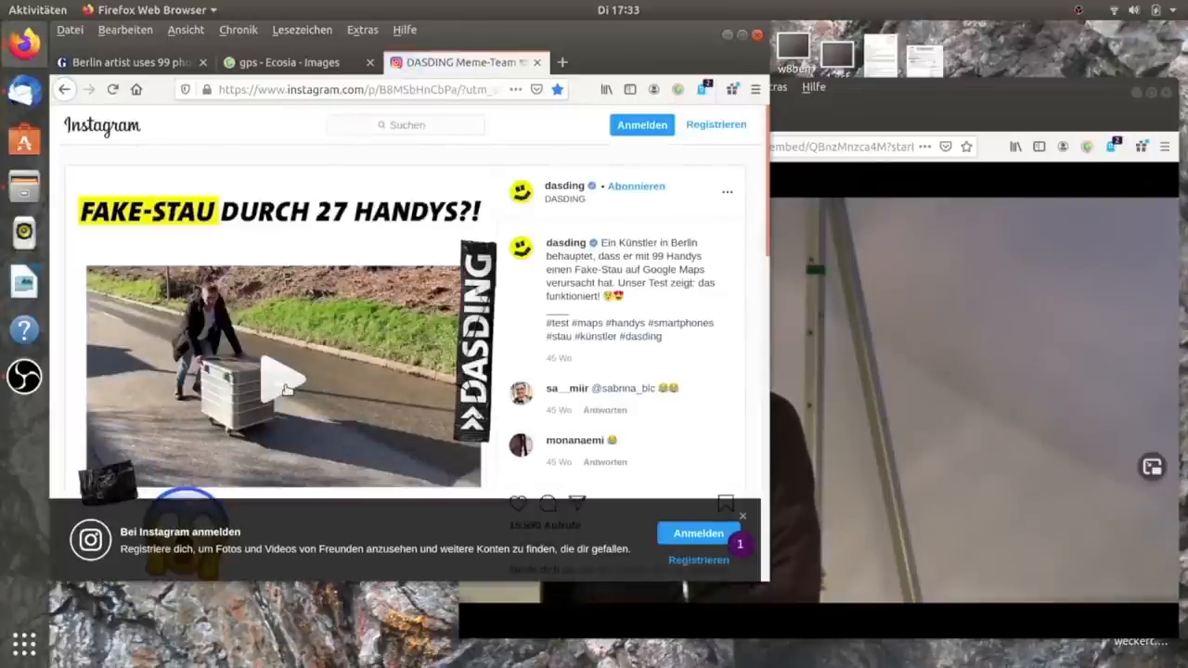
Open Dasding's 'Fake-Stau durch 27 Handys?!' Instagram post, then a blank new tab.
left_click(288, 379)
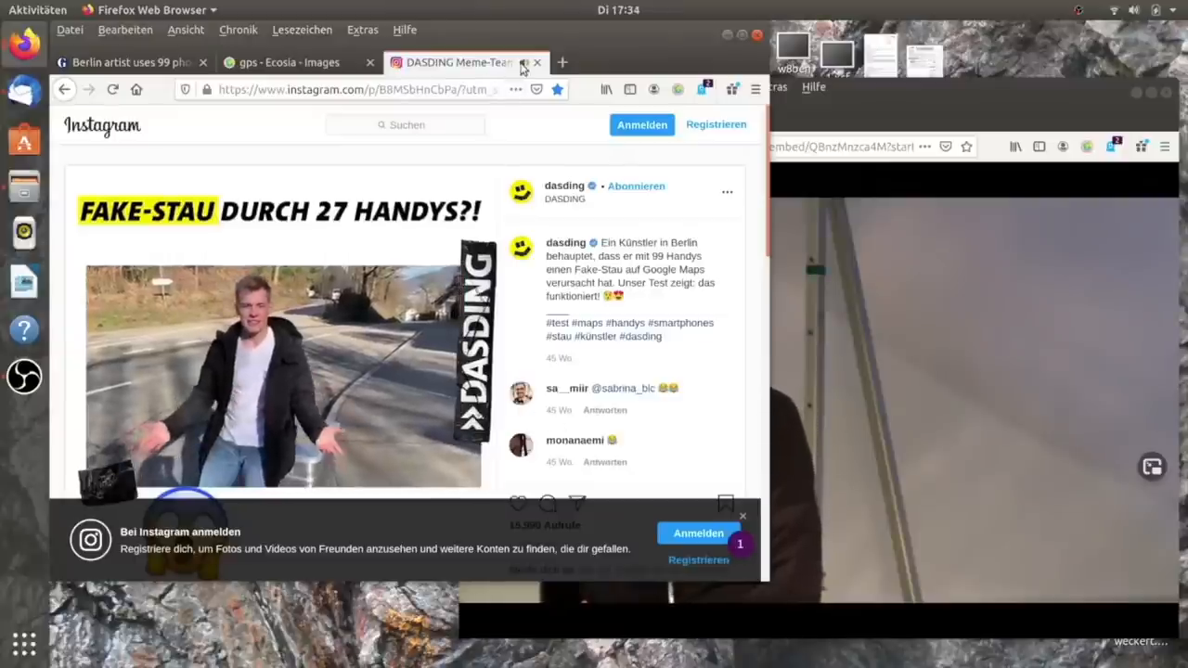
left_click(742, 516)
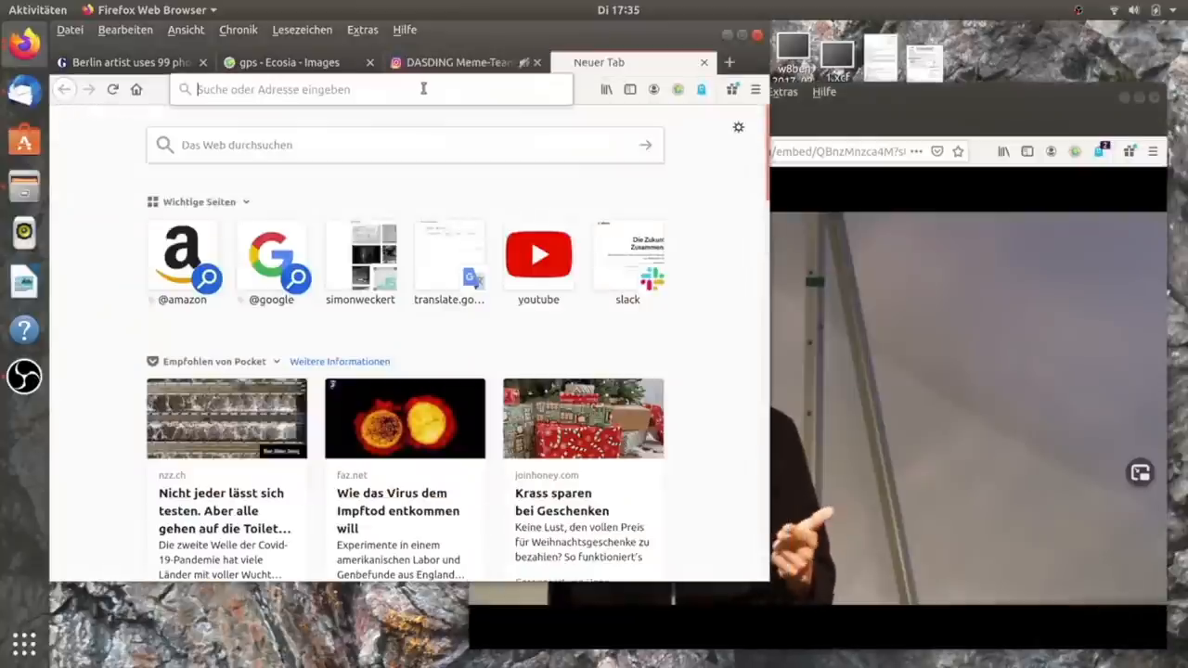
Search Ecosia for 'gps spoofing' via the suggestion and switch to image results.
type("gps s")
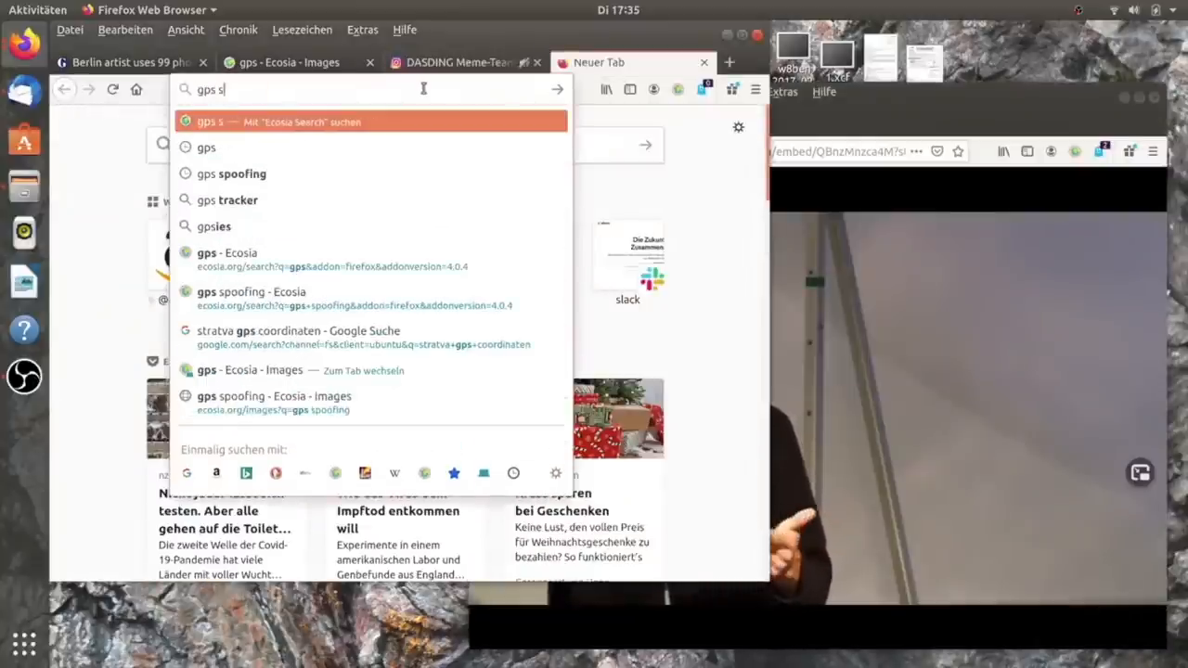
left_click(231, 174)
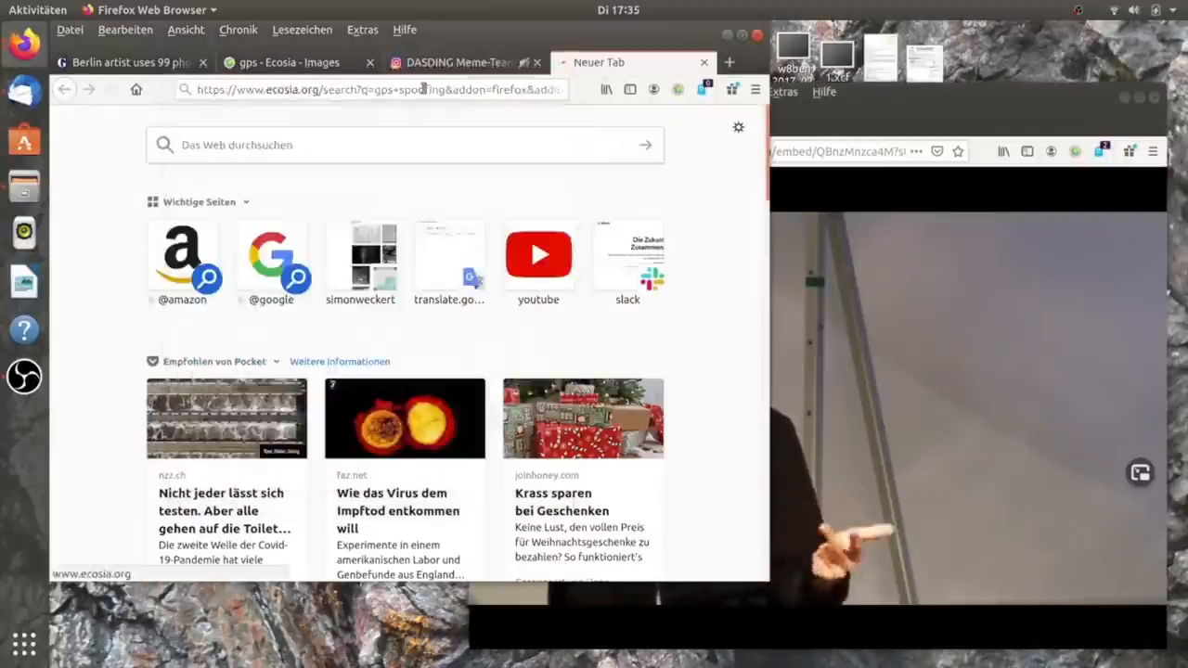
key("Return")
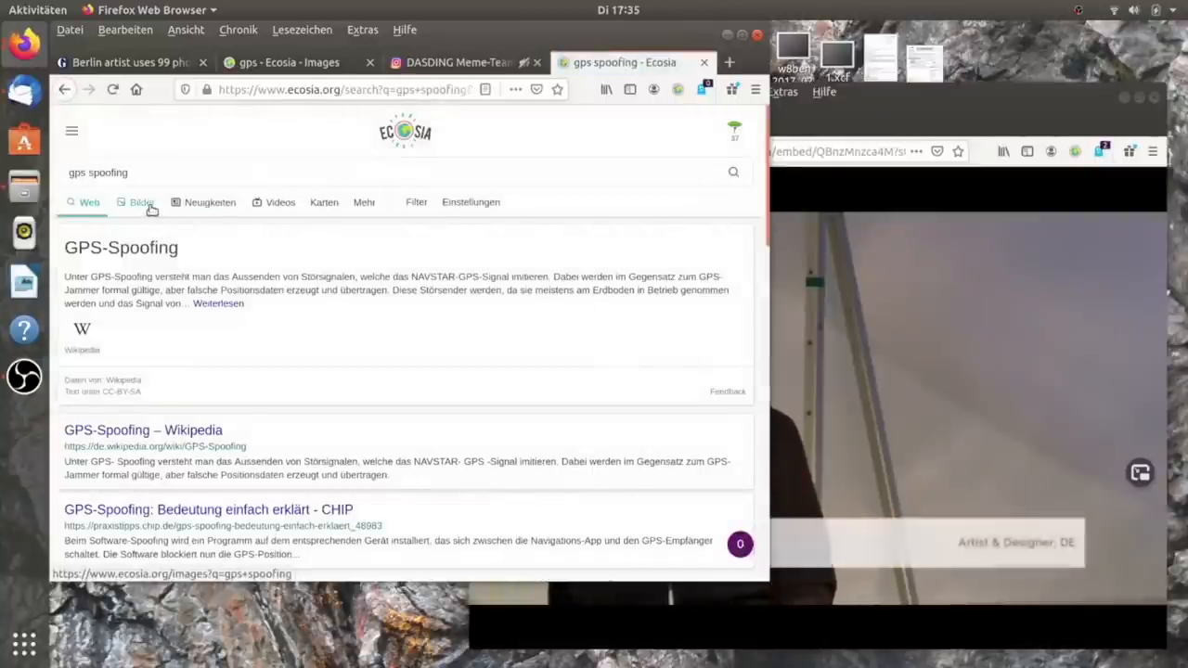
left_click(141, 201)
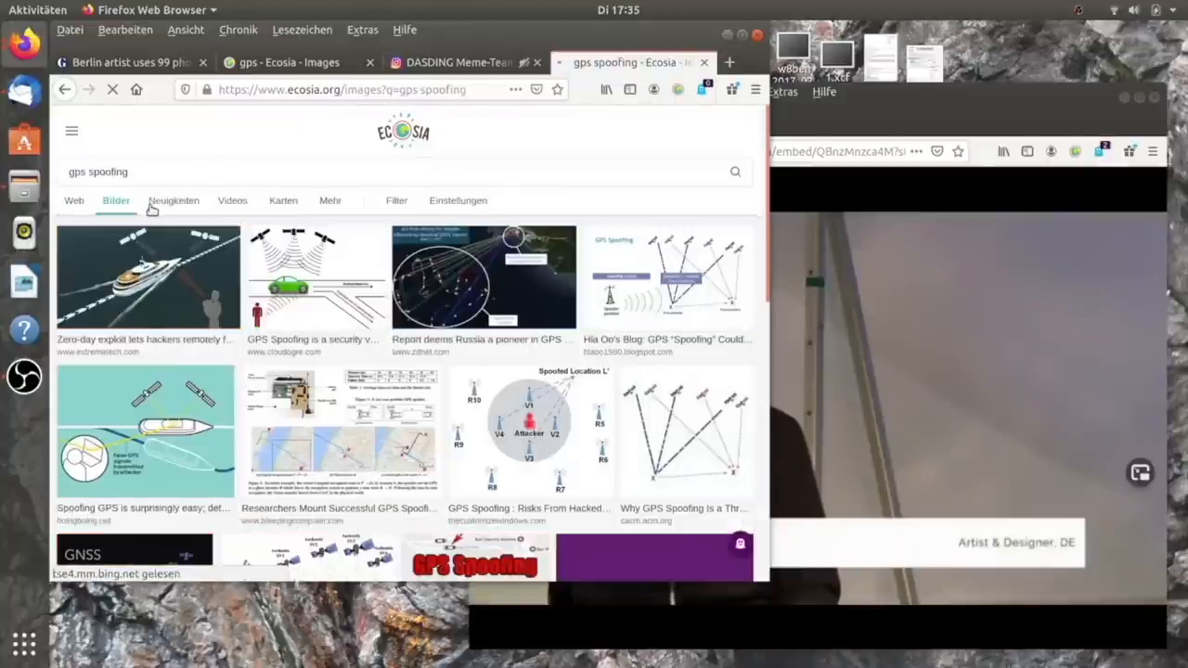
Scroll down through the gps spoofing image results.
scroll("down", 3)
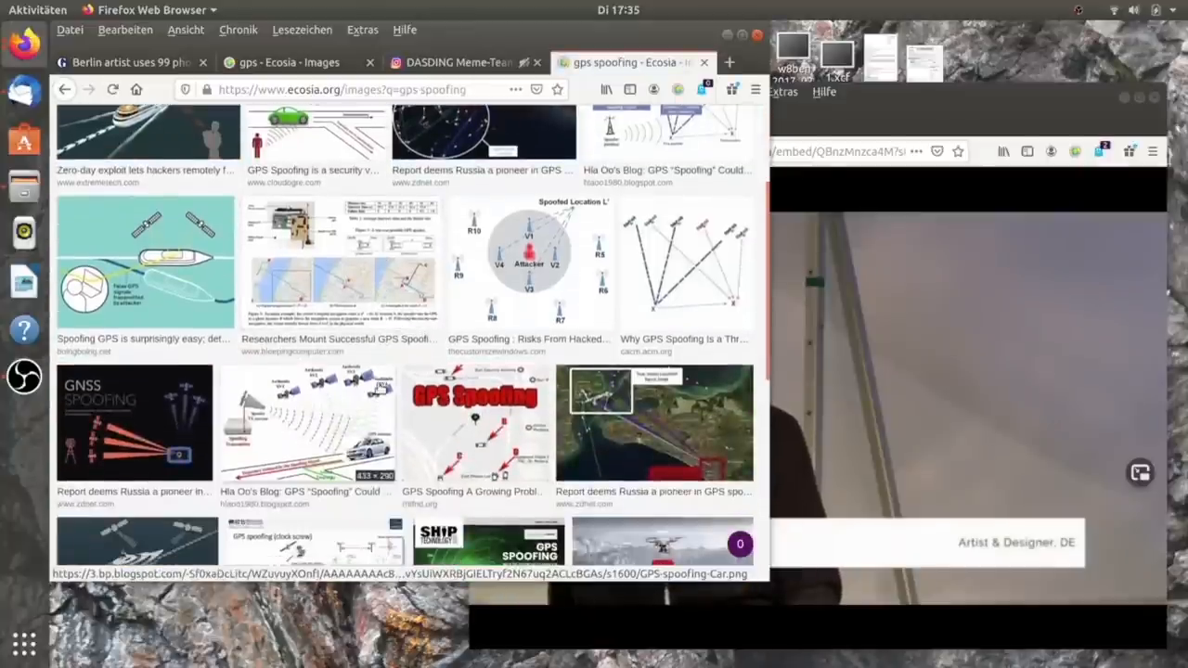
scroll("down", 3)
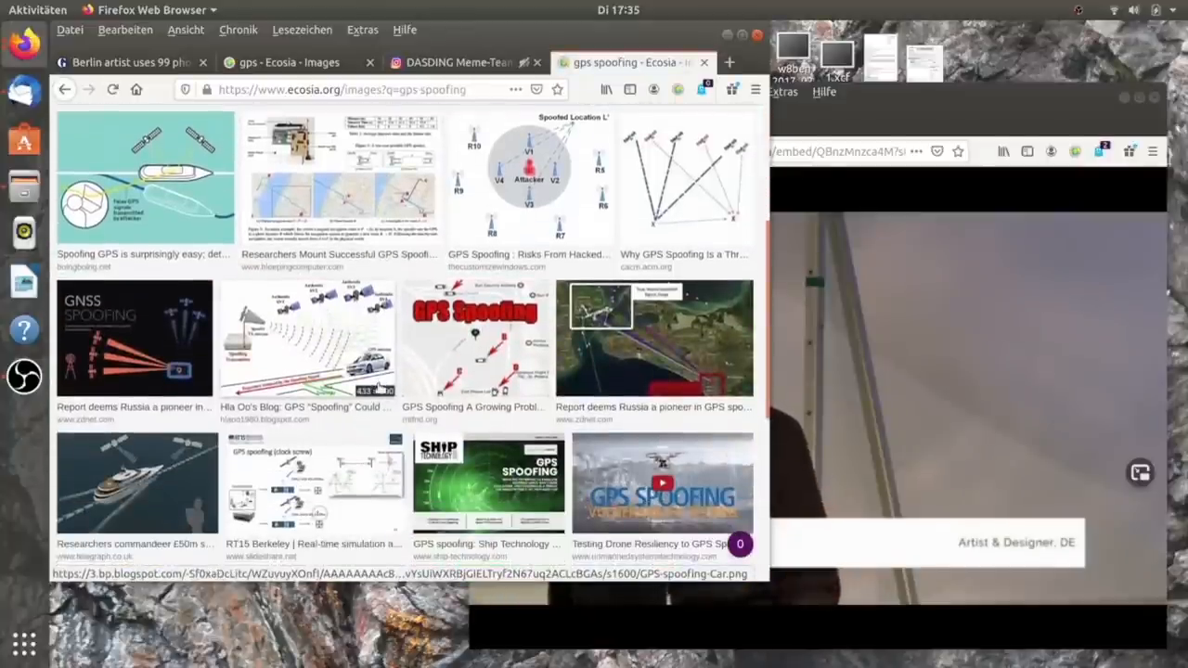
scroll("down", 3)
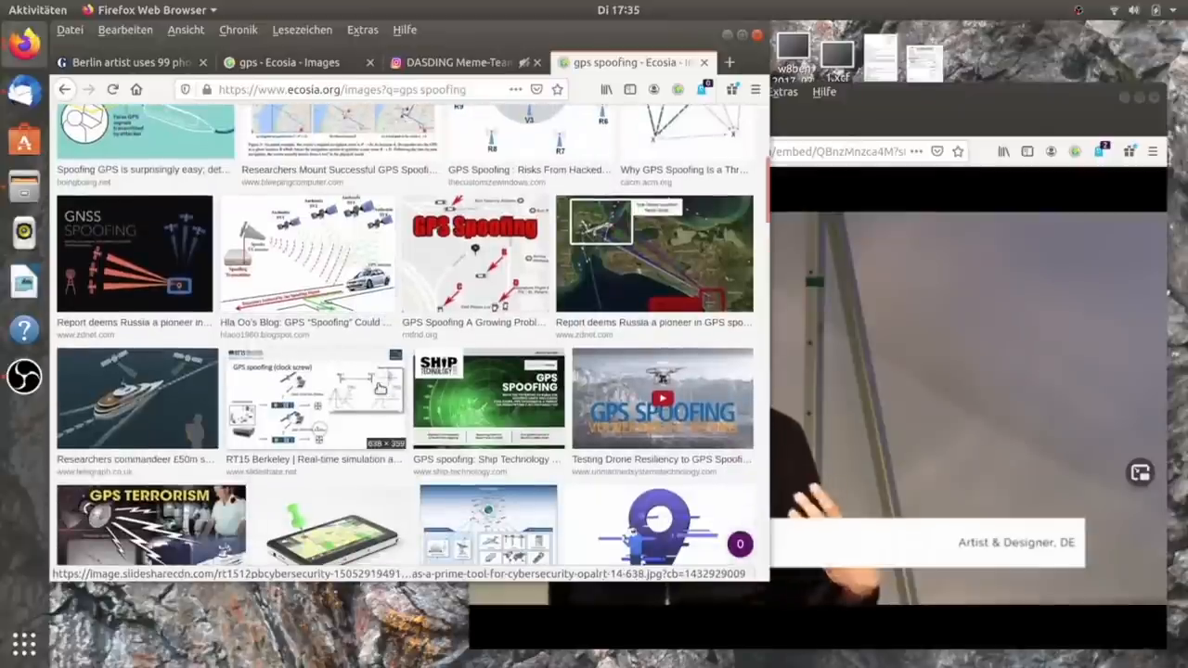
scroll("down", 3)
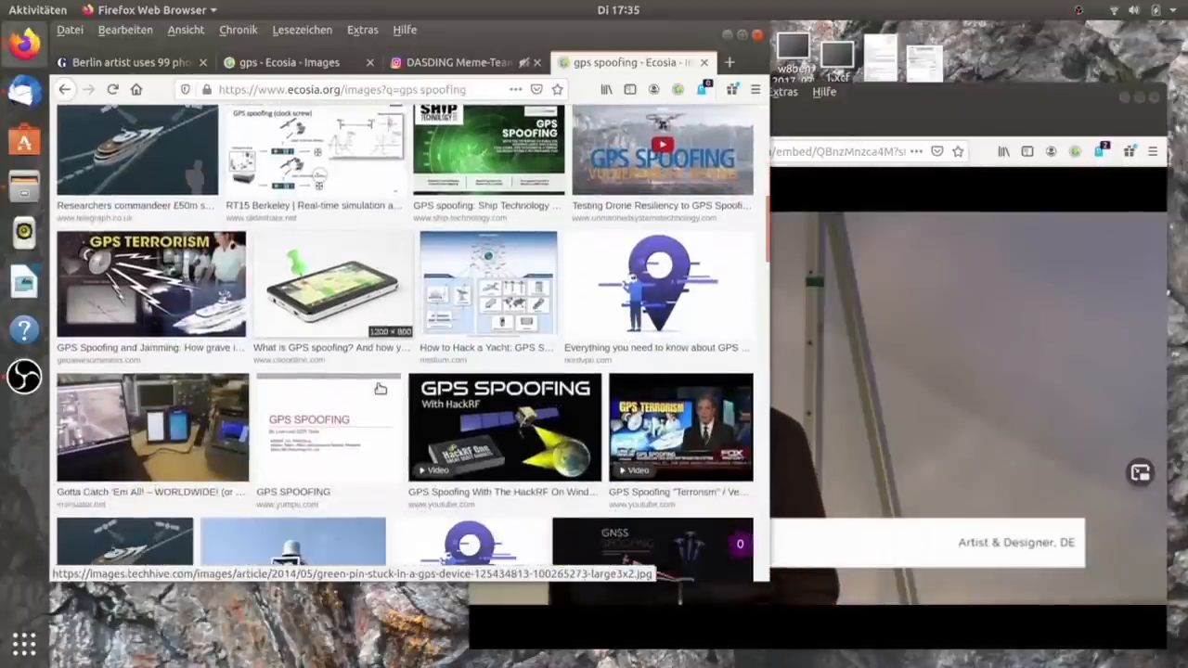
scroll("down", 3)
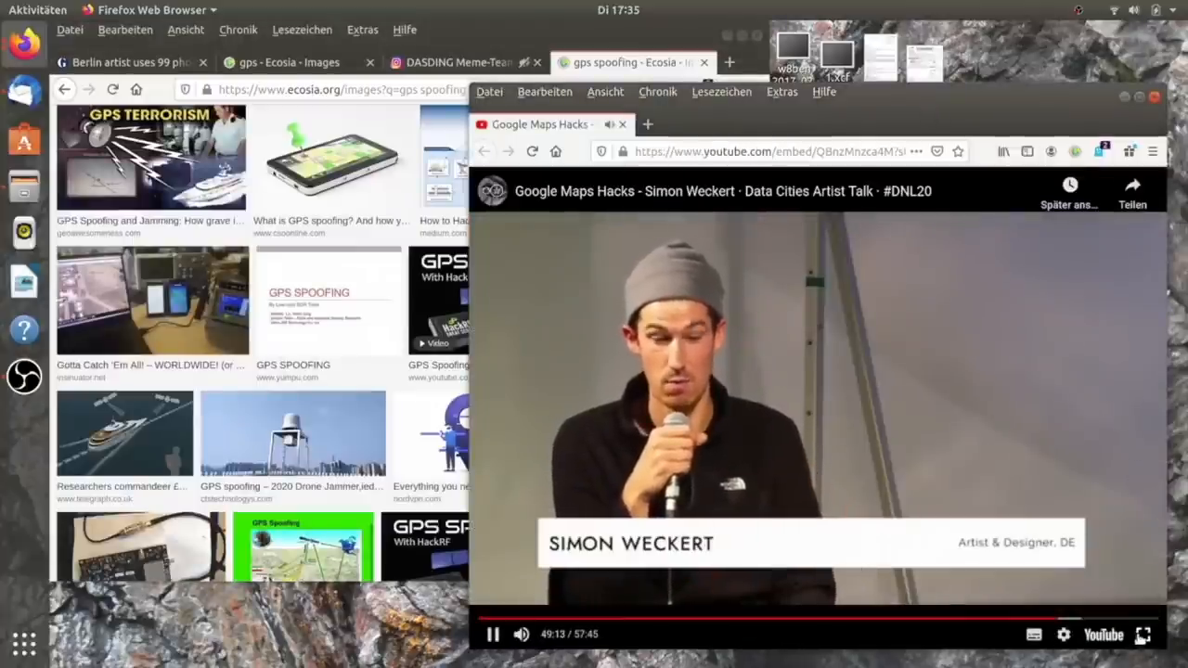
Play the Google Maps Hacks talk full screen, then leave it for a blank TextEdit page.
left_click(1147, 635)
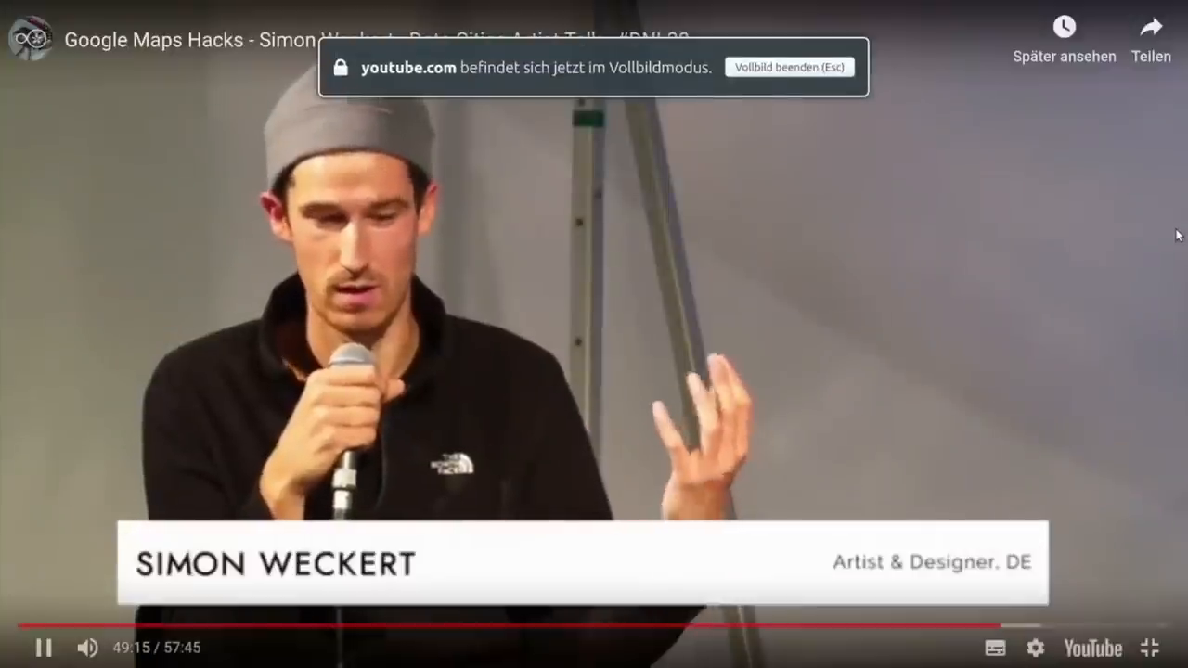
left_click(1151, 646)
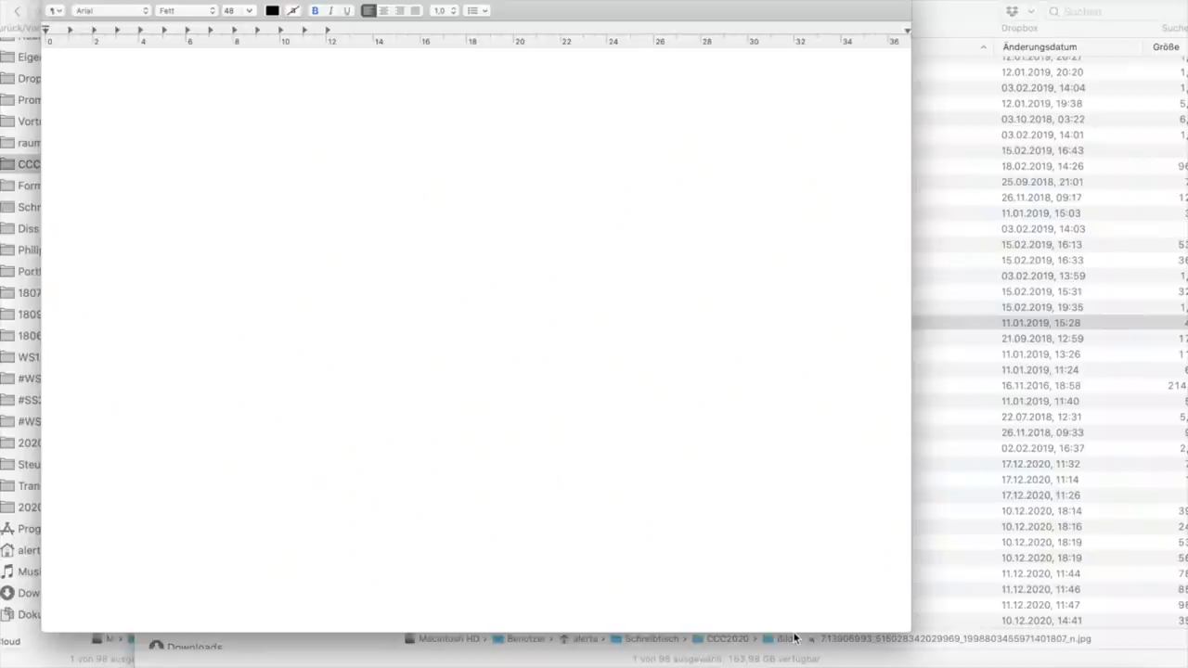
Write the heading 'Pokemon Go' at the top of the blank TextEdit document.
type("Po")
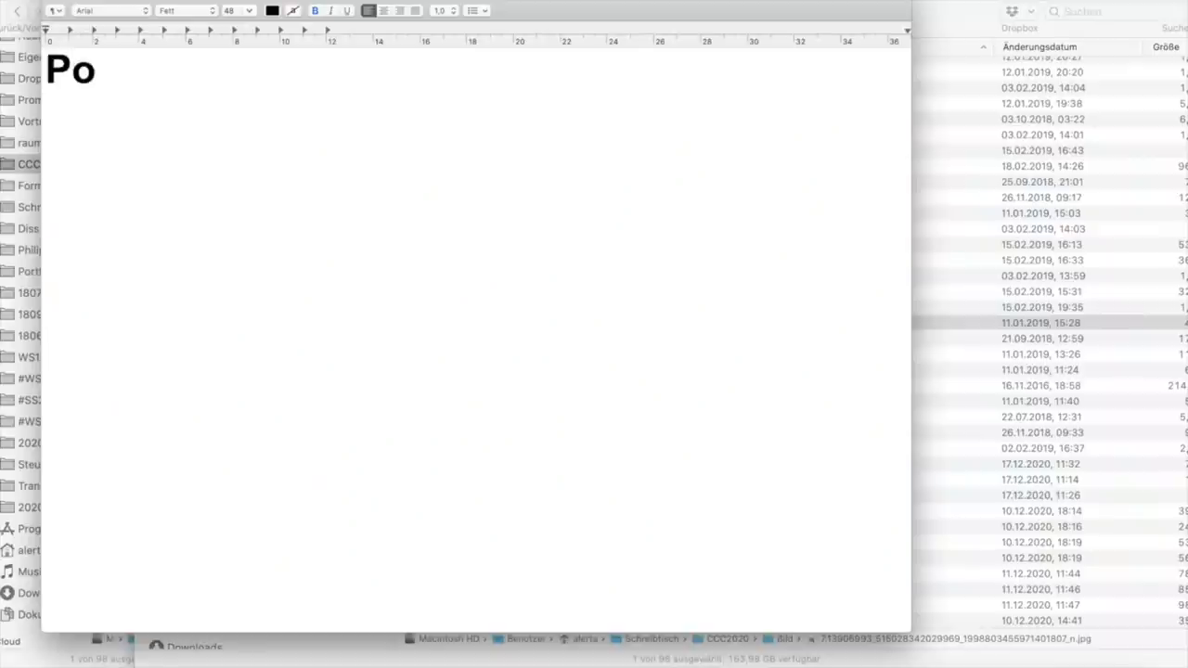
type("kemon G")
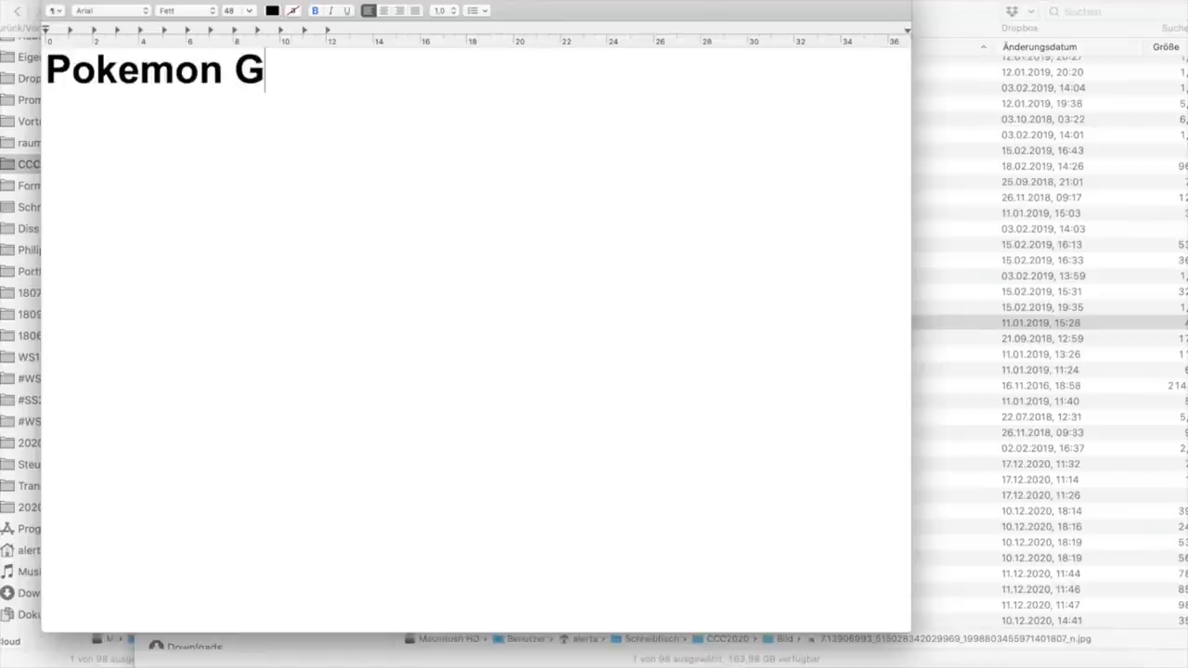
type("o")
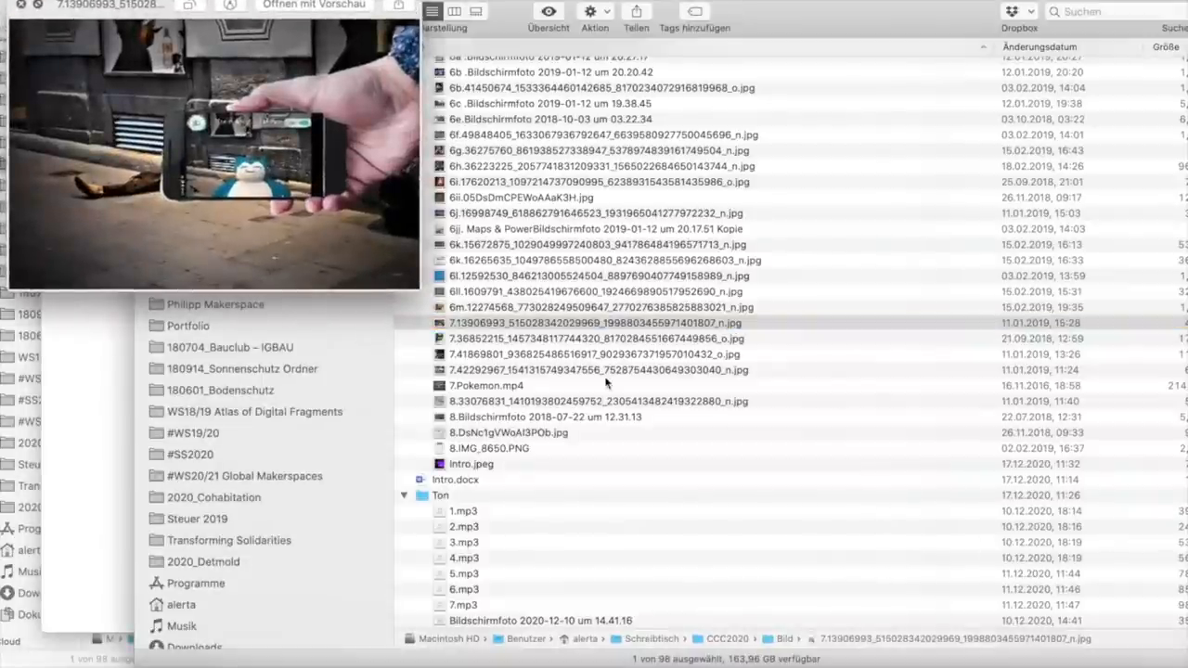
Close the Pokémon Go photo preview, returning to the notes with sources and music list.
left_click(603, 338)
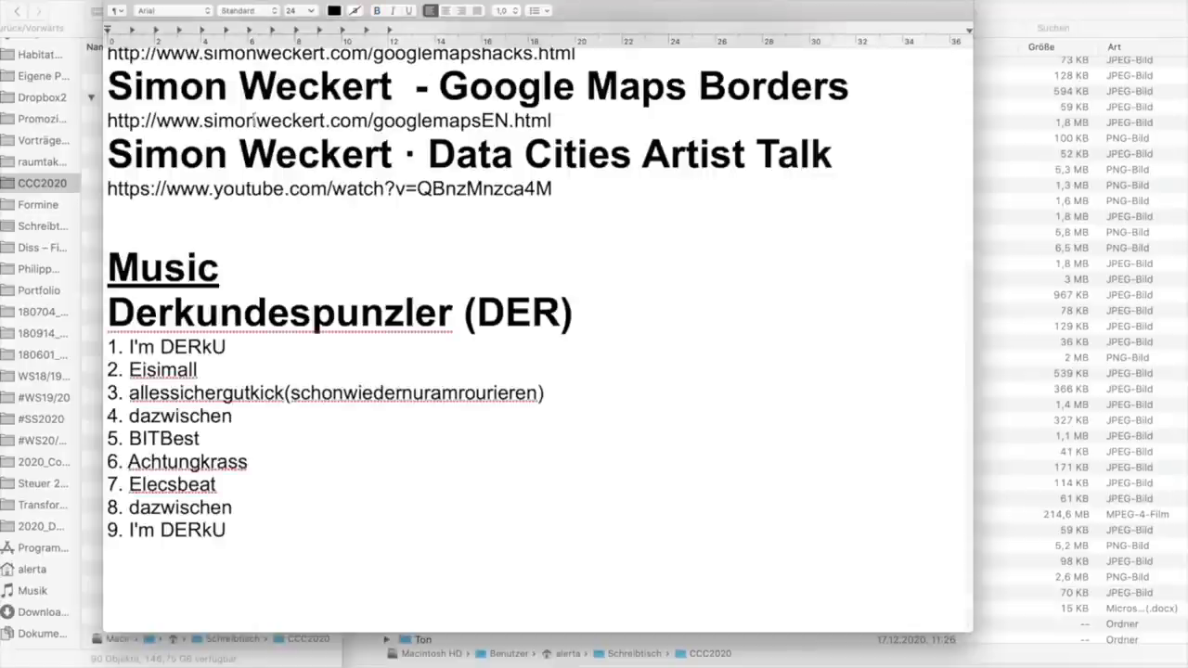
scroll("up", 3)
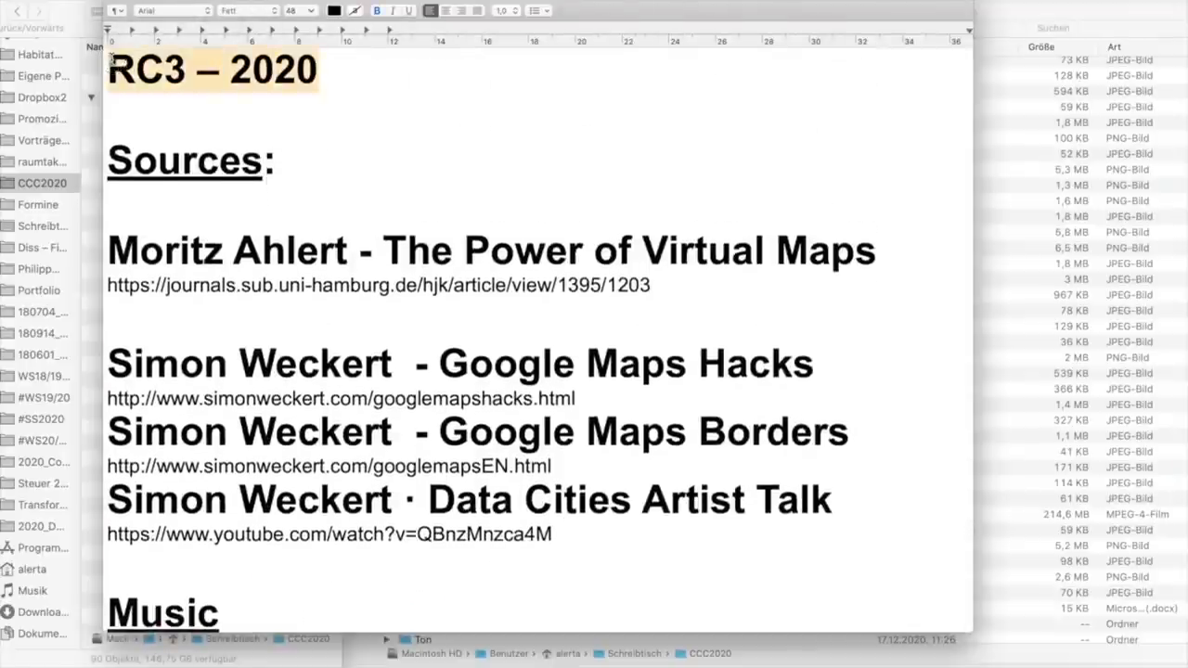
scroll("down", 3)
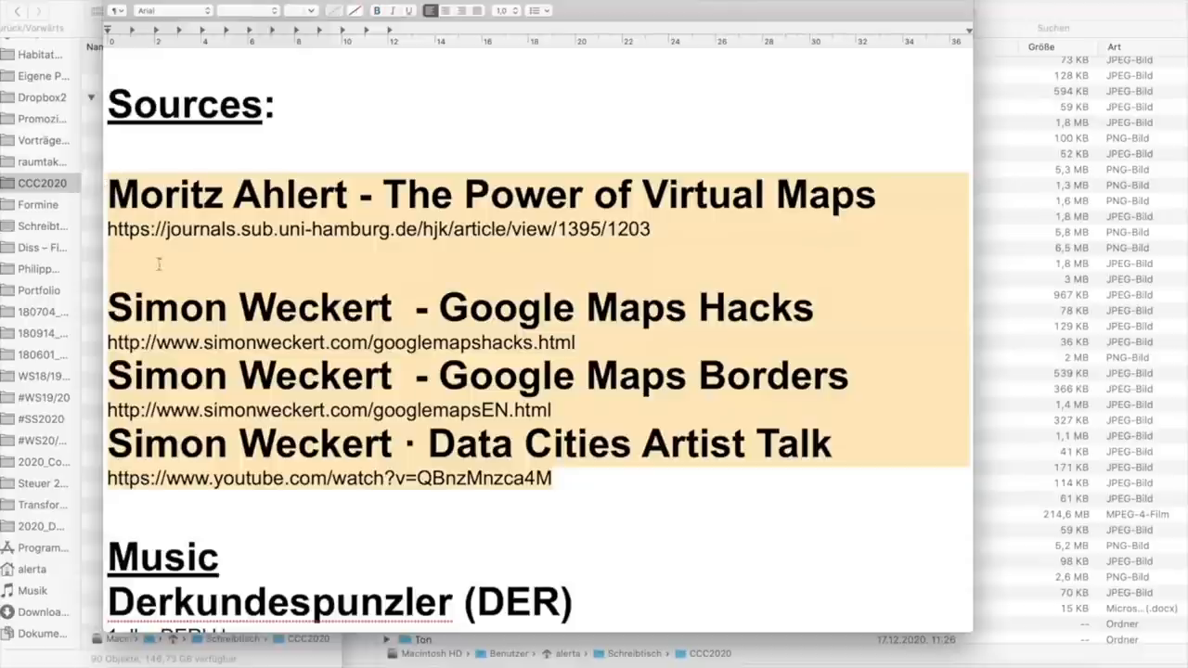
scroll("down", 3)
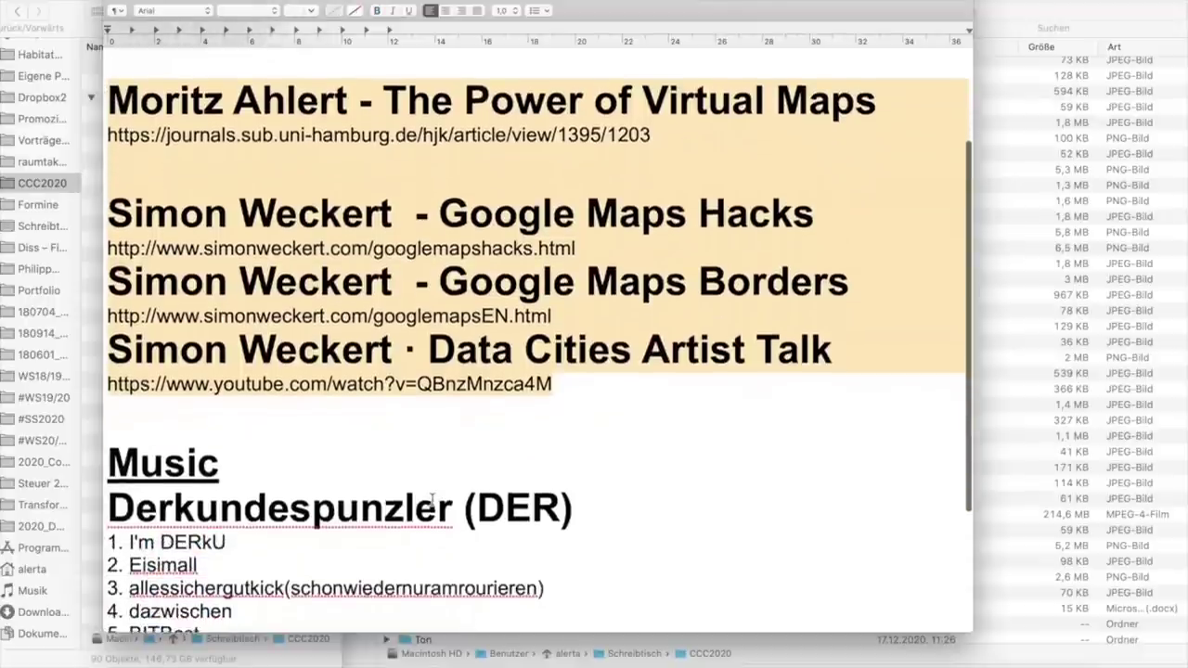
scroll("down", 3)
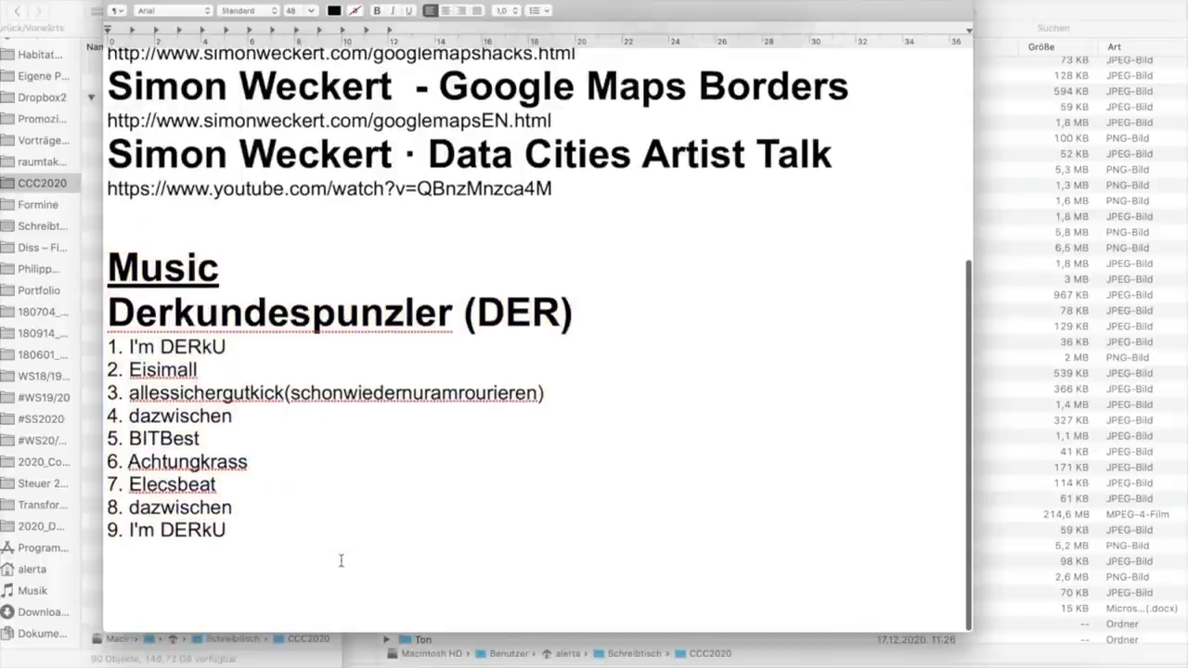
scroll("up", 3)
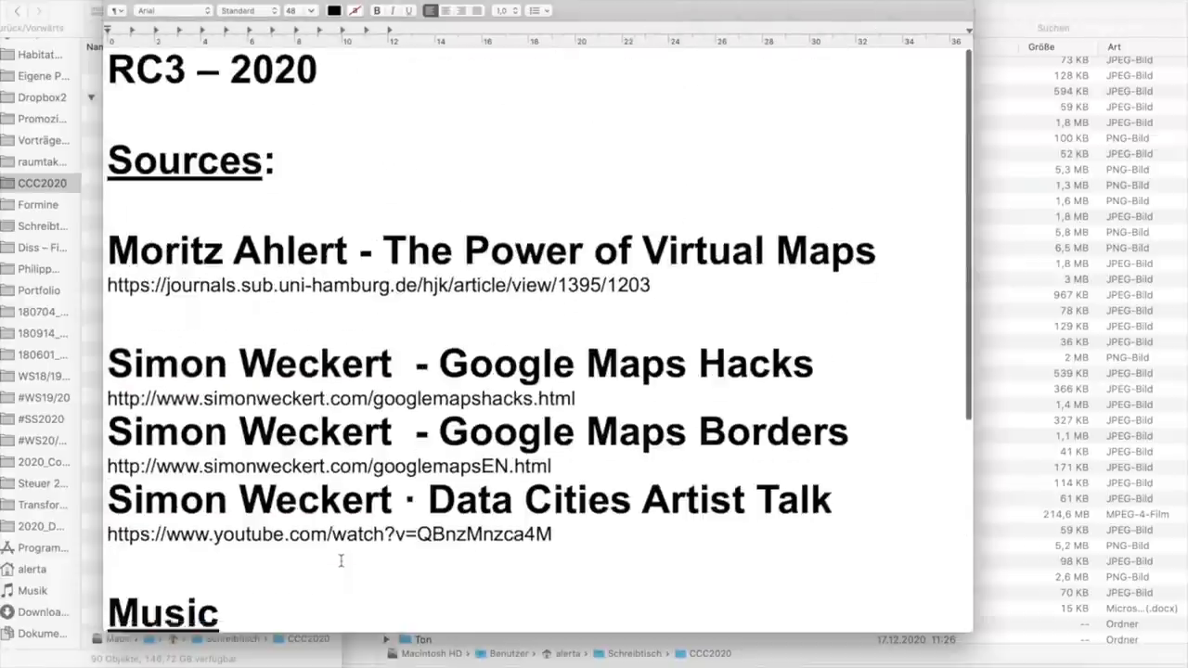